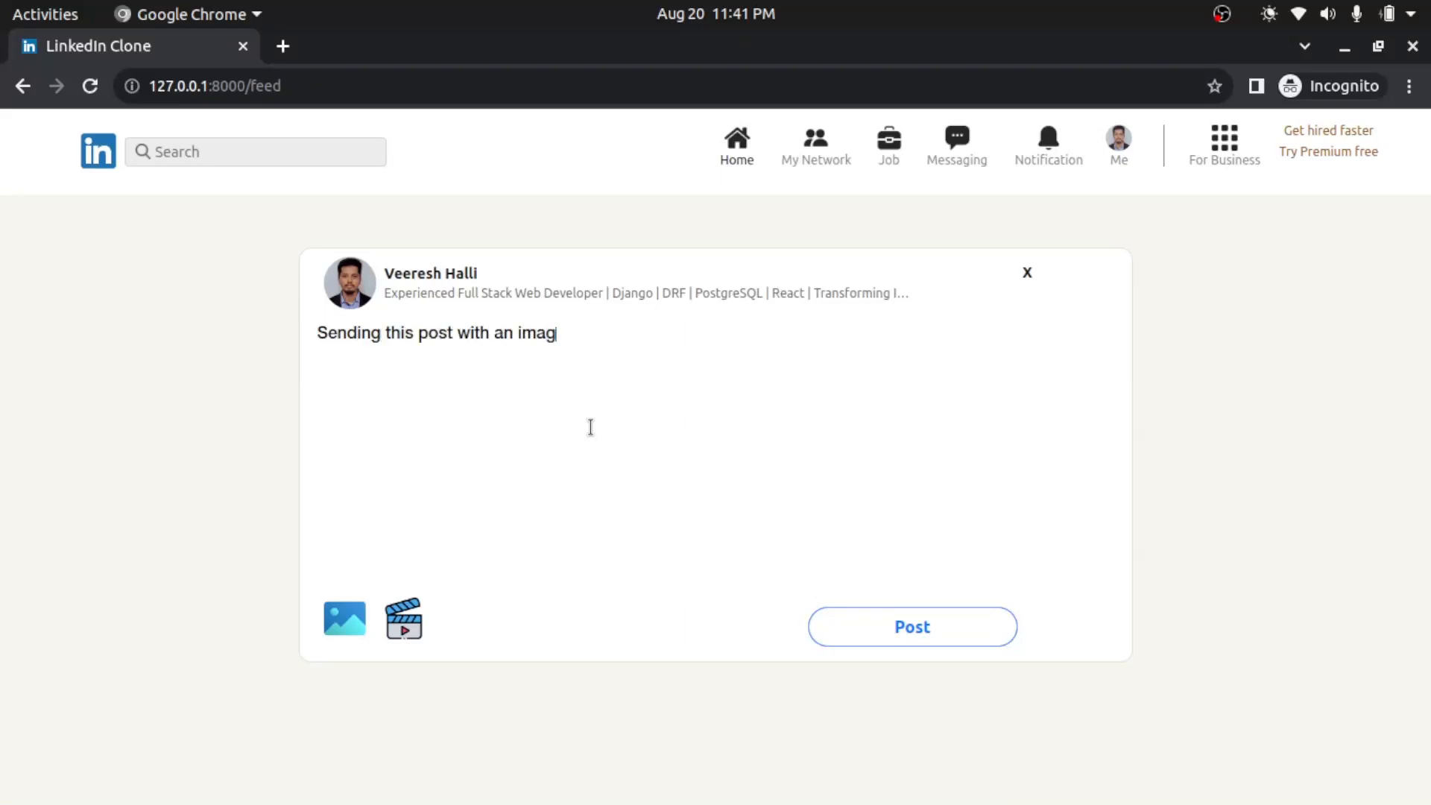
- Complete the text "Sending this post with an image." and attach Django Chat App.png to the post
text(e.)
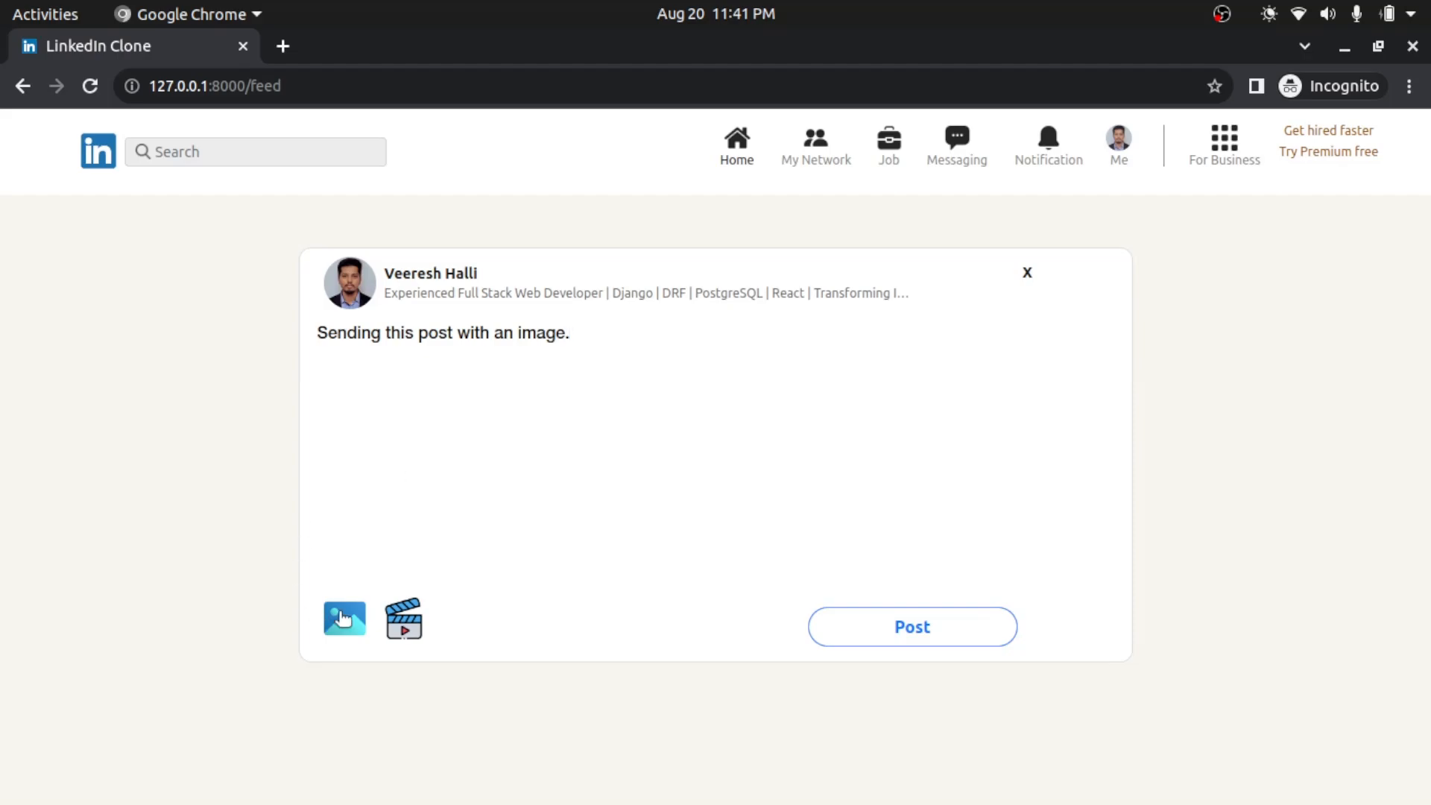
click(344, 617)
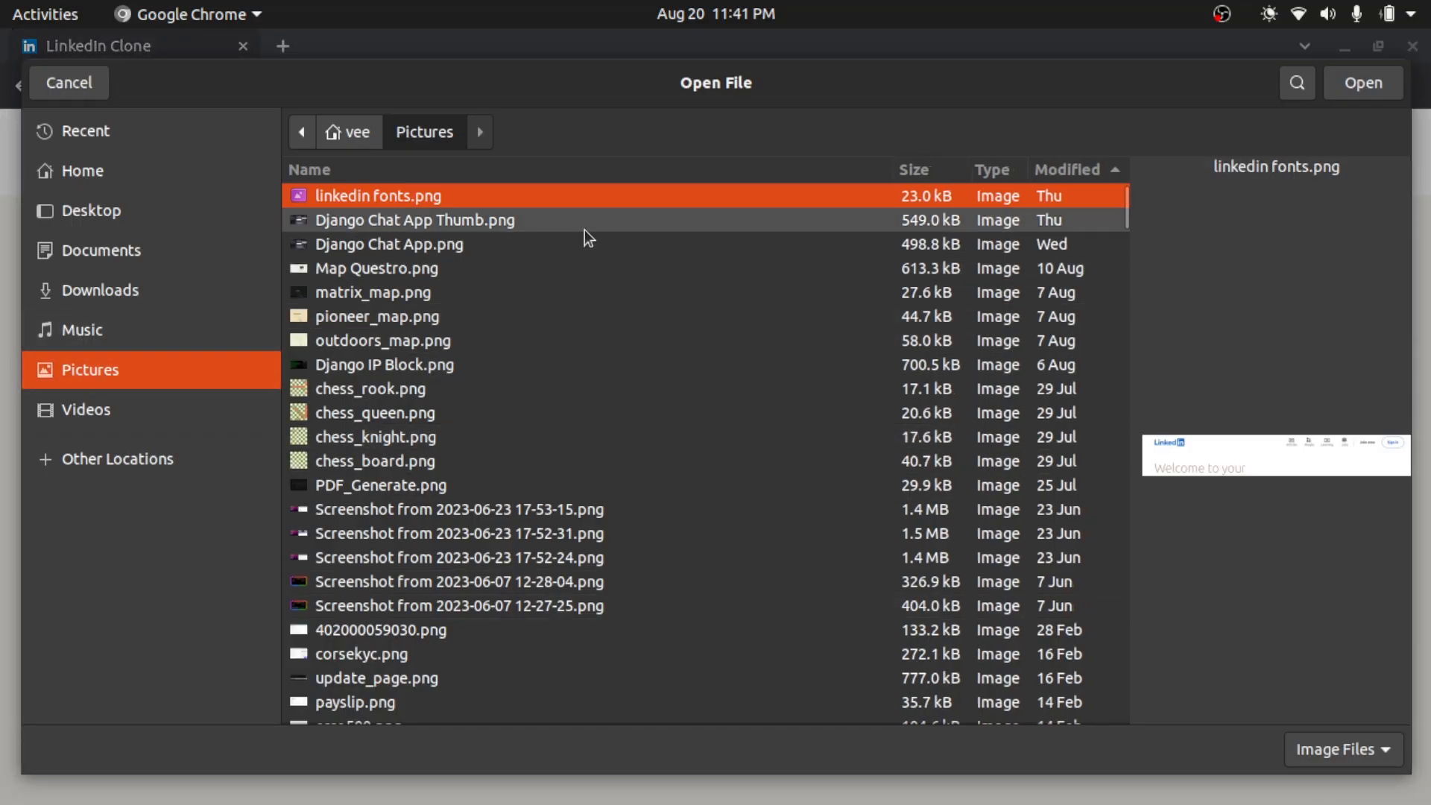
click(389, 243)
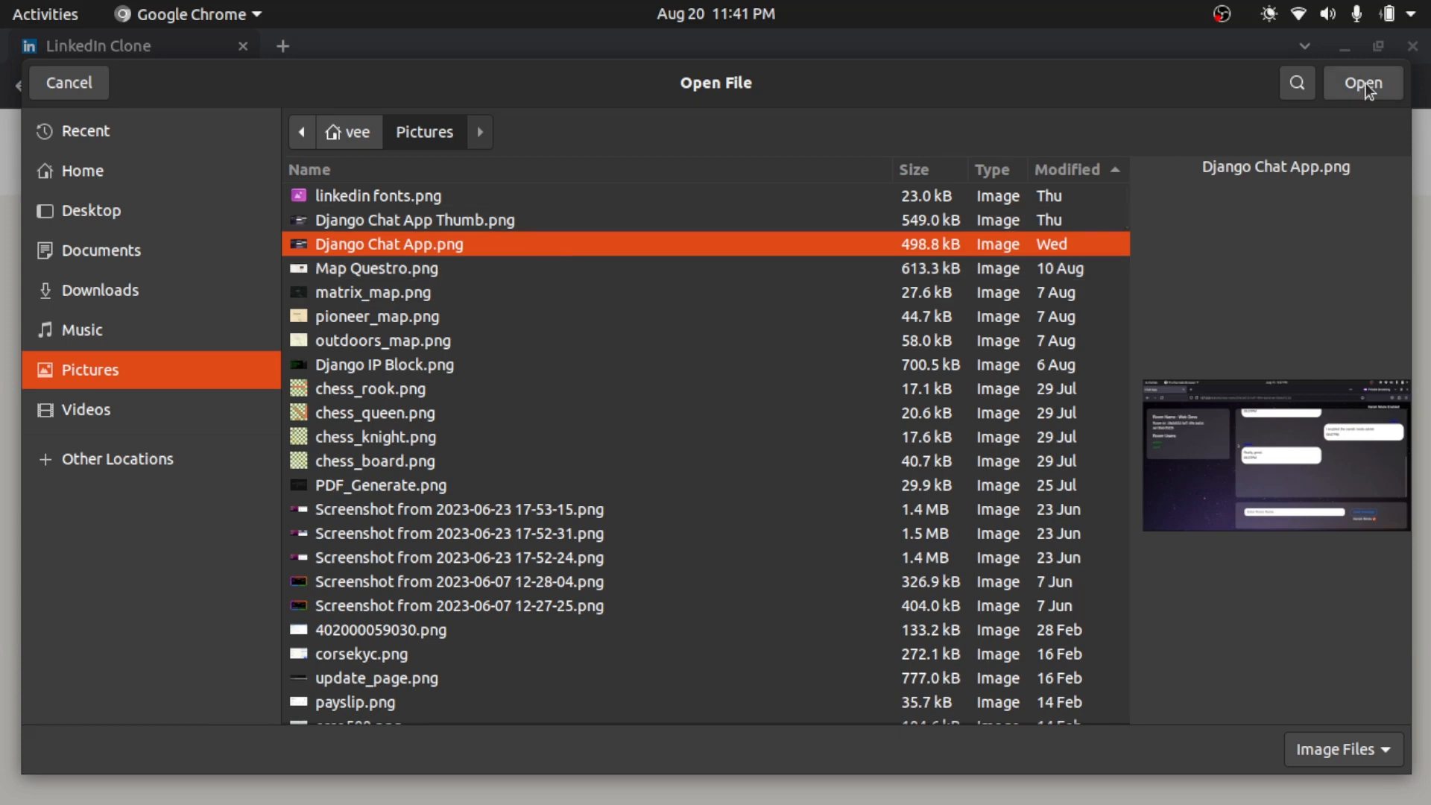
click(1361, 82)
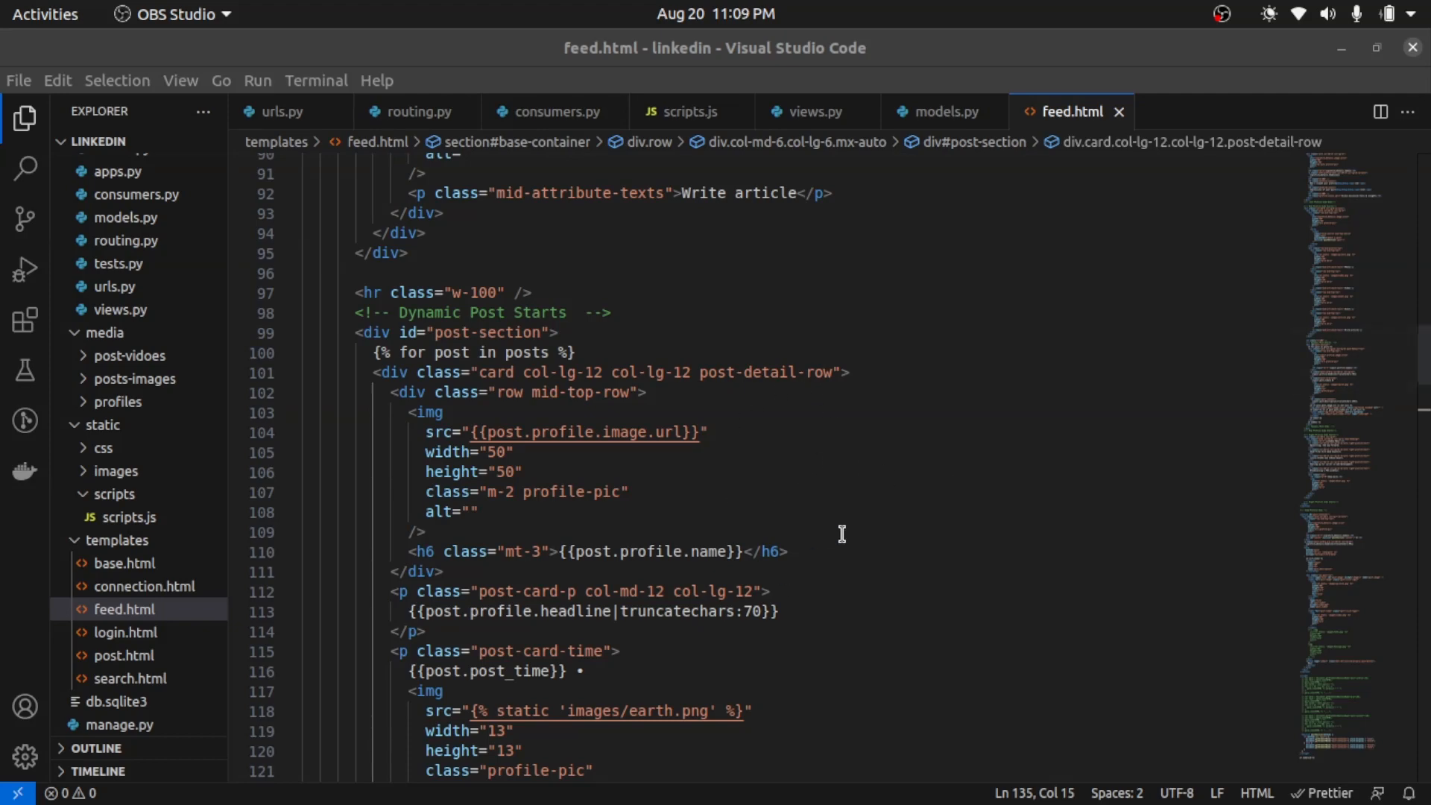
- Switch from Visual Studio Code to the Chrome window showing LinkedIn Clone
key(alt+tab)
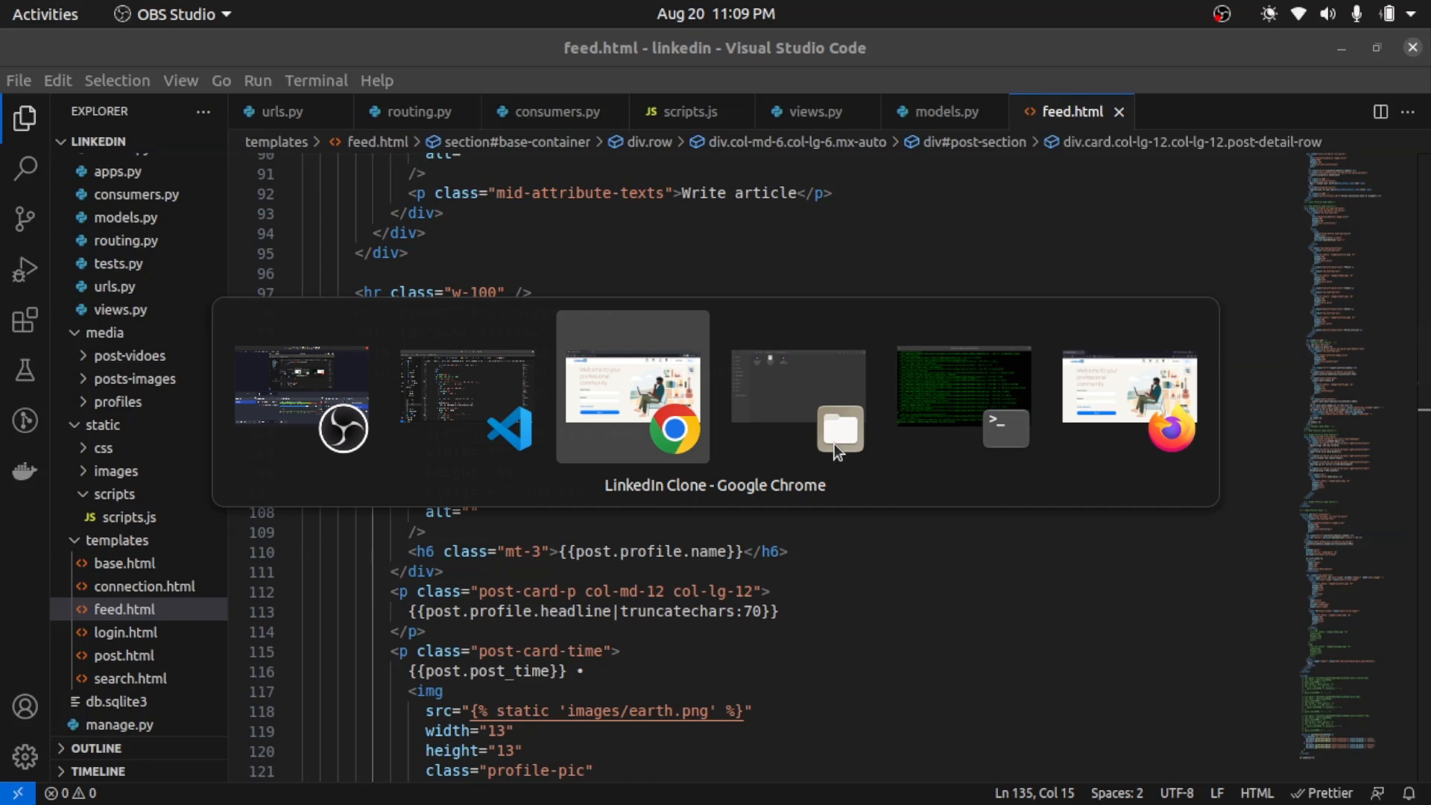
click(632, 386)
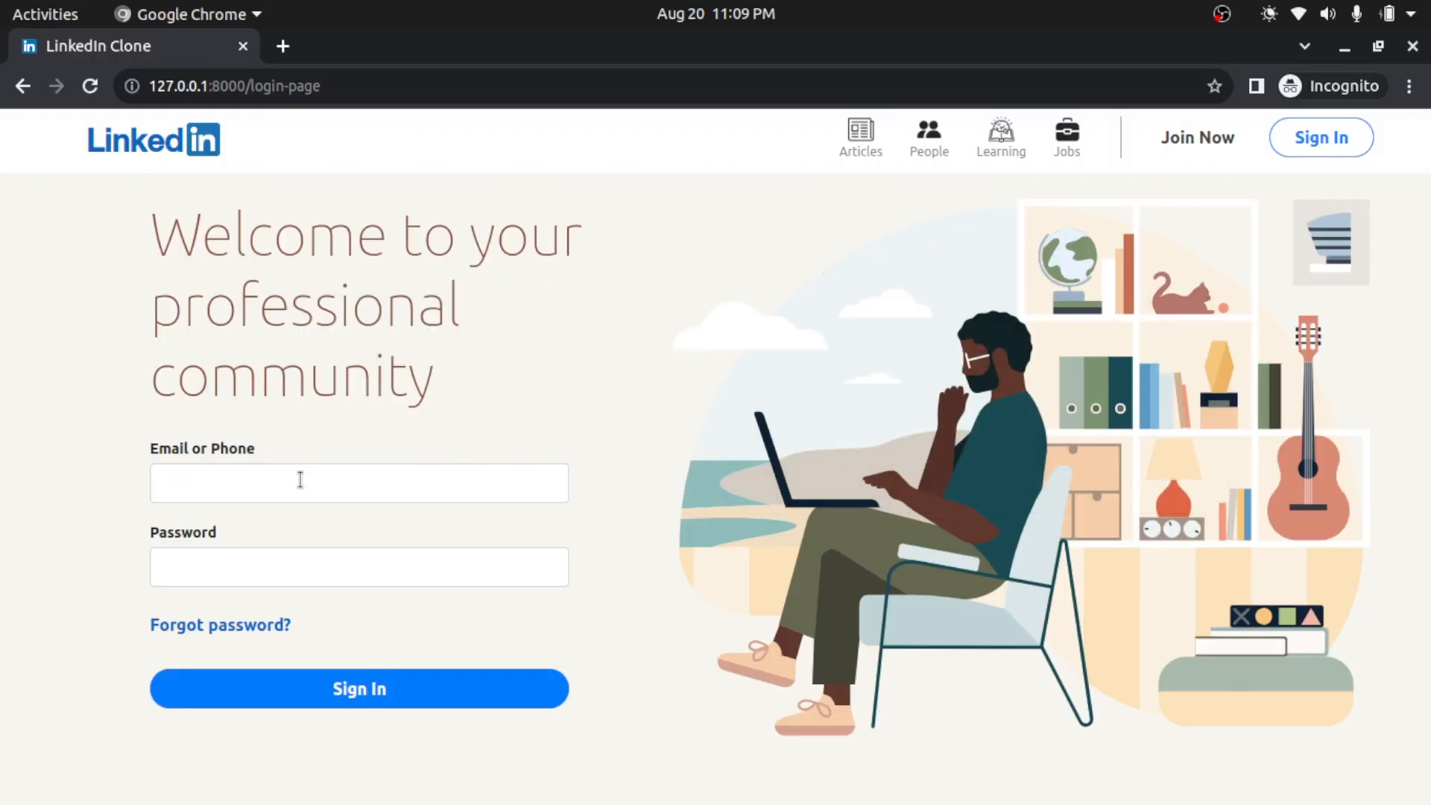
- Enter the account email and password and sign in to reach the home feed
text(vee)
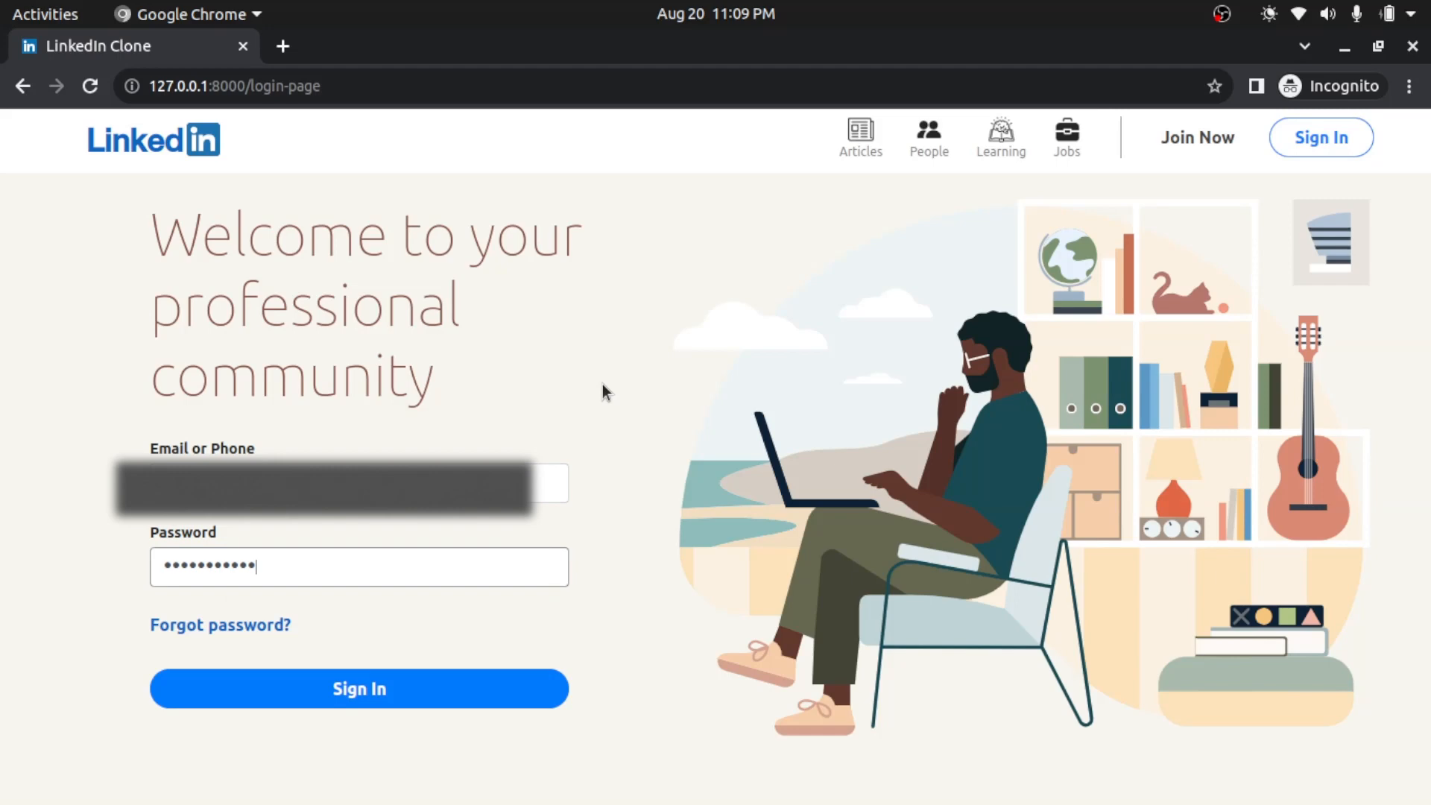
click(359, 689)
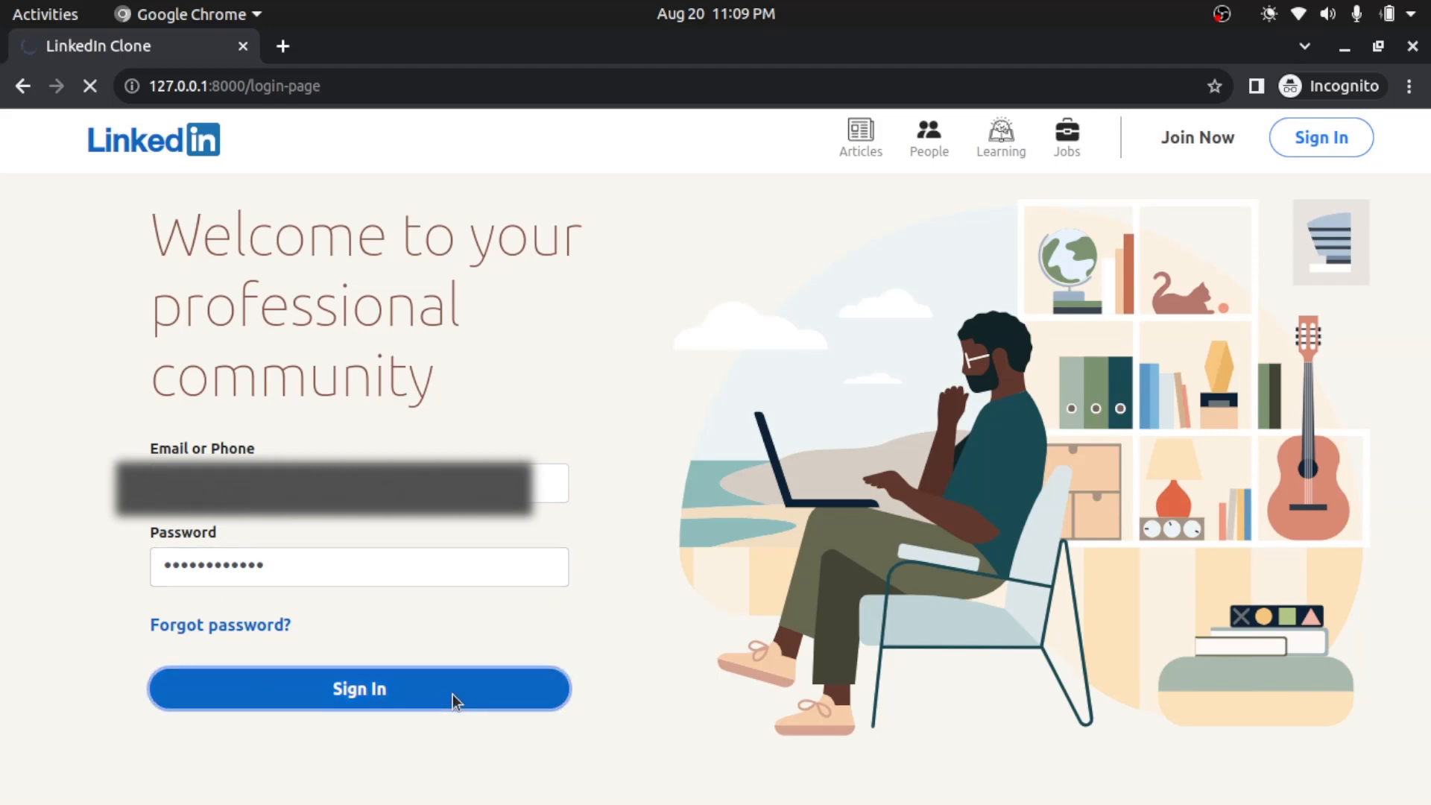
click(358, 688)
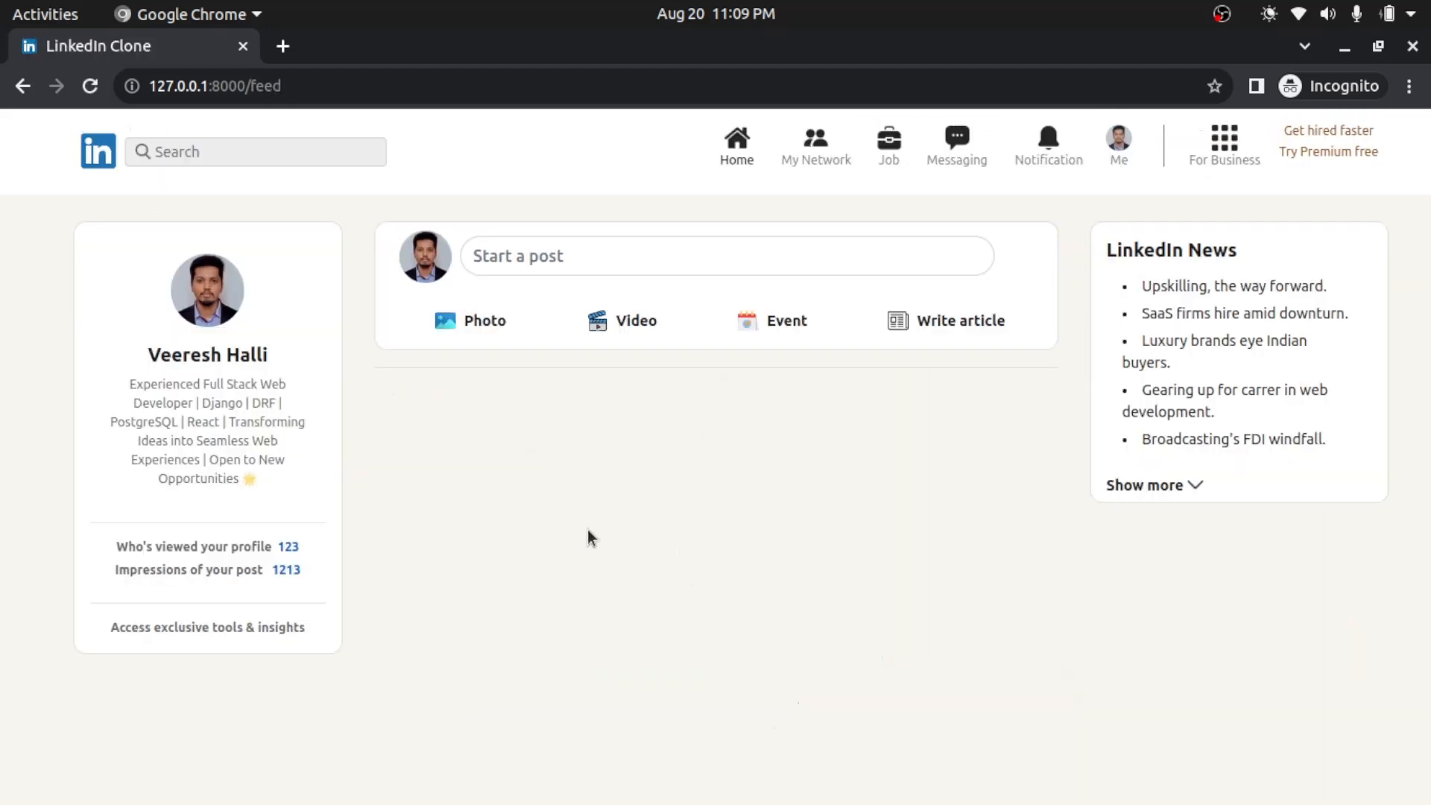
mouse_move(722, 467)
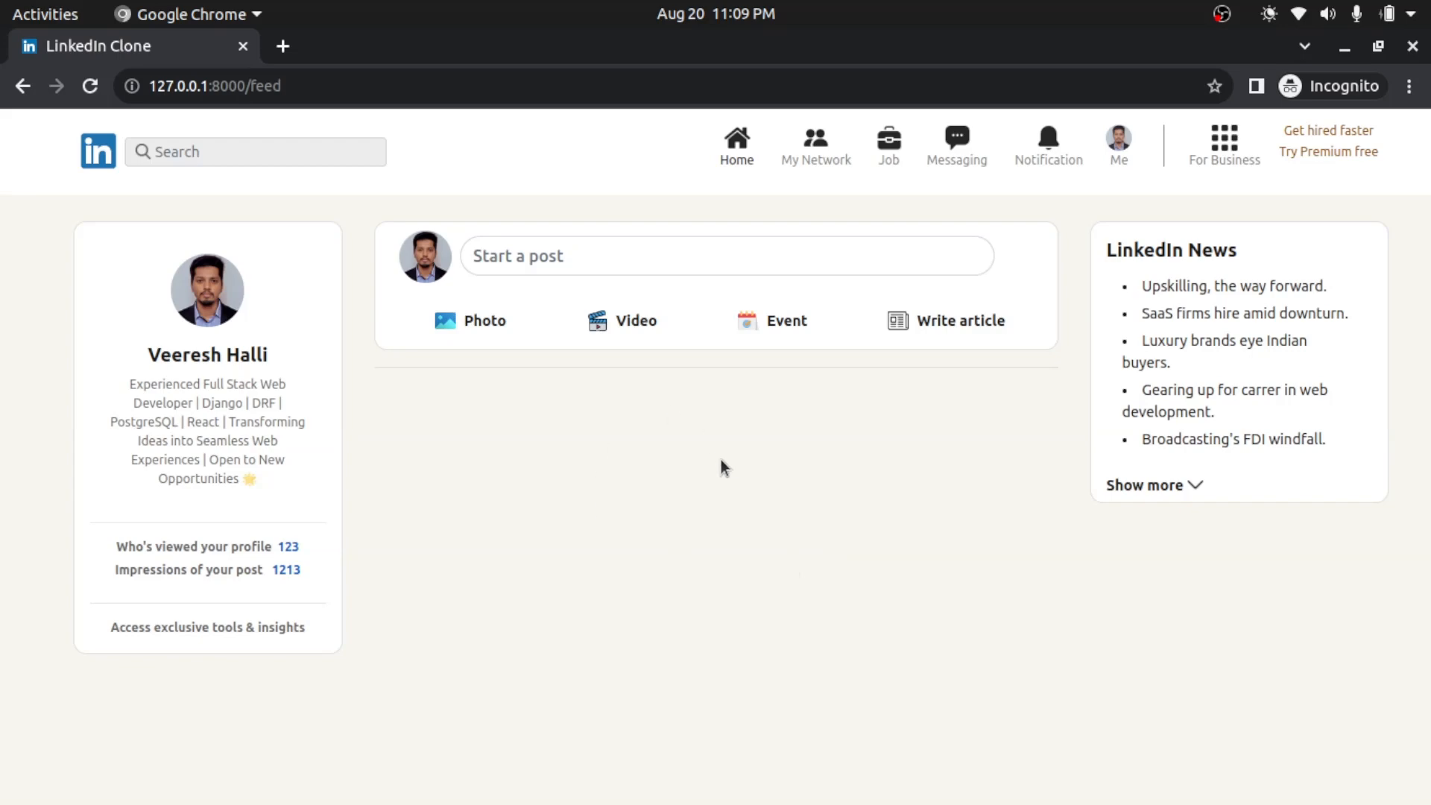
mouse_move(613, 542)
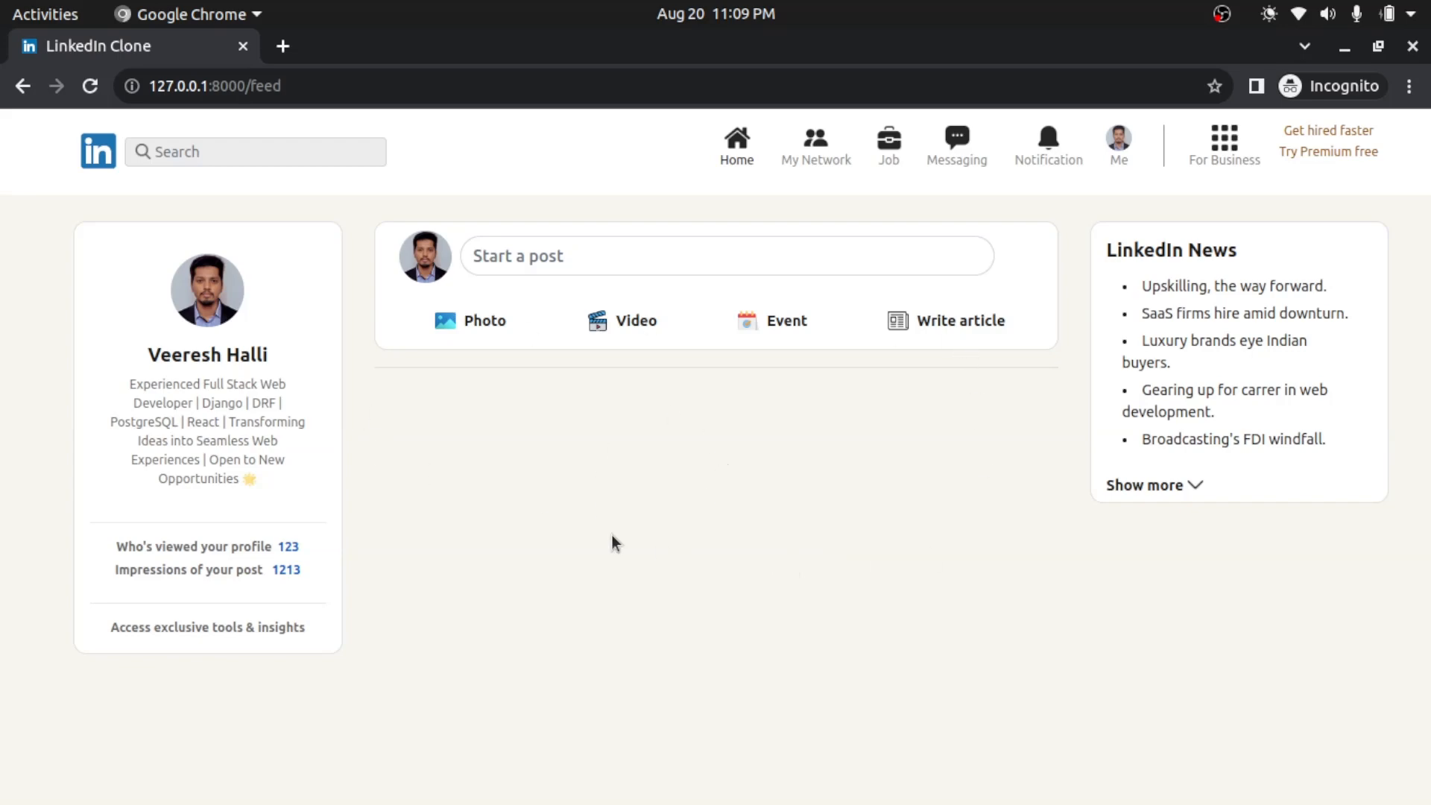
mouse_move(696, 607)
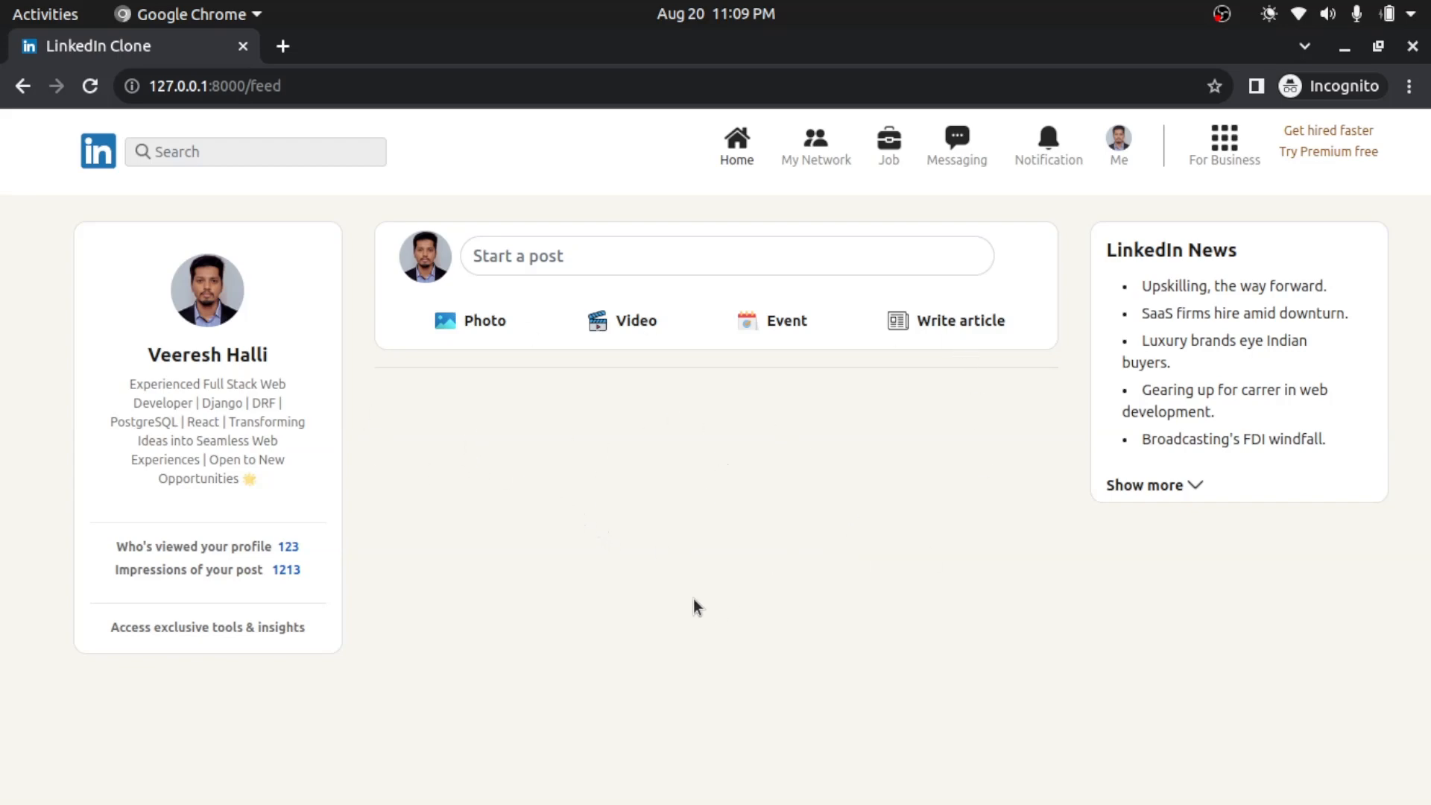
mouse_move(609, 535)
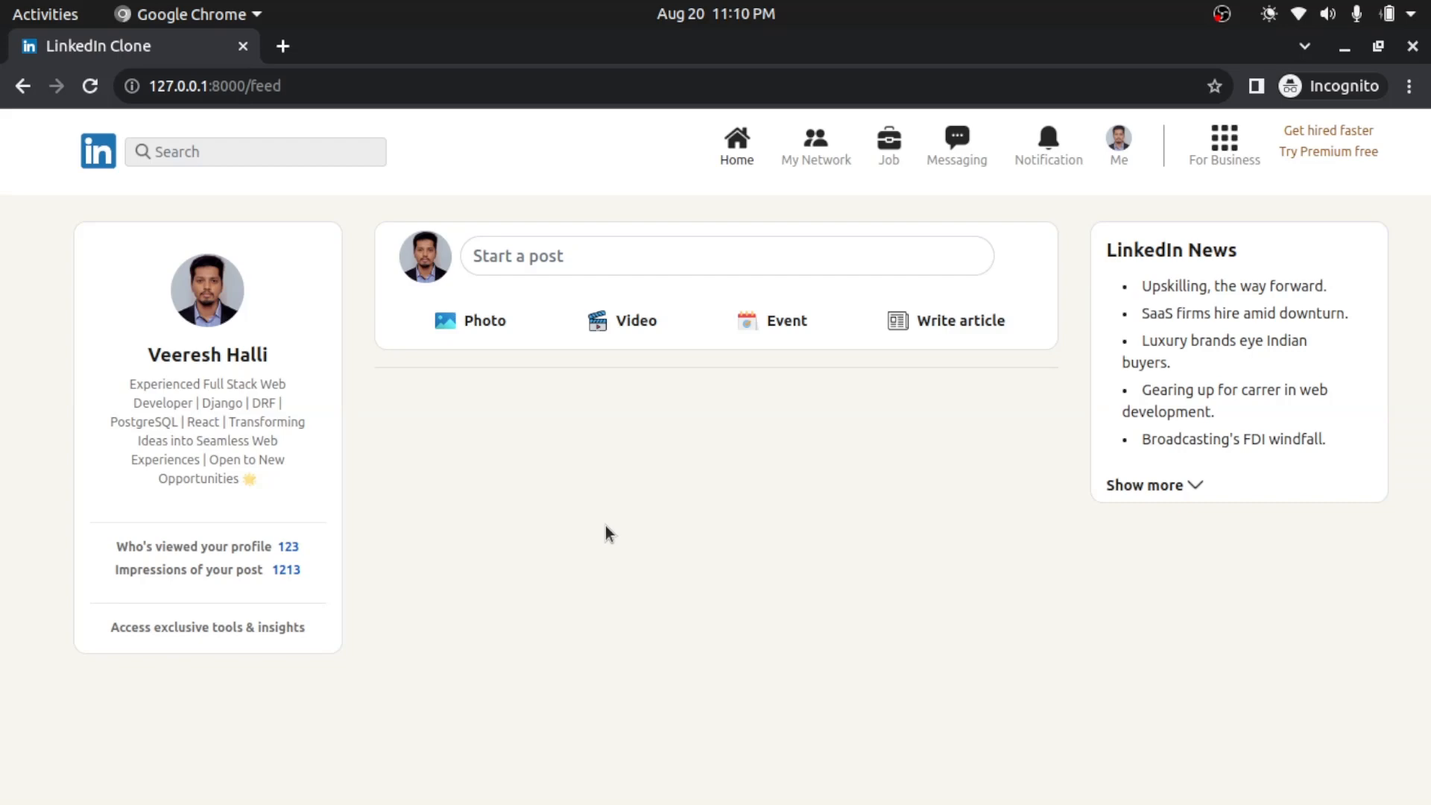
mouse_move(593, 499)
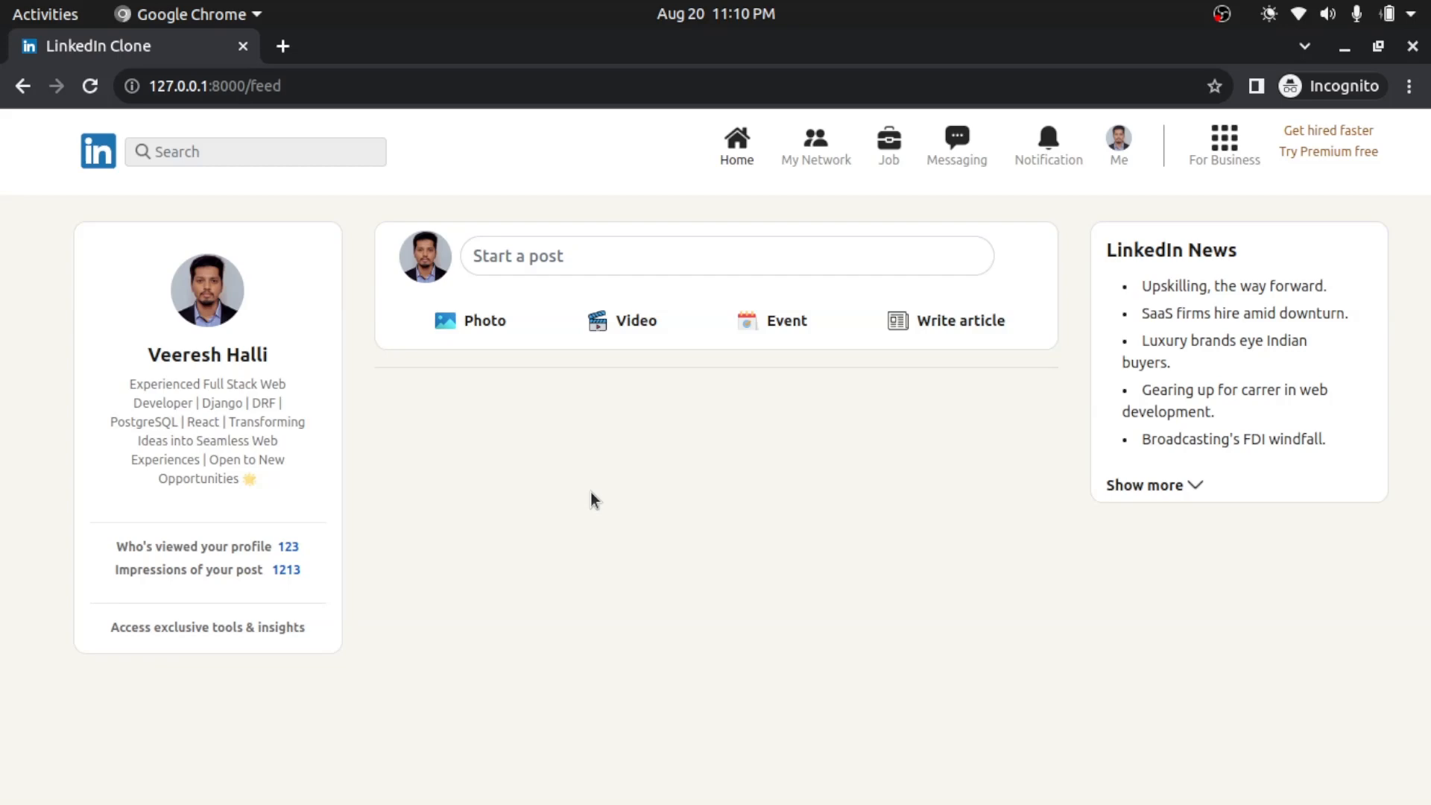
mouse_move(771, 194)
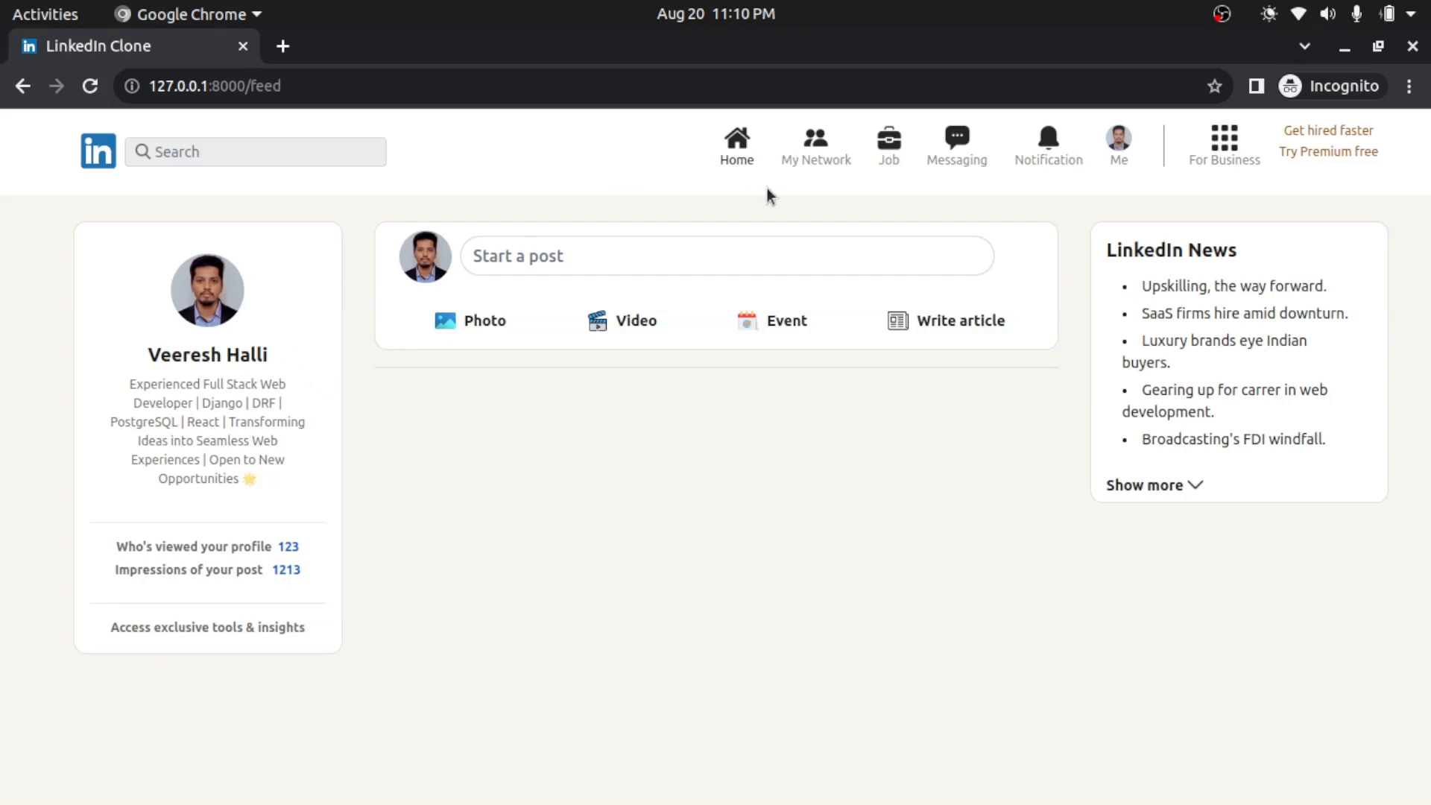
mouse_move(817, 146)
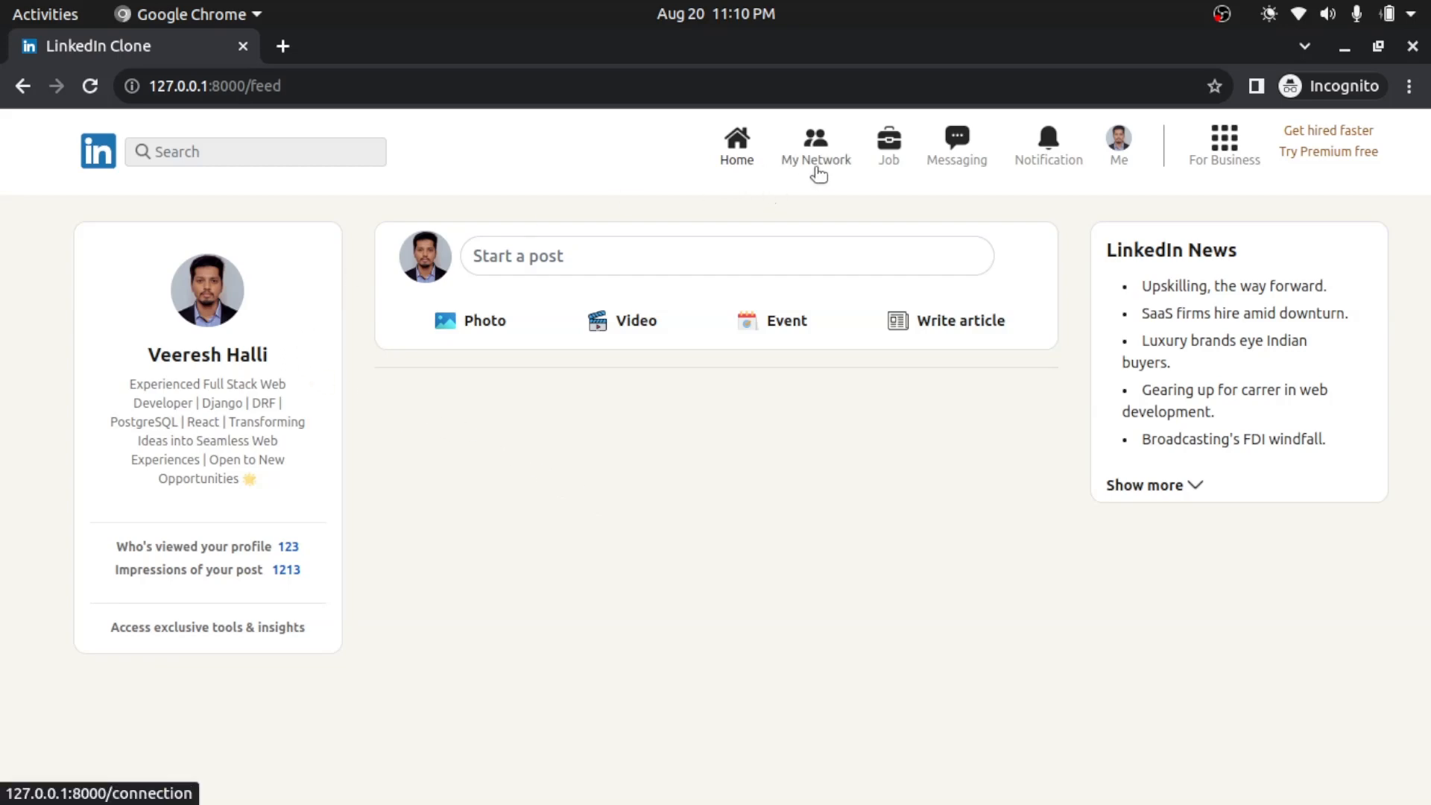
click(816, 144)
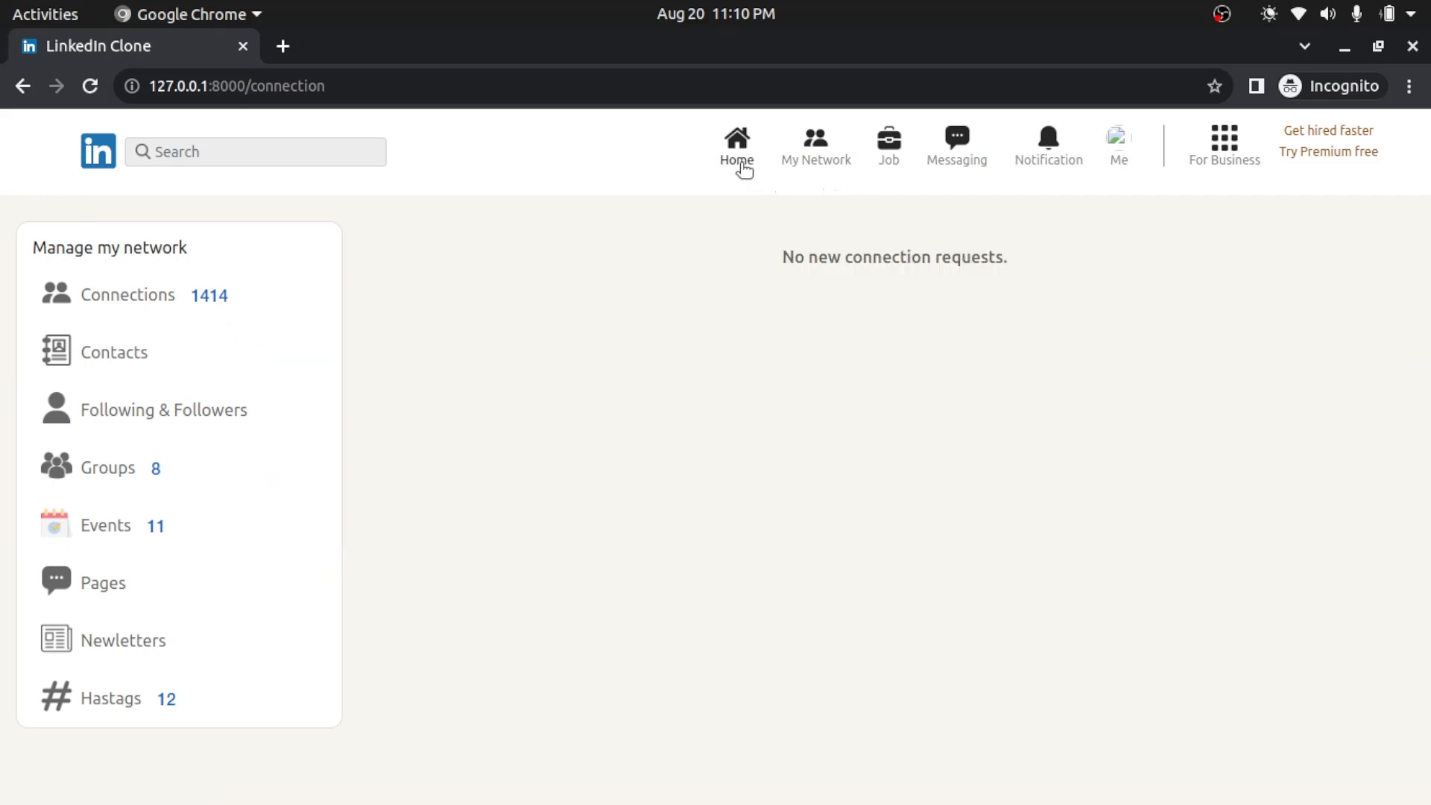
click(735, 145)
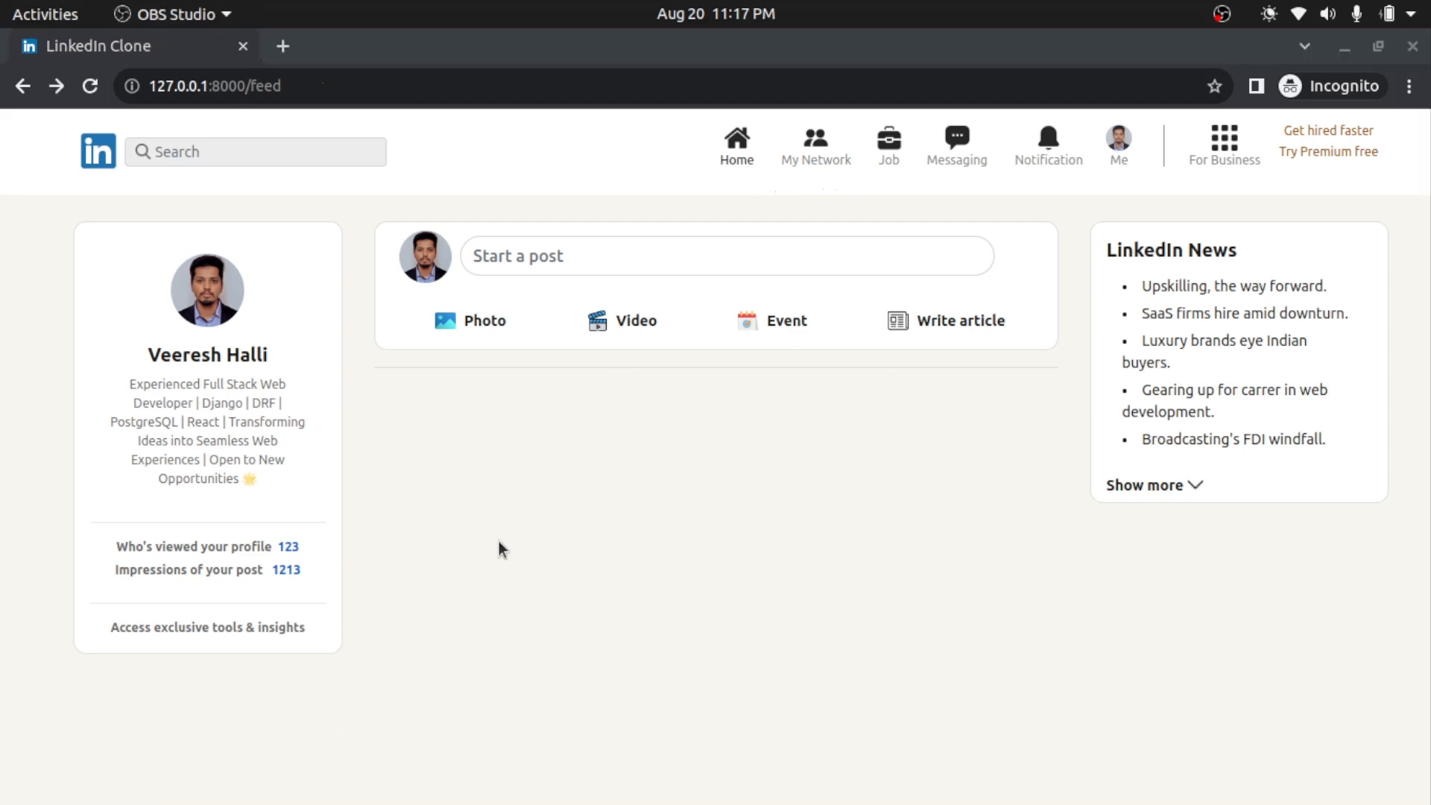
mouse_move(776, 437)
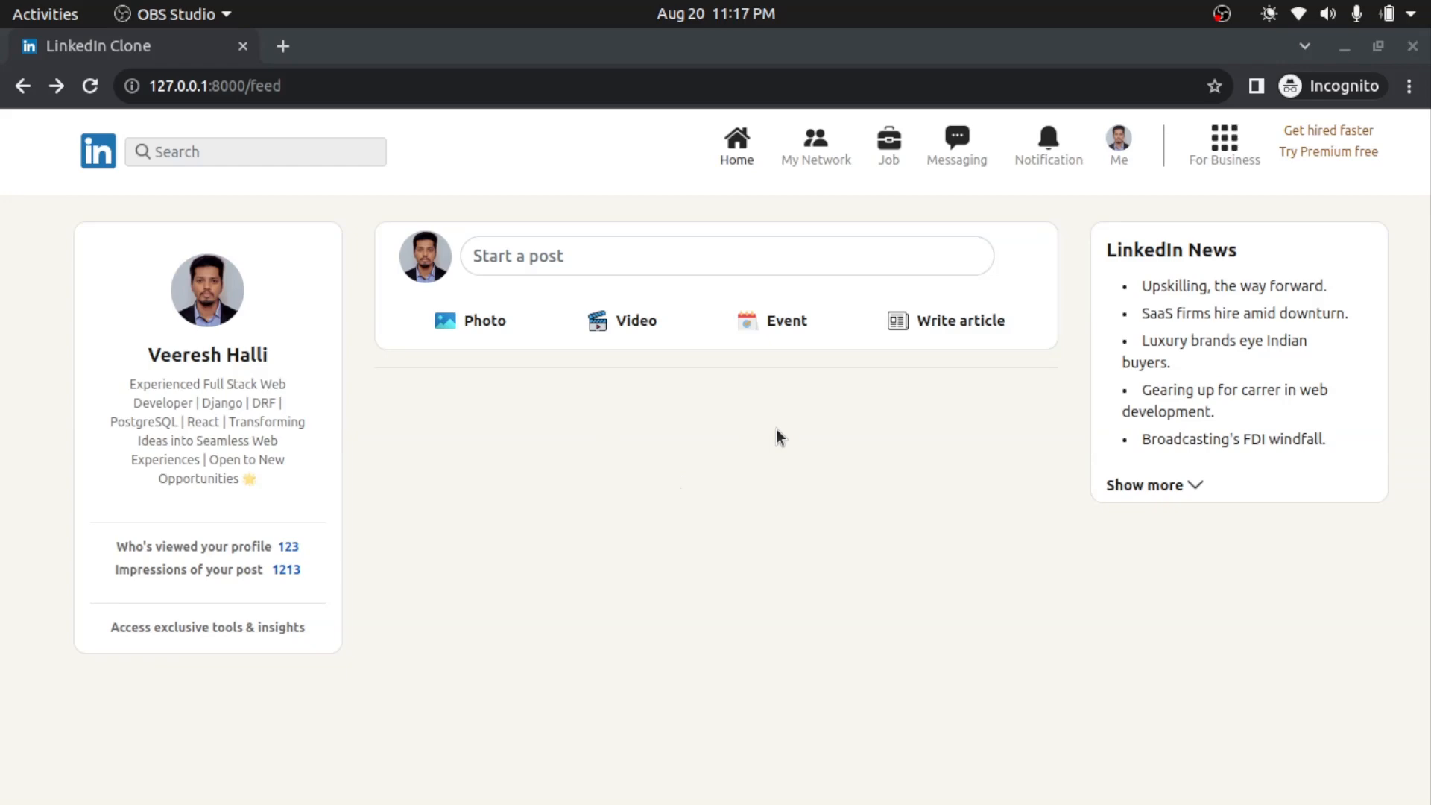
mouse_move(697, 462)
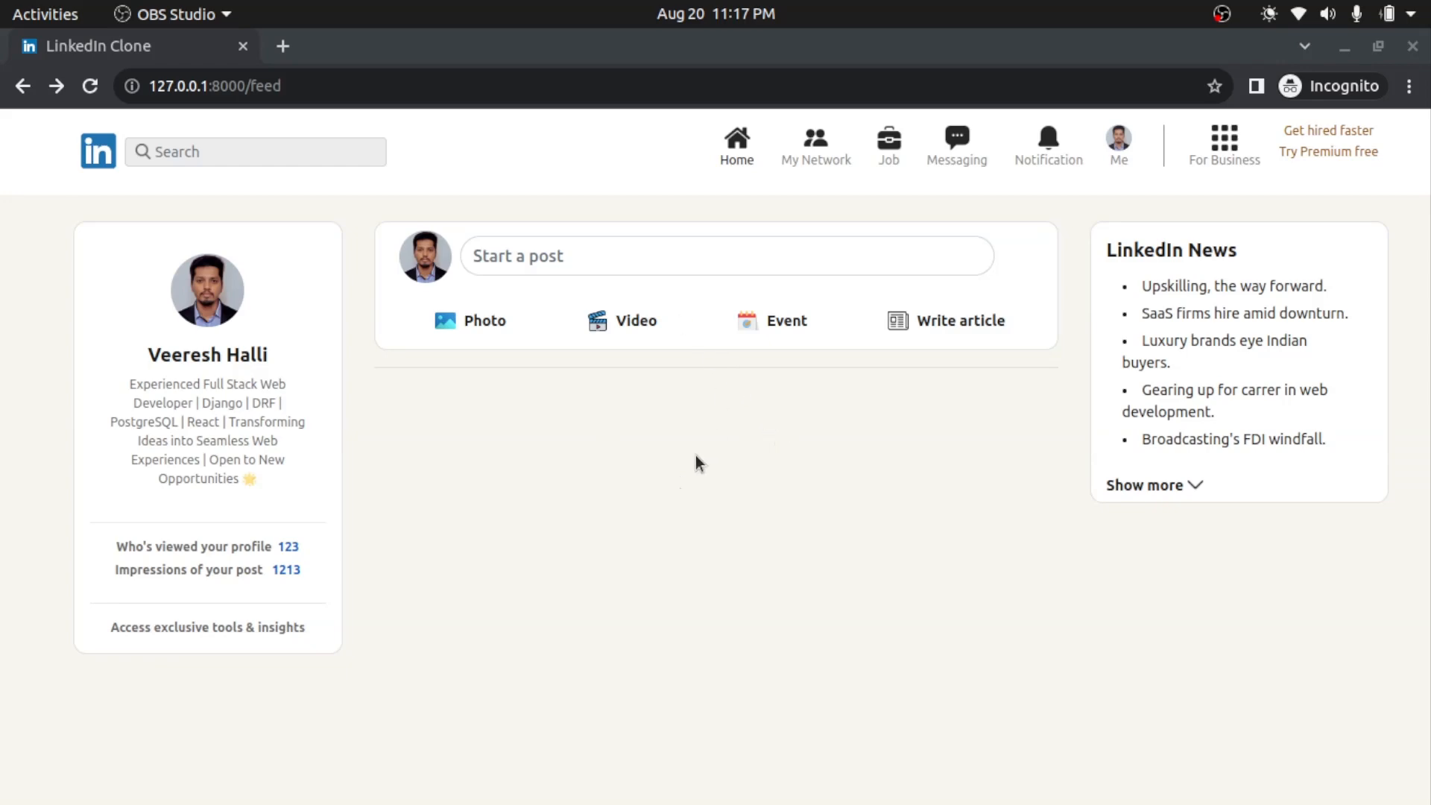
- Start a new empty post from the 'Start a post' box
click(726, 255)
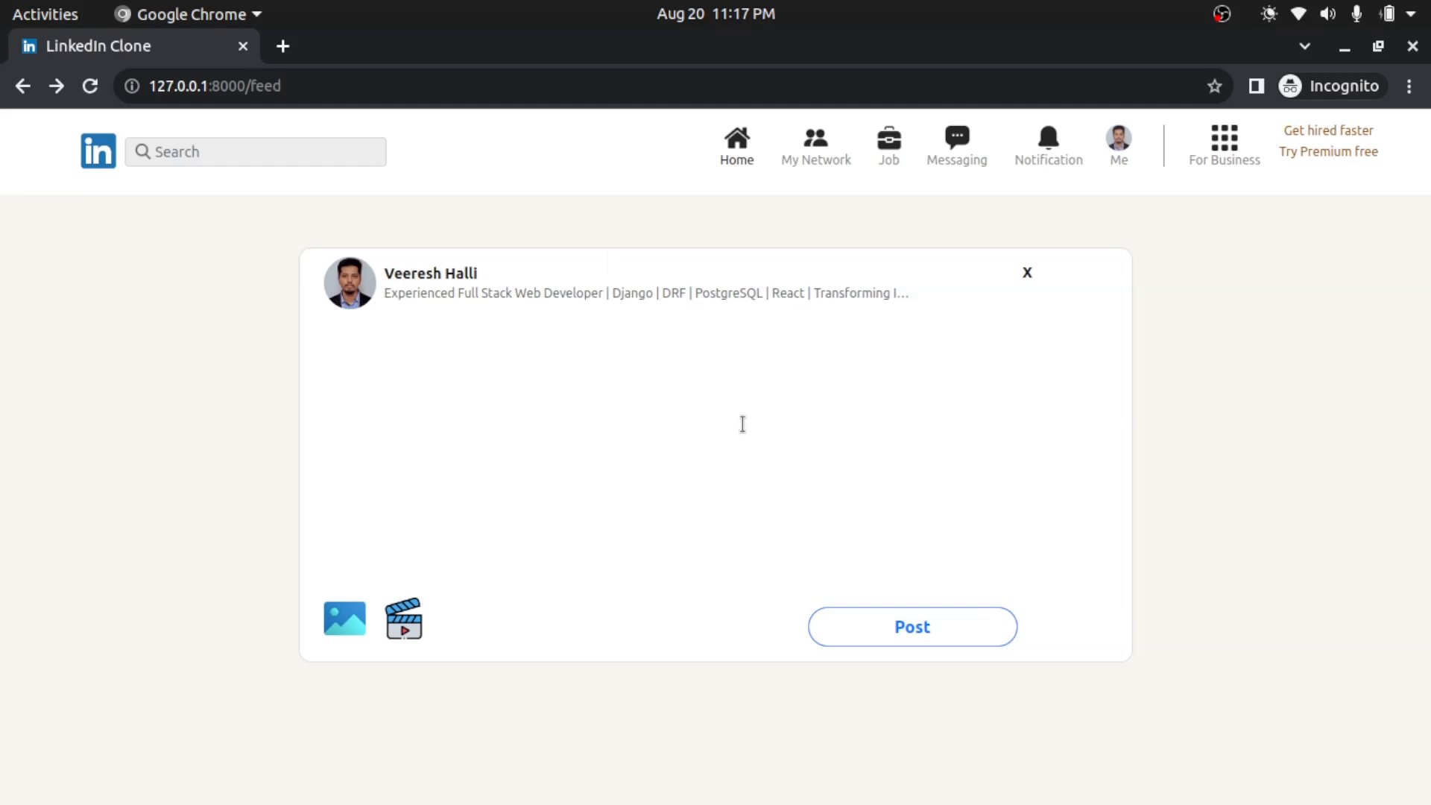
mouse_move(757, 362)
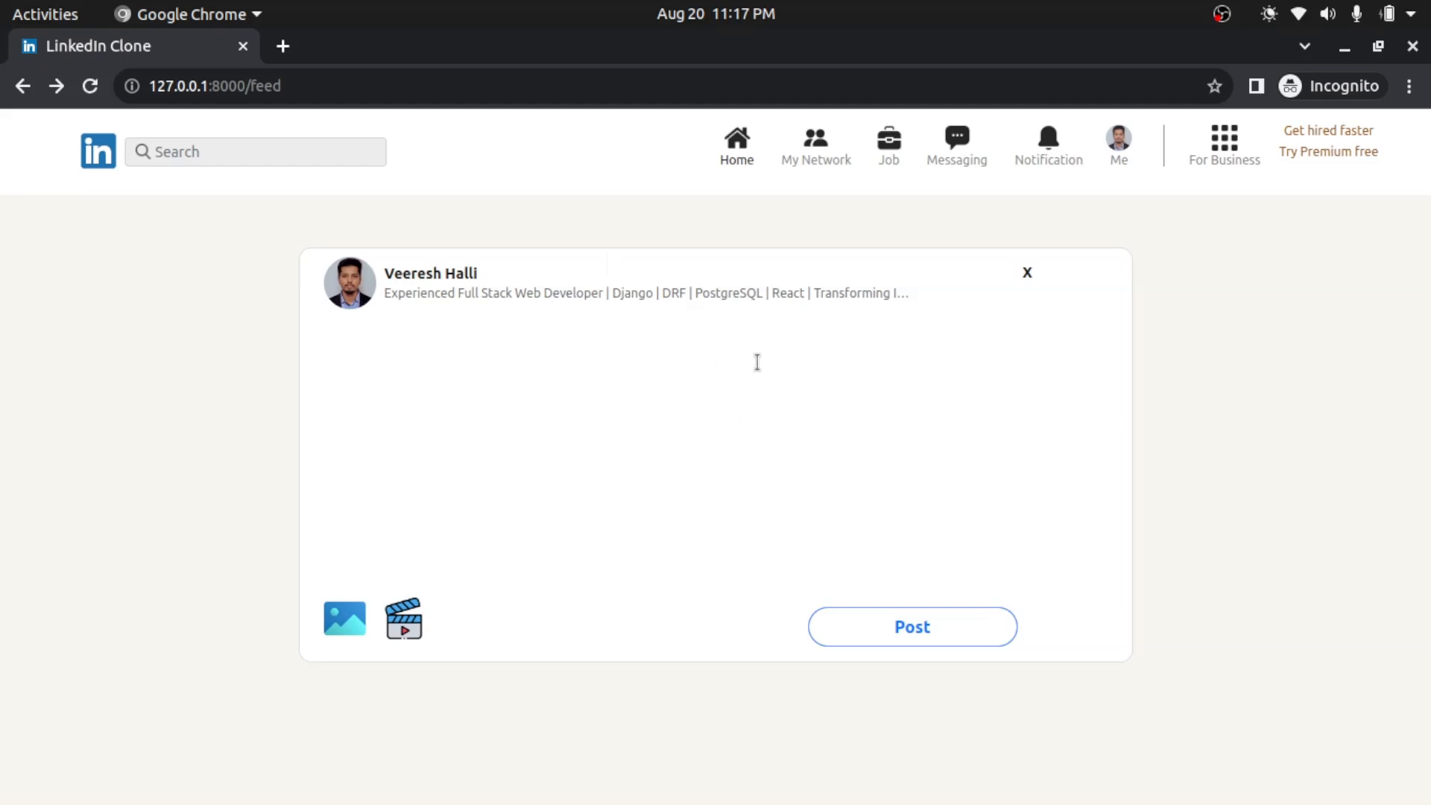
mouse_move(1026, 274)
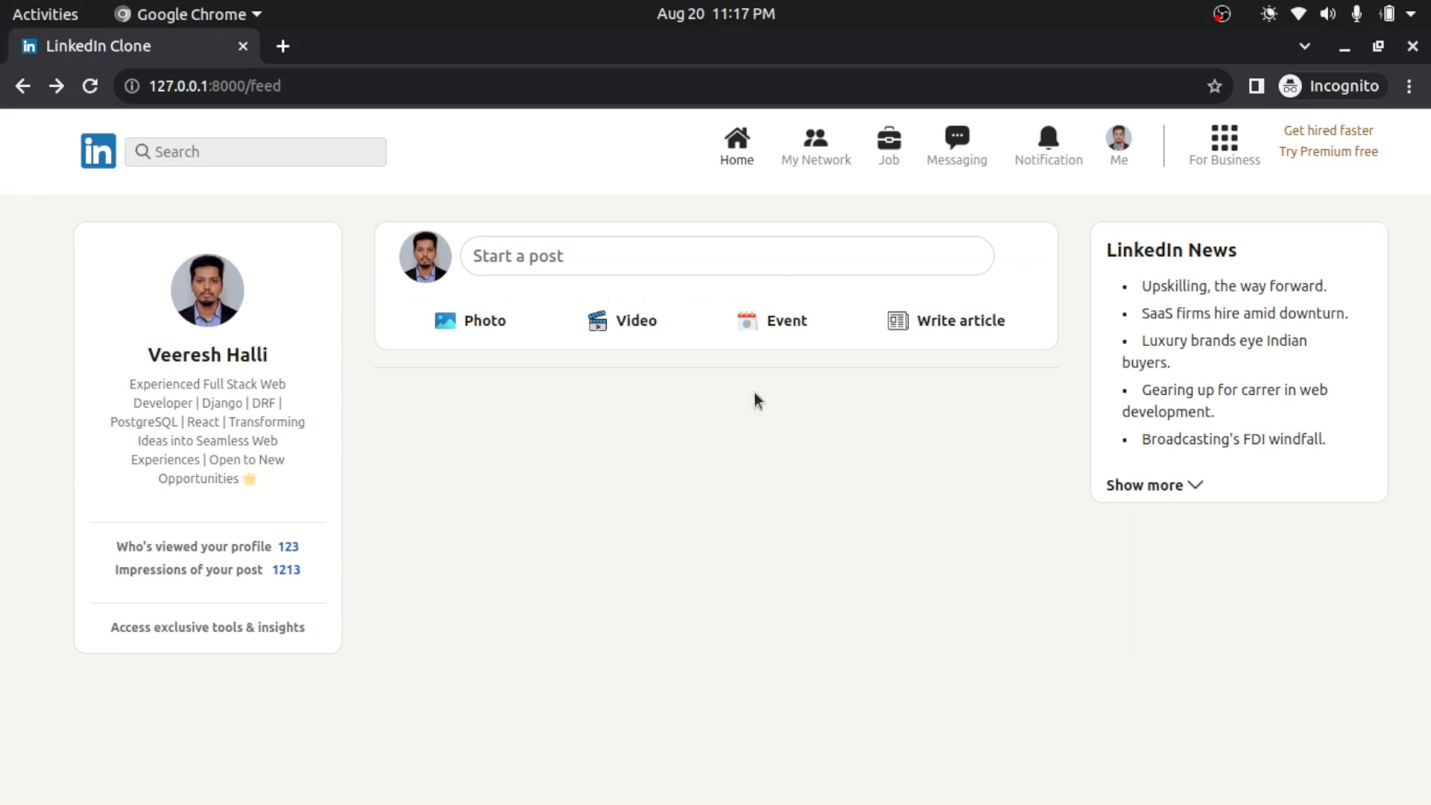
mouse_move(628, 394)
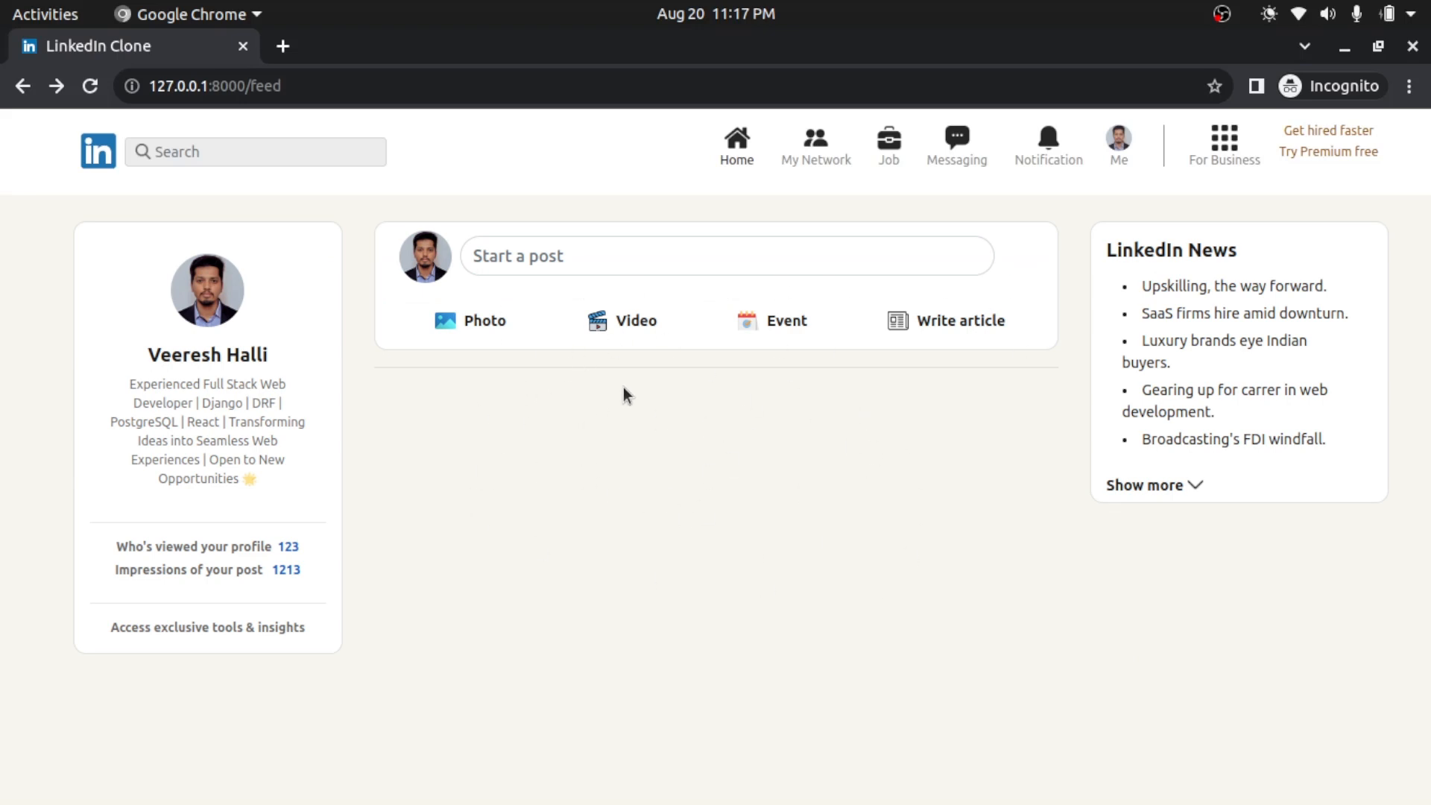
click(727, 254)
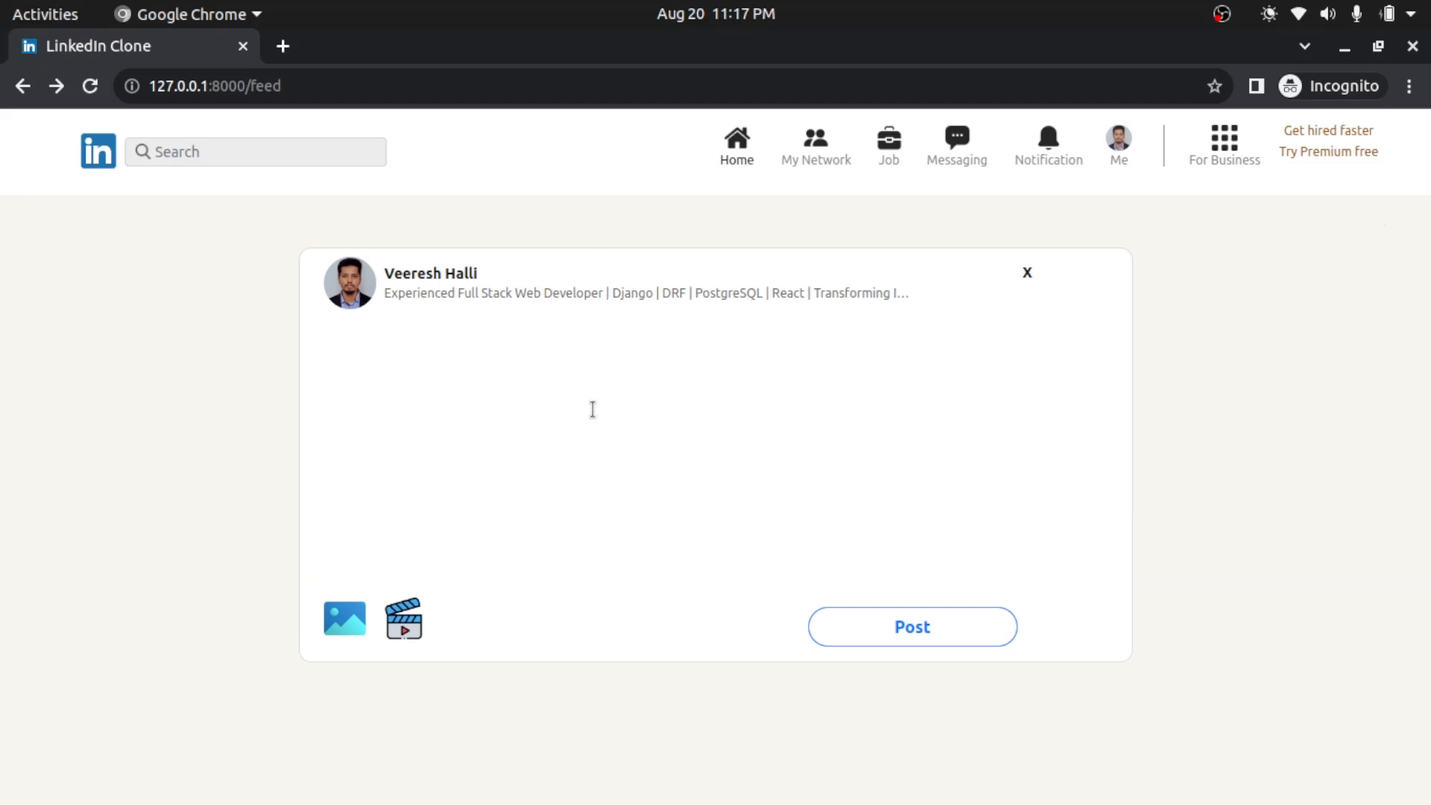
- Write the post text "Hi, This is my first post on LinkedIn Clone." in the composer
text(Hi, This is m)
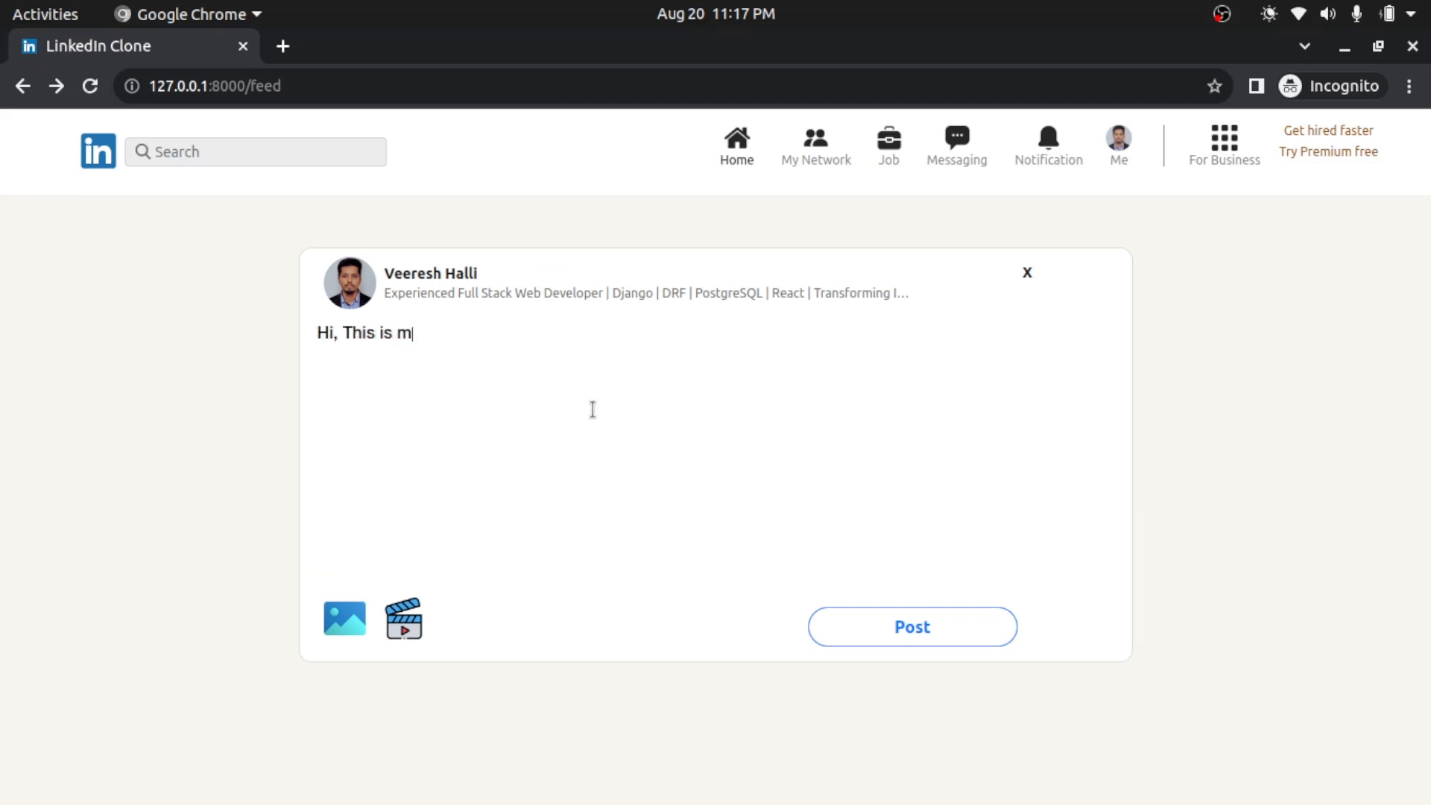
text(y)
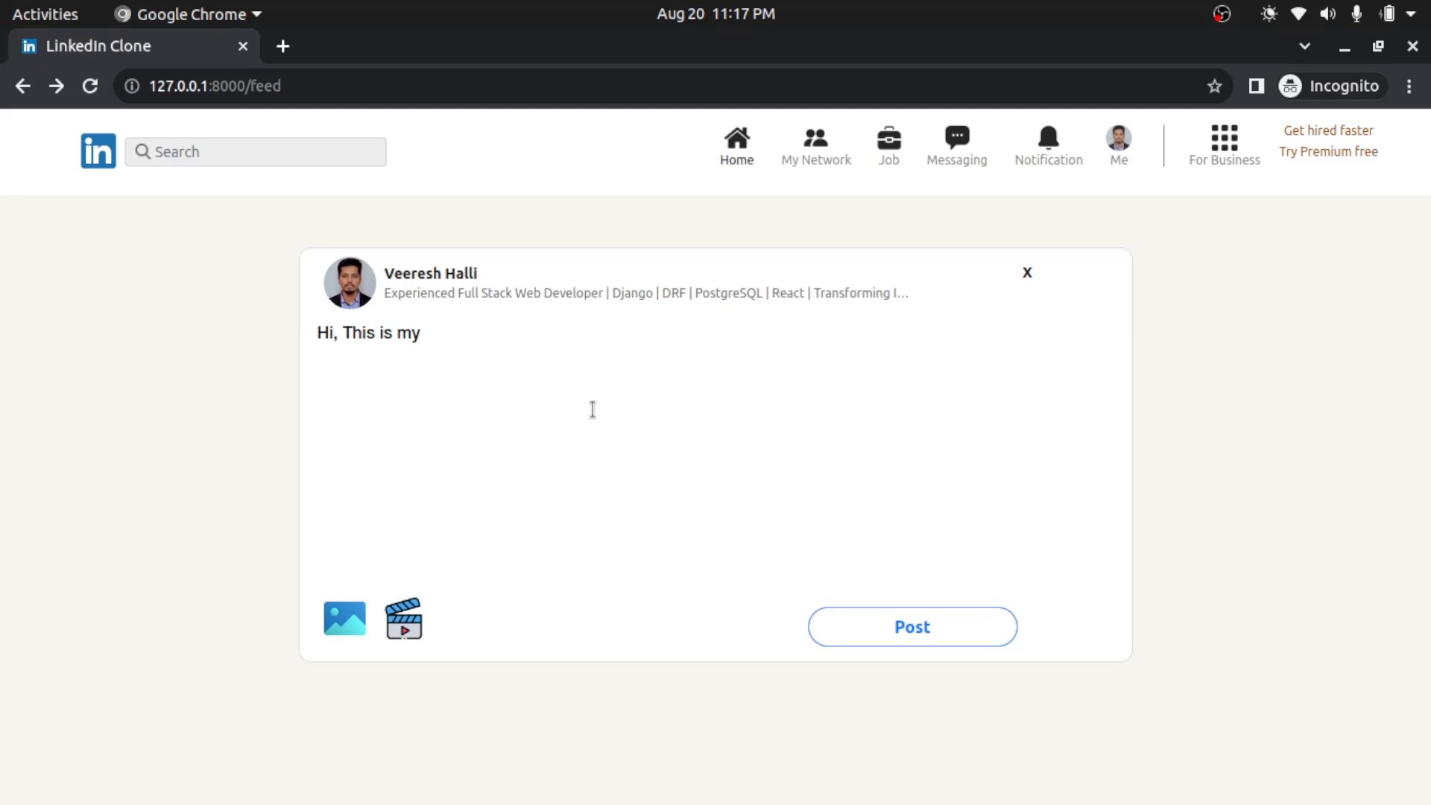
text(first post)
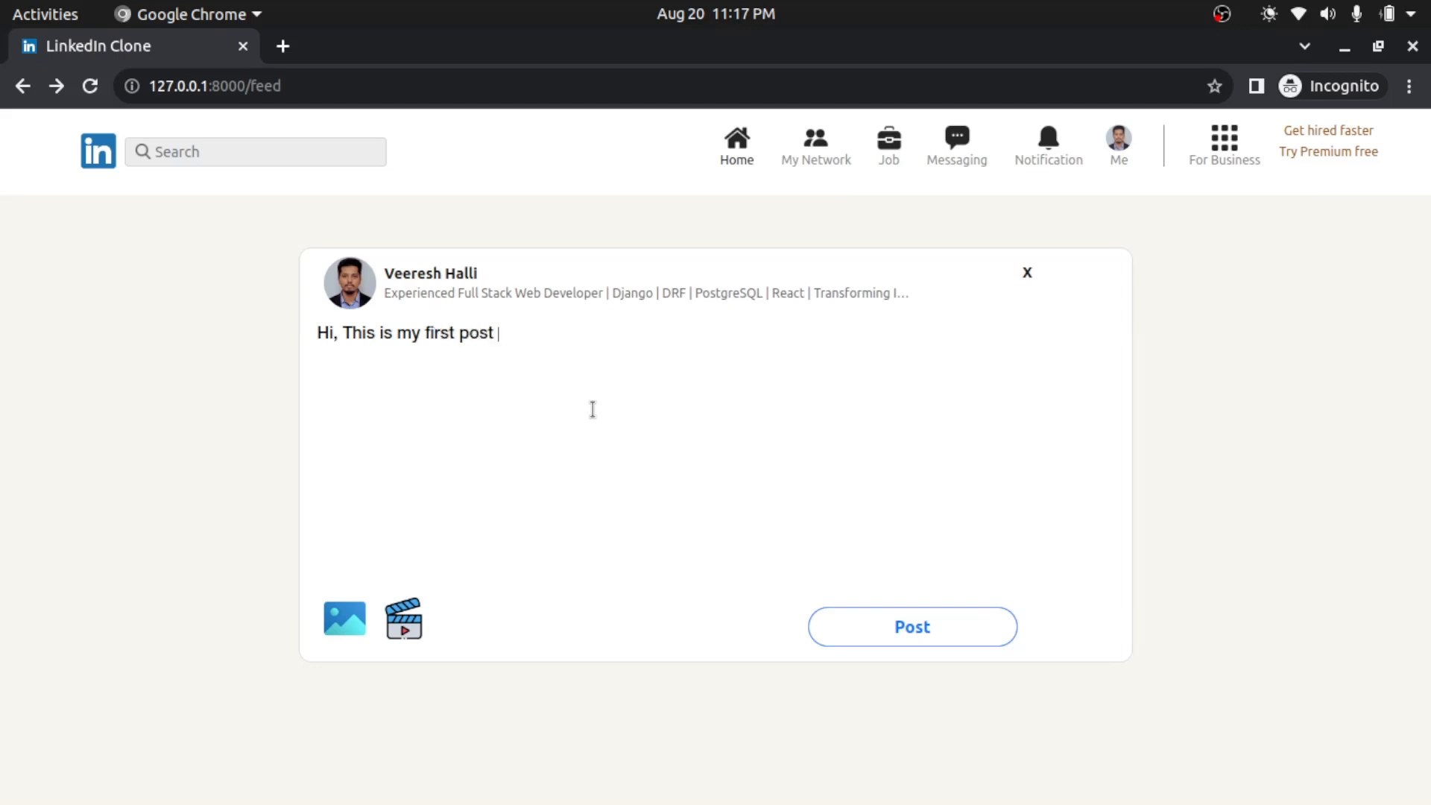
text(on LinkedIn Clone.)
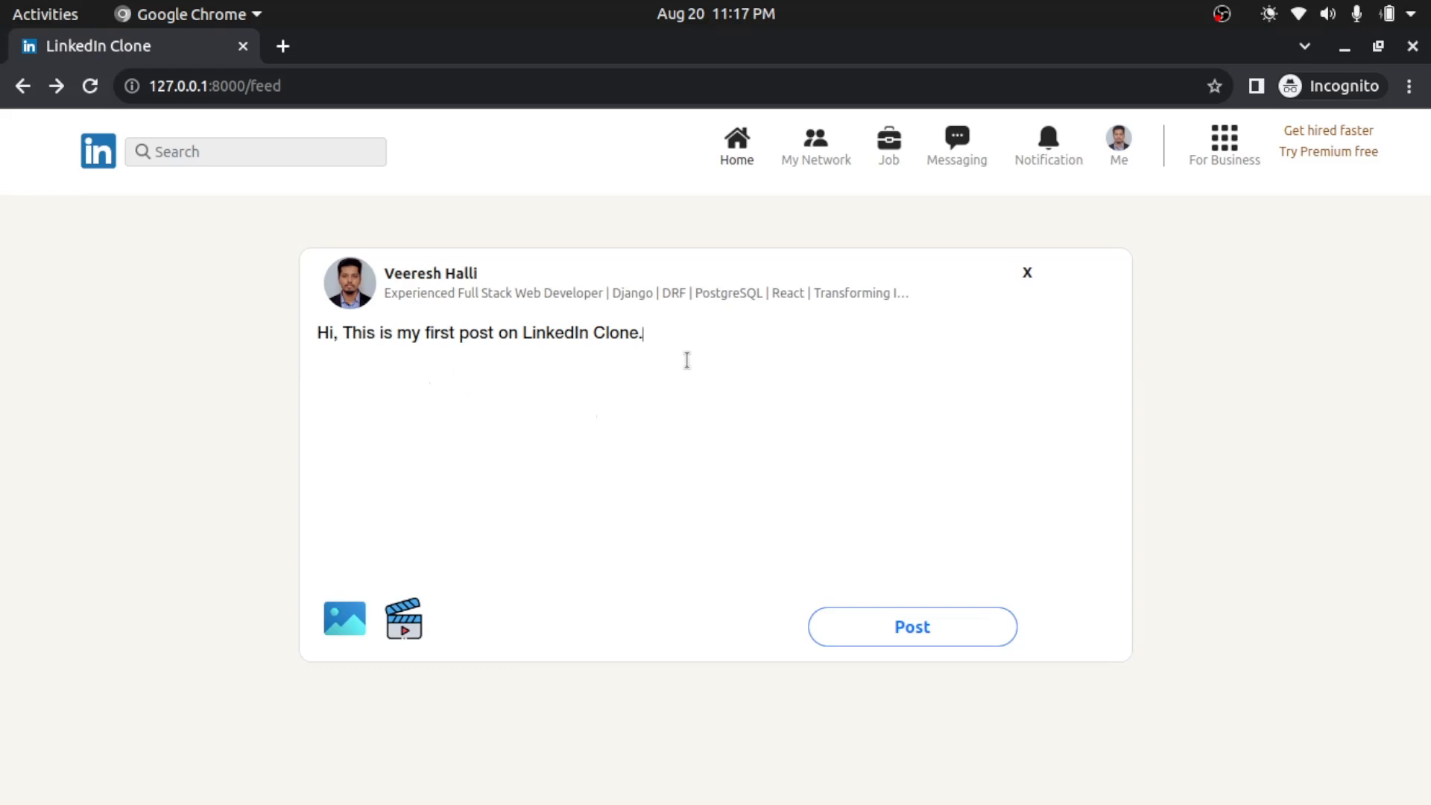
mouse_move(698, 371)
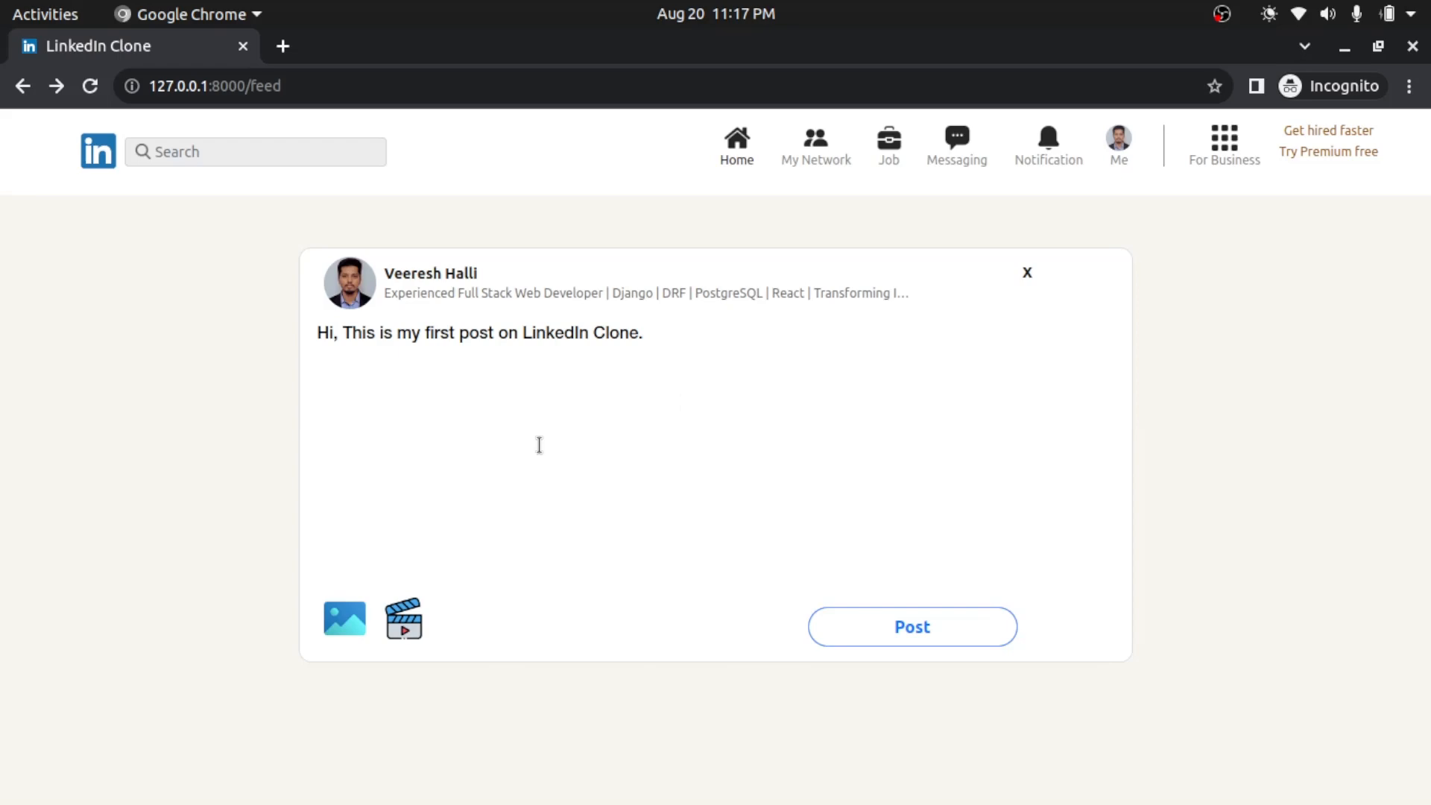
click(344, 617)
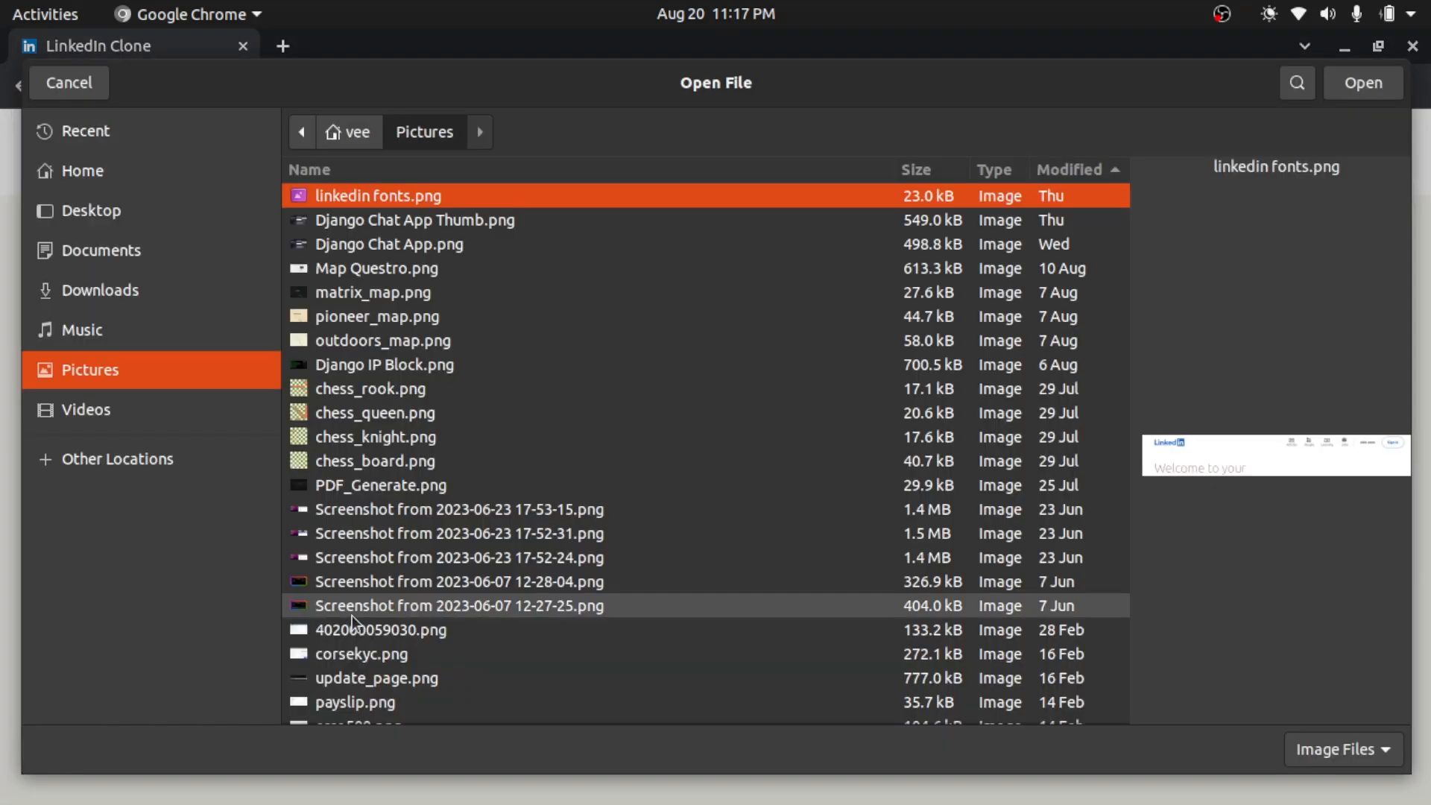
mouse_move(418, 255)
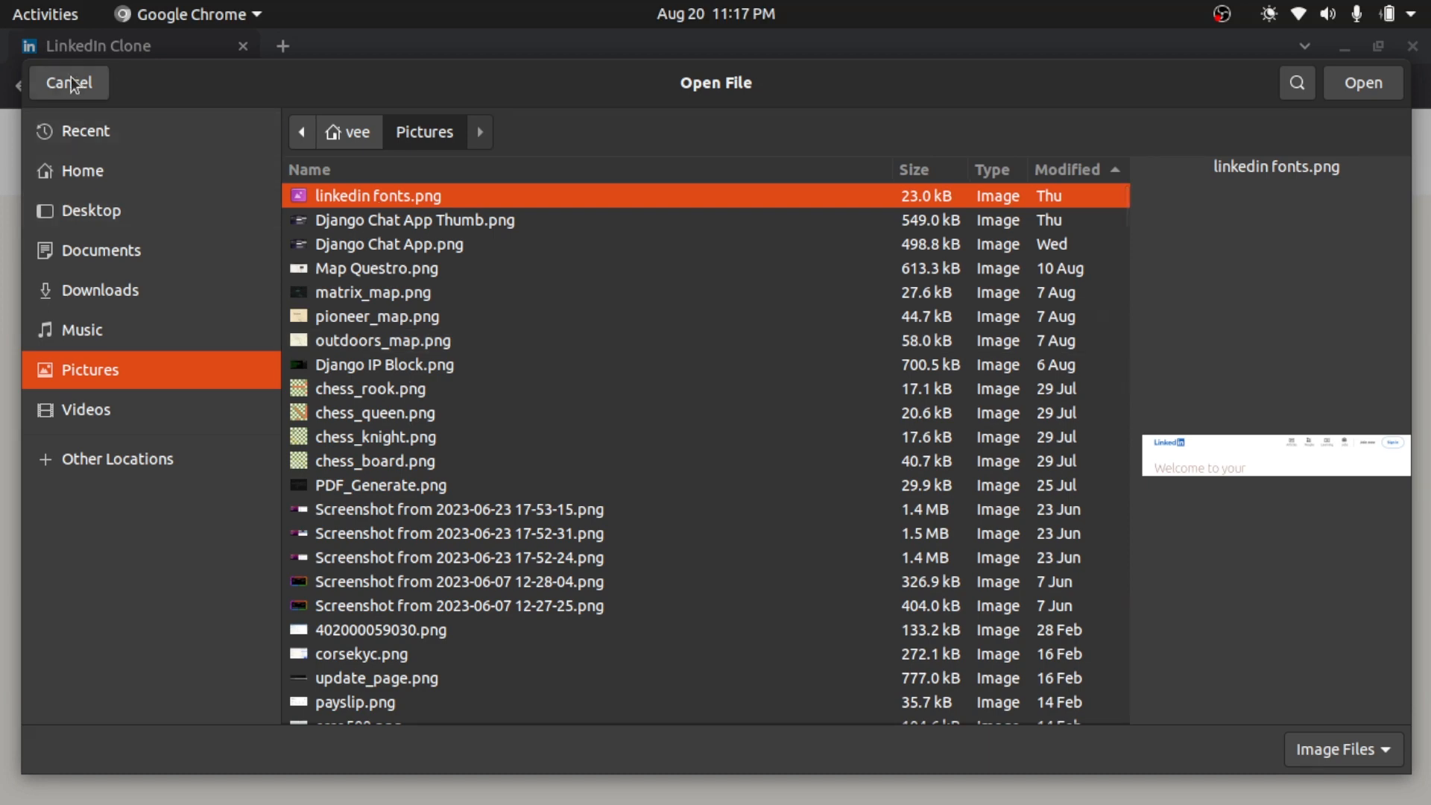
click(67, 82)
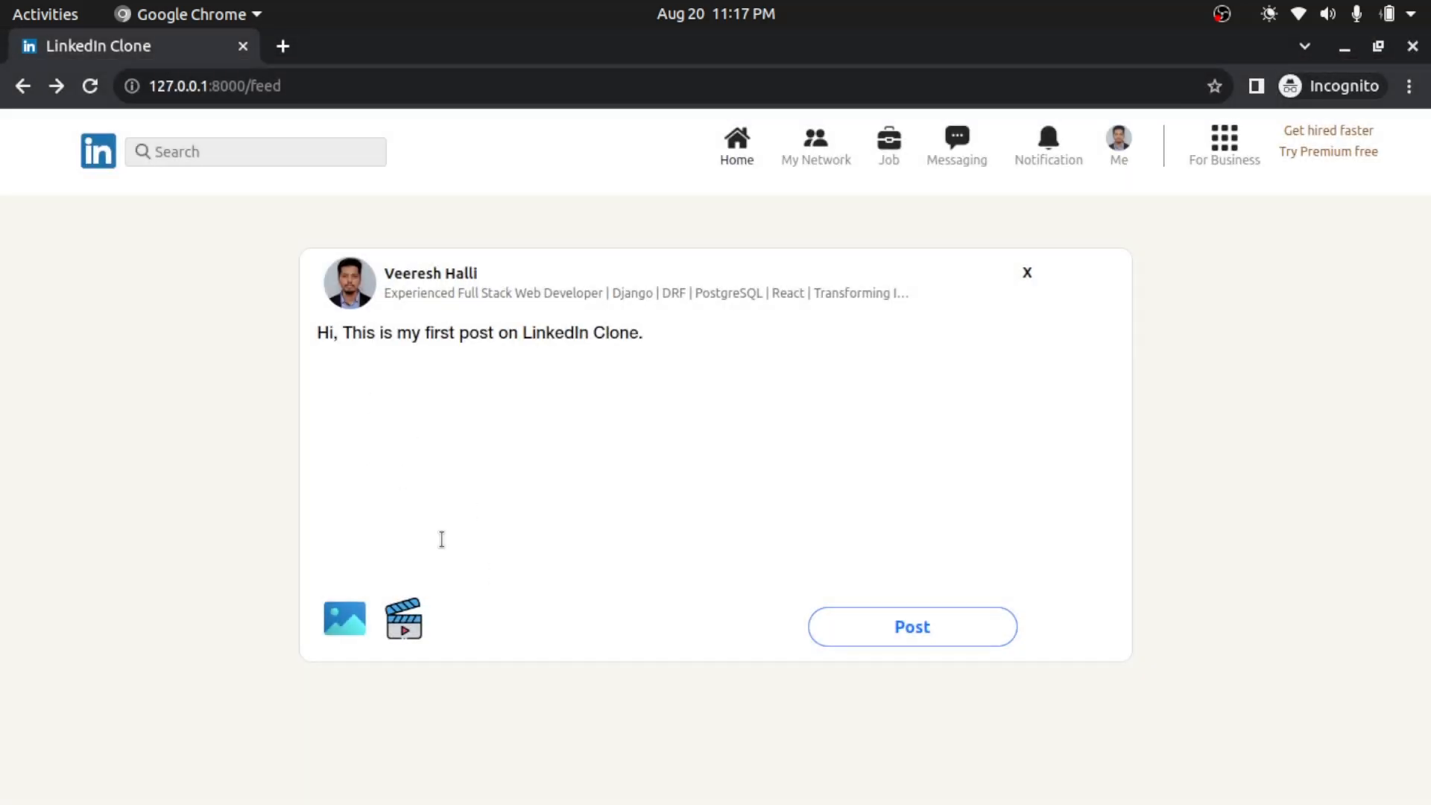
click(344, 617)
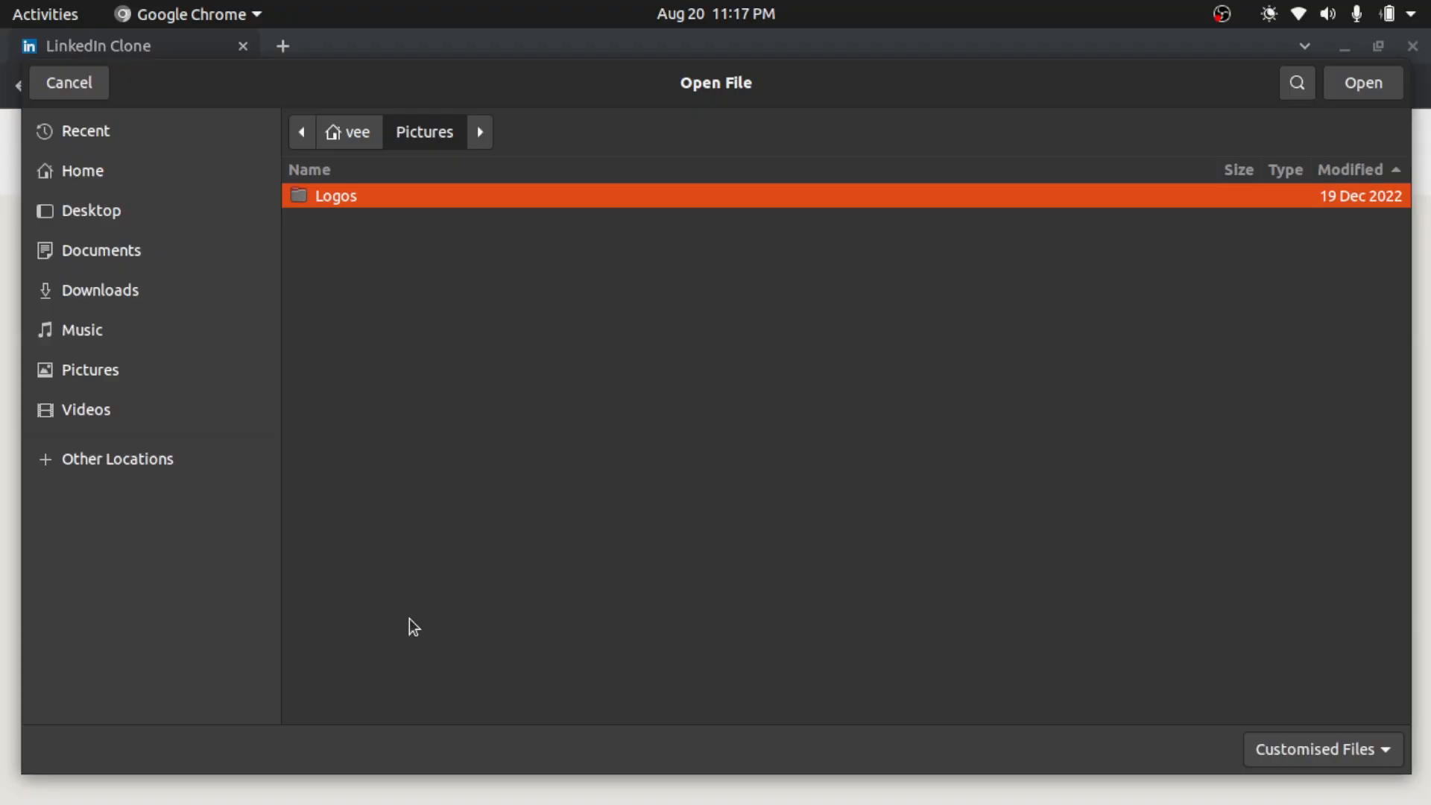
click(83, 408)
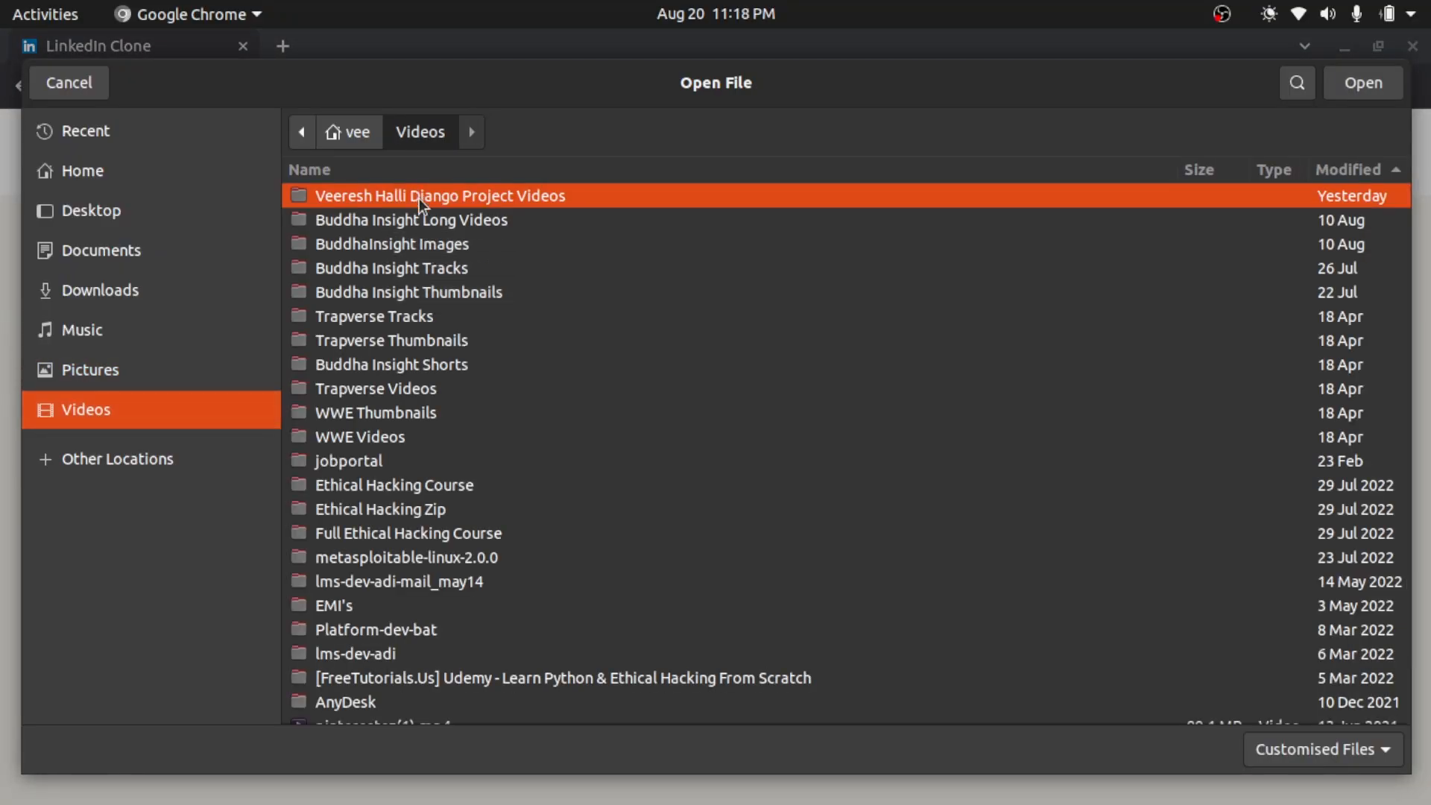
double_click(441, 196)
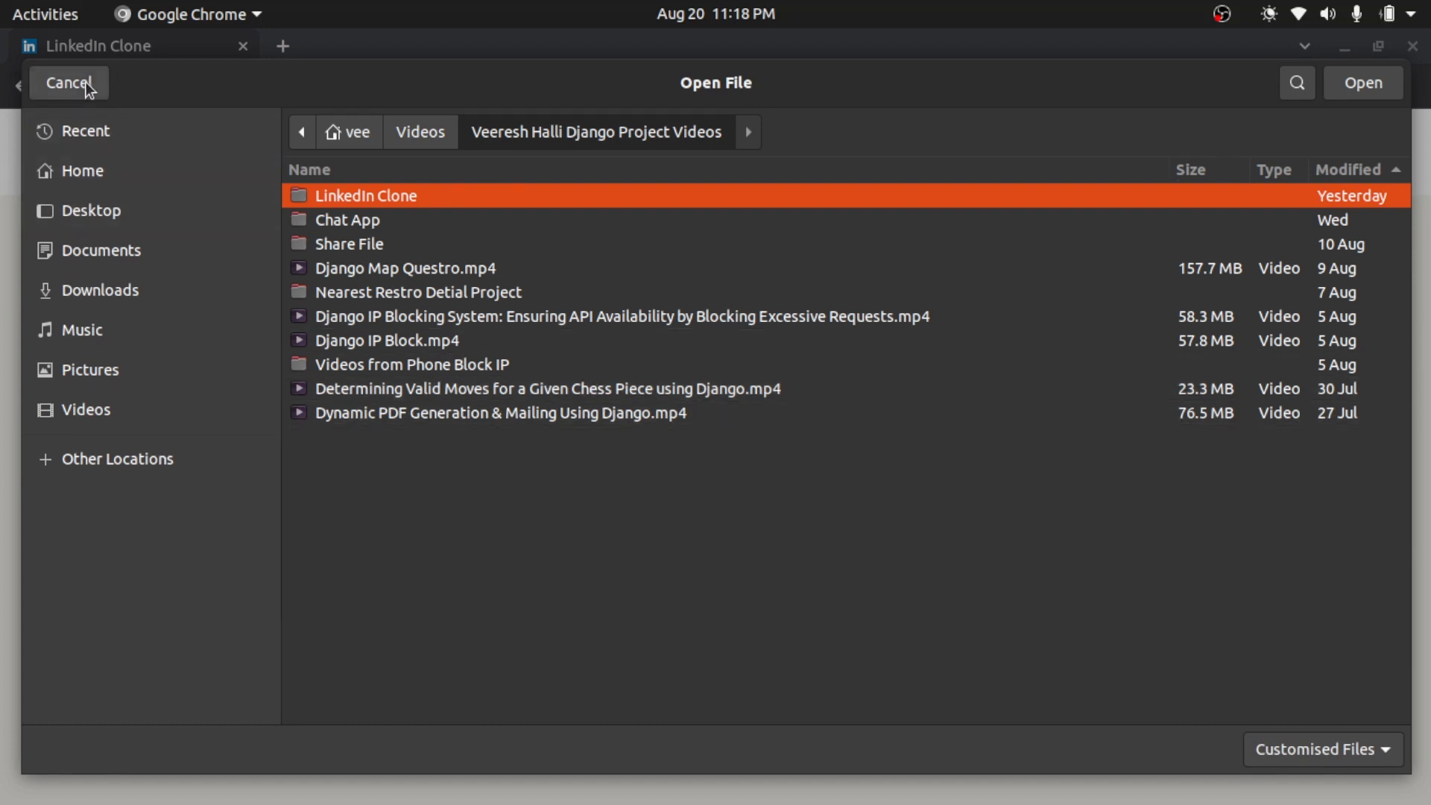
click(69, 82)
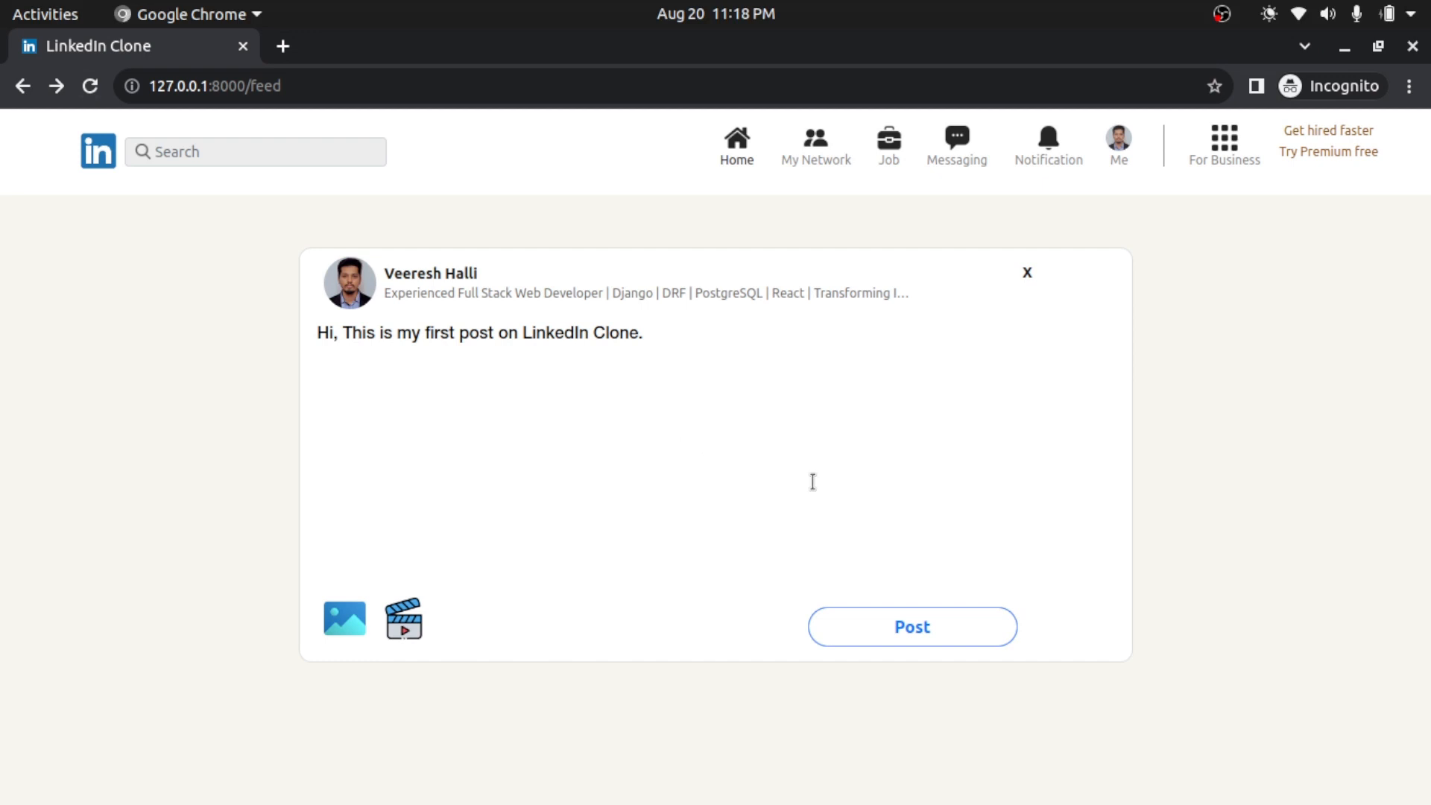
mouse_move(912, 627)
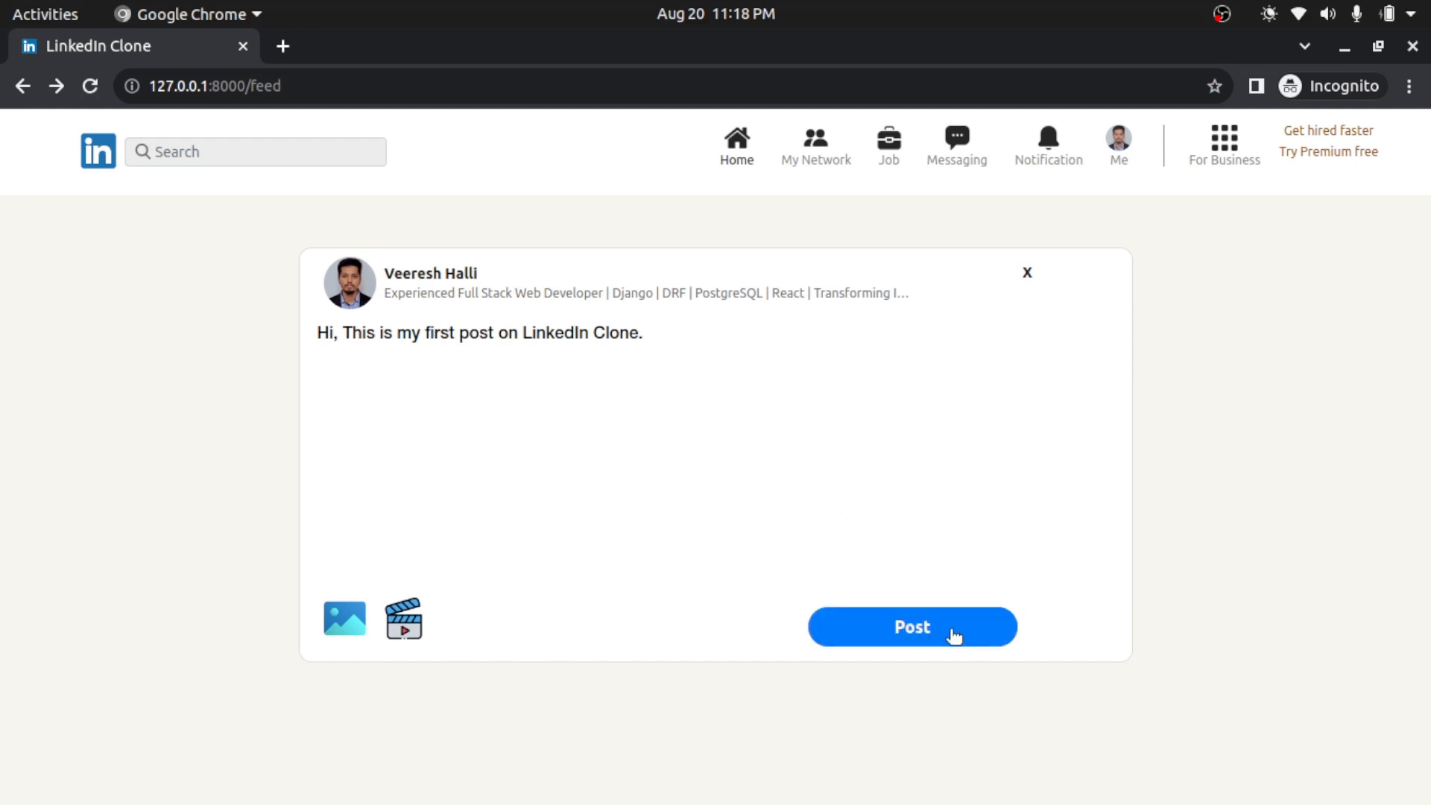
- Publish the drafted text post to the home feed
click(911, 627)
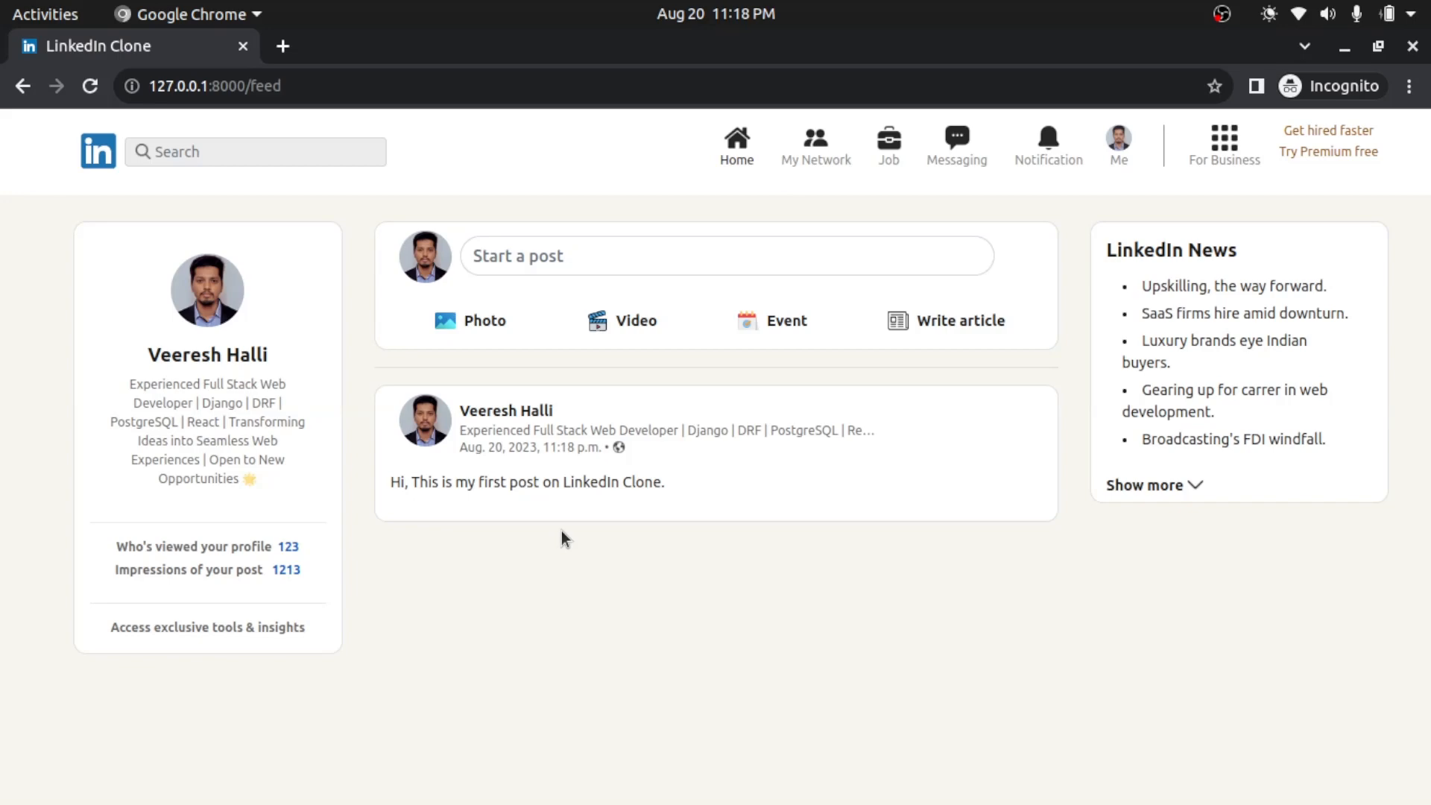
mouse_move(699, 489)
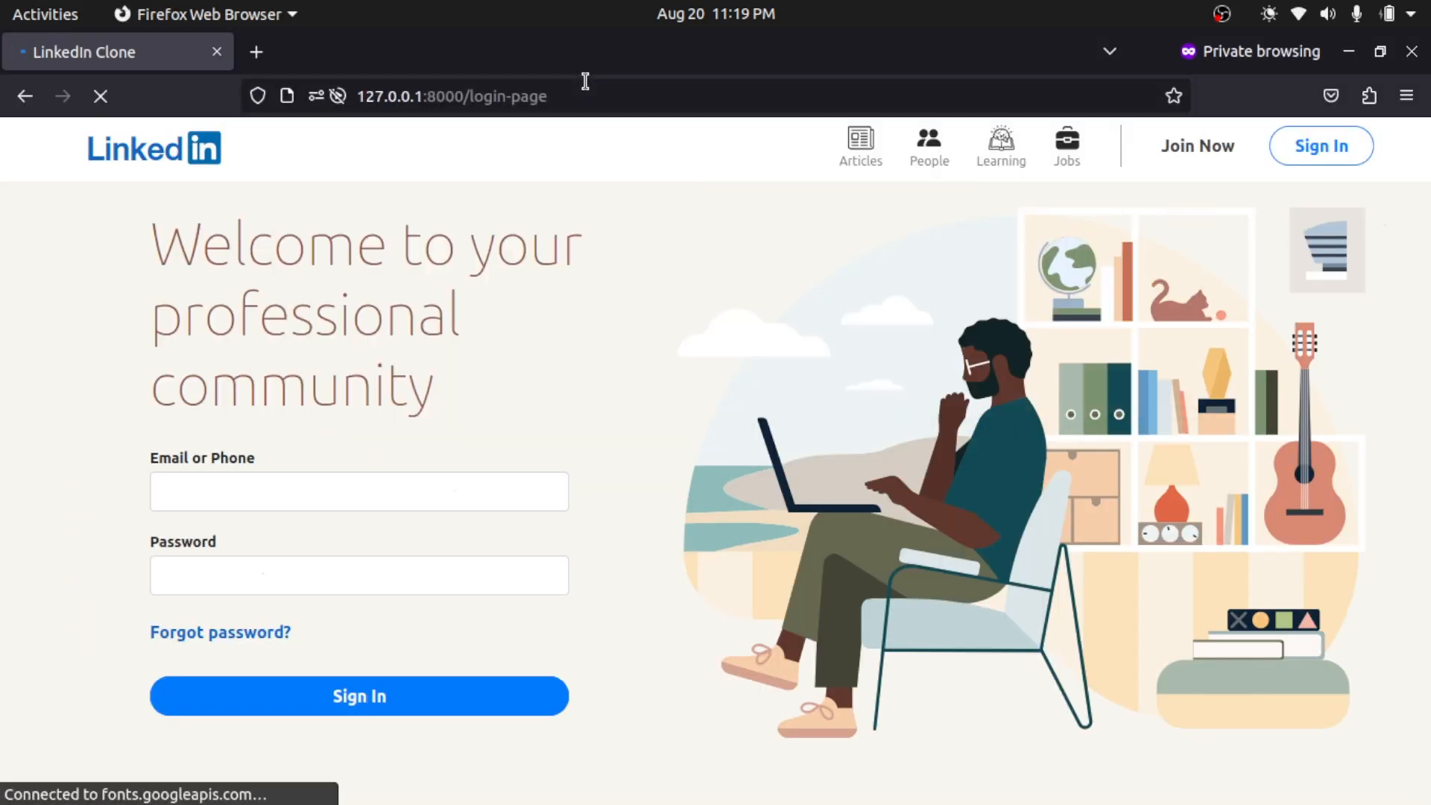
click(359, 491)
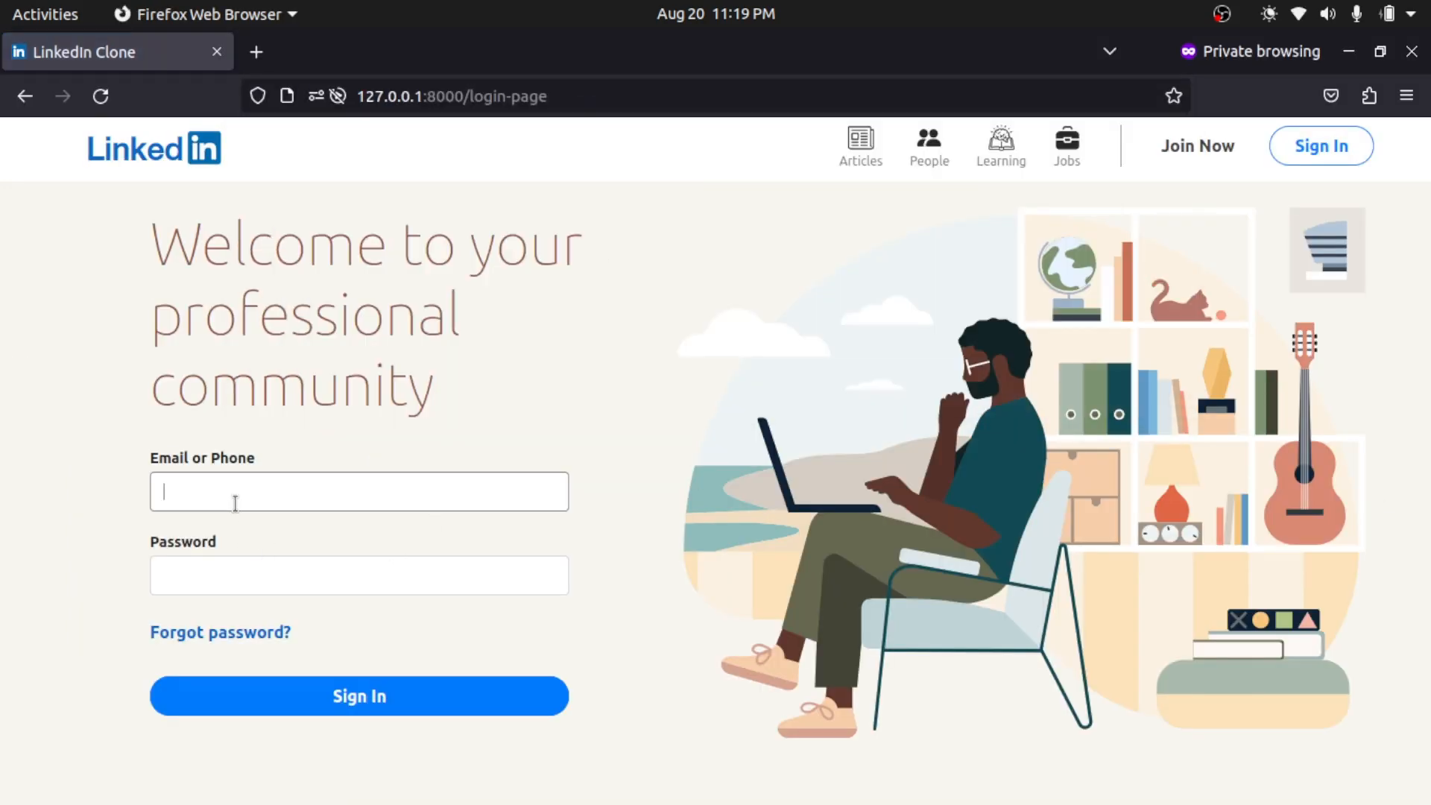
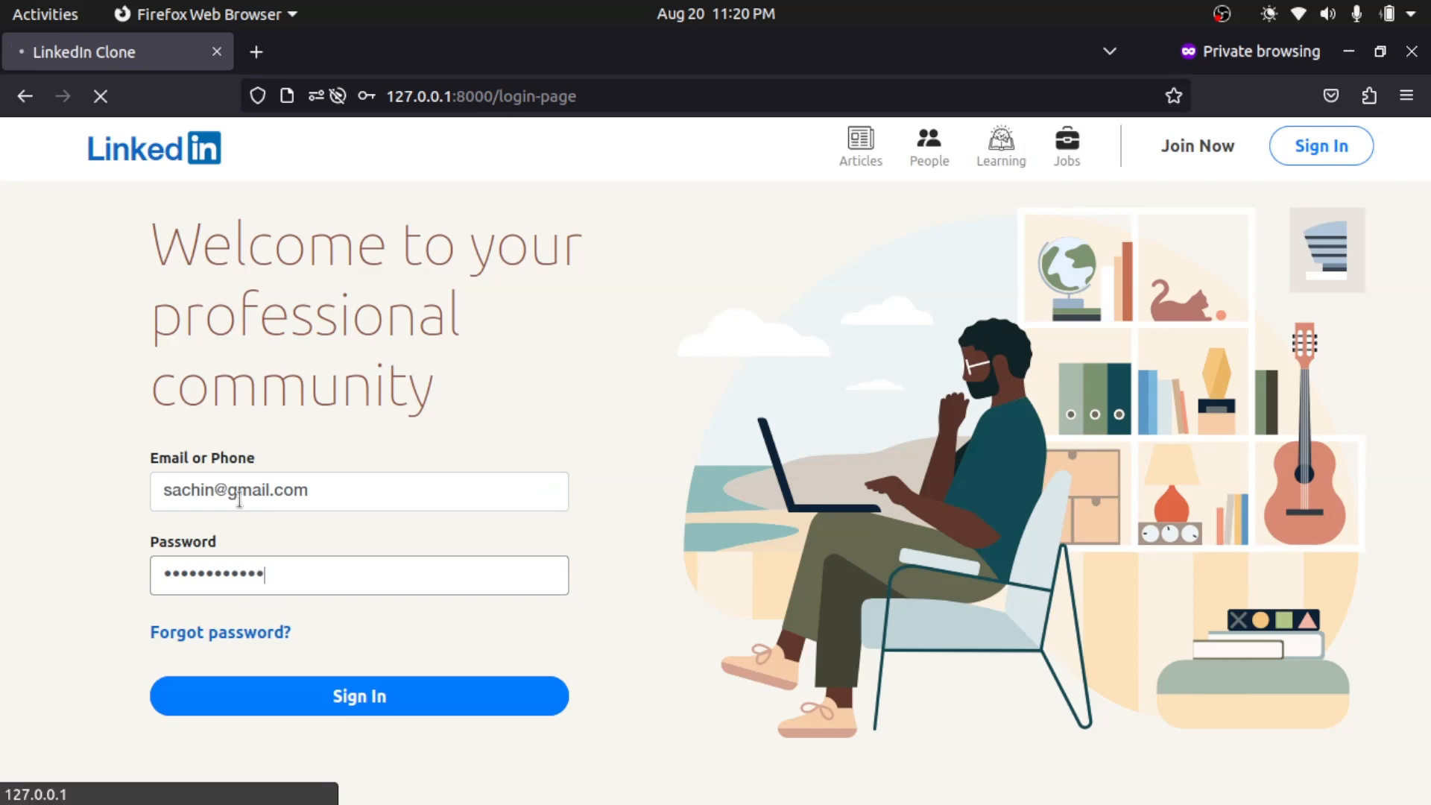
- Sign in as the second user, check My Network, and return to the empty home feed
click(359, 696)
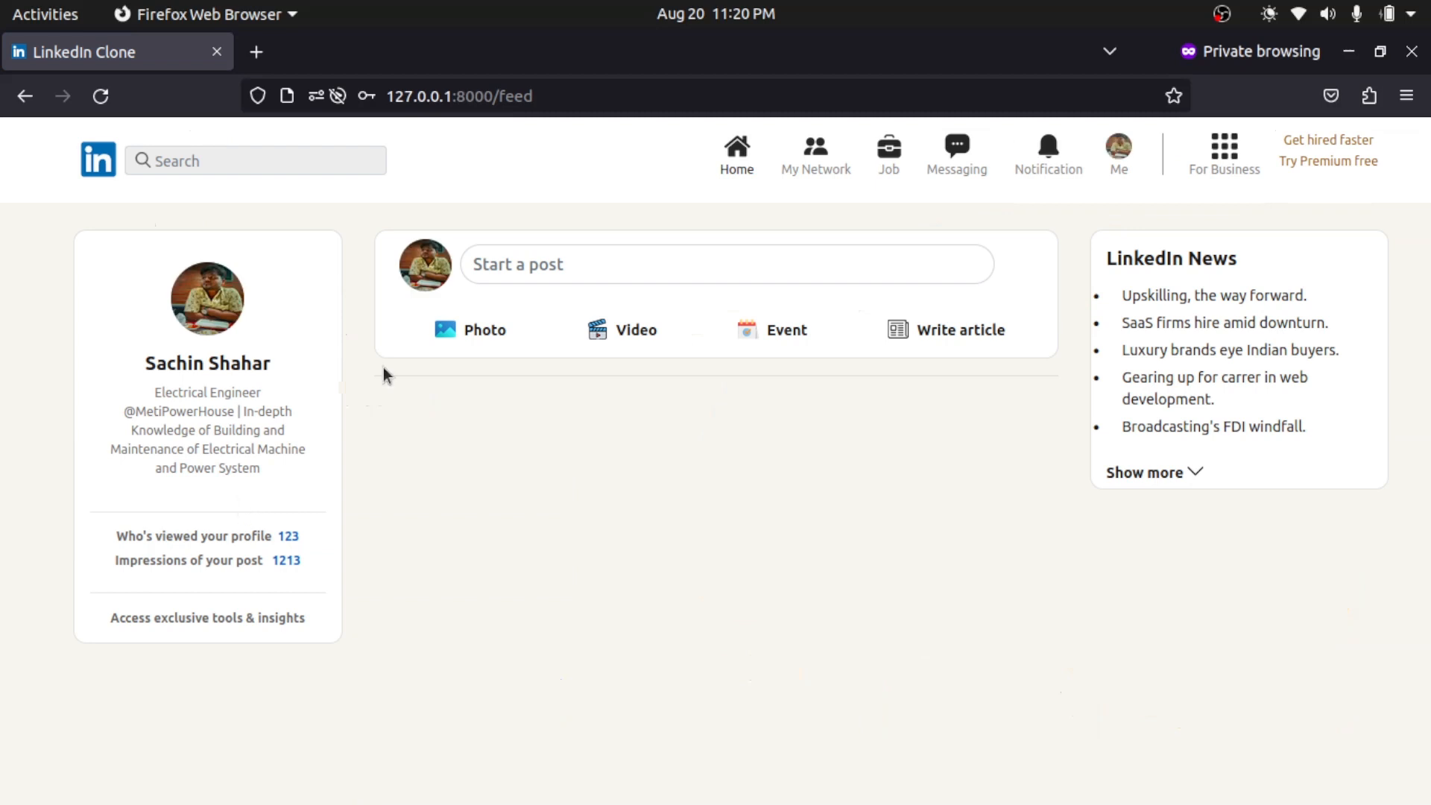
mouse_move(629, 389)
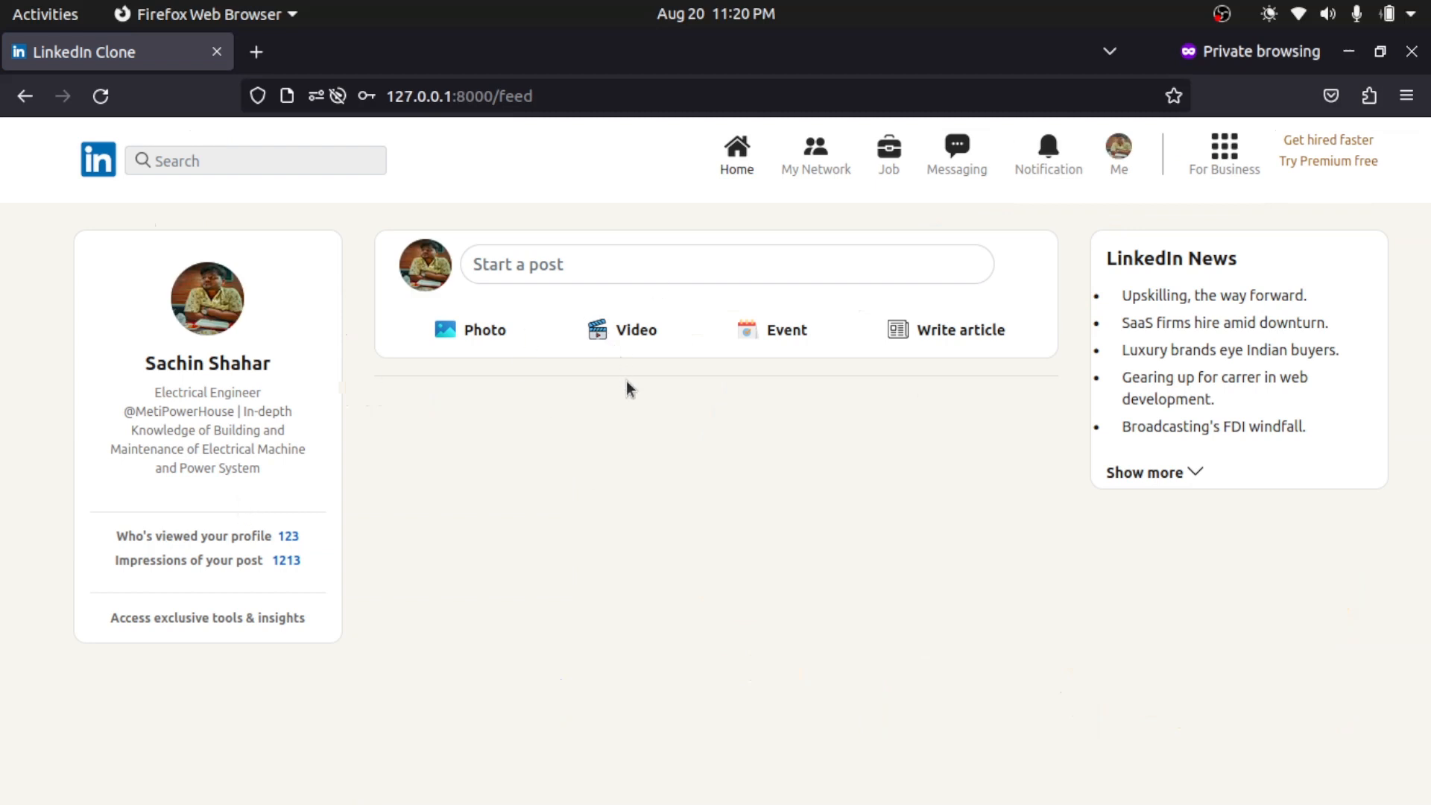
mouse_move(806, 425)
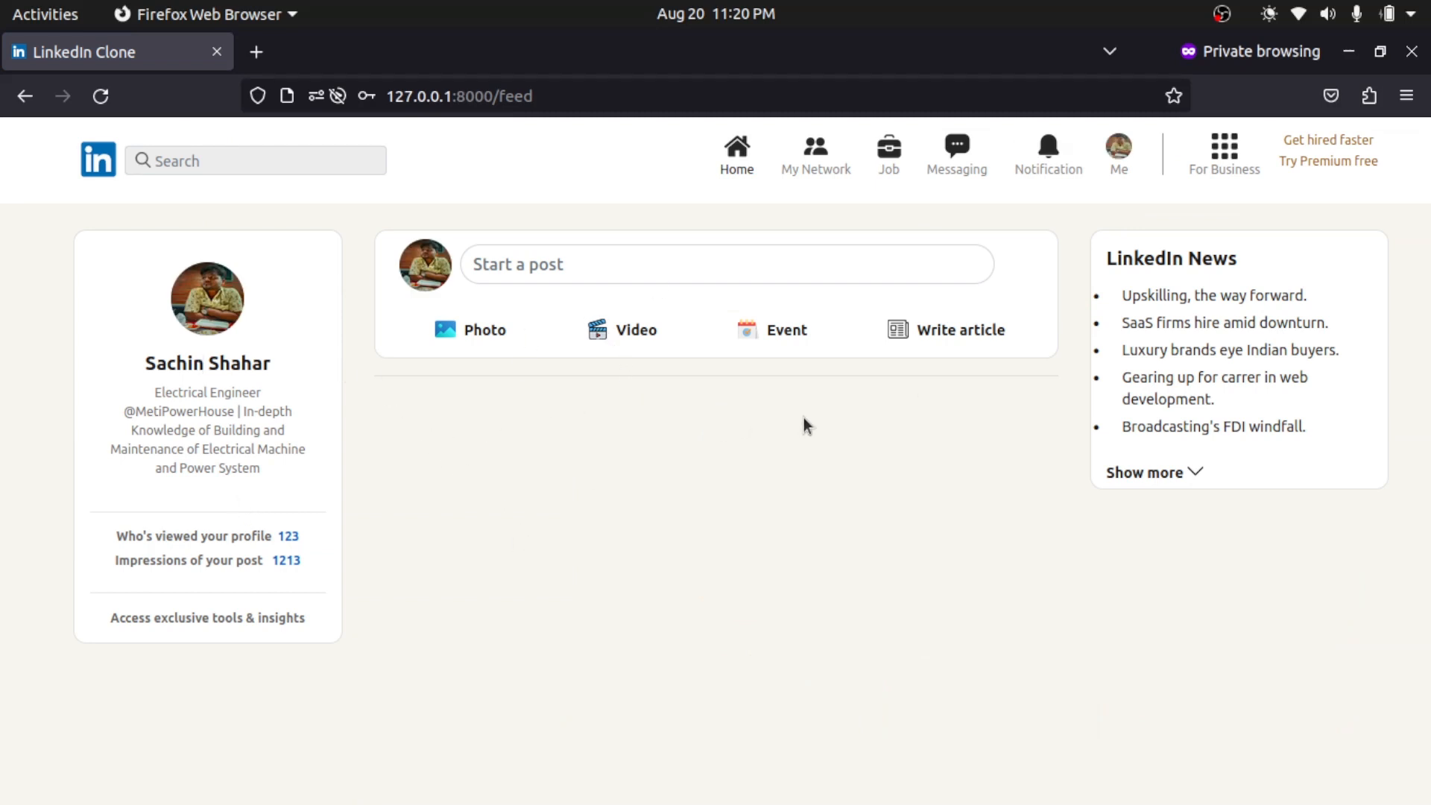
mouse_move(531, 447)
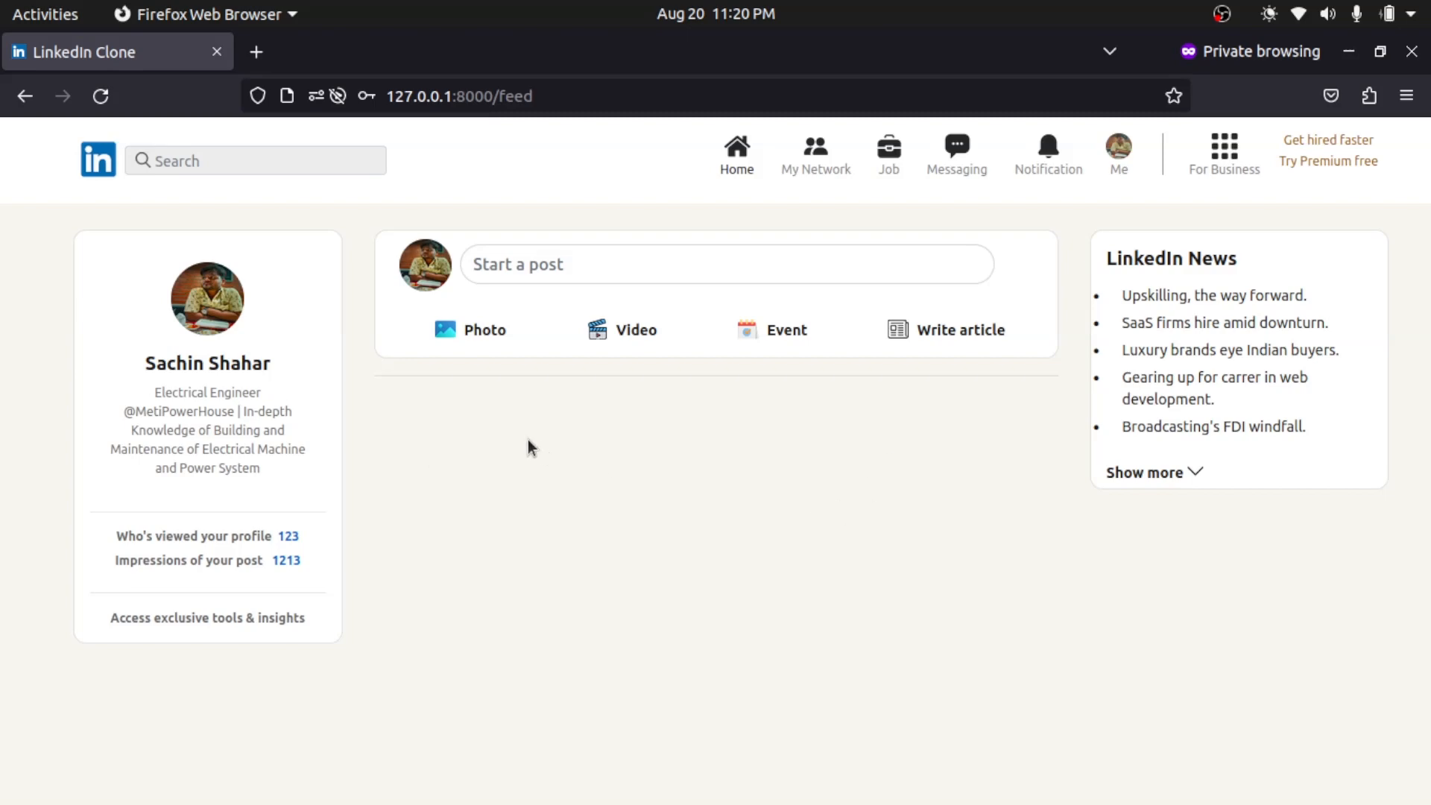
mouse_move(873, 623)
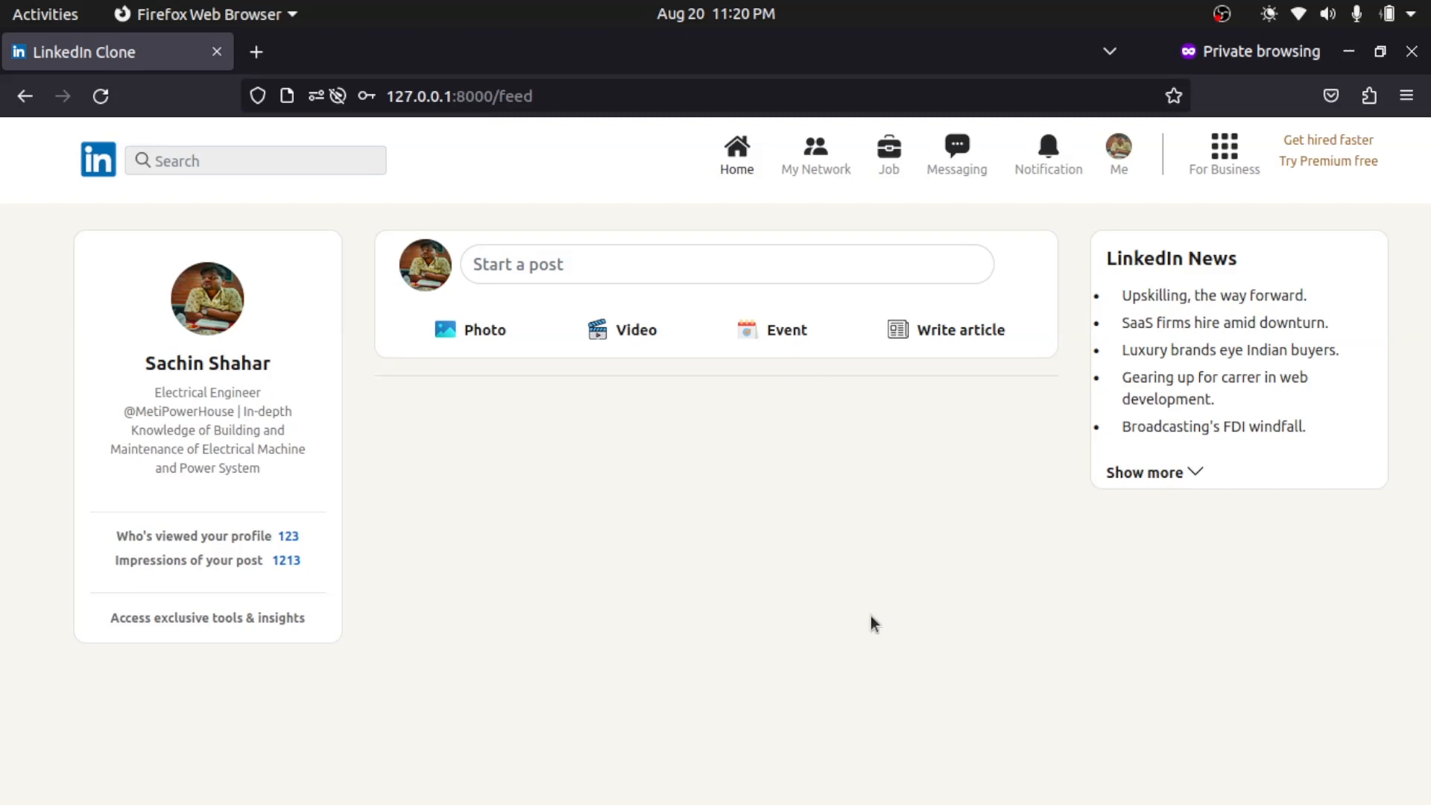
click(815, 150)
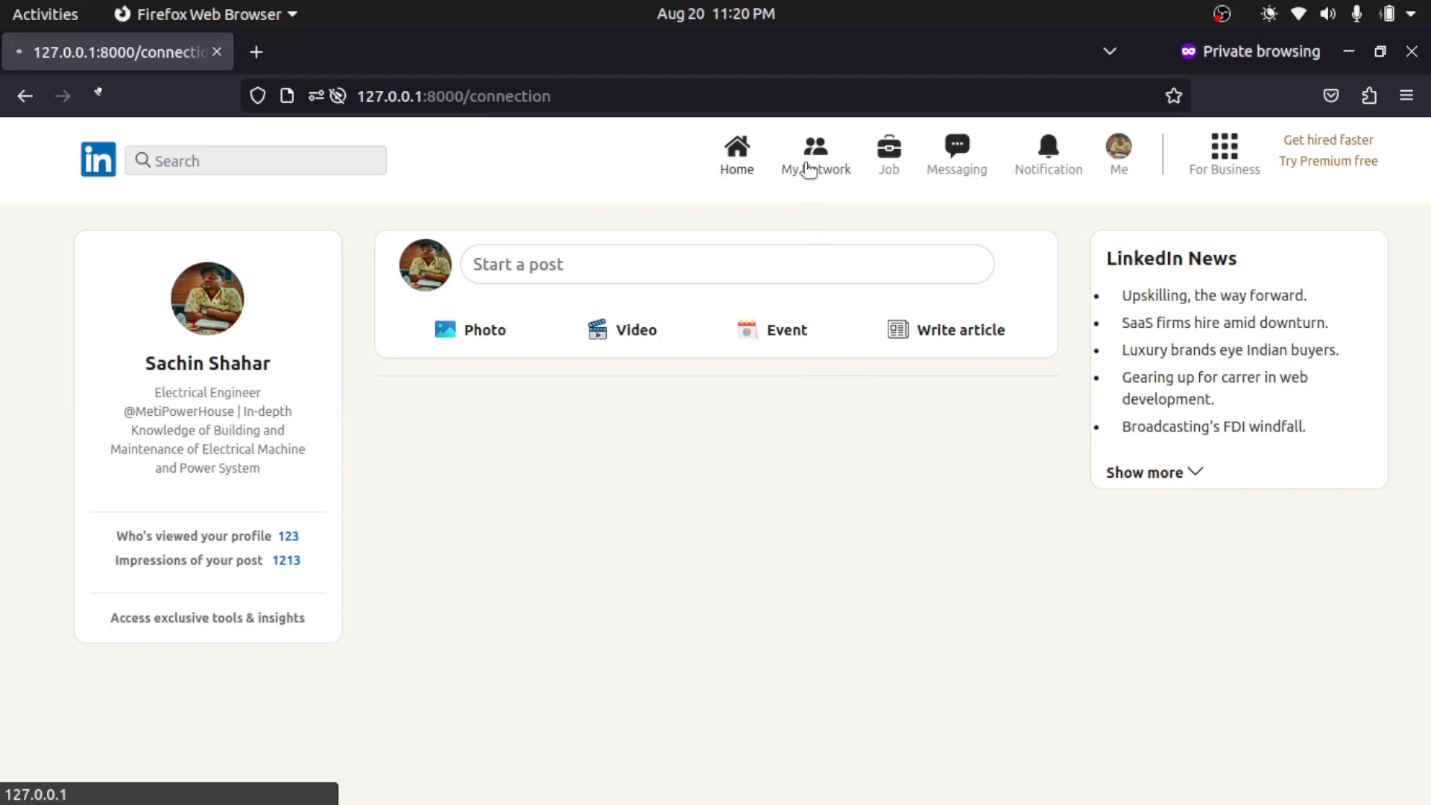
click(737, 155)
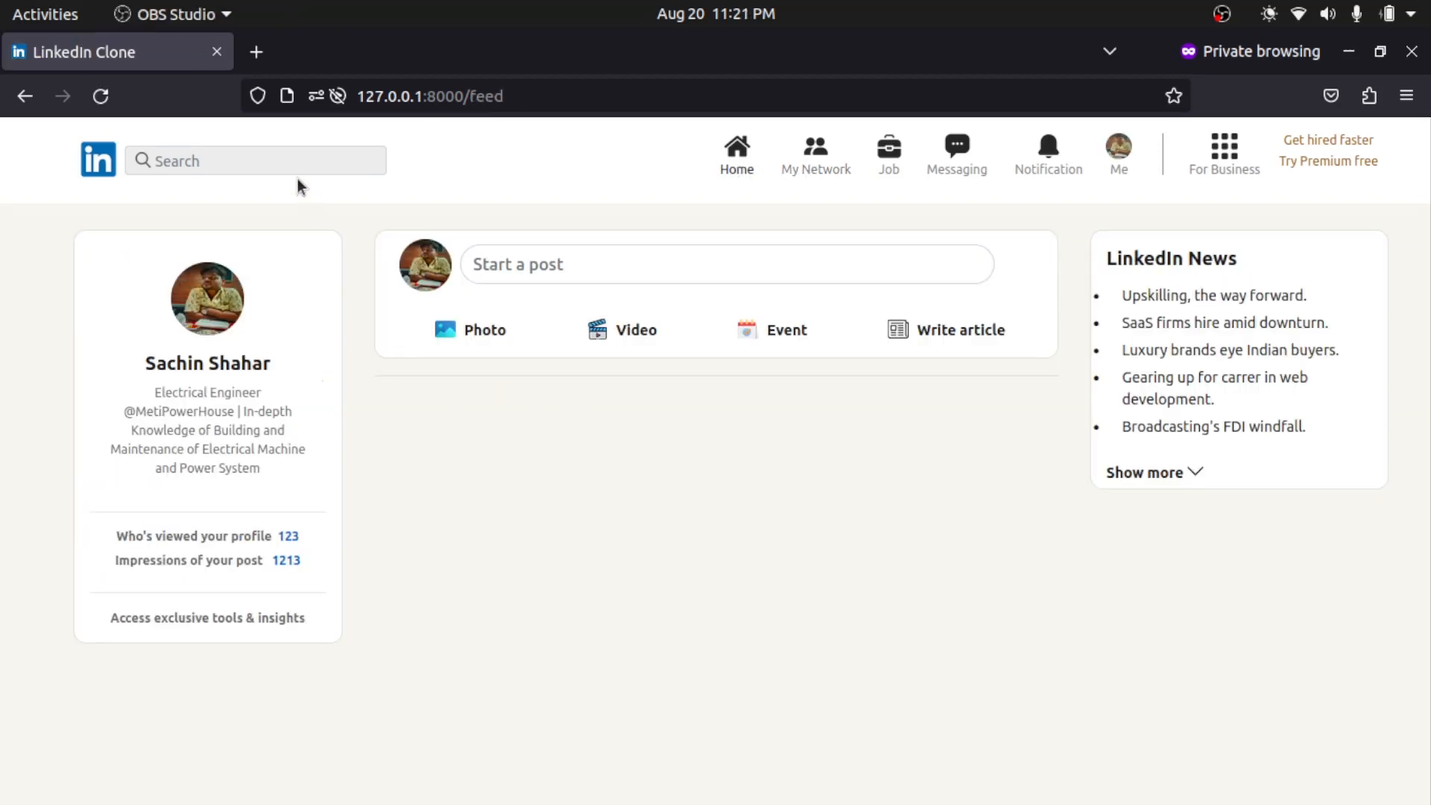
- Search for 'vee' and connect with the full stack developer profile in the results
text(vee)
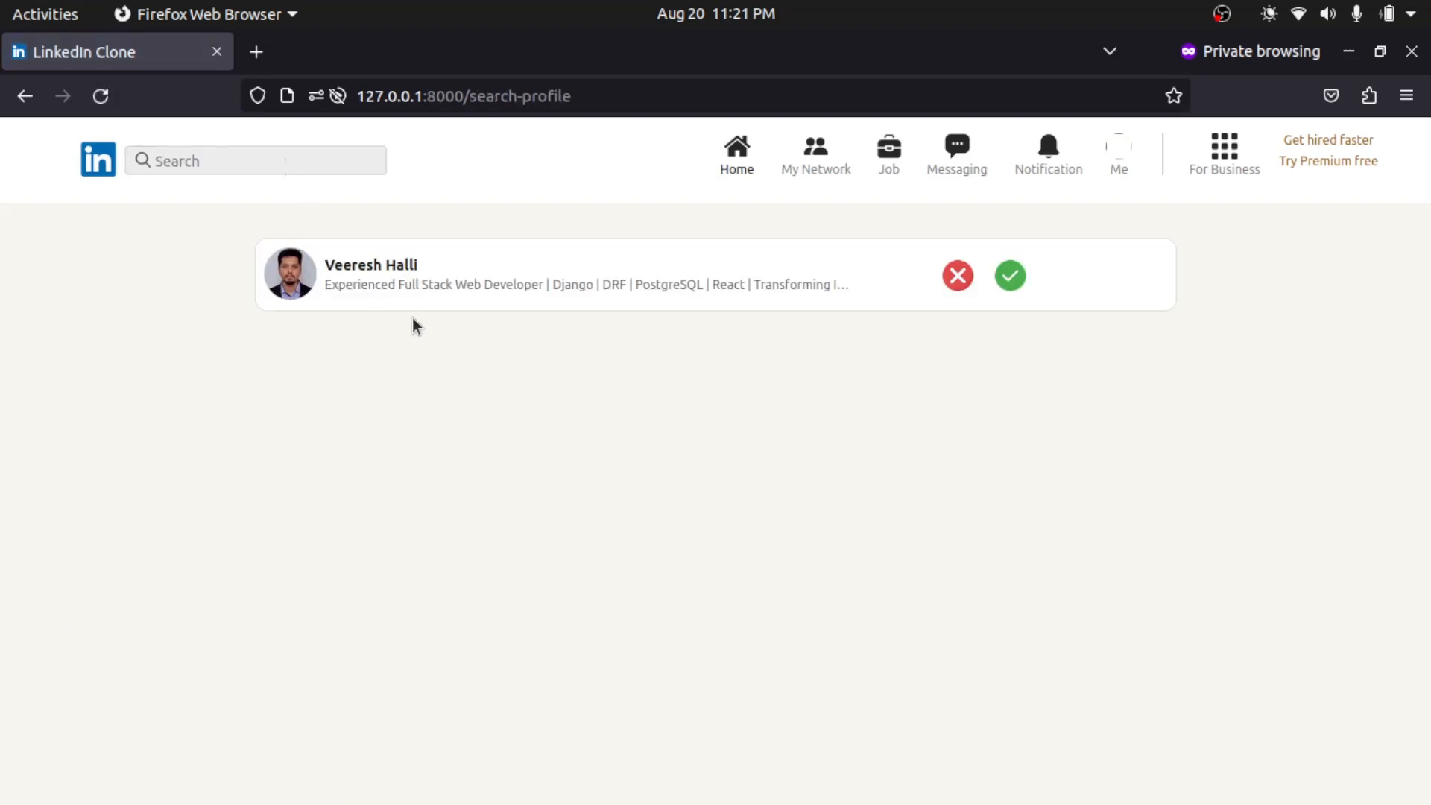
mouse_move(1015, 303)
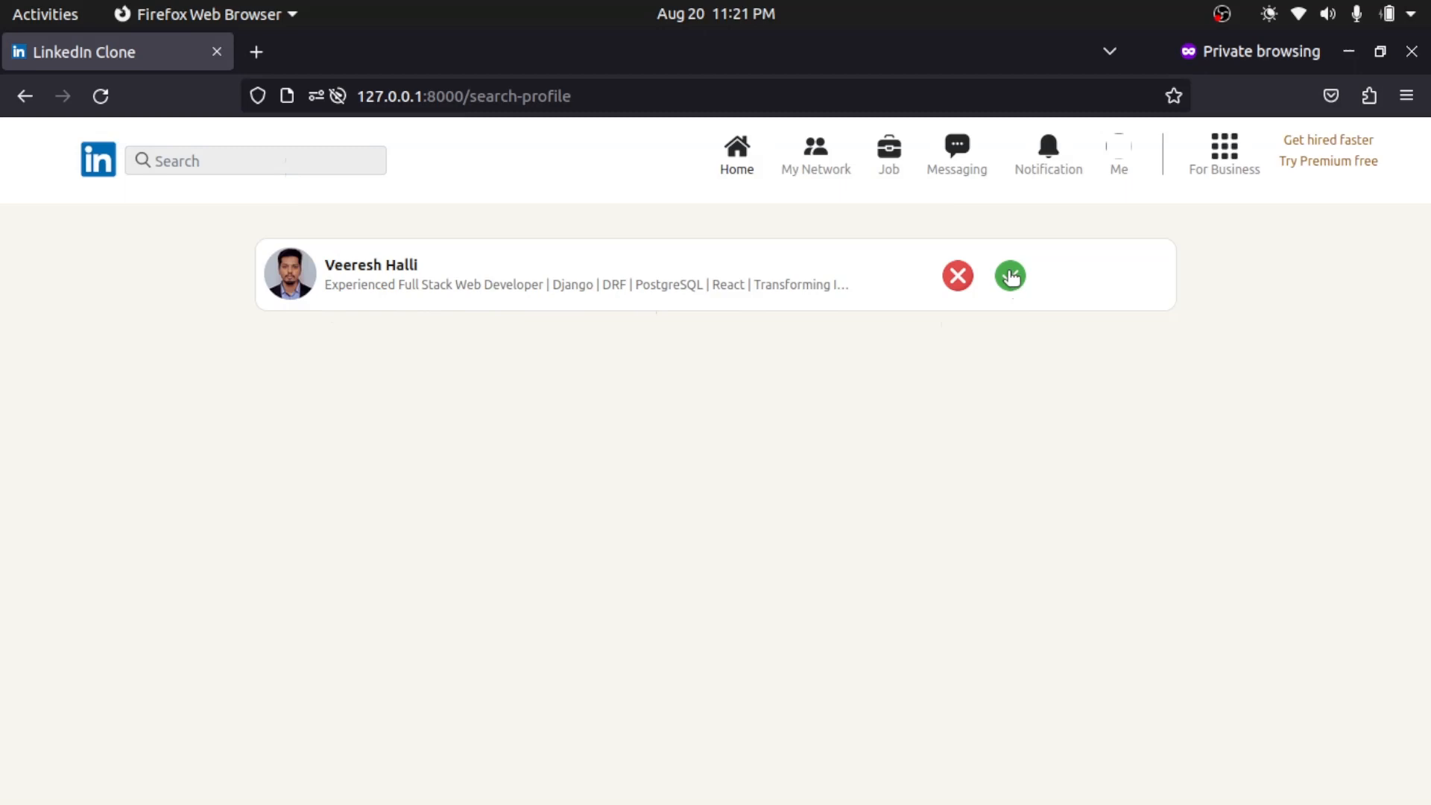
click(1009, 276)
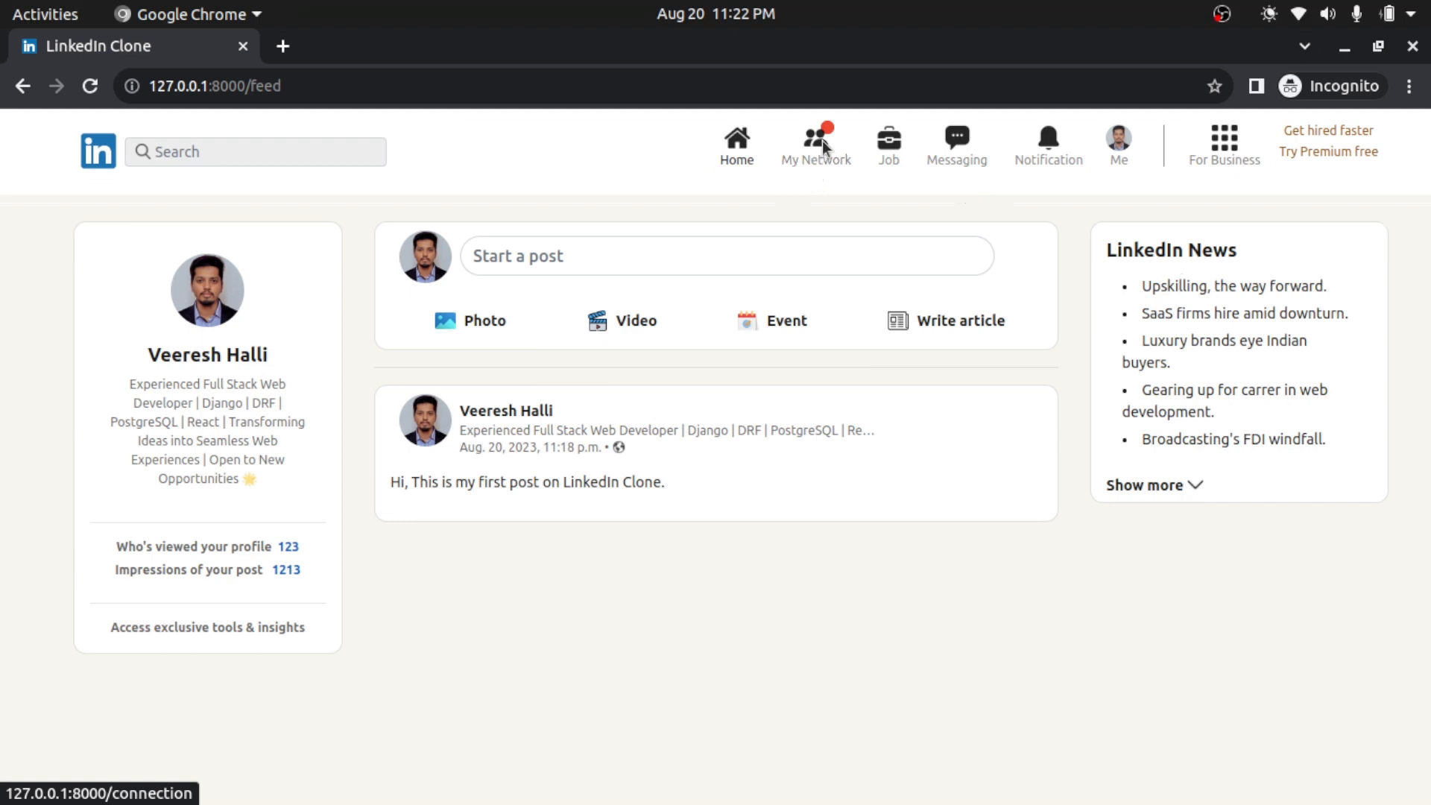
- Send the connection request so the result shows 'Sent request successfully.'
click(815, 143)
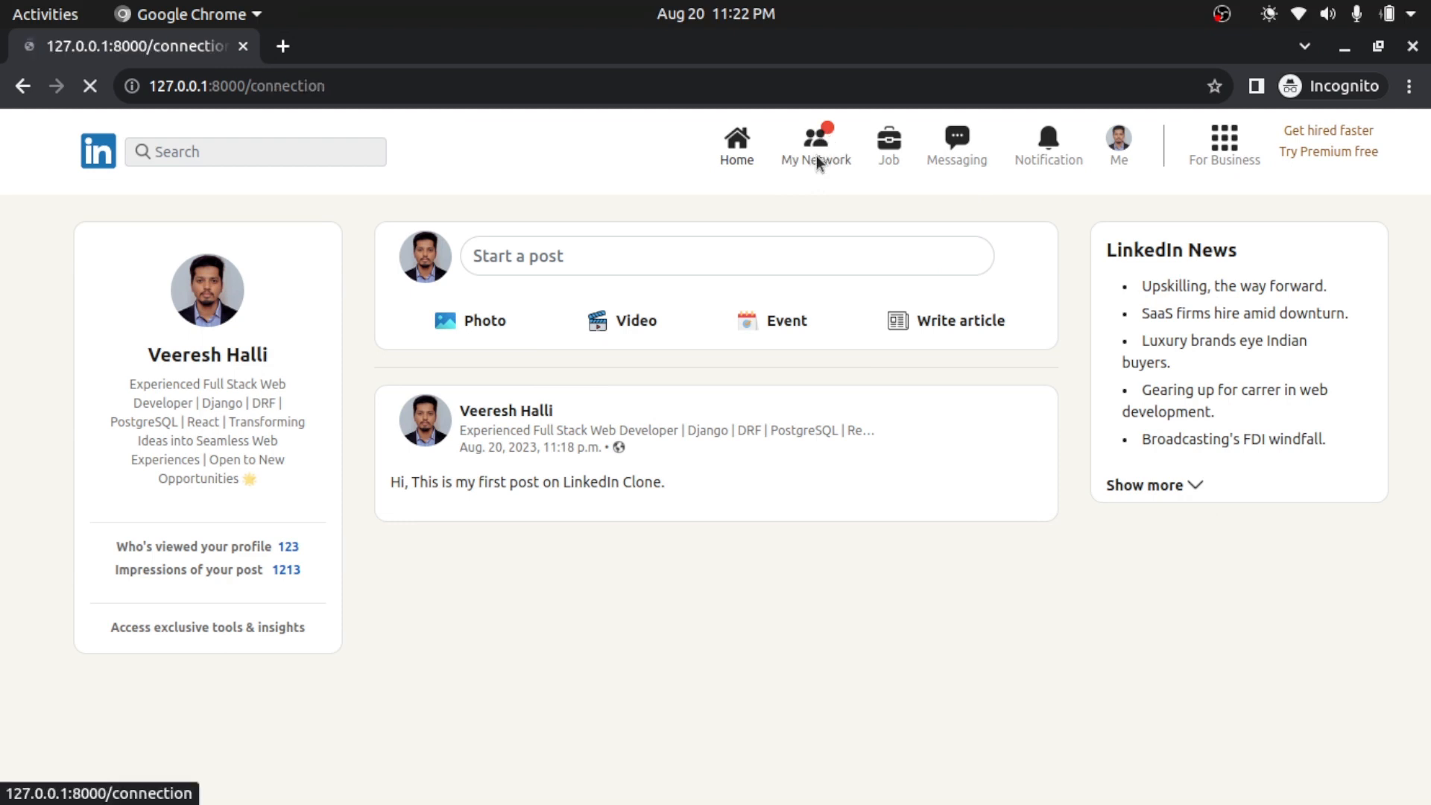
click(816, 145)
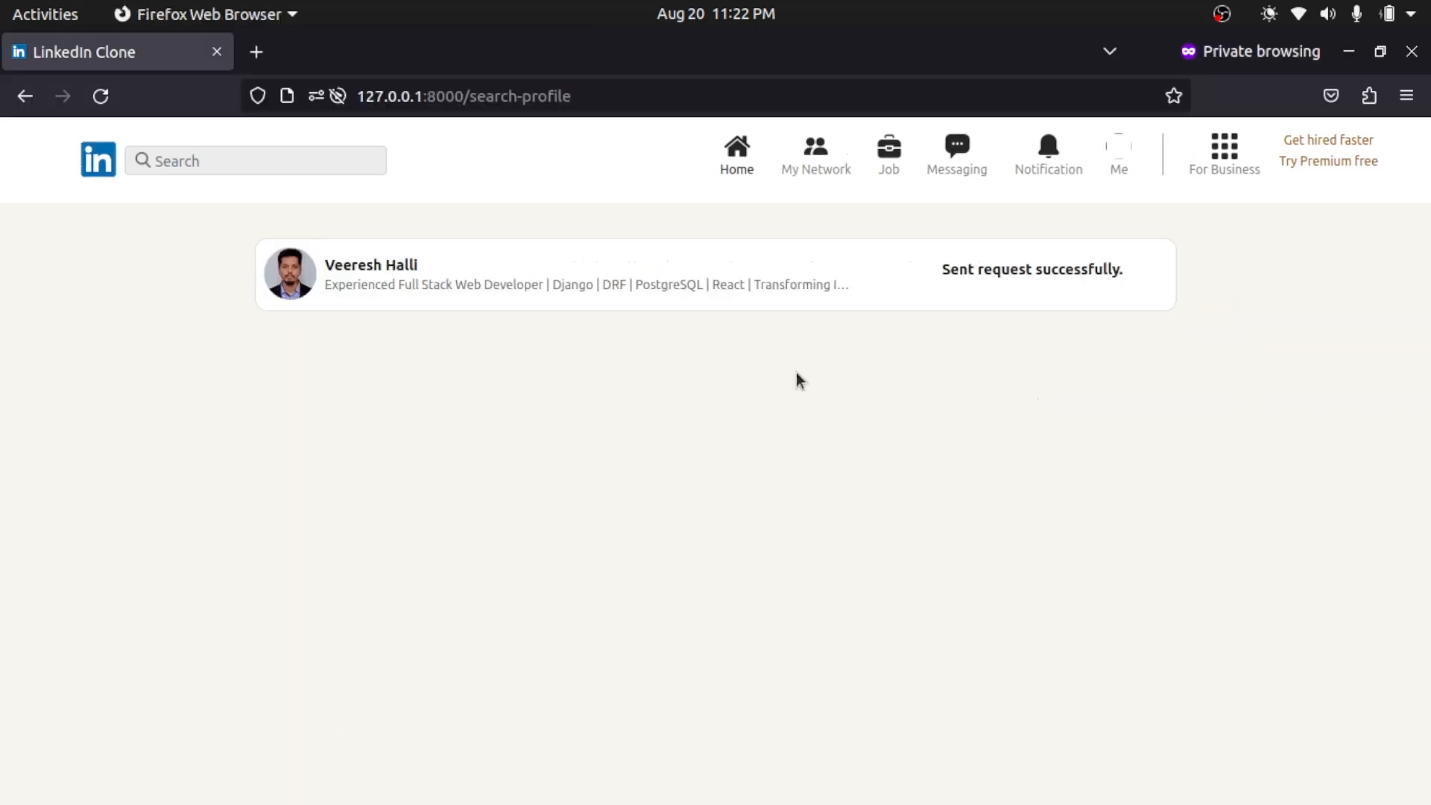
- Search 'vee' again to see the request already sent, view the pending request on the receiving account unaccepted, and return Home
click(98, 159)
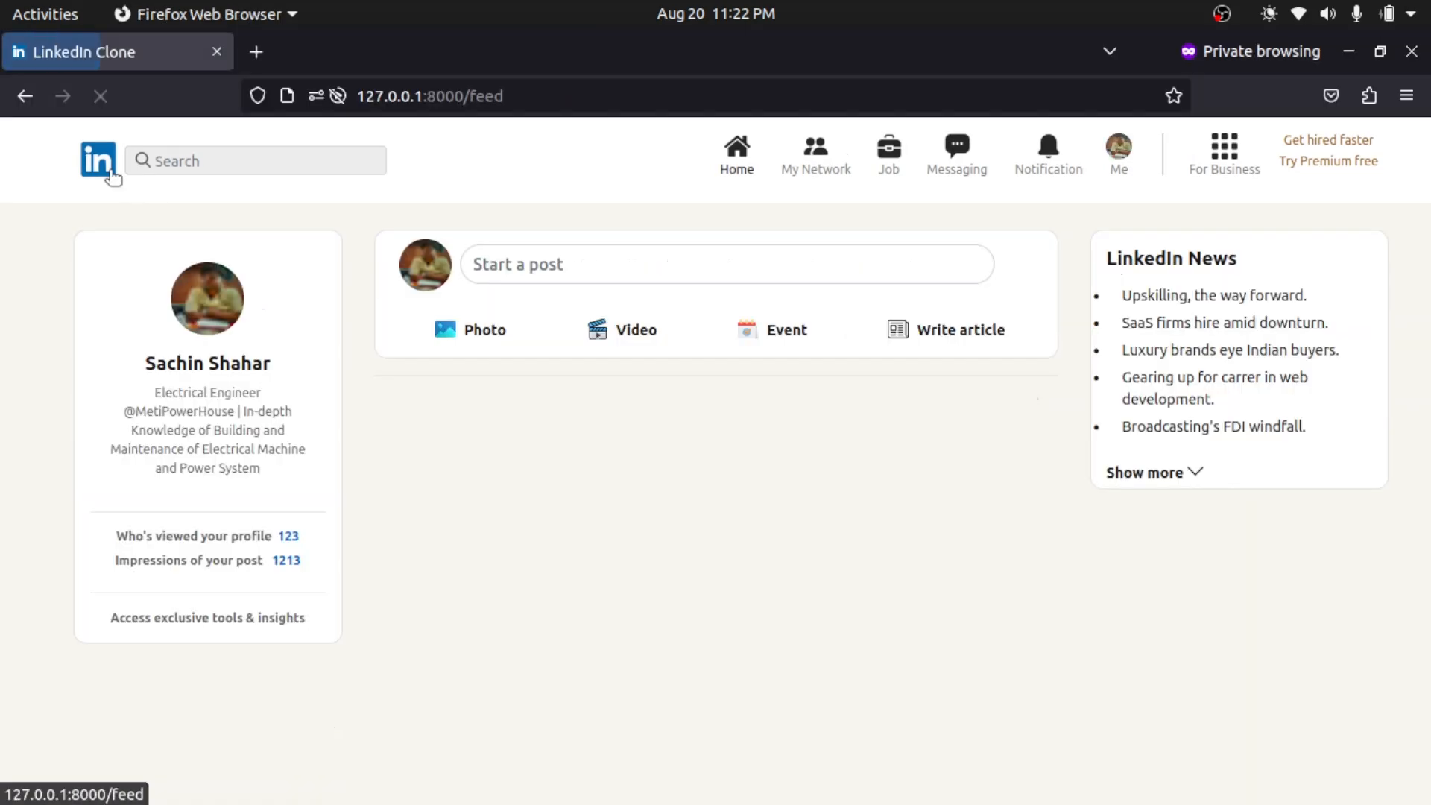
text(vee)
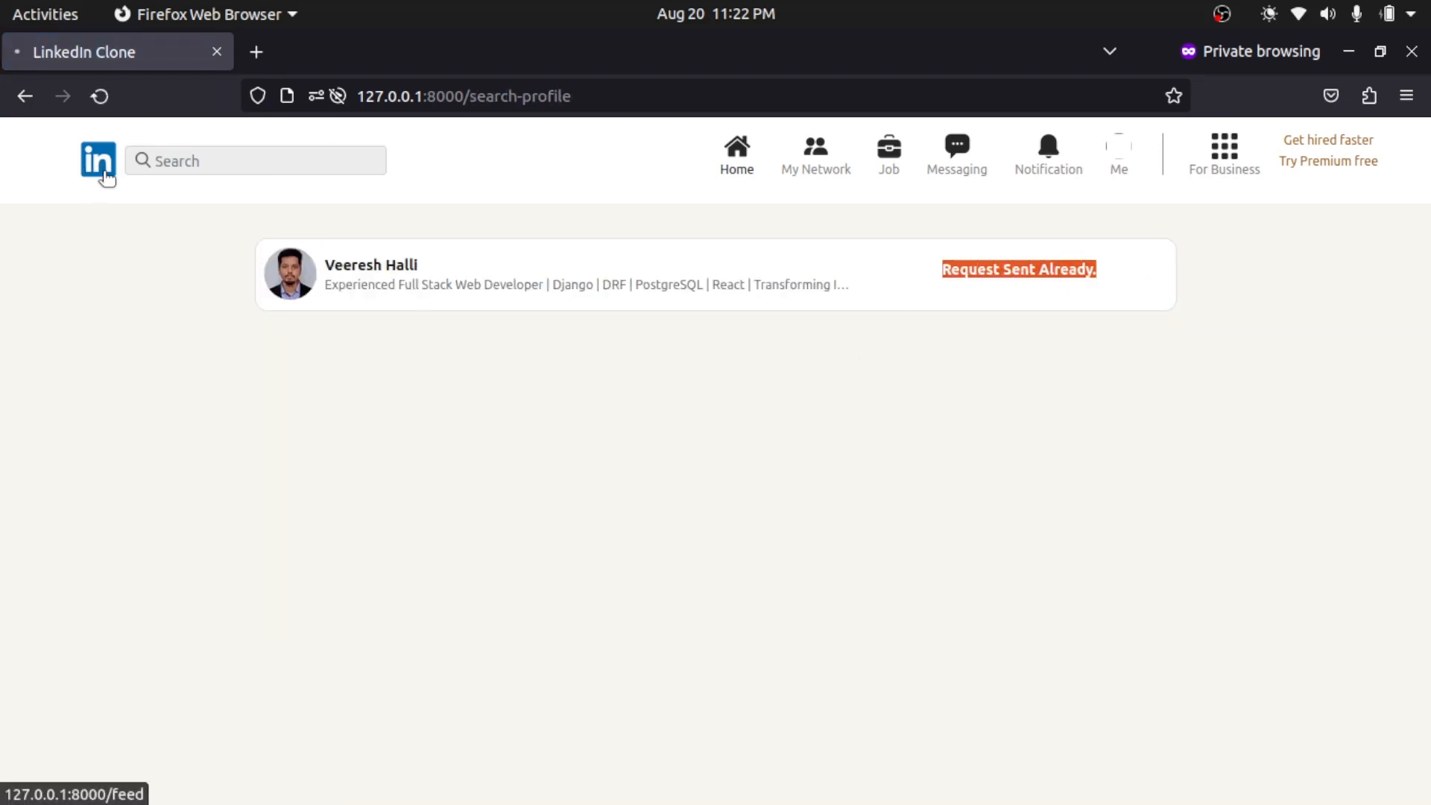
click(98, 159)
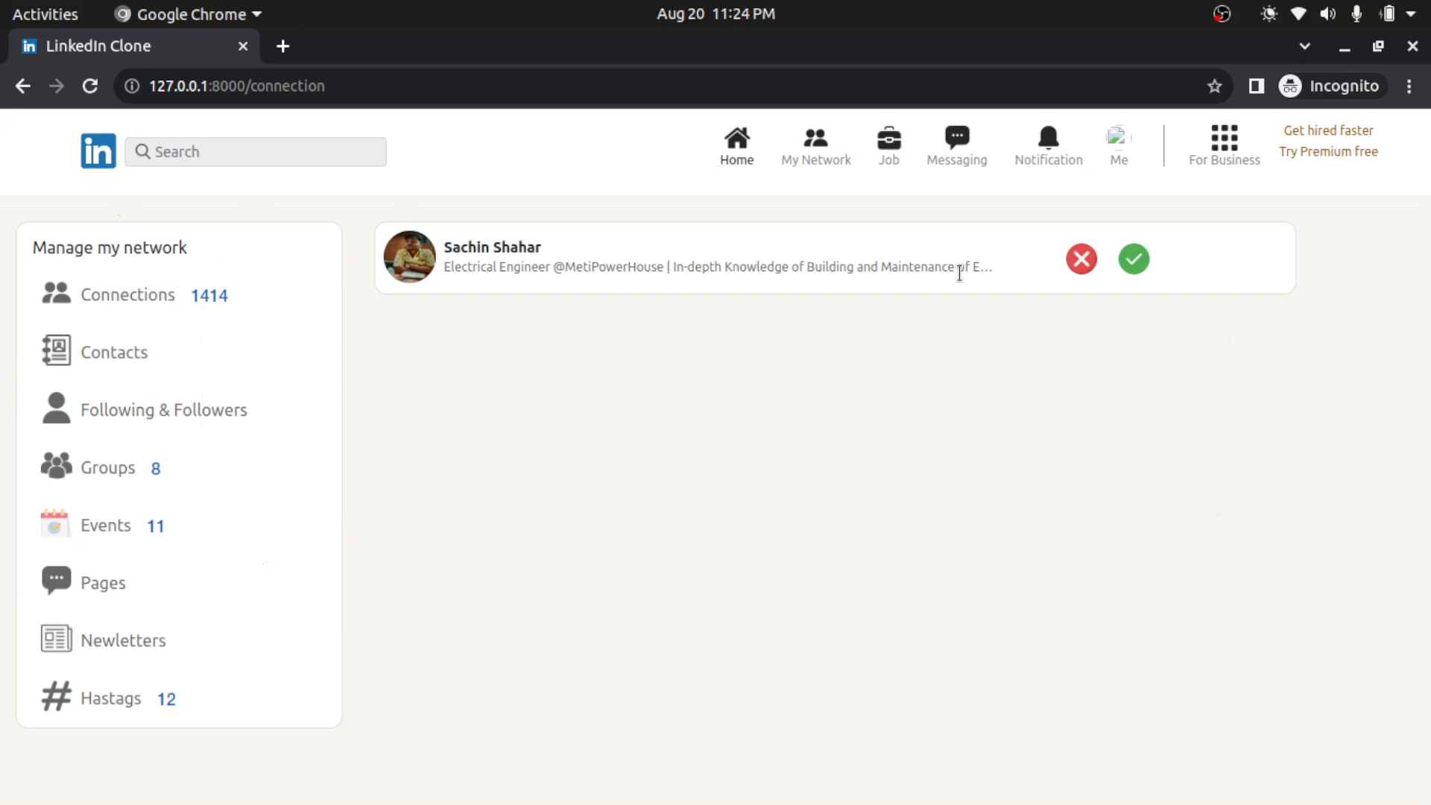
mouse_move(881, 354)
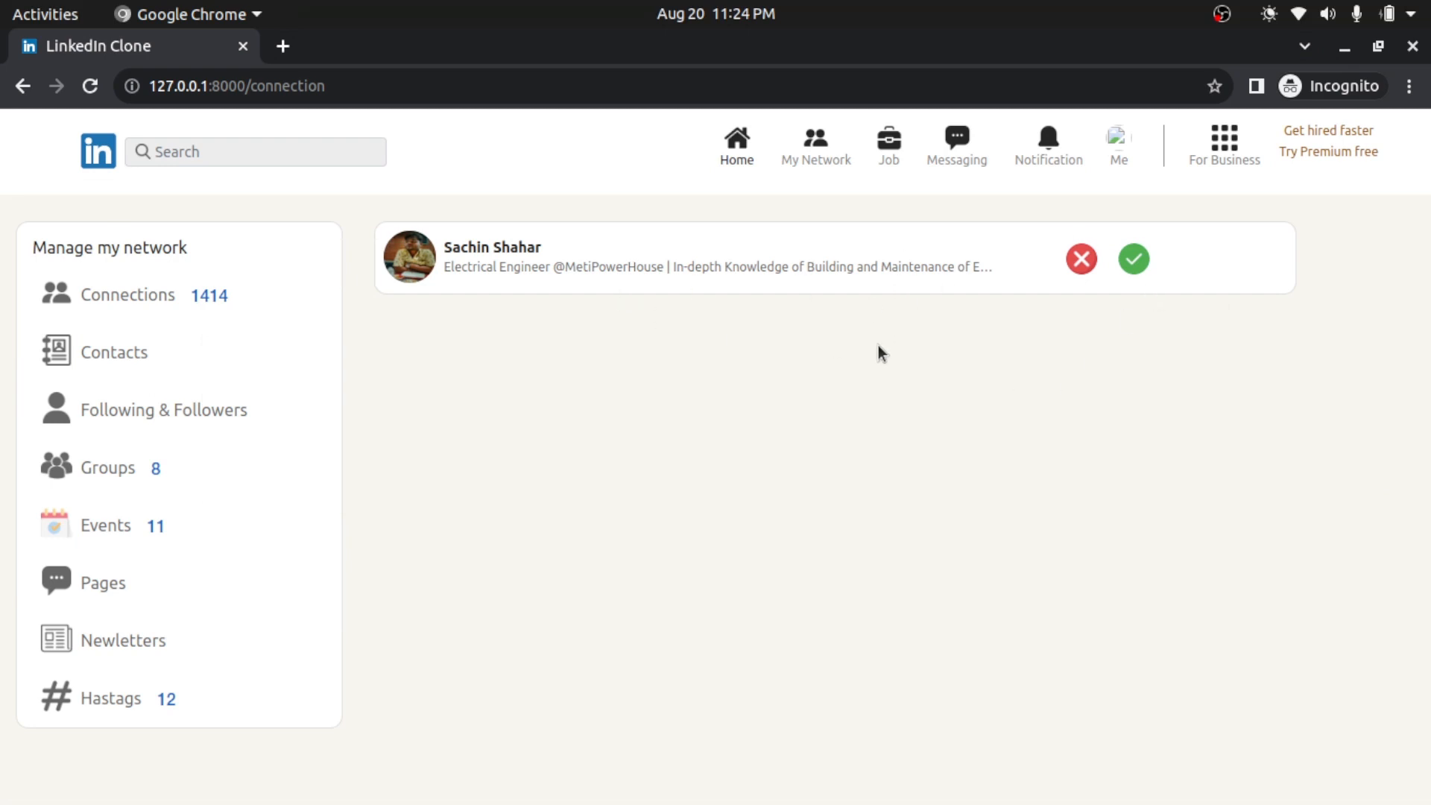
click(734, 145)
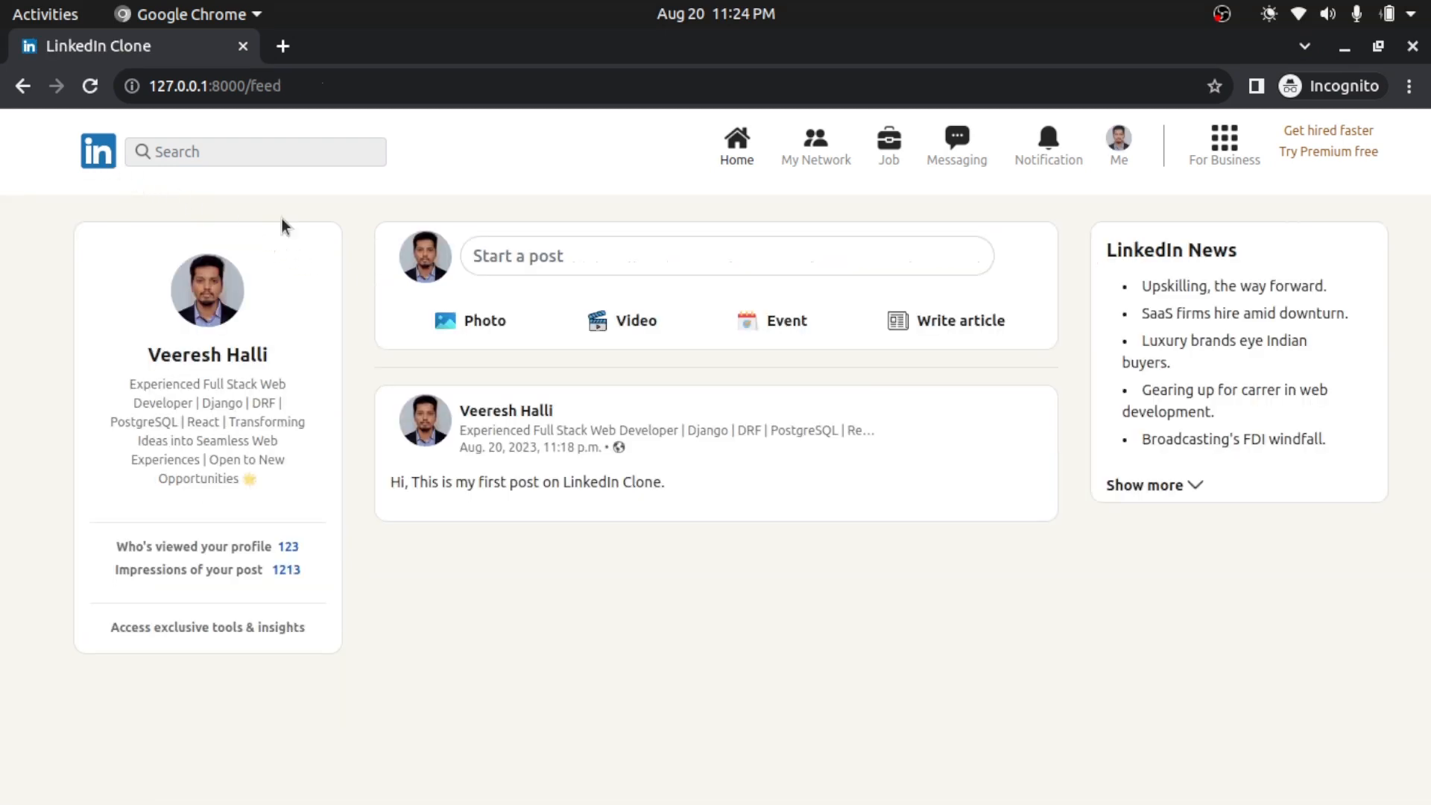
click(726, 254)
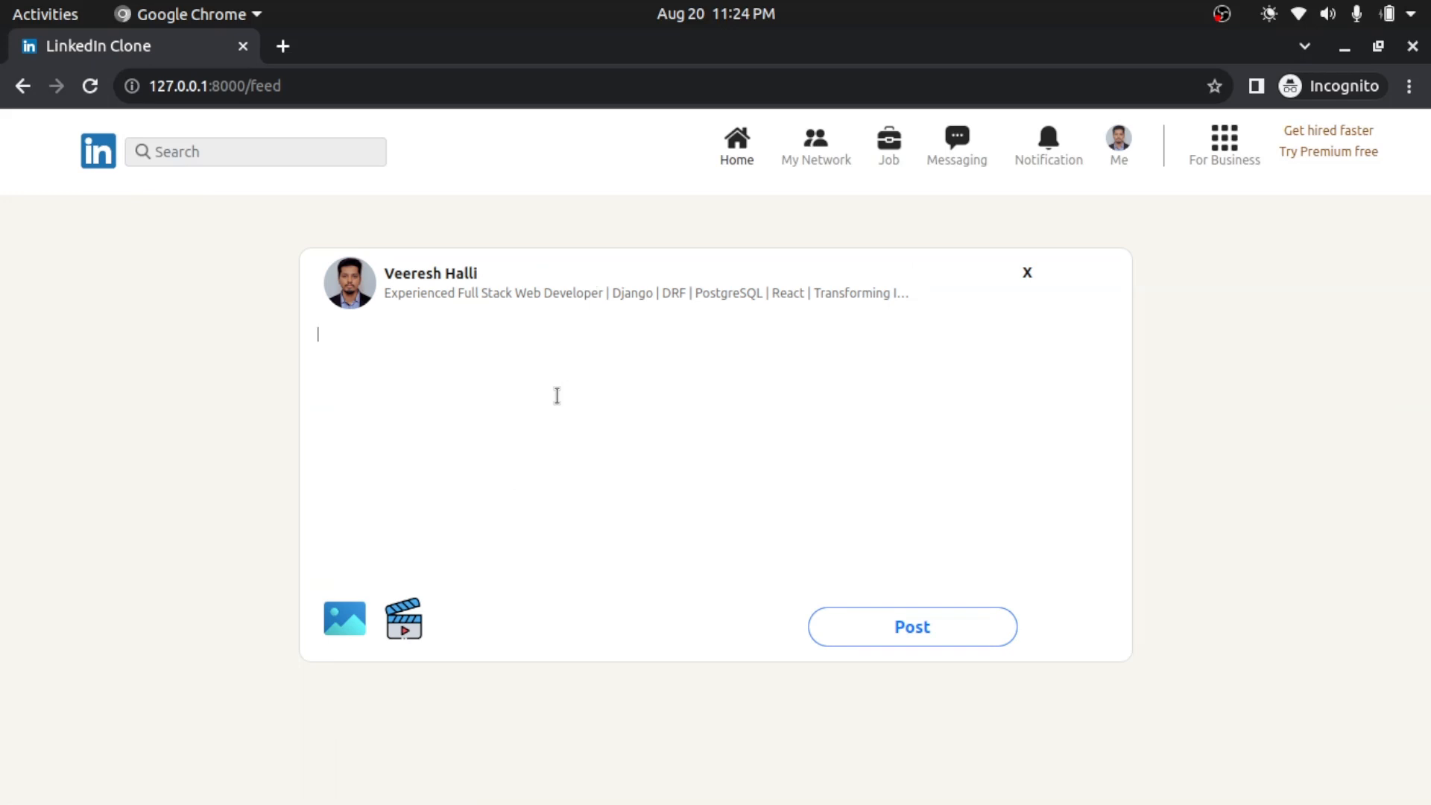
text(This)
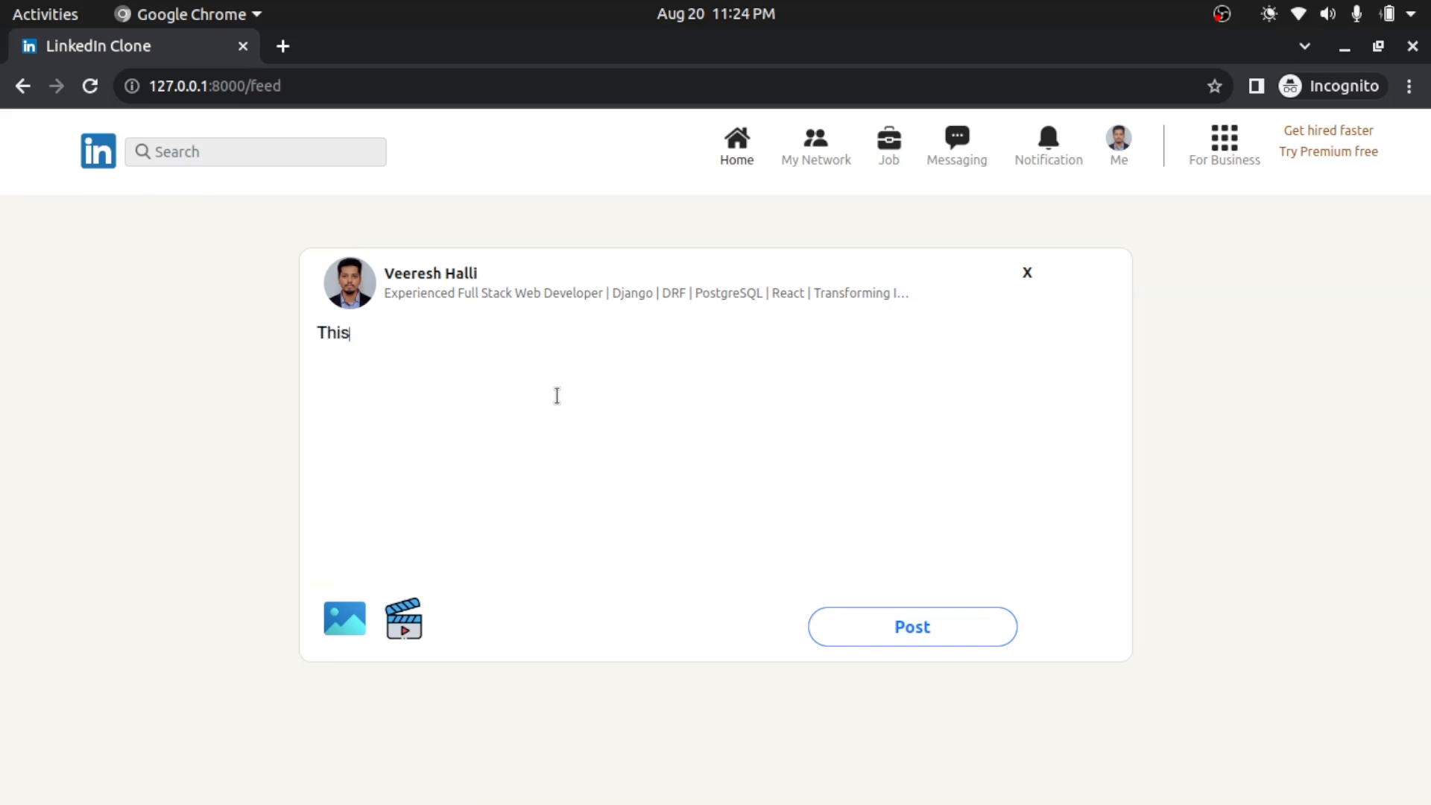
text(is my sec)
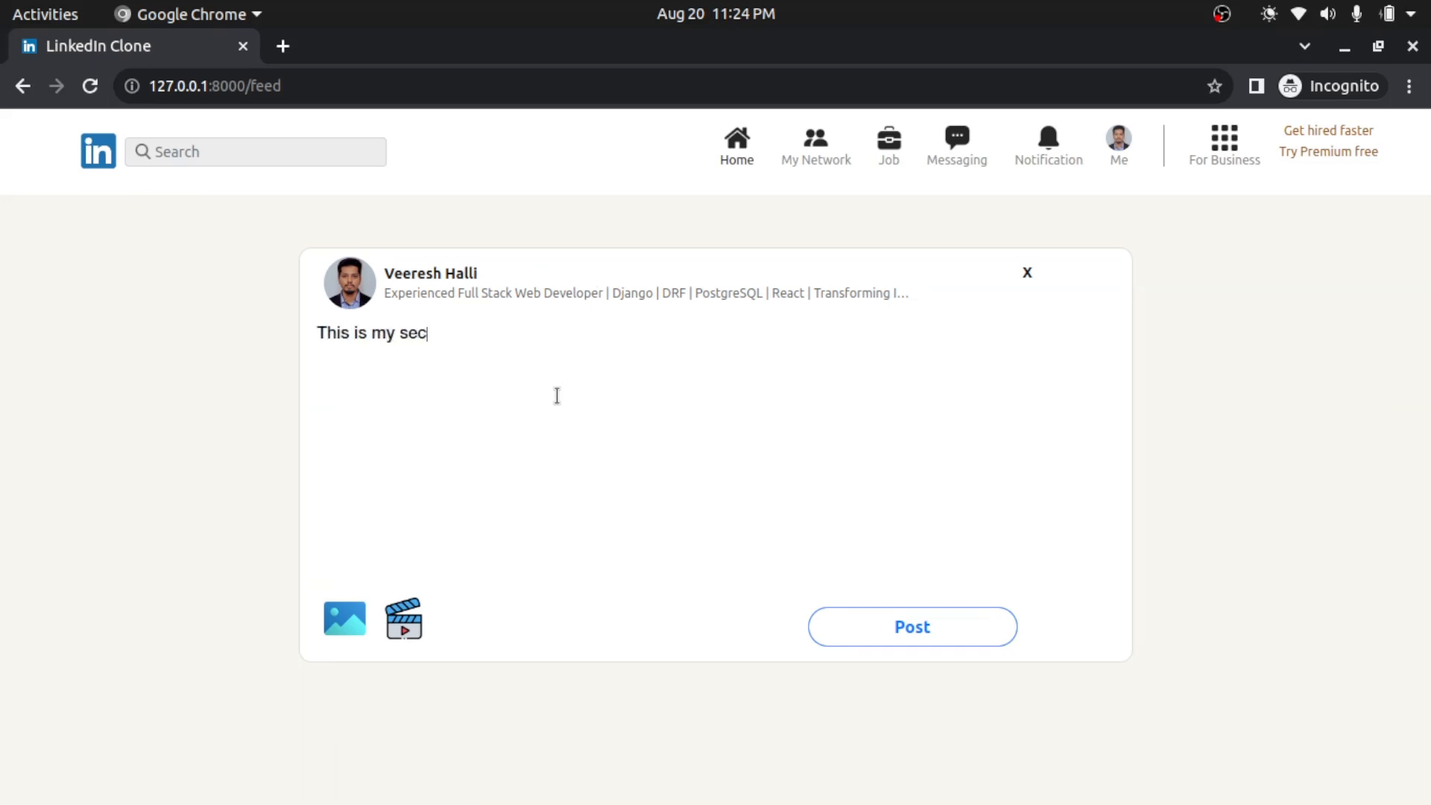
text(ond, ch)
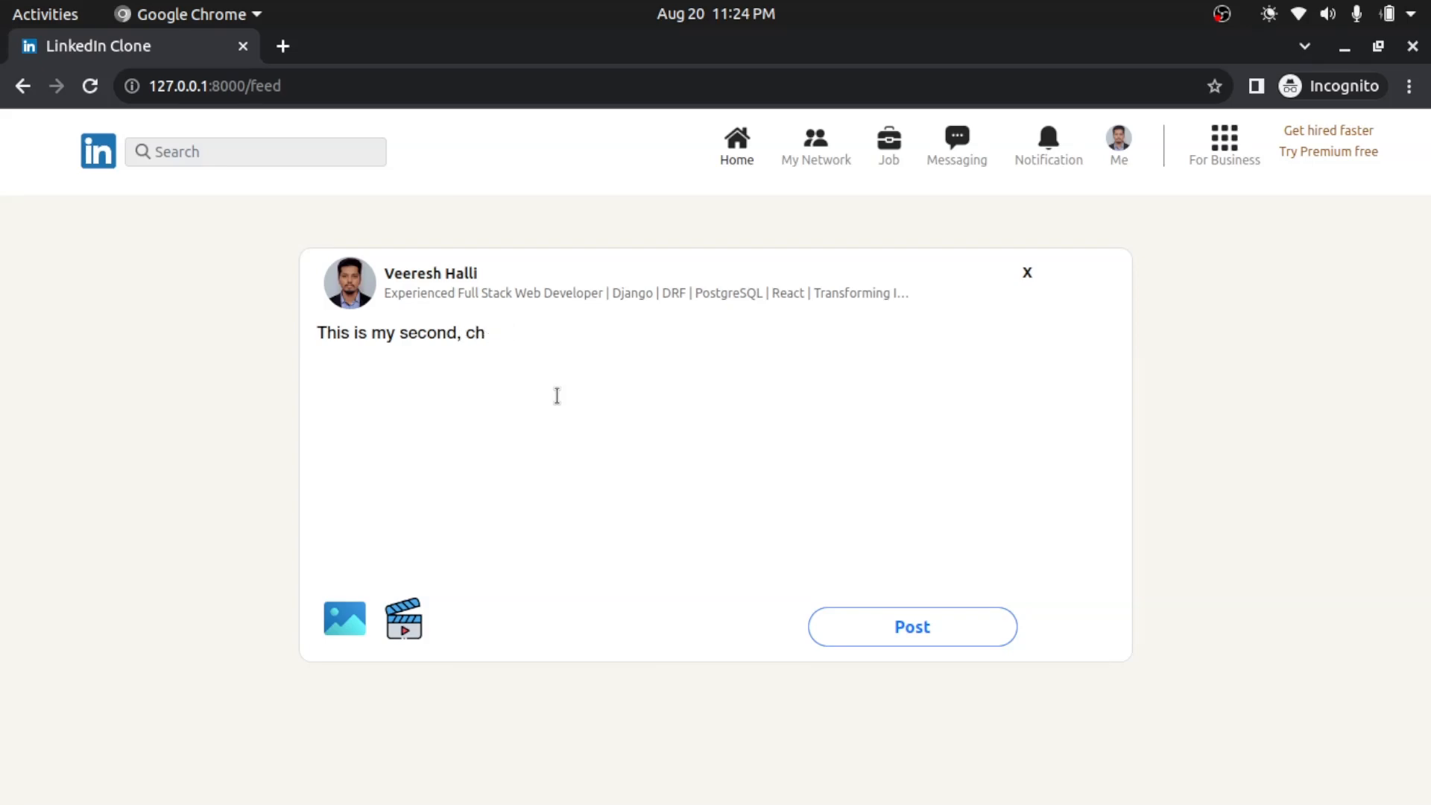
text(as I havenot)
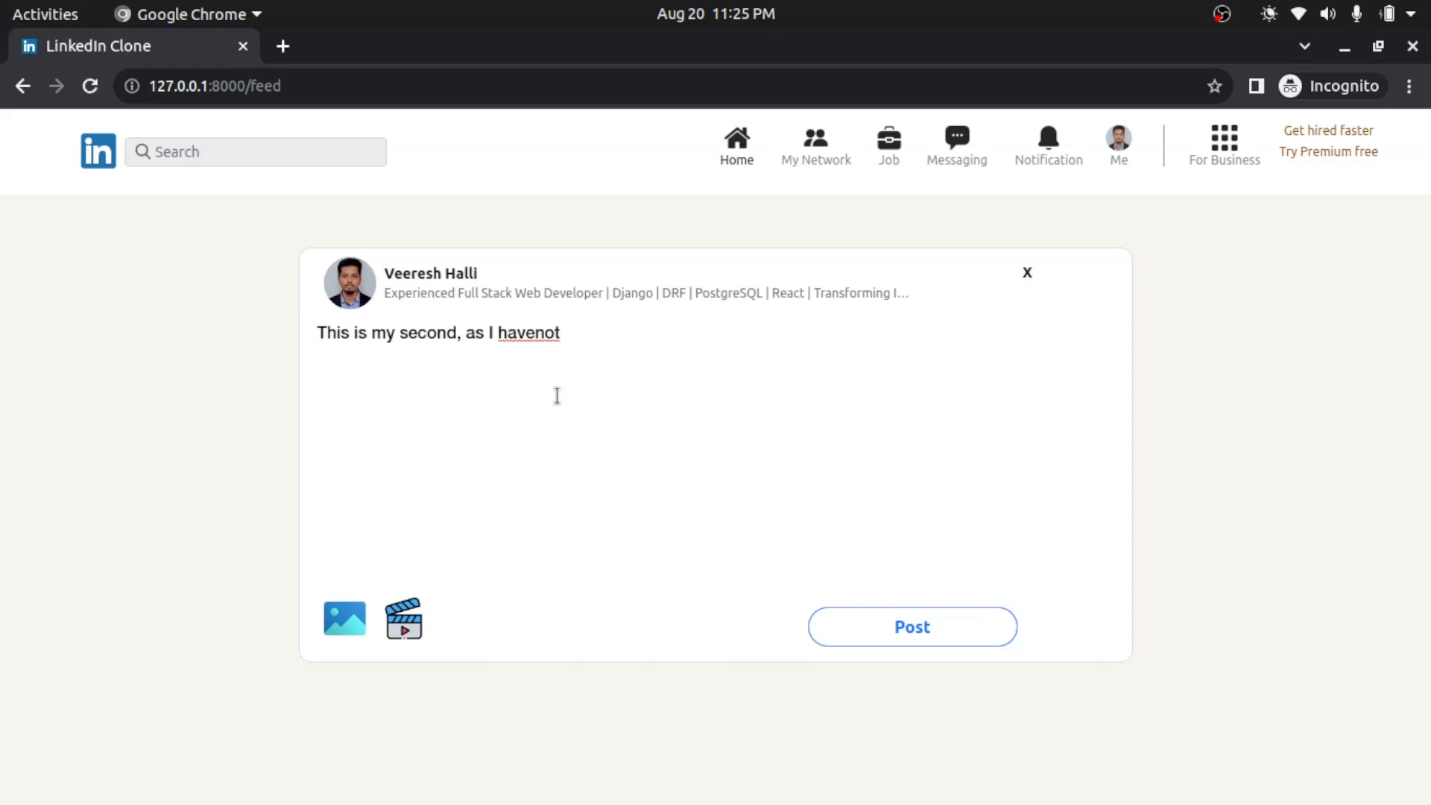
text(accepted the)
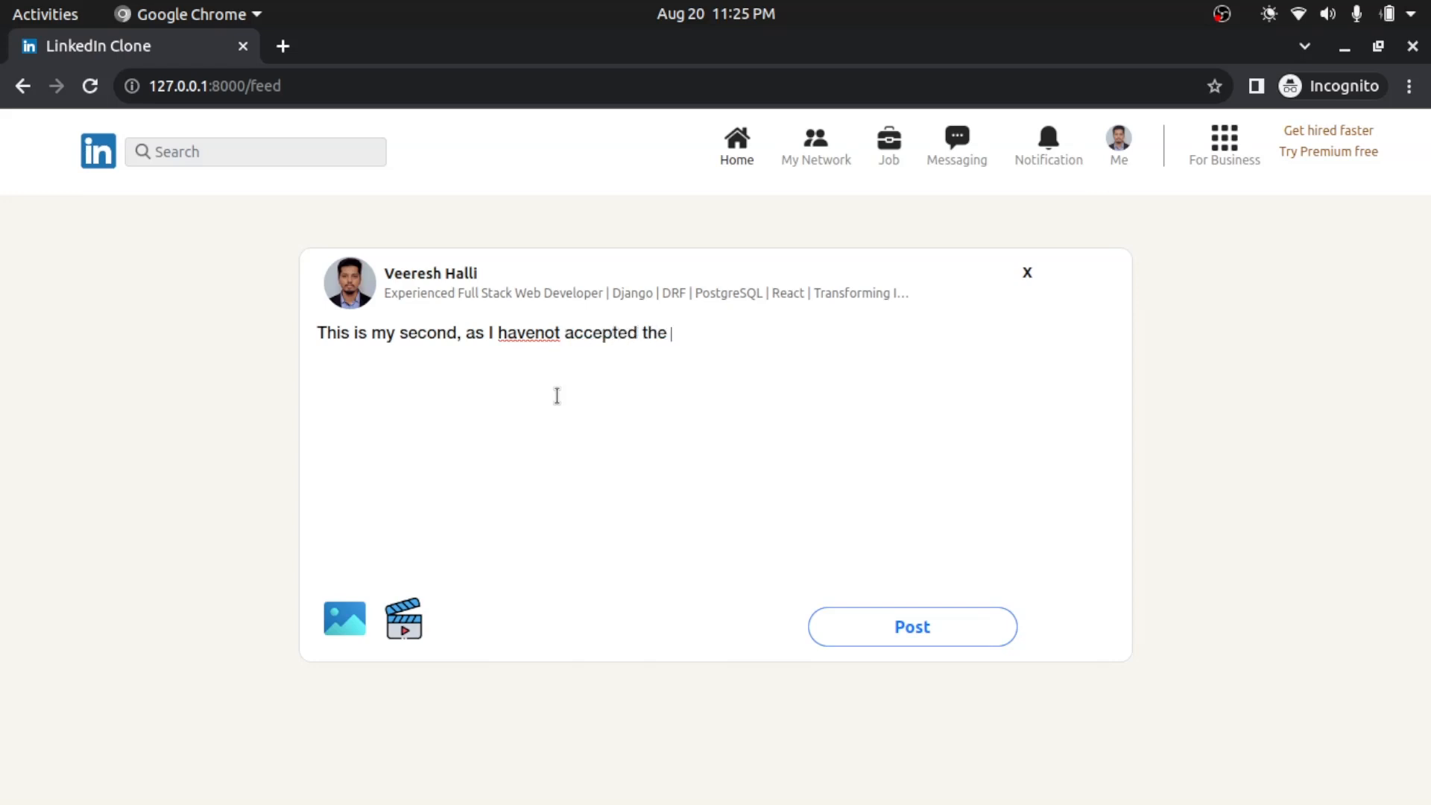
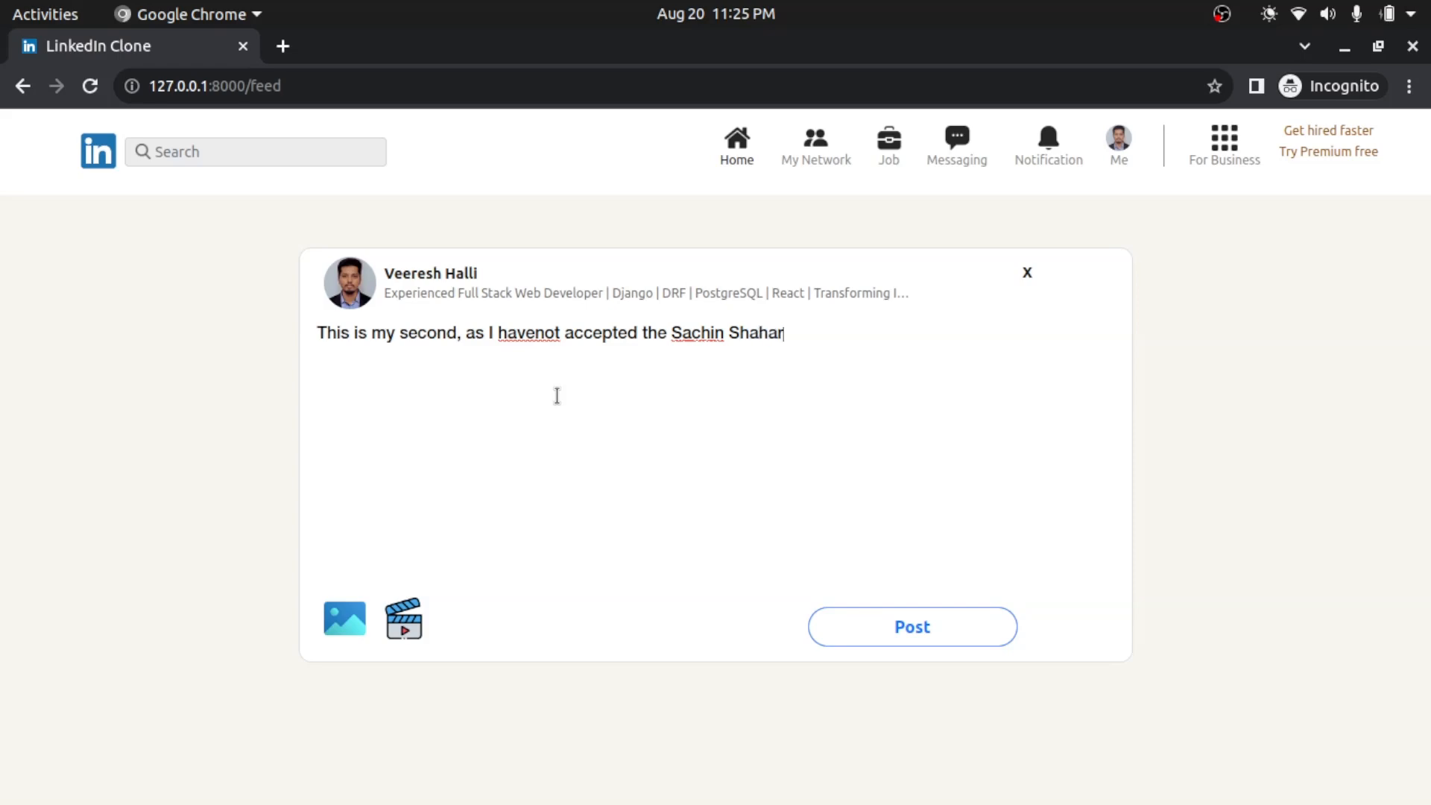
text('s request, he should not)
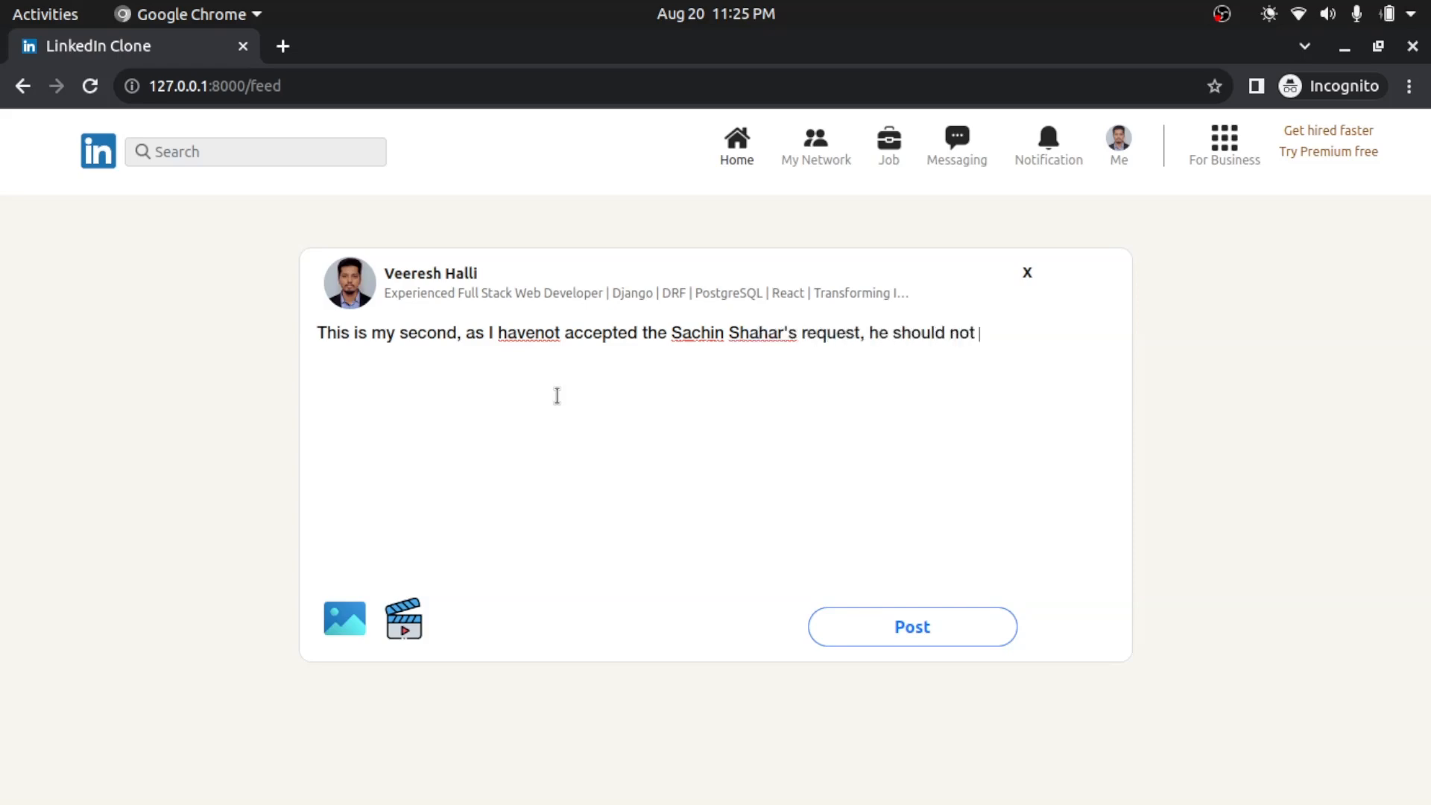
text(be able to see my post)
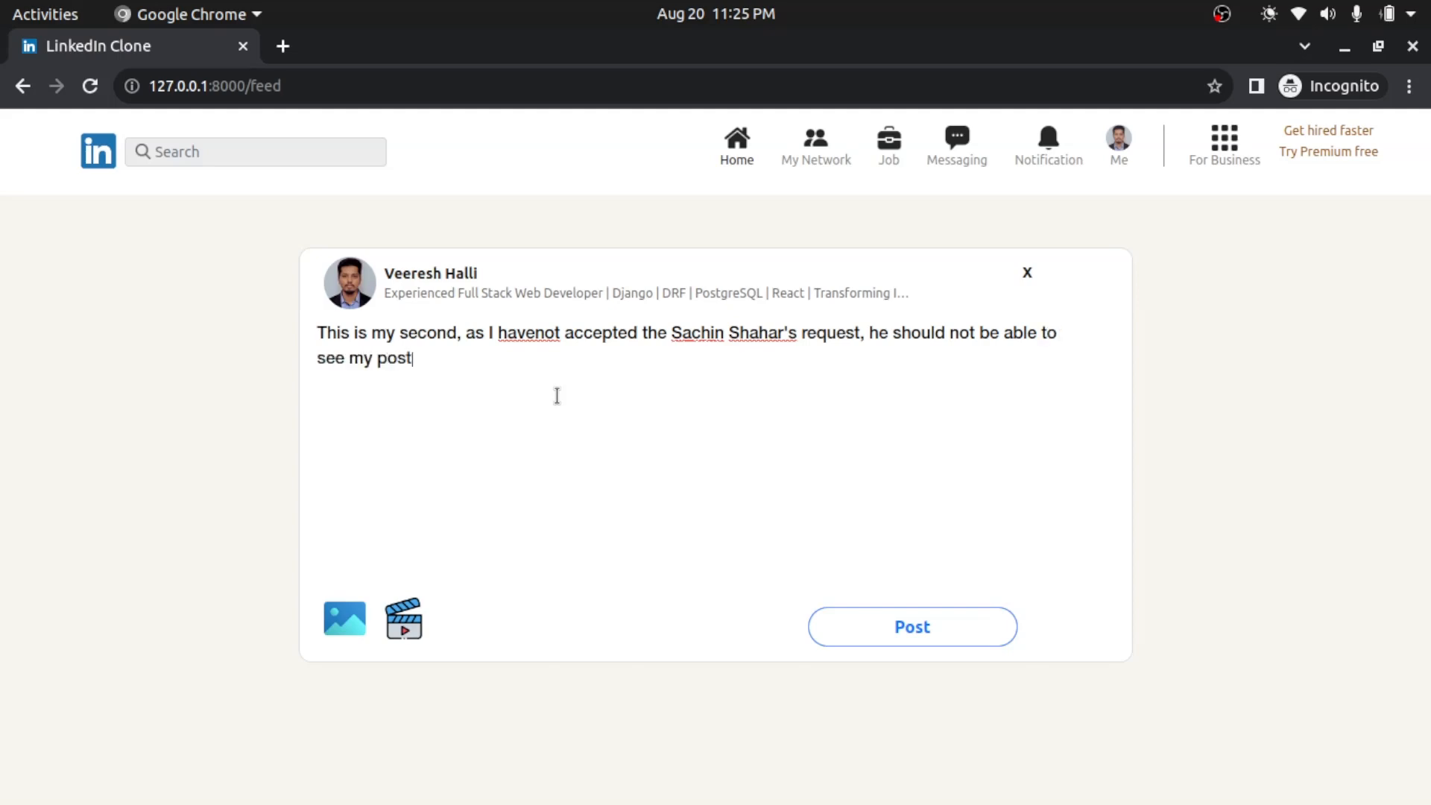
text(.)
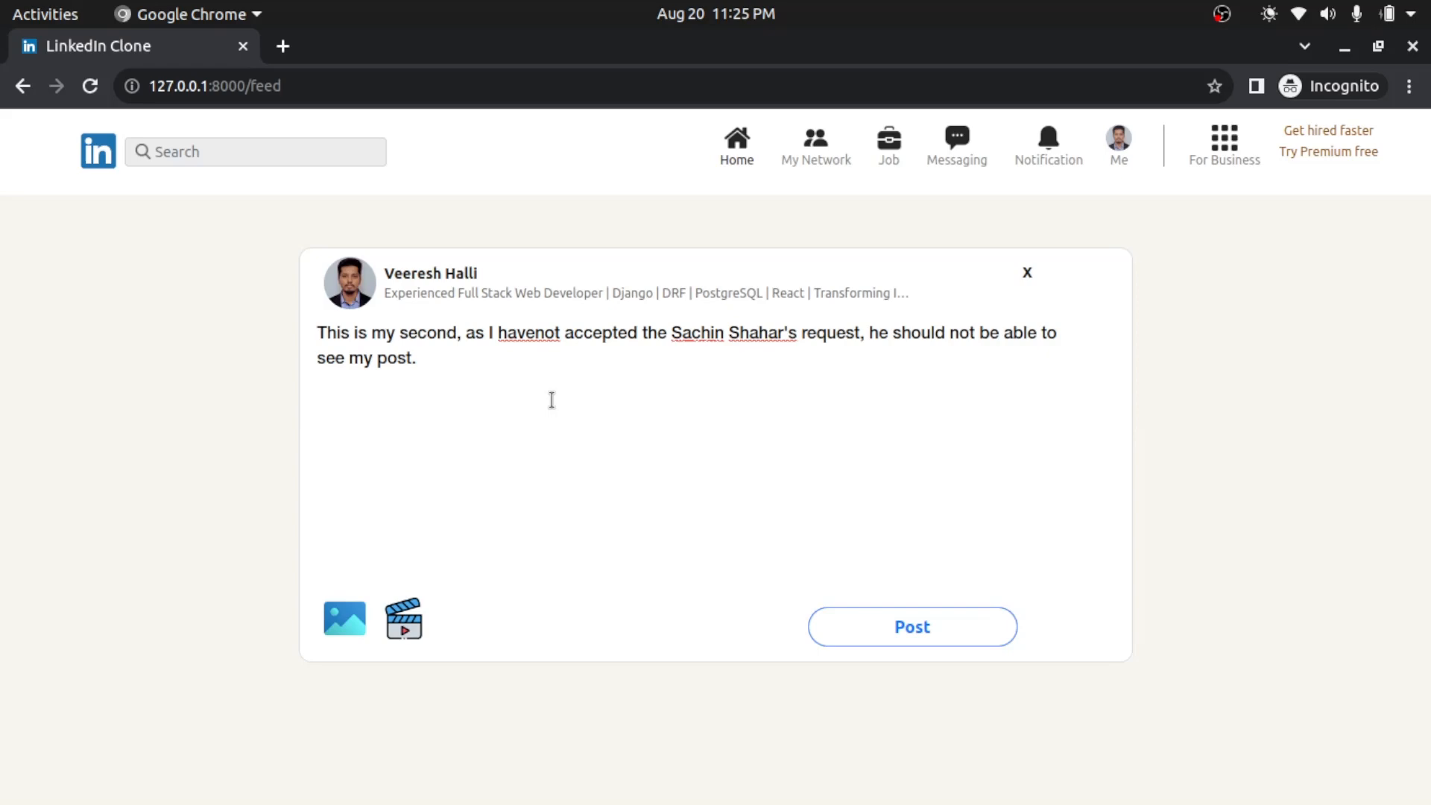
mouse_move(877, 412)
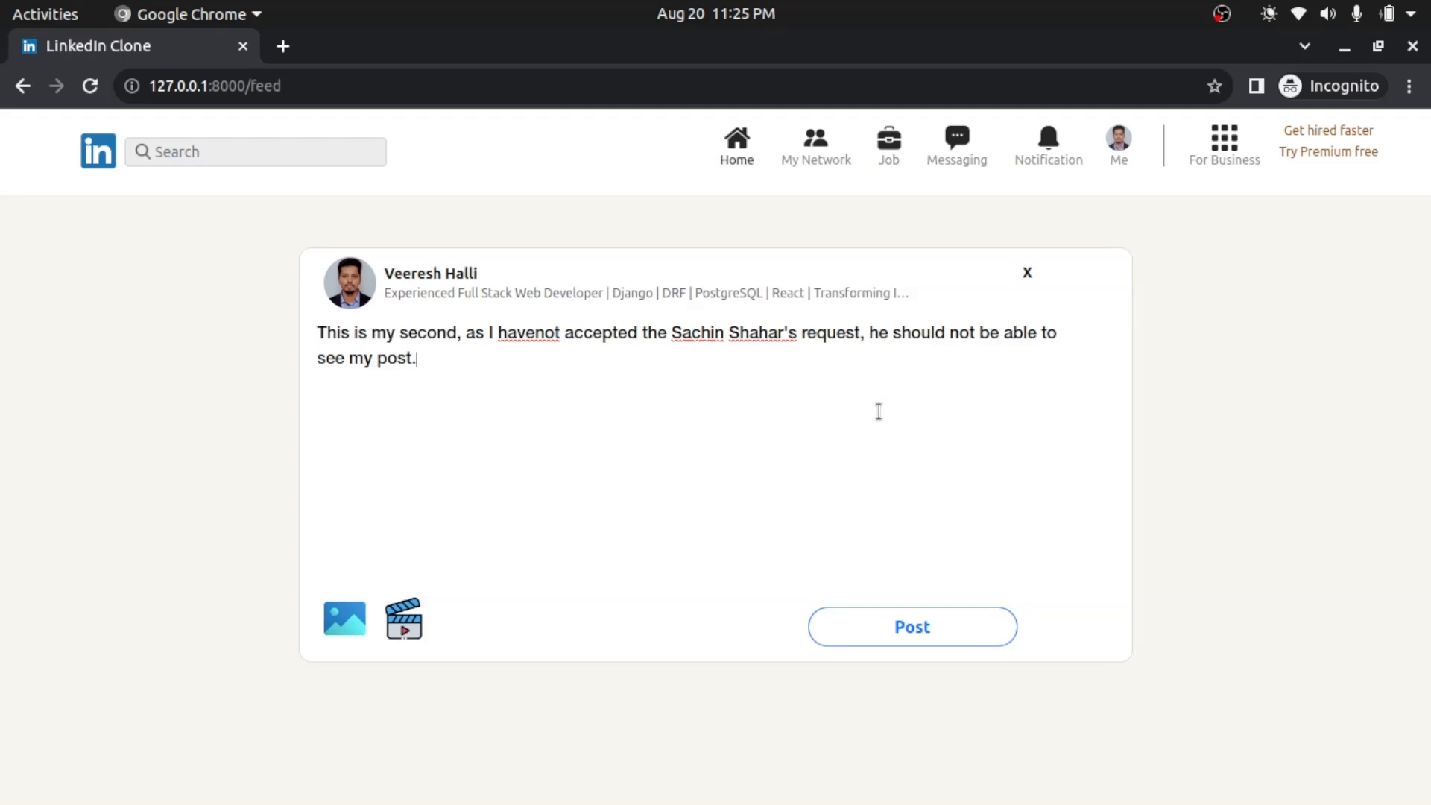
mouse_move(1008, 522)
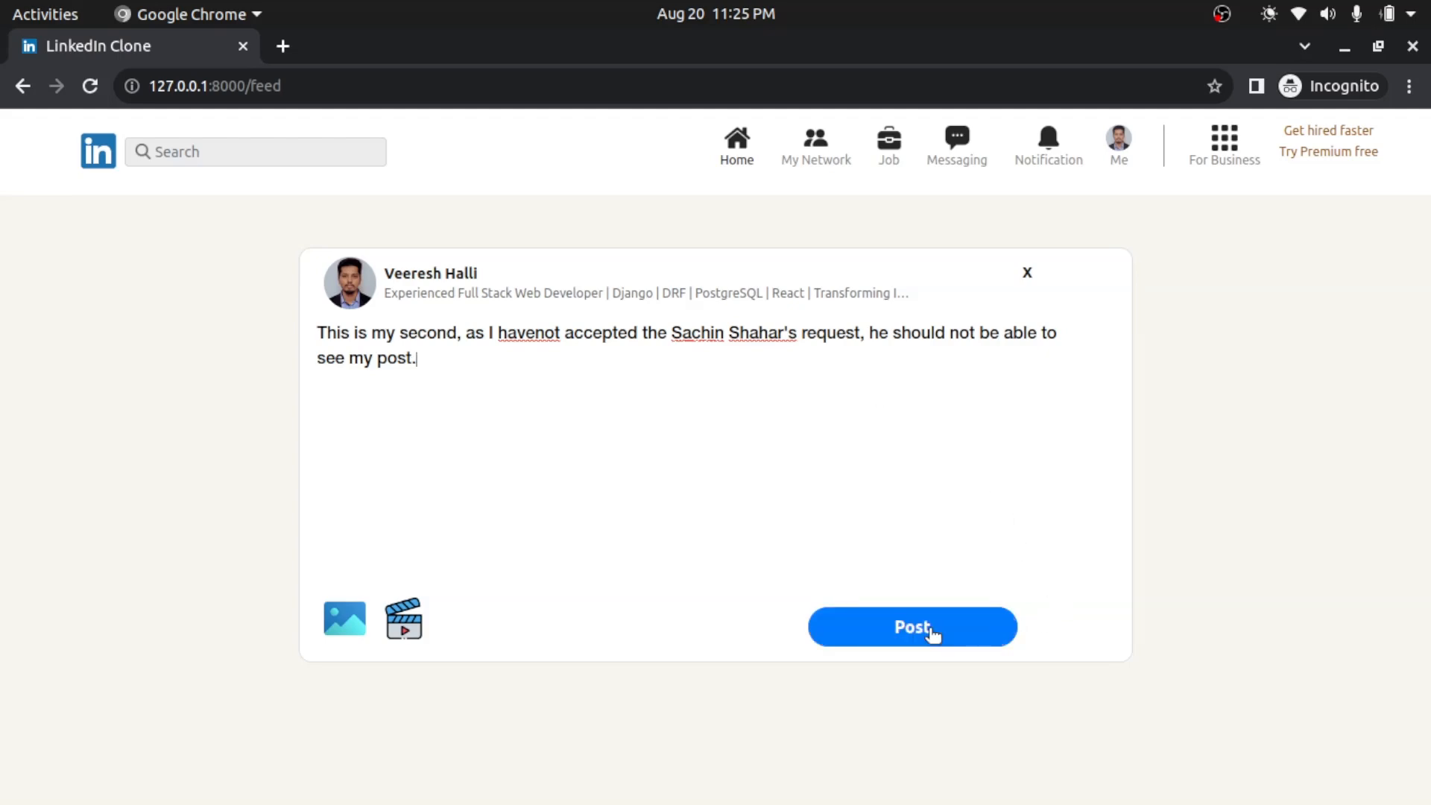
- Publish the second post to the feed and switch to the other browser window
click(912, 627)
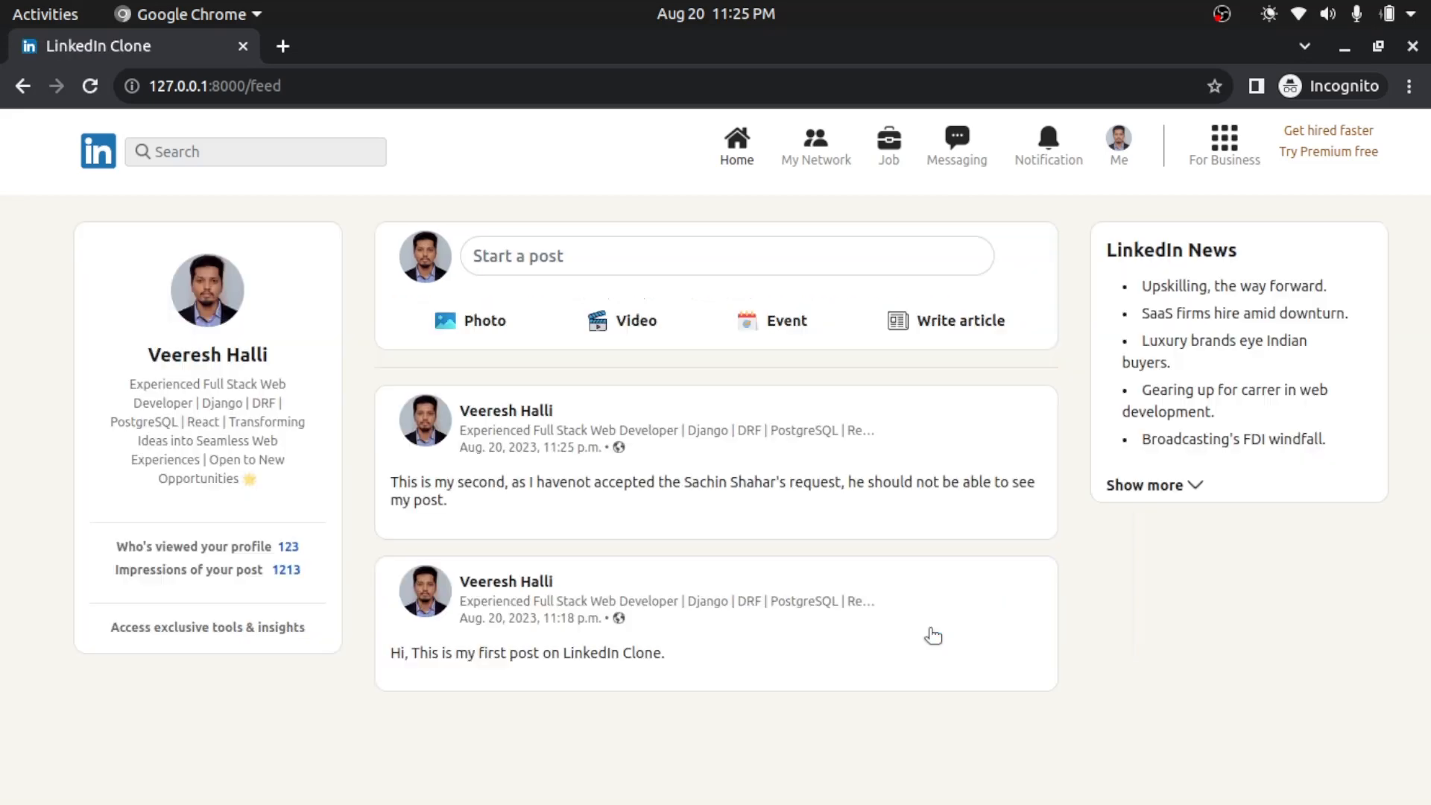
double_click(429, 501)
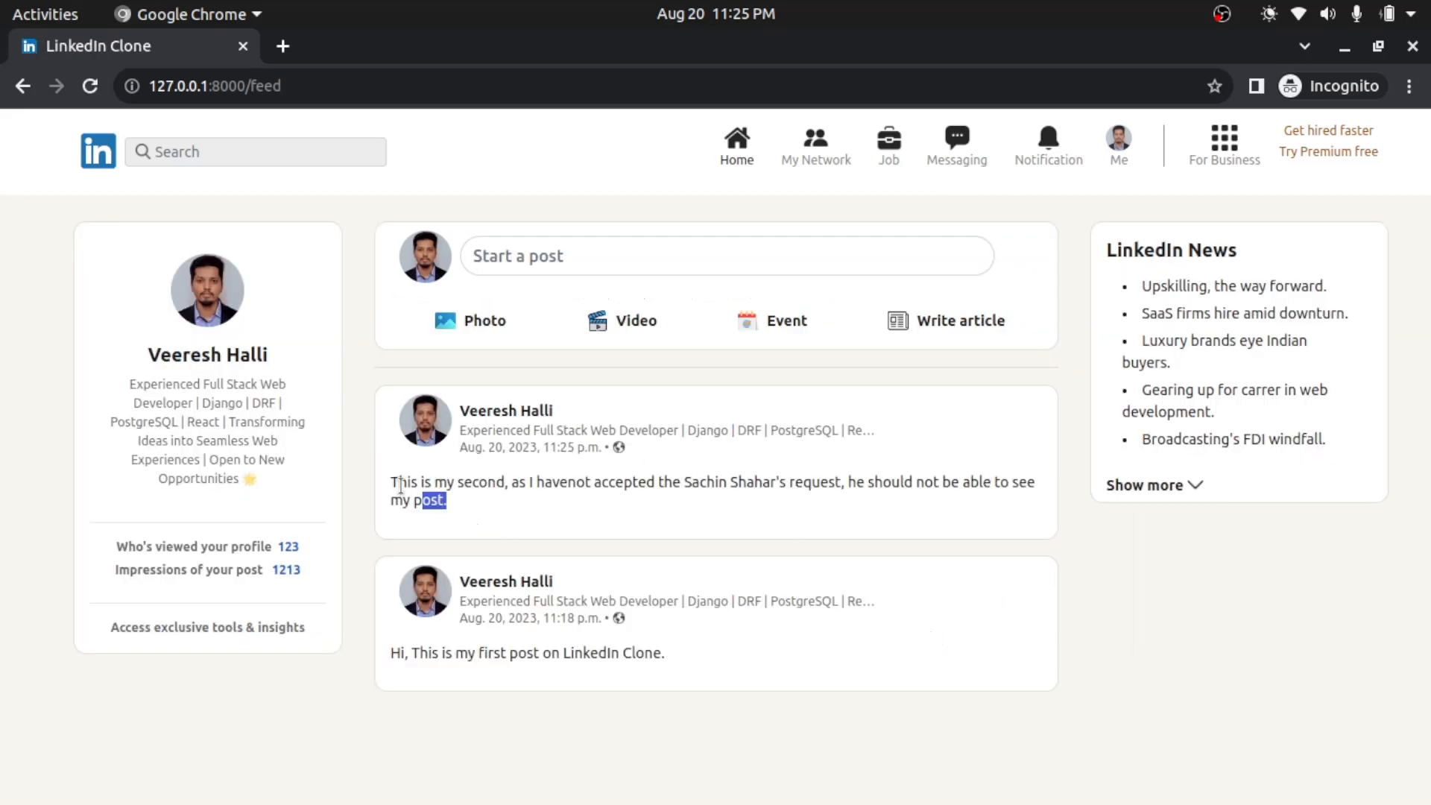
key(alt+Tab)
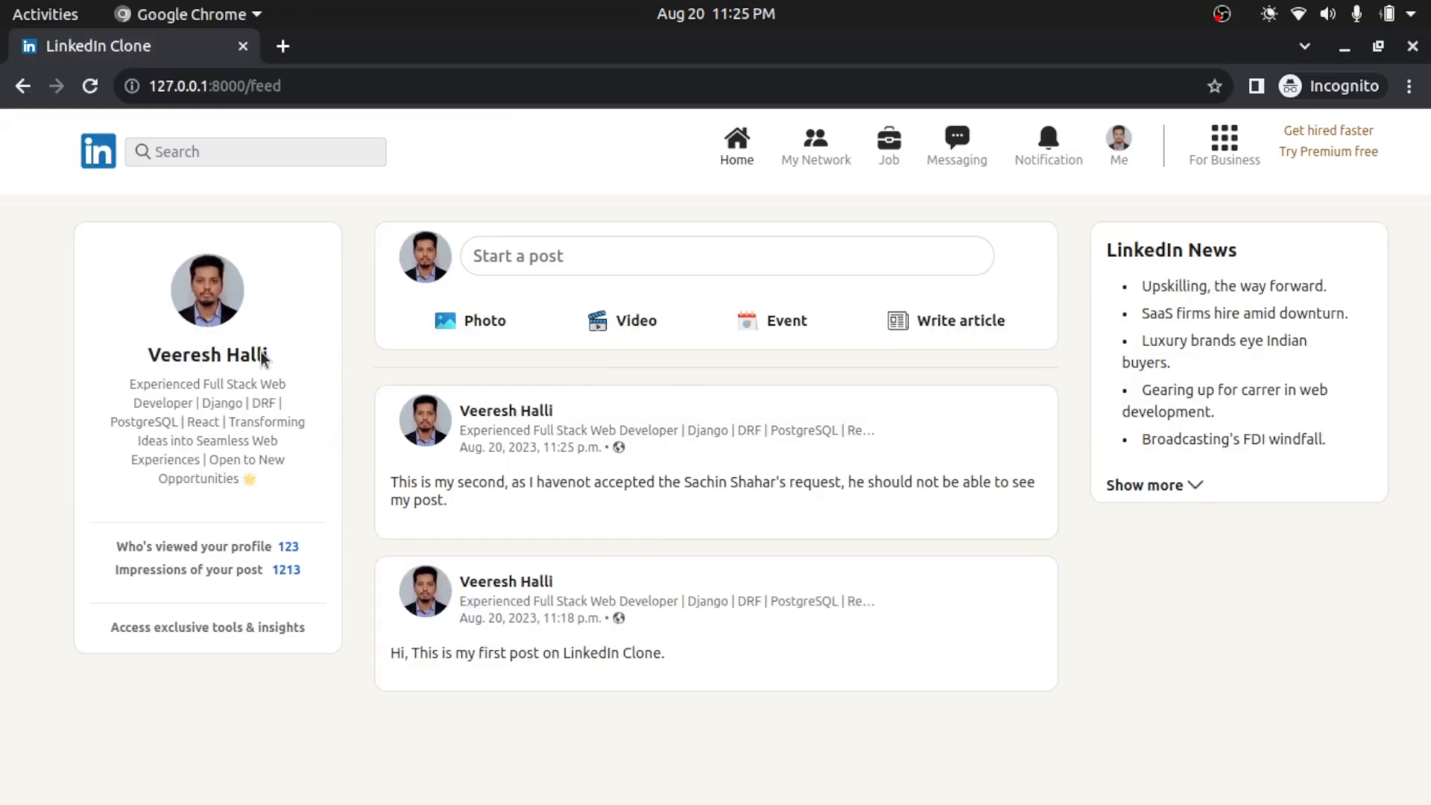
mouse_move(244, 223)
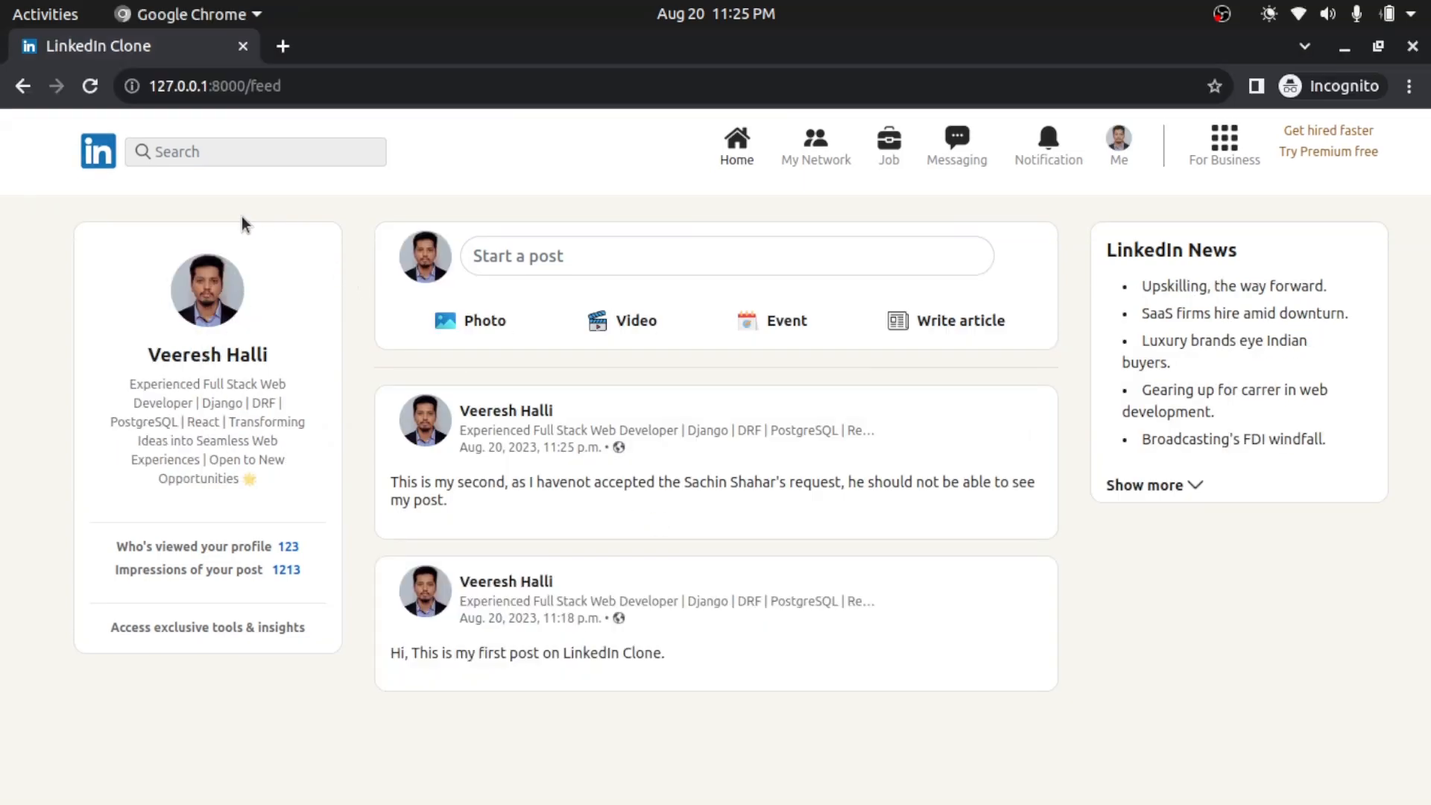
click(813, 145)
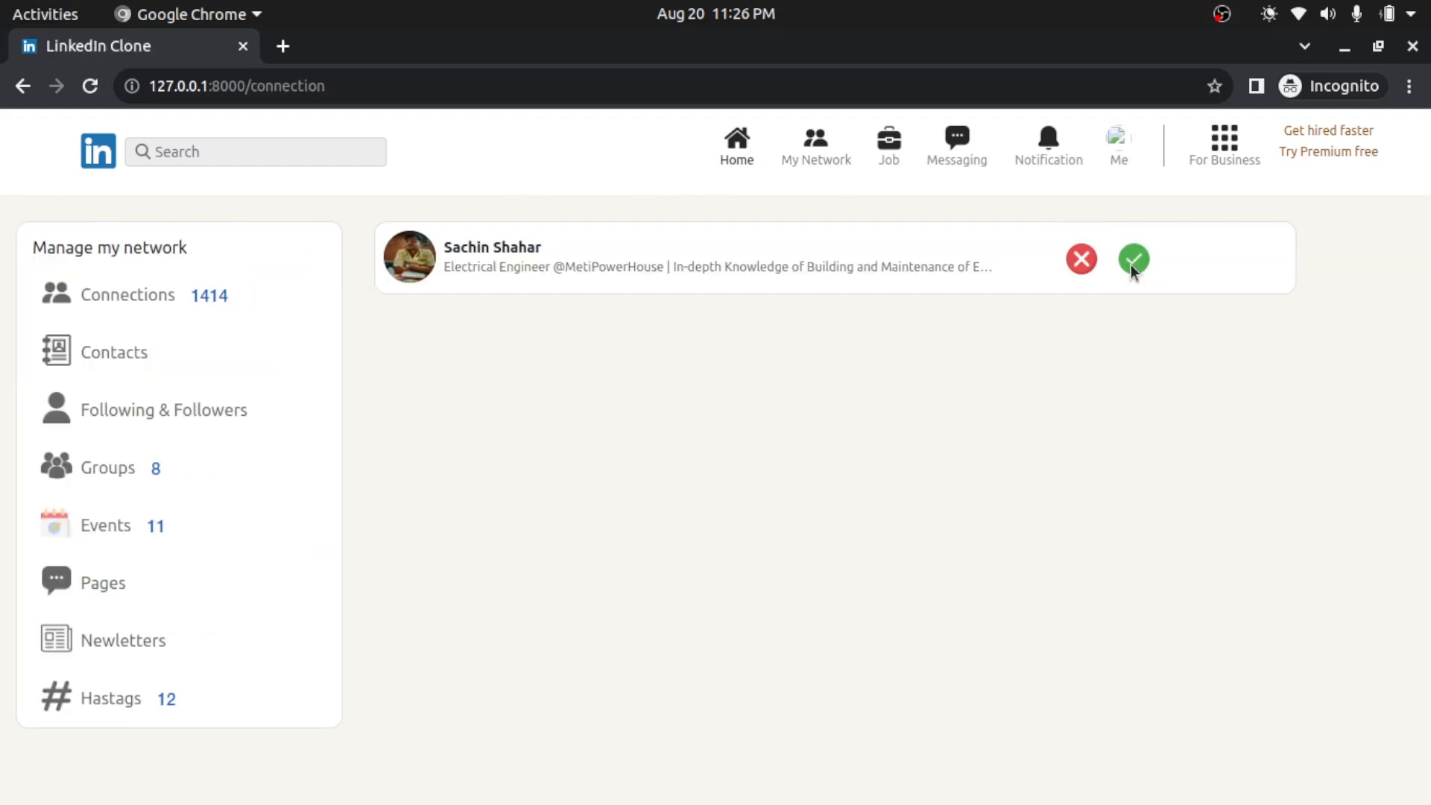
click(1133, 258)
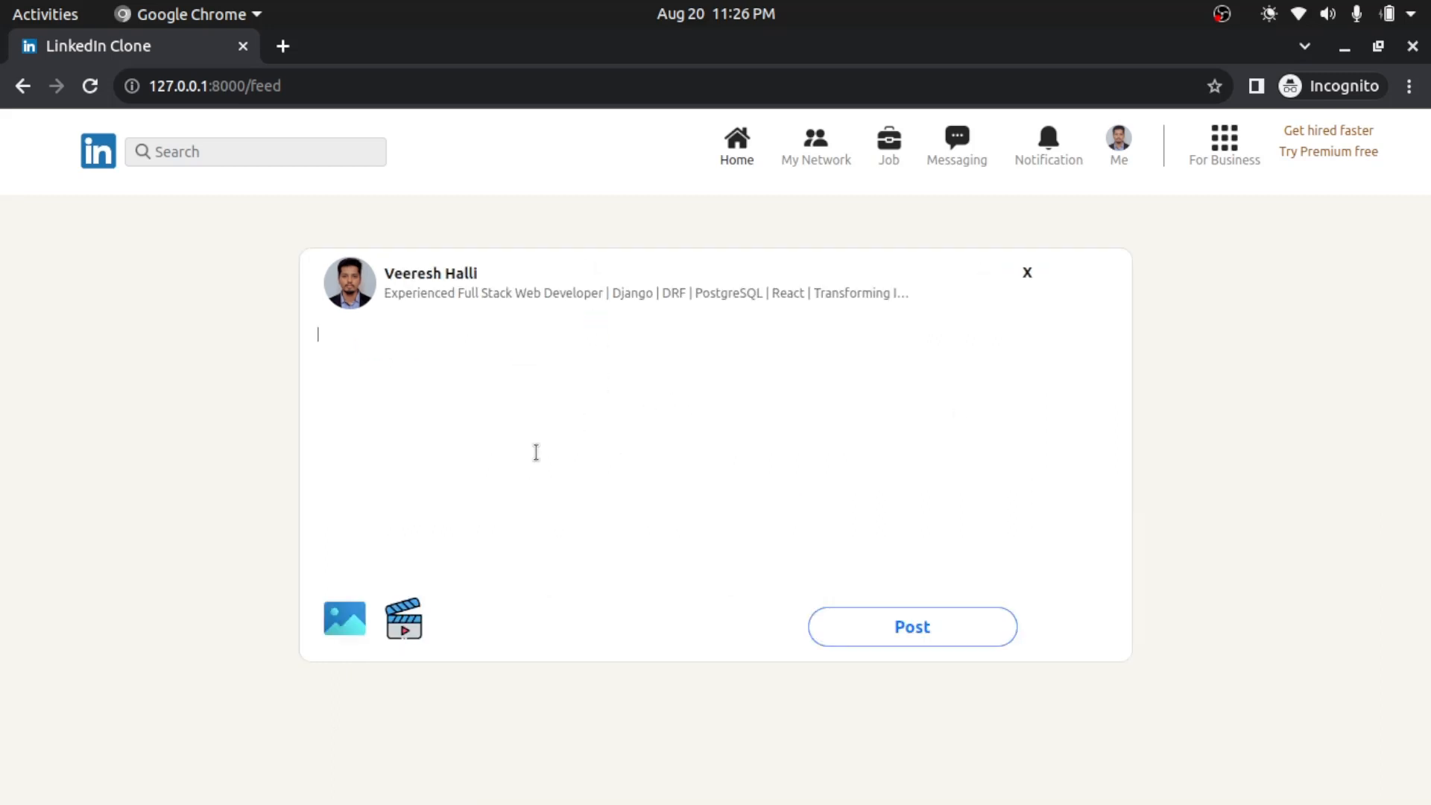
text(This)
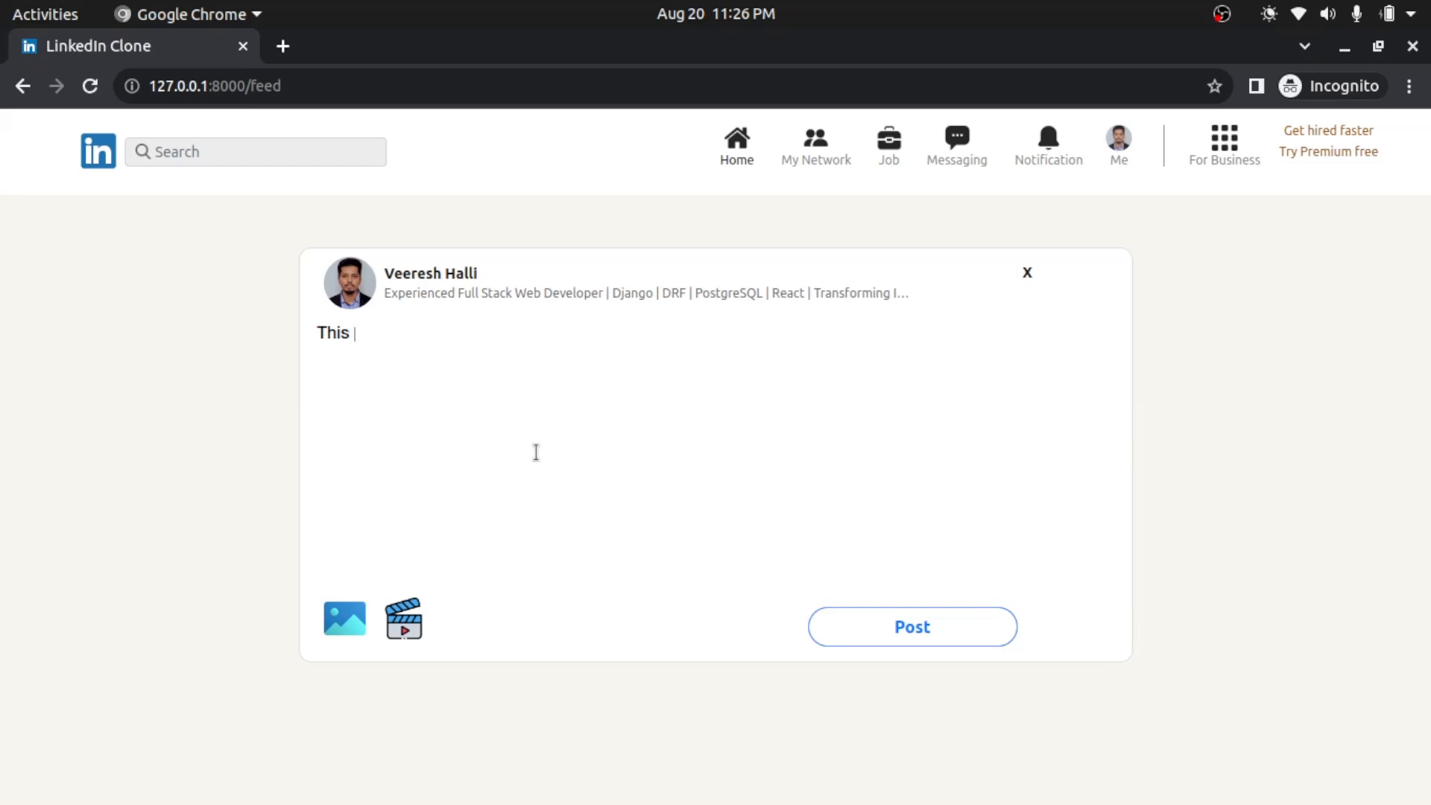
text(is third post and I have accepted)
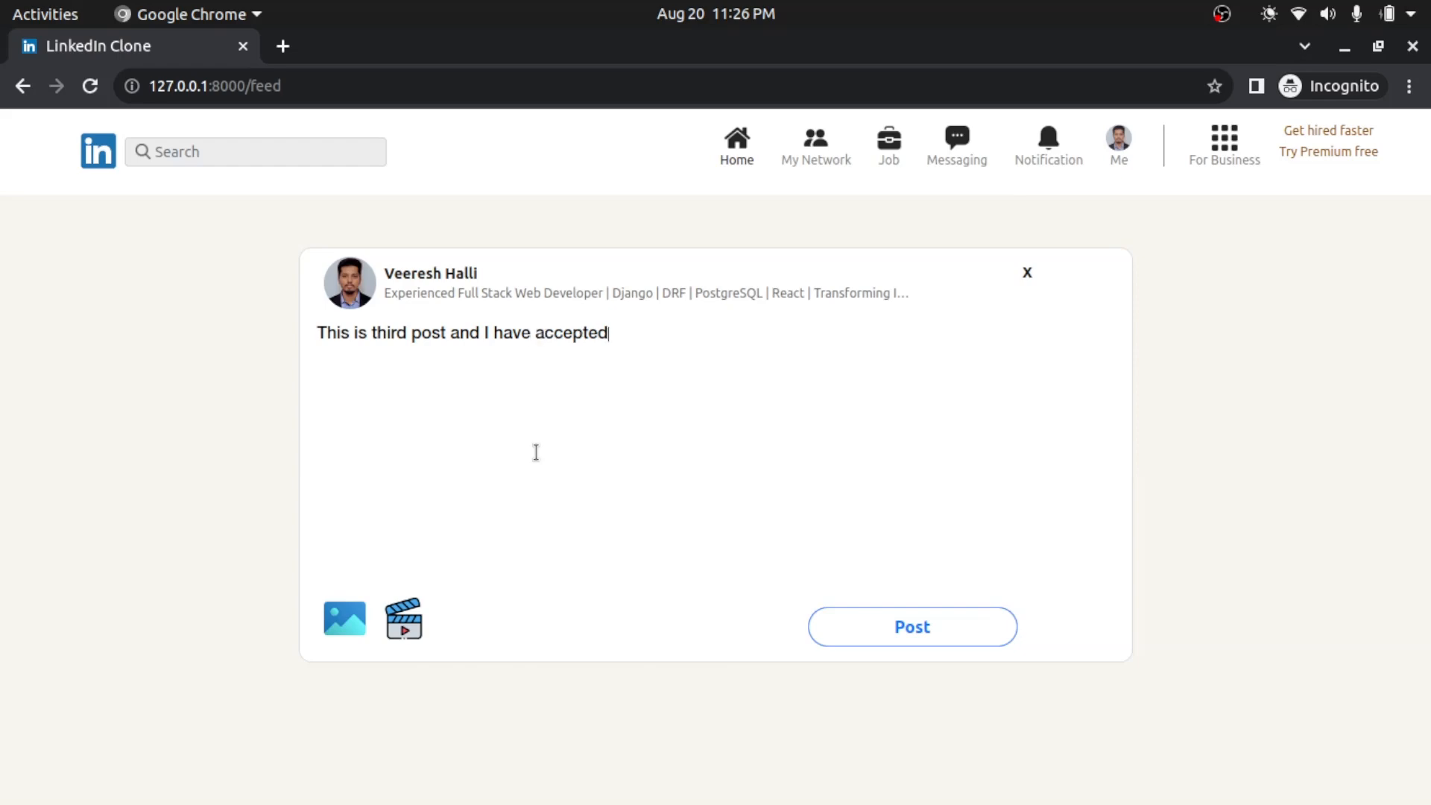
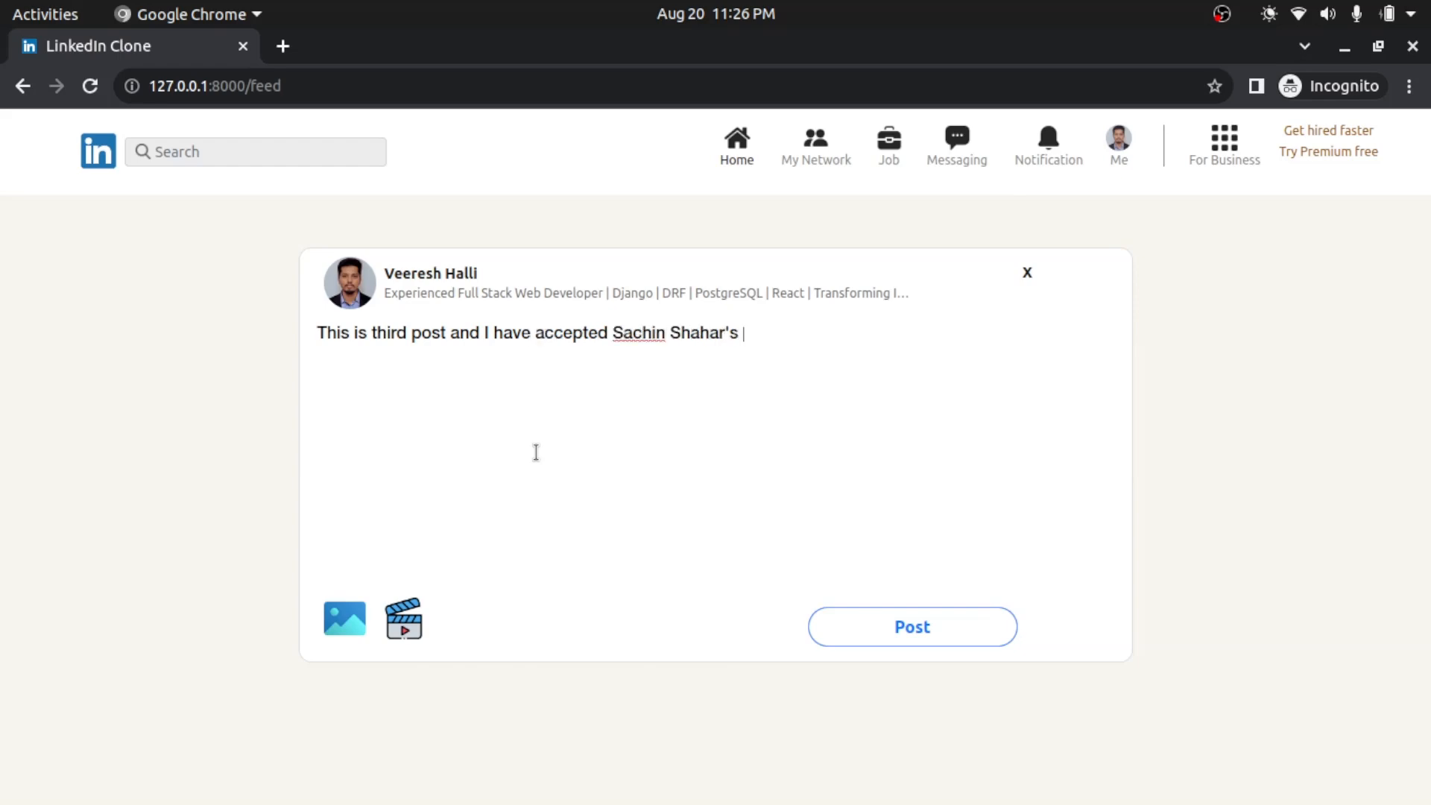
text(connection n)
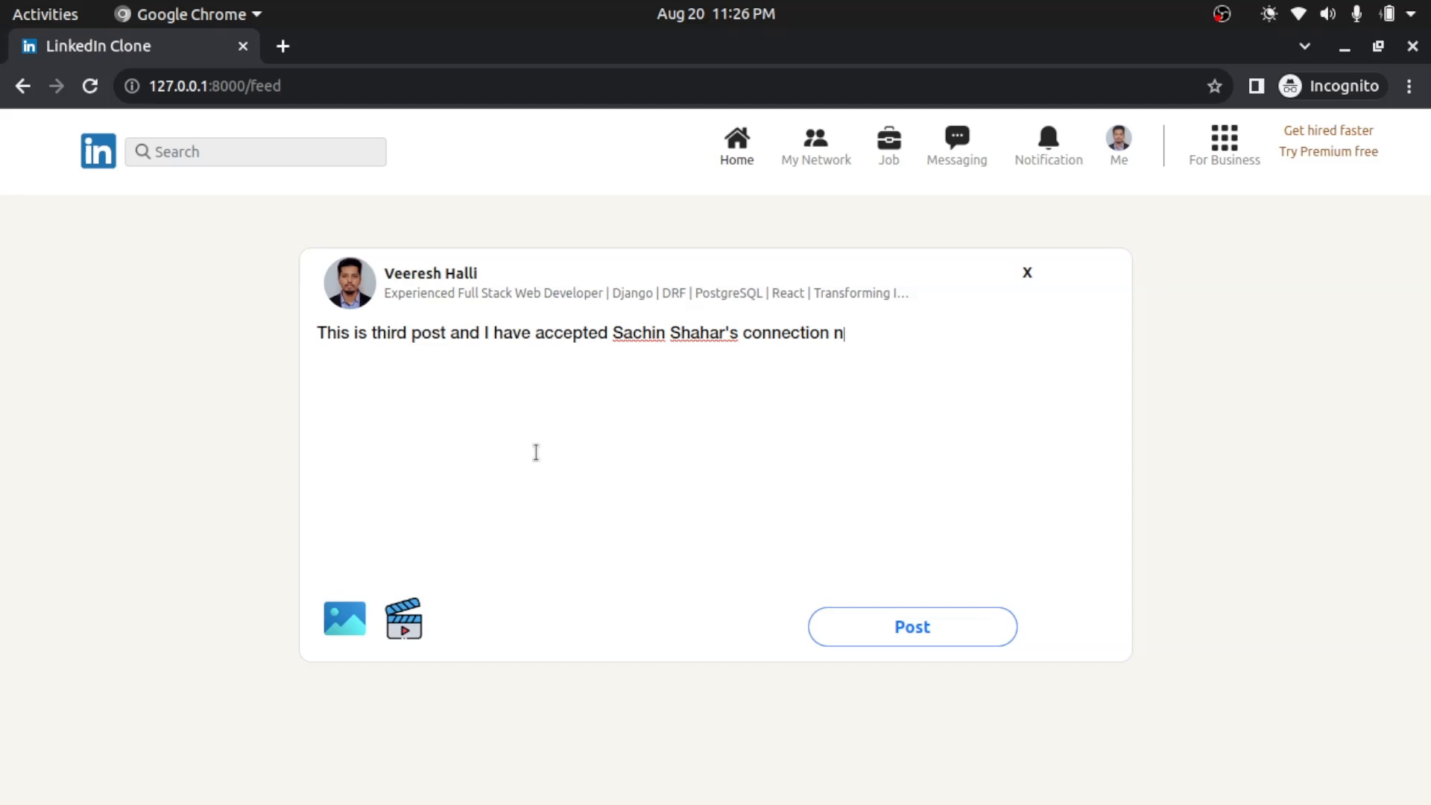
text(and now t)
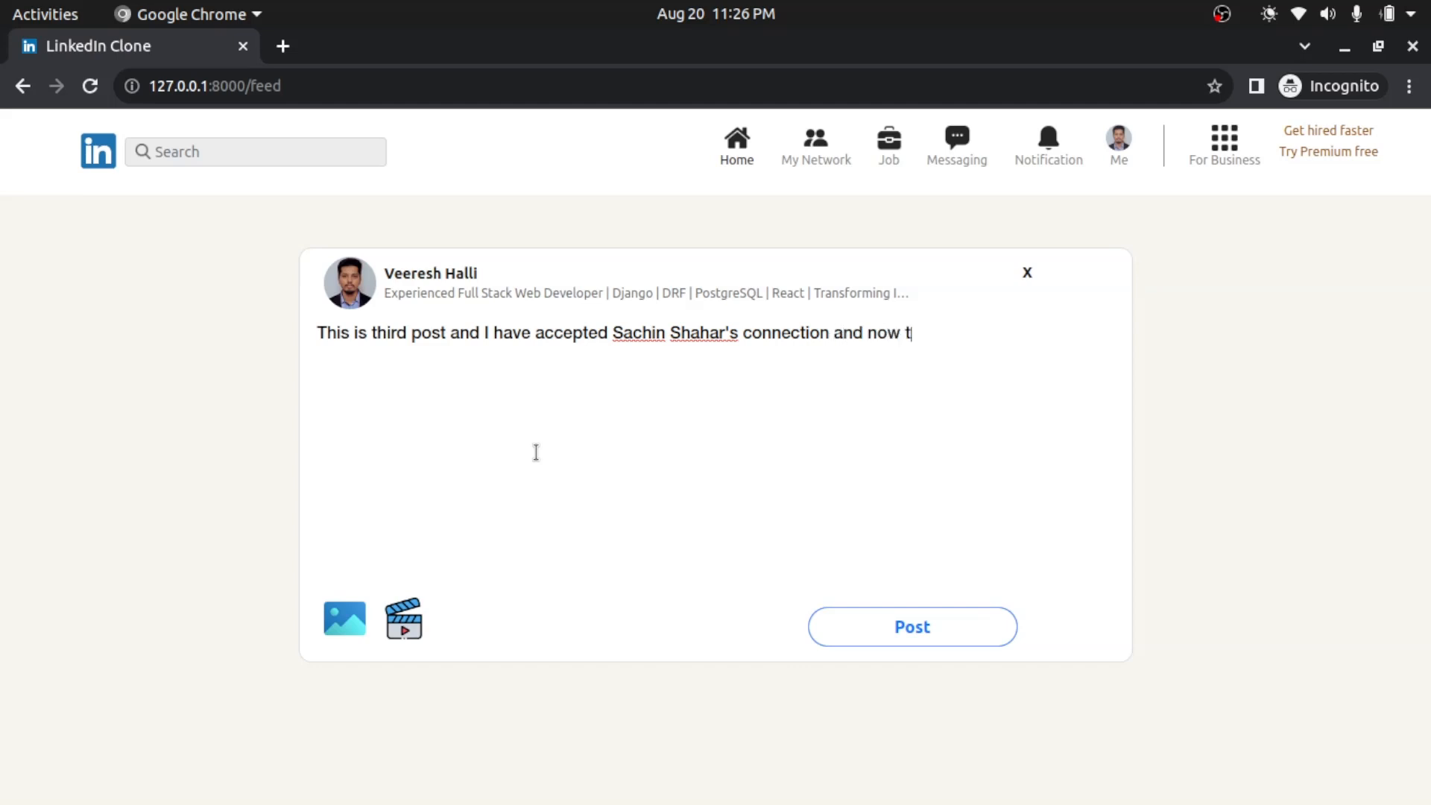
text(his post should be)
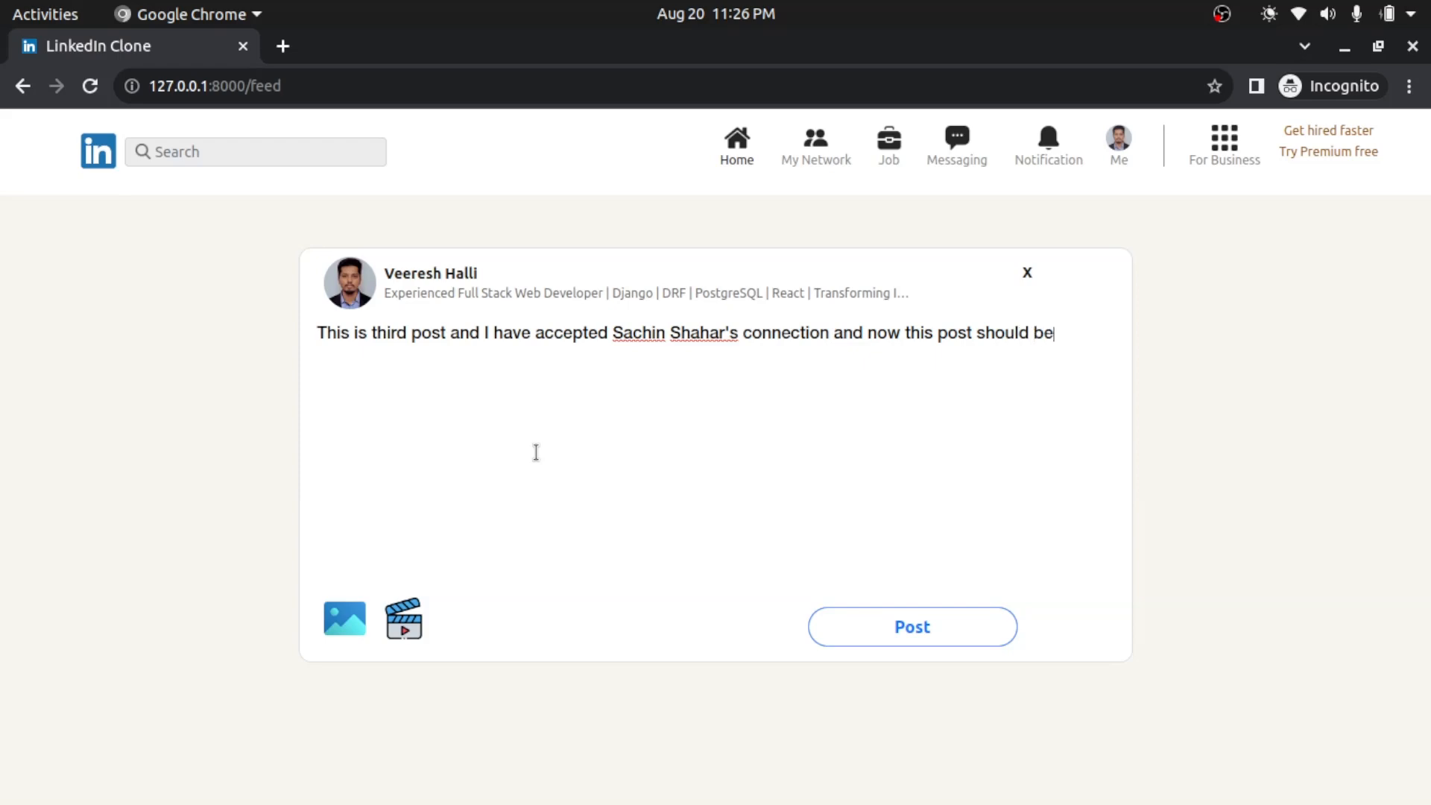
text(seen on)
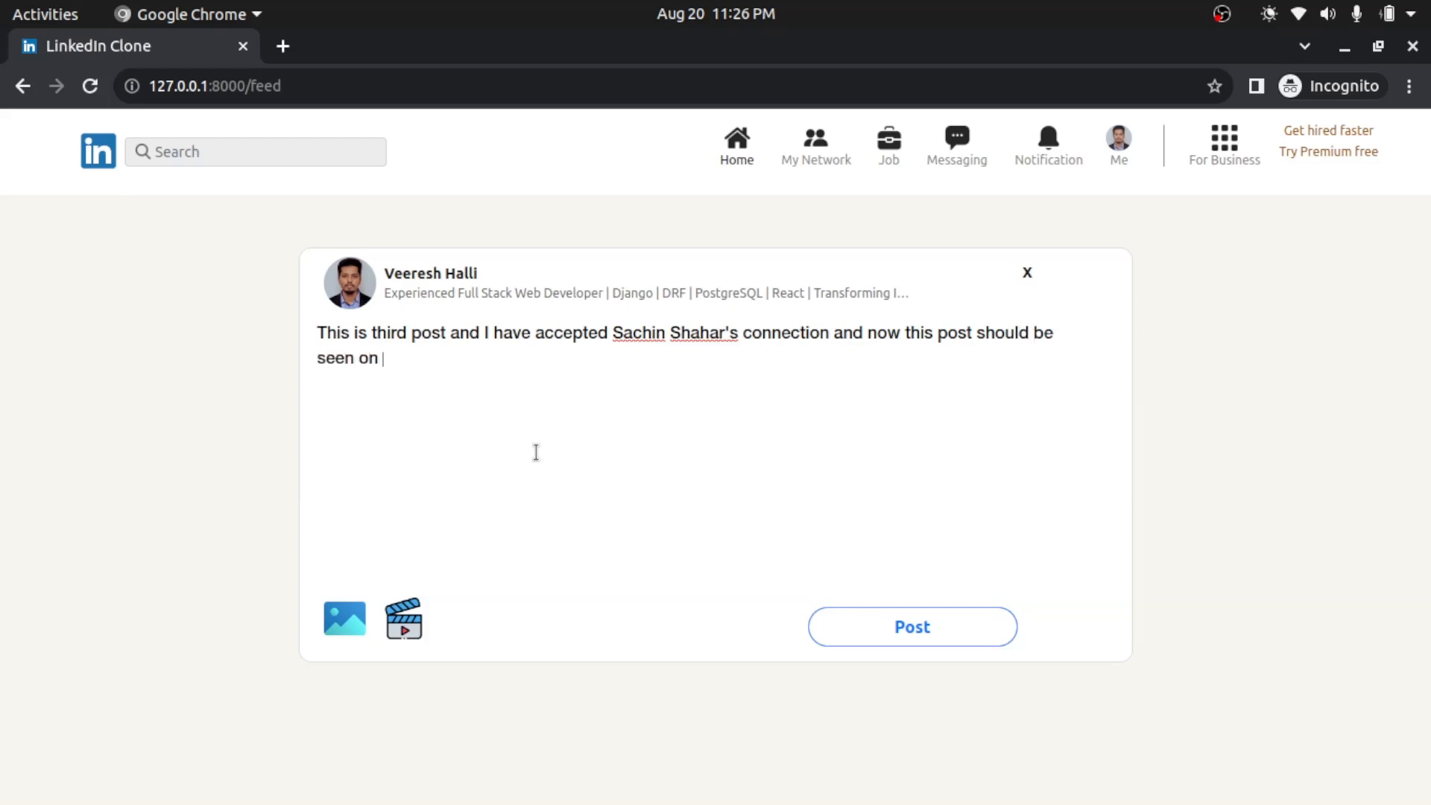
text(his feed.)
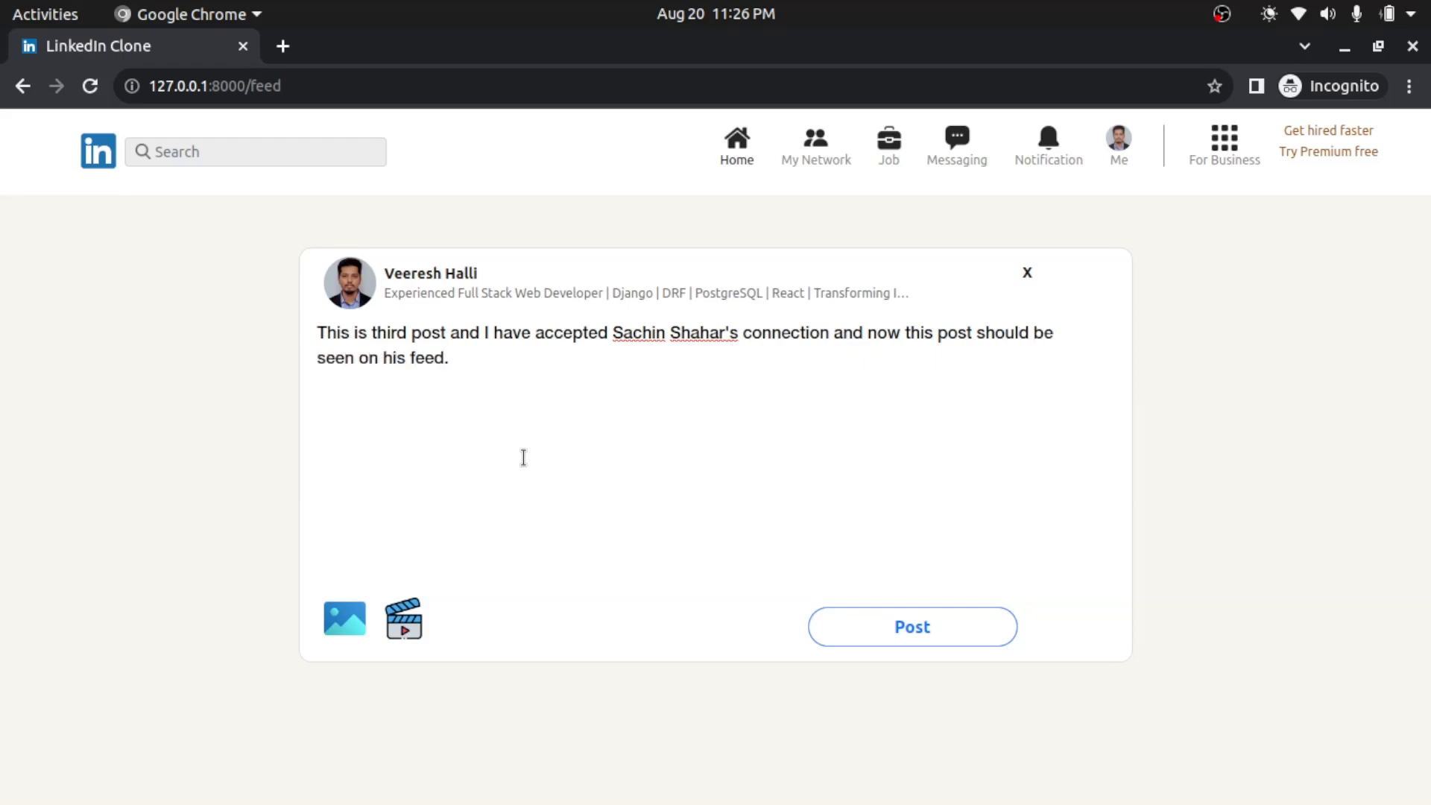
mouse_move(912, 628)
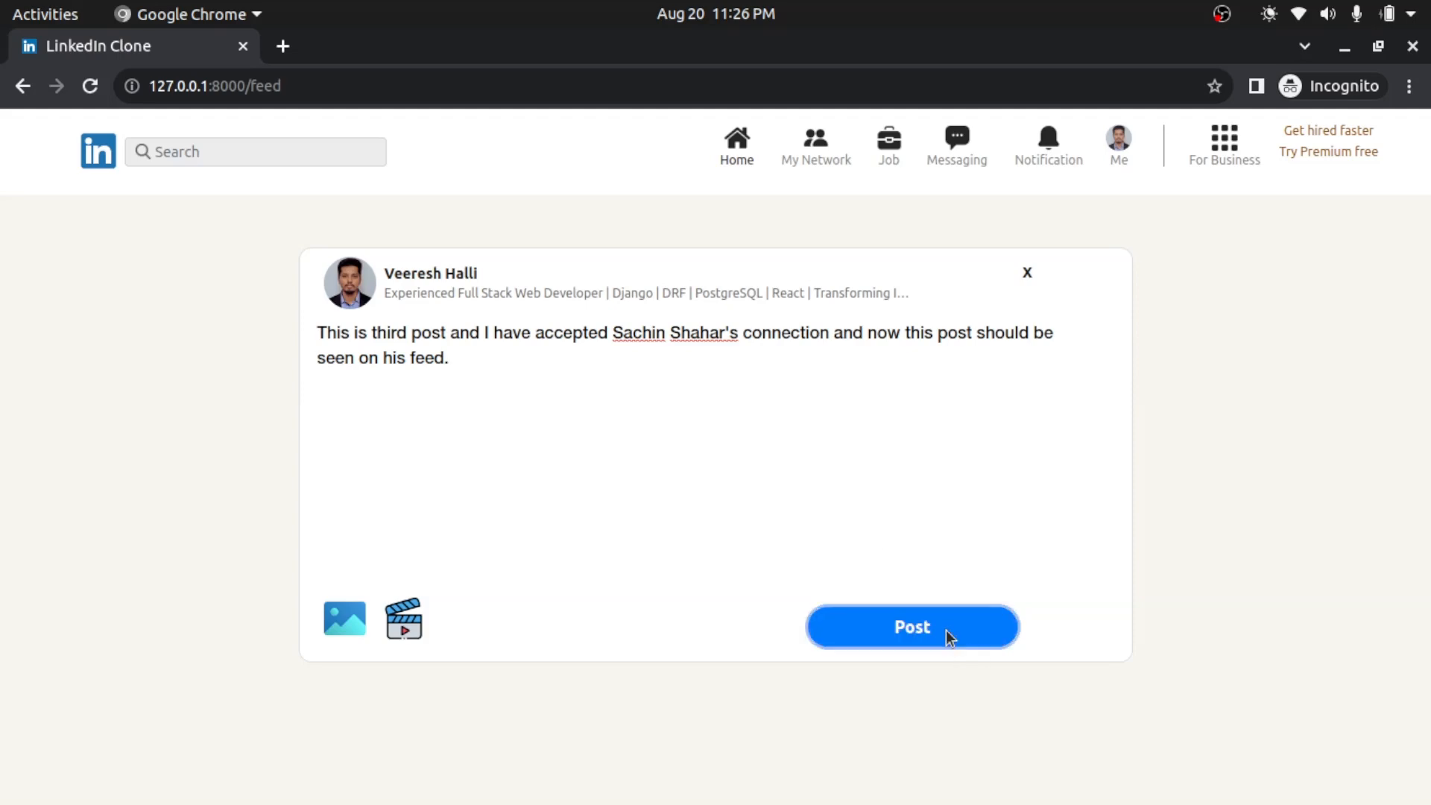
- Publish the third post and switch to the connected user's window to check the feed
click(911, 627)
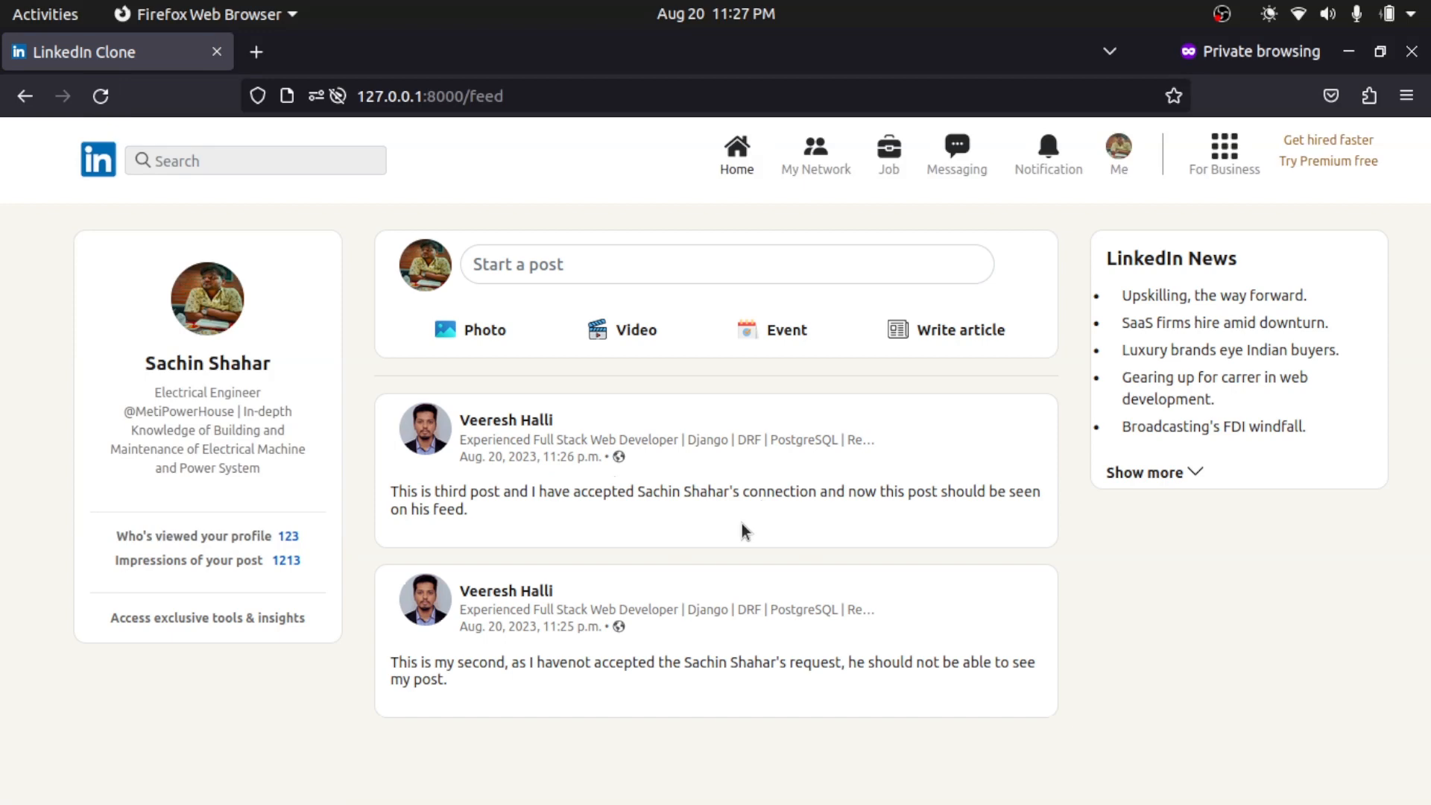
key(alt+Tab)
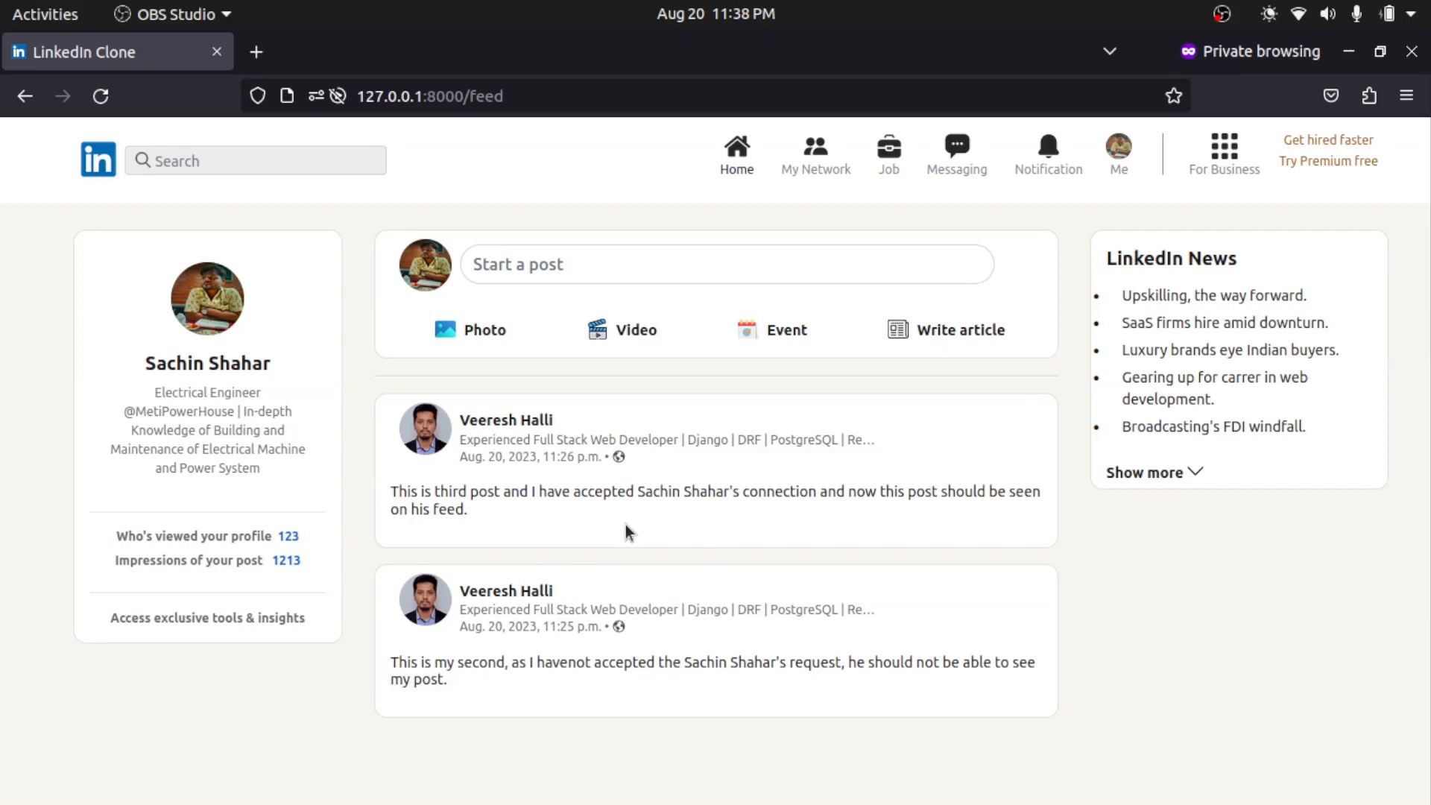
mouse_move(599, 511)
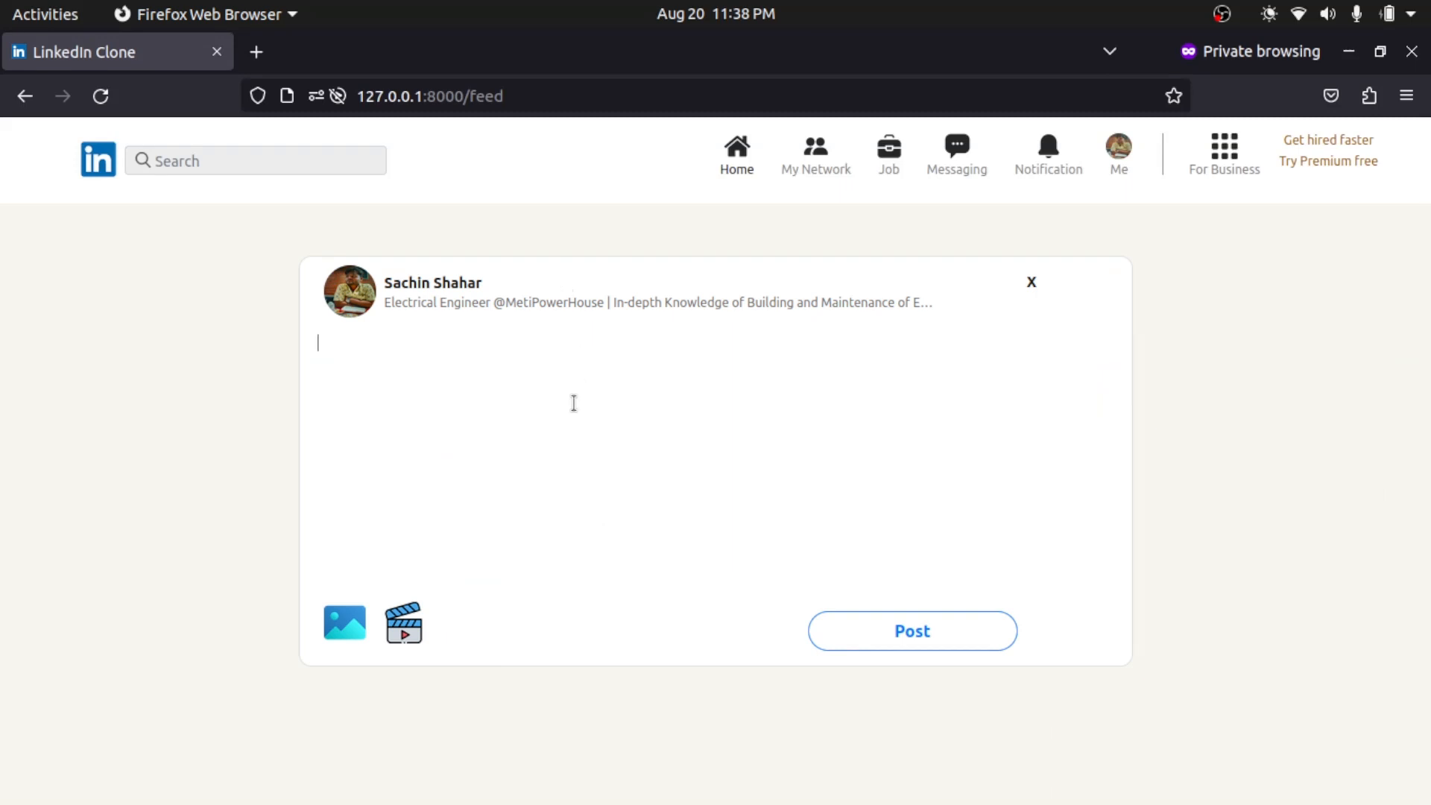
text(T)
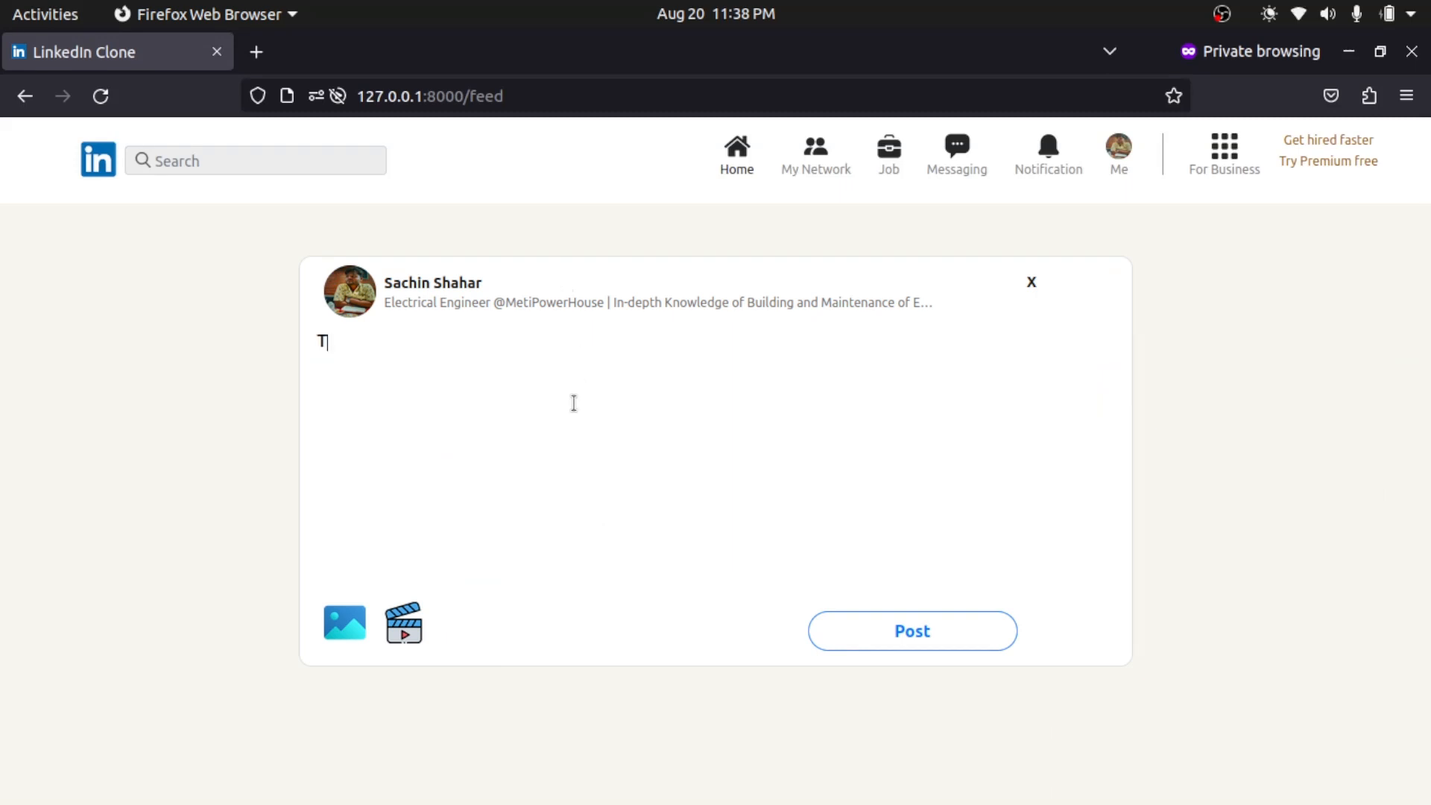
text(Hi, This i)
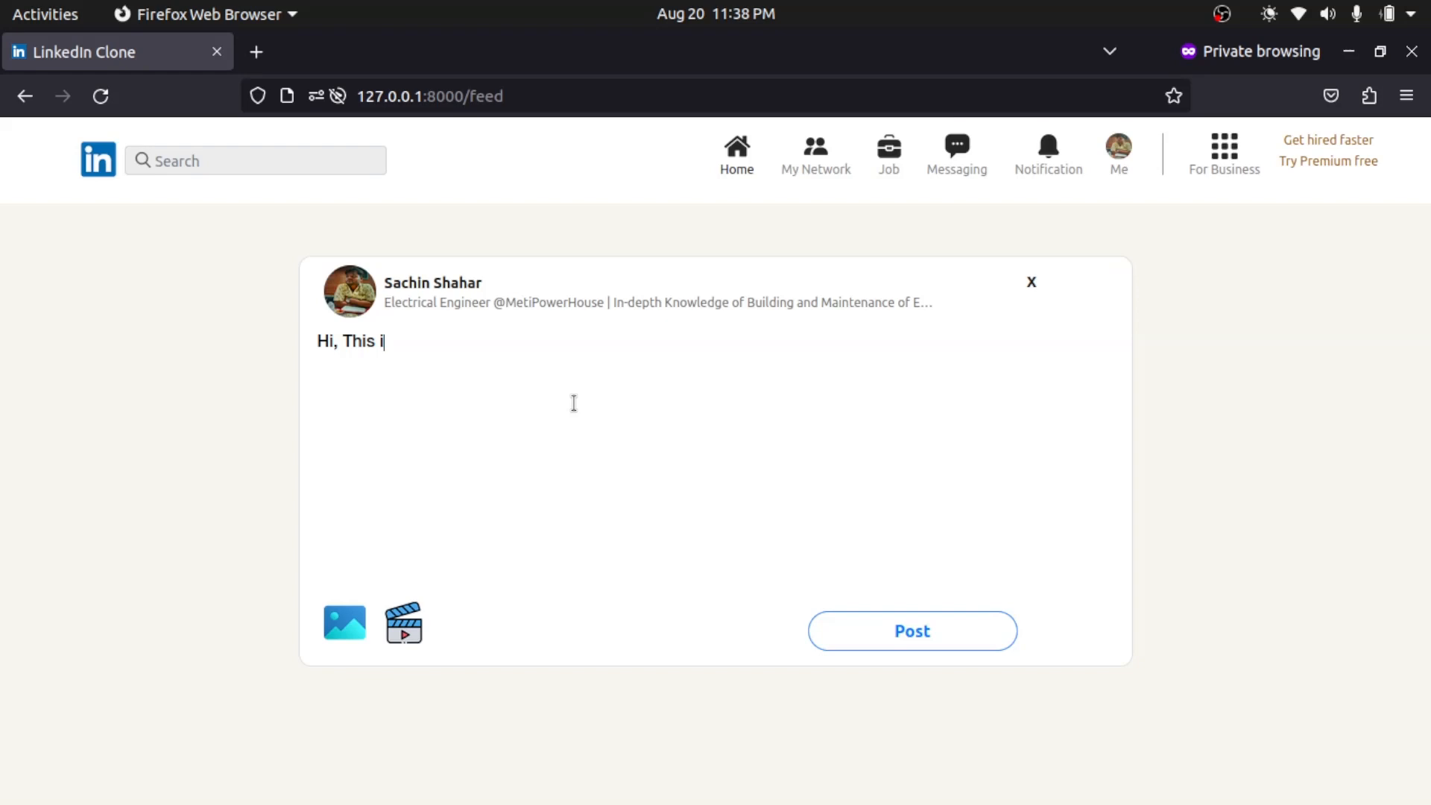
text(s my)
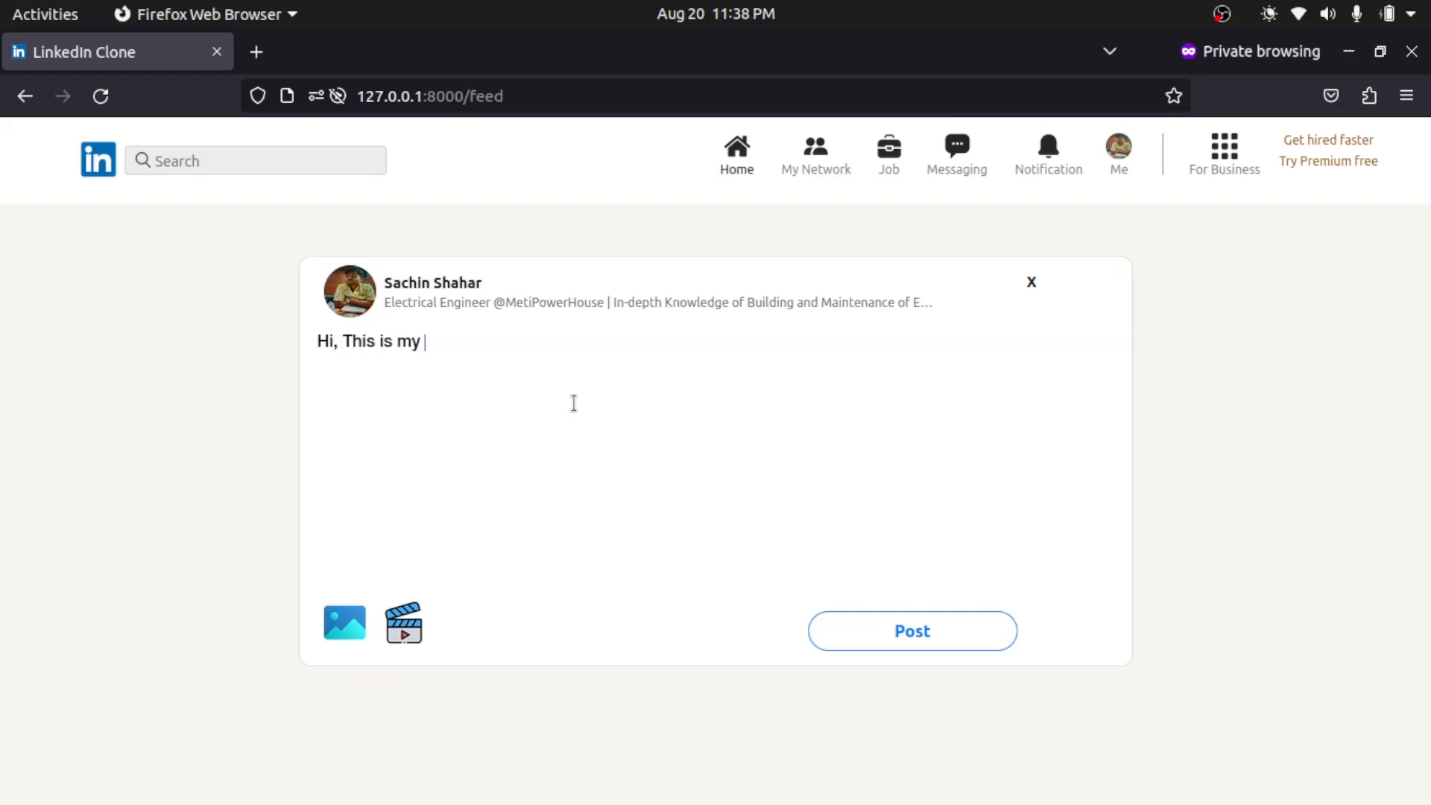
text(first post and)
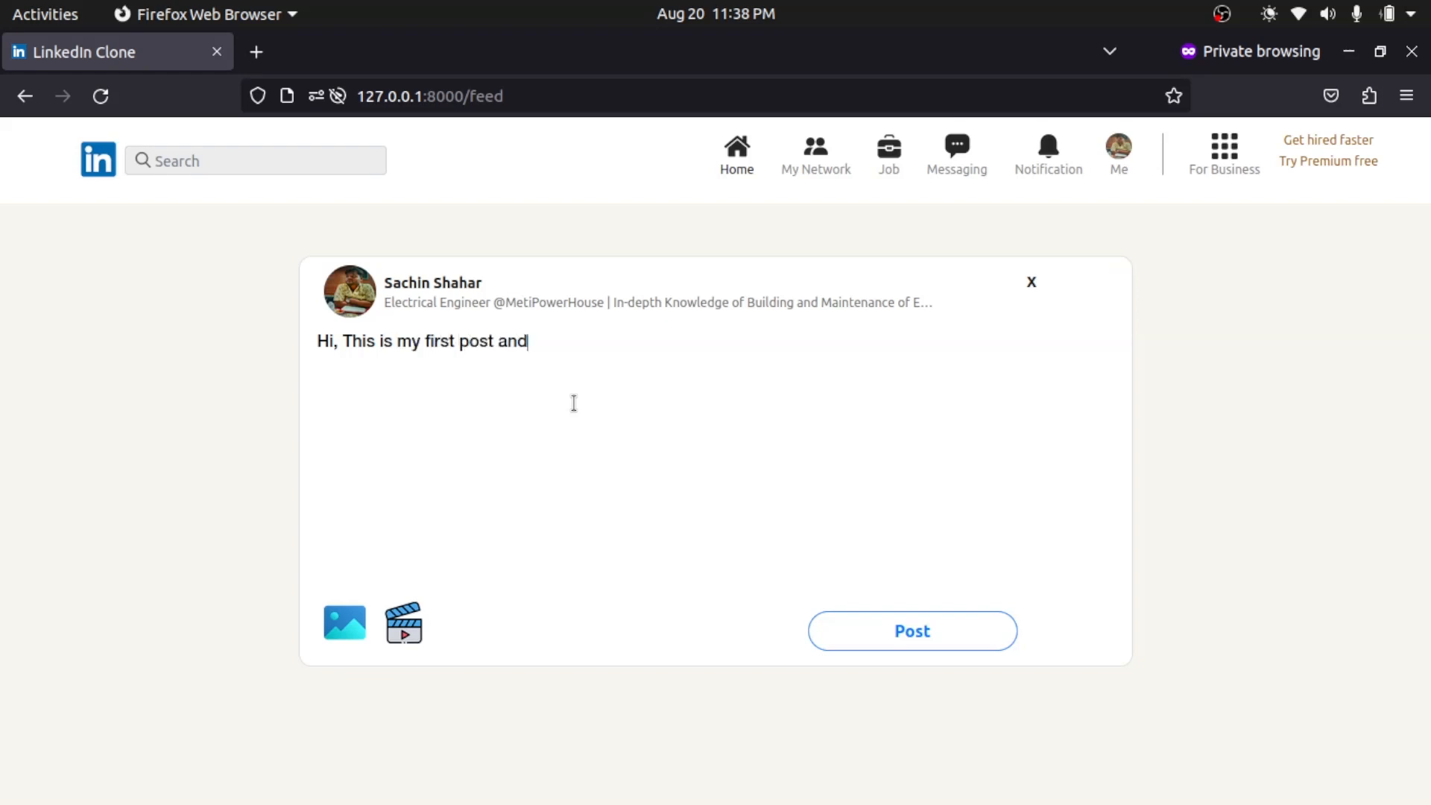
text(excited to see)
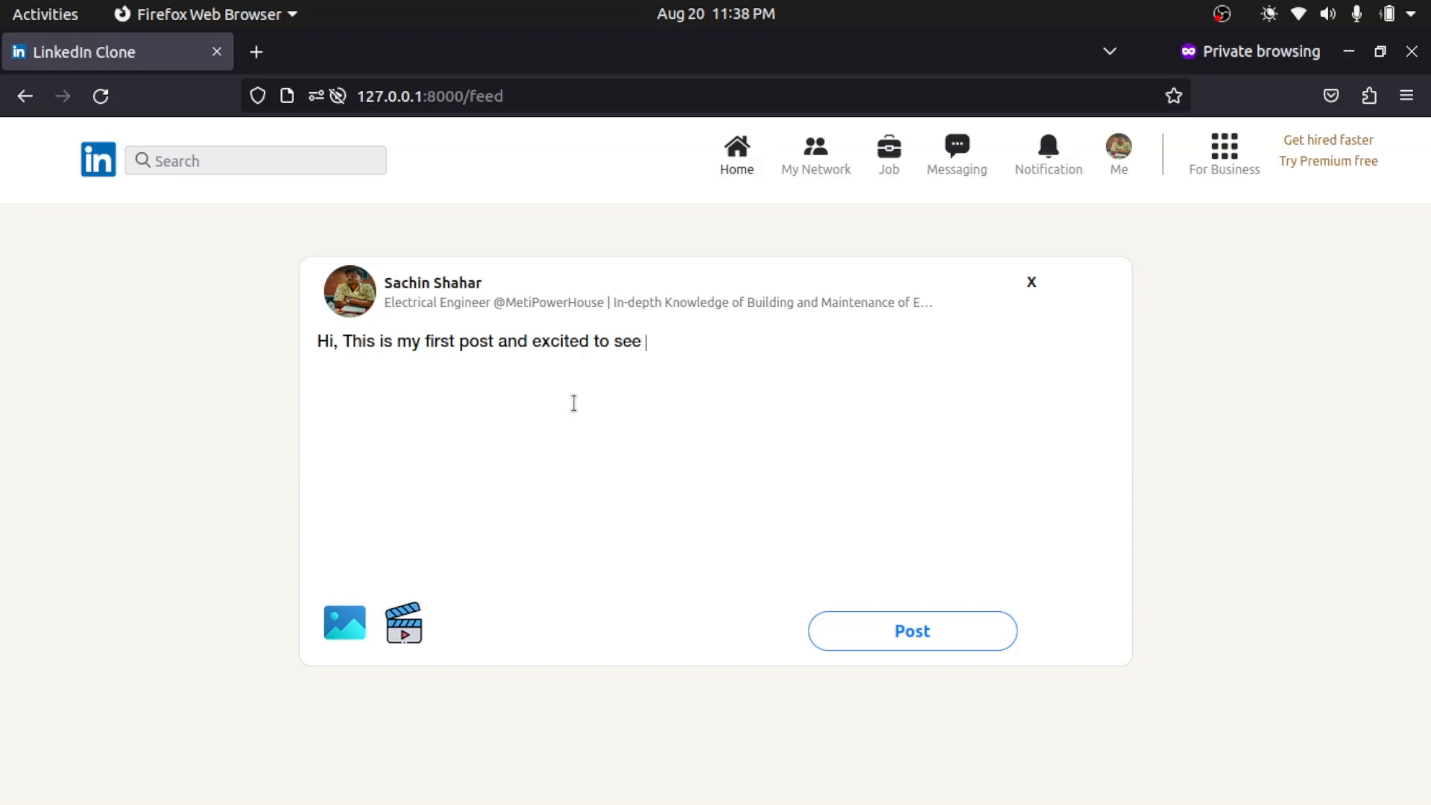
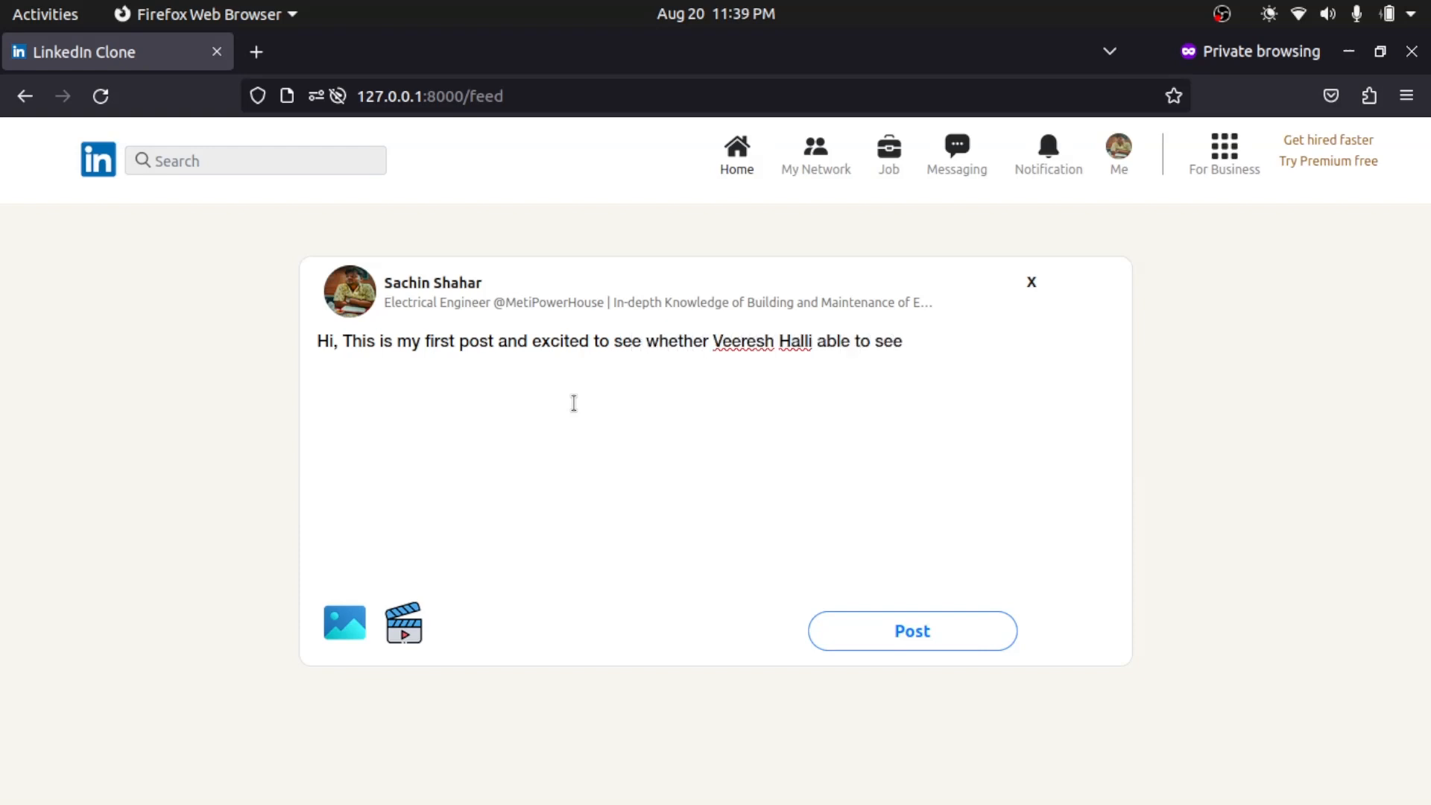
text(my post notifica)
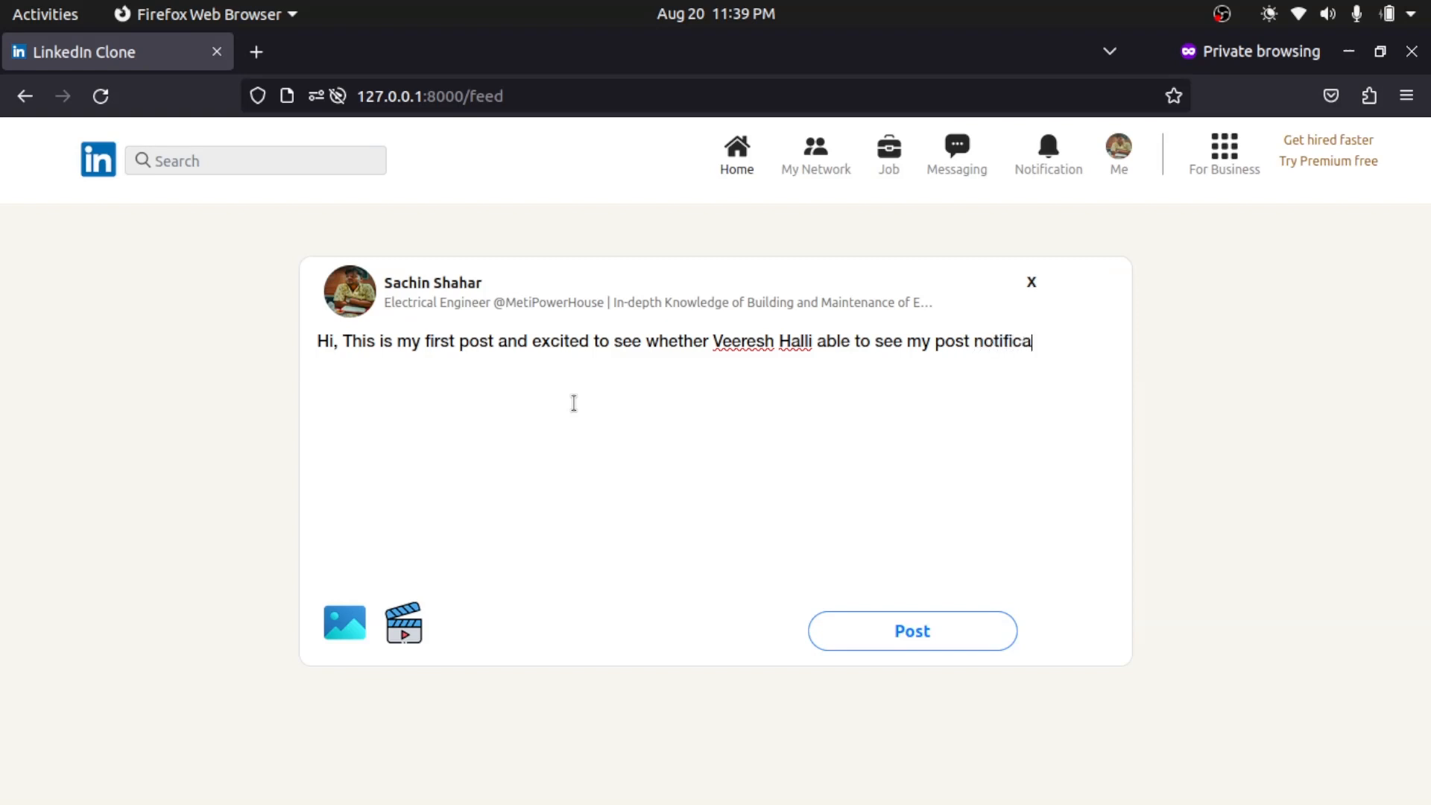
text(tion in real-time)
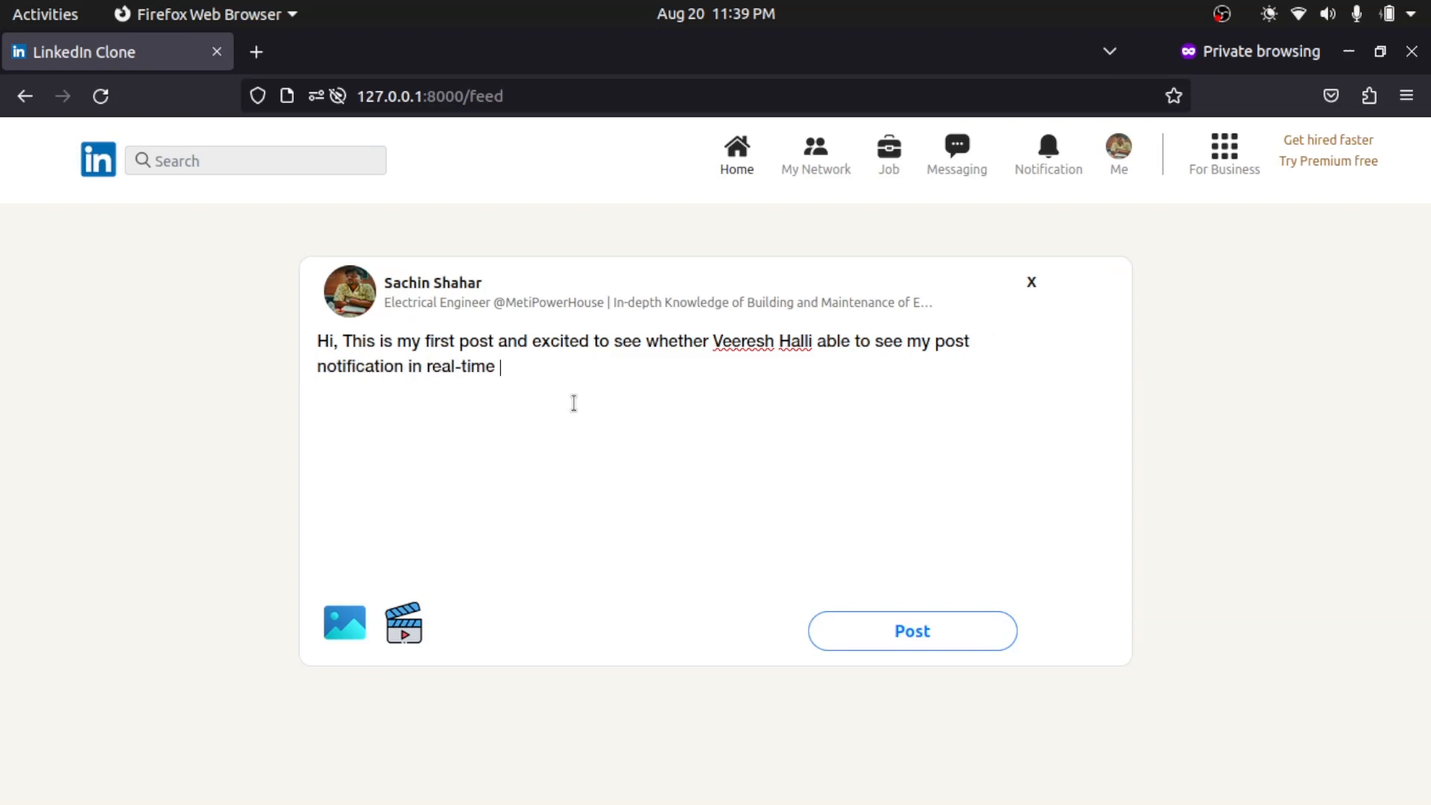
text(or not.)
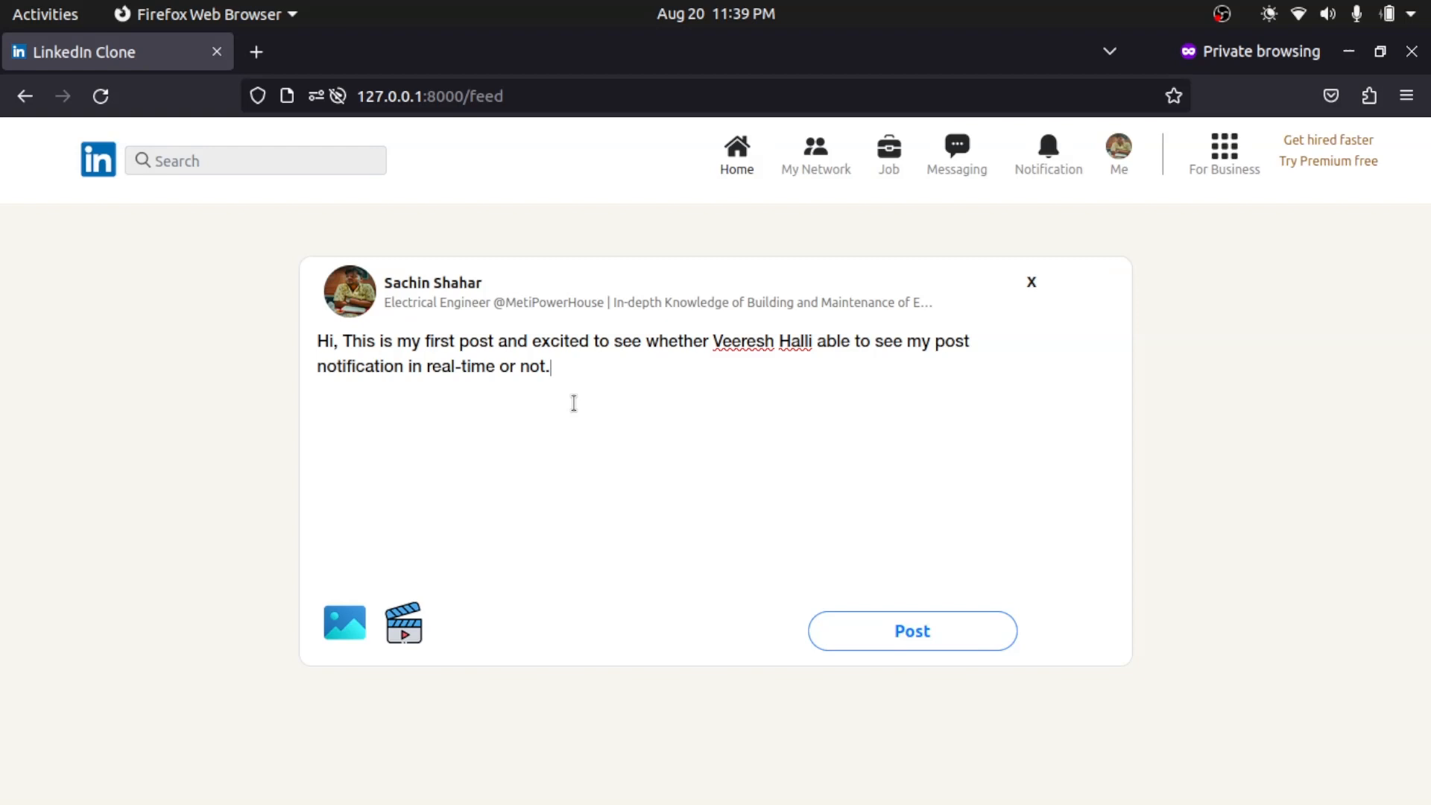
mouse_move(776, 434)
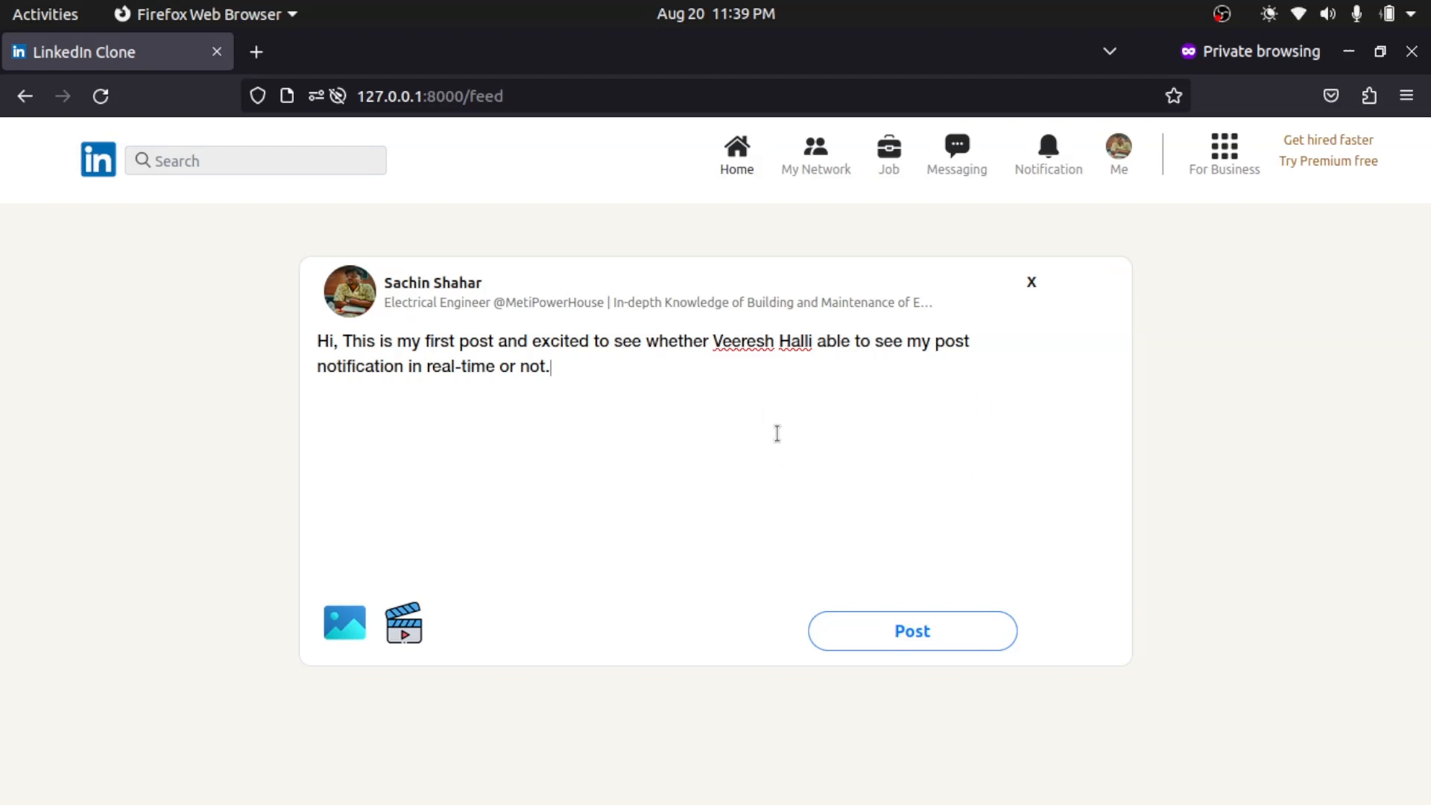
mouse_move(748, 442)
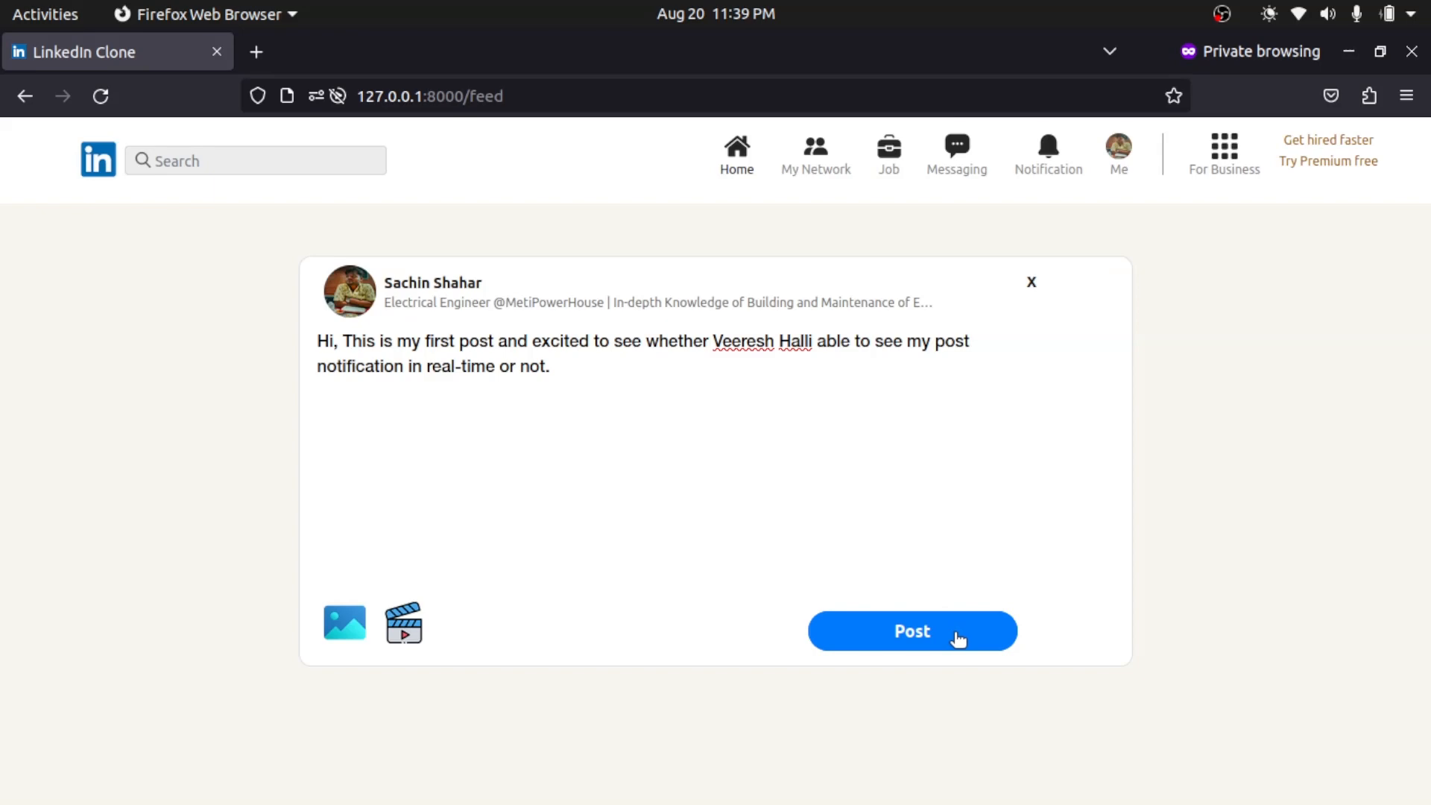
- Publish the post and switch to the connected user's window
click(910, 631)
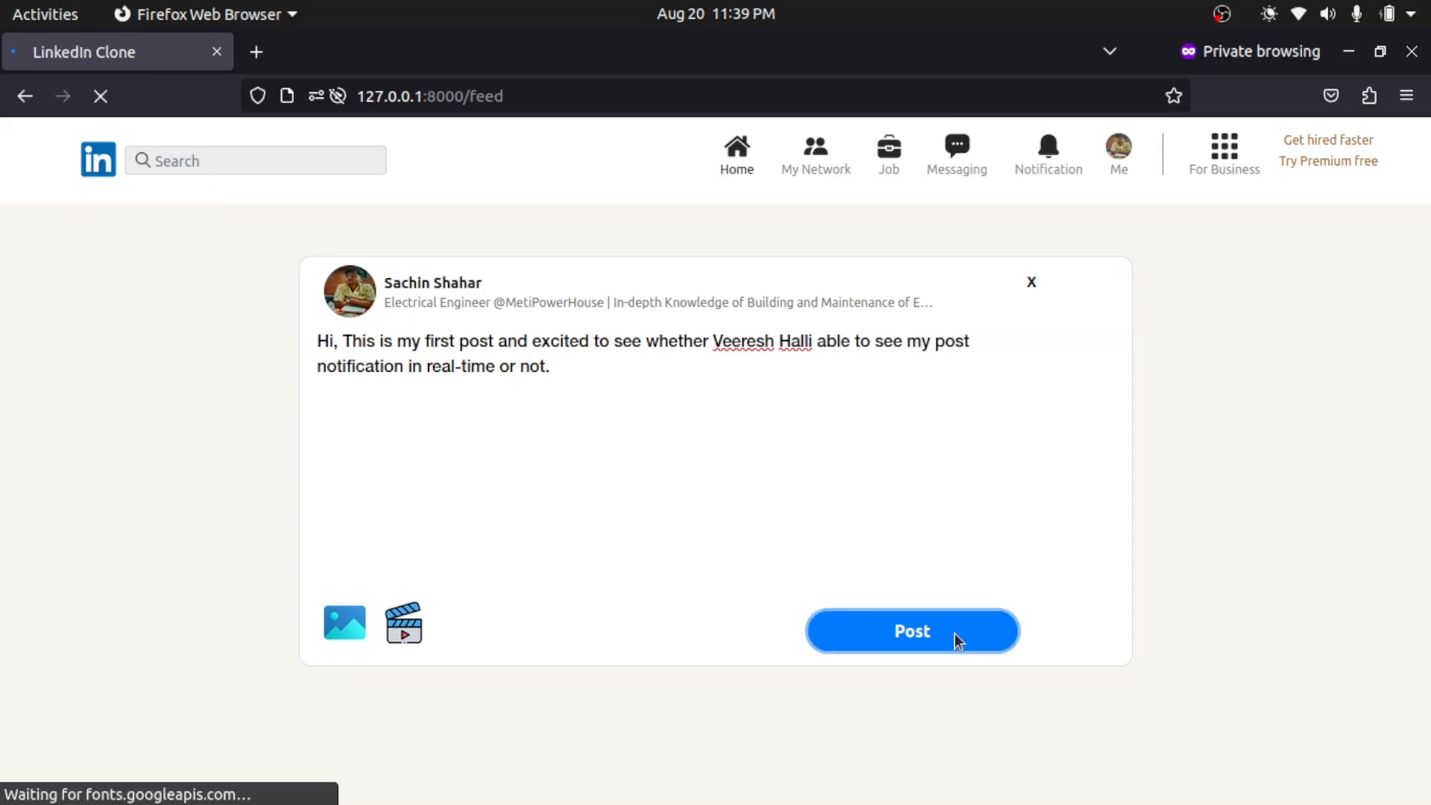
key(alt+Tab)
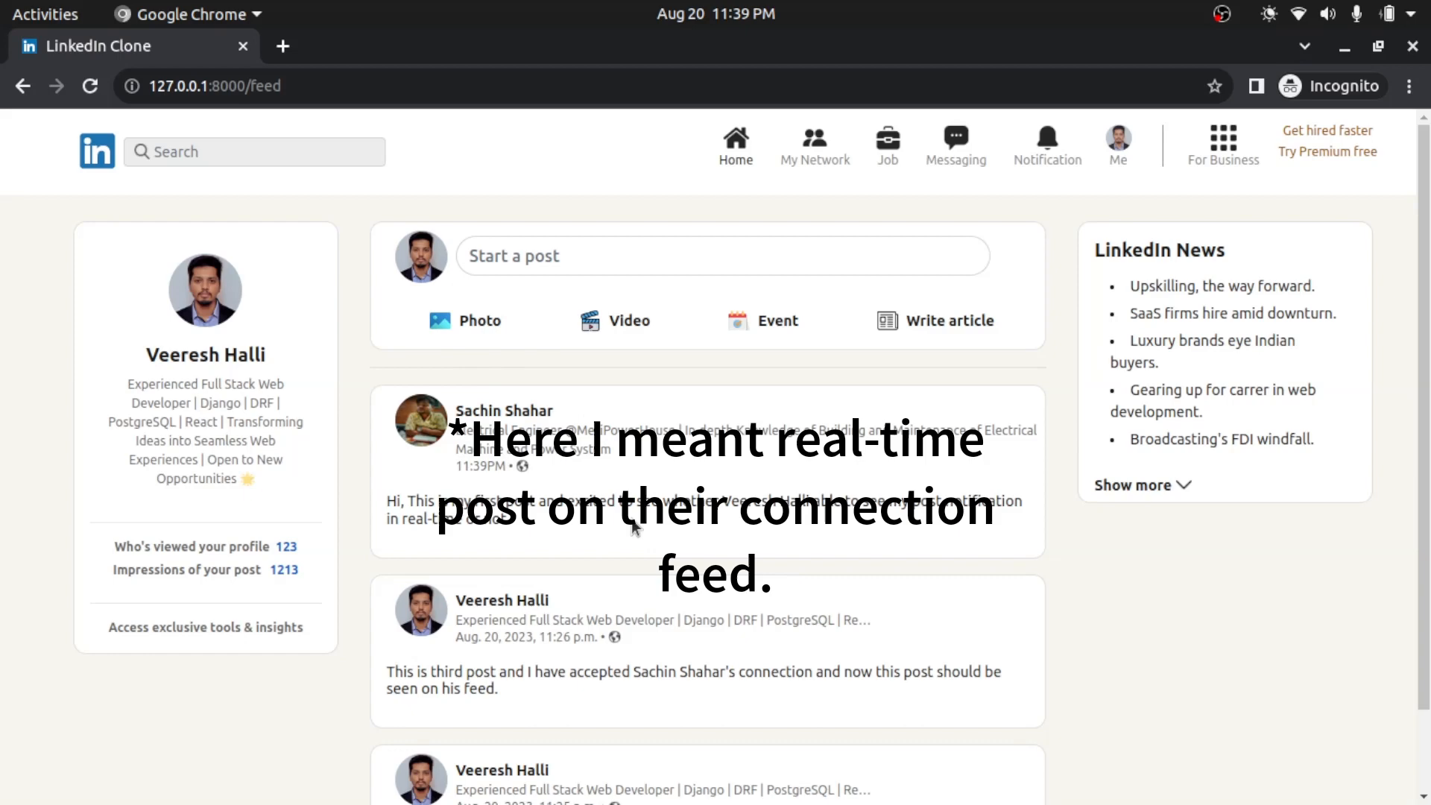
mouse_move(542, 527)
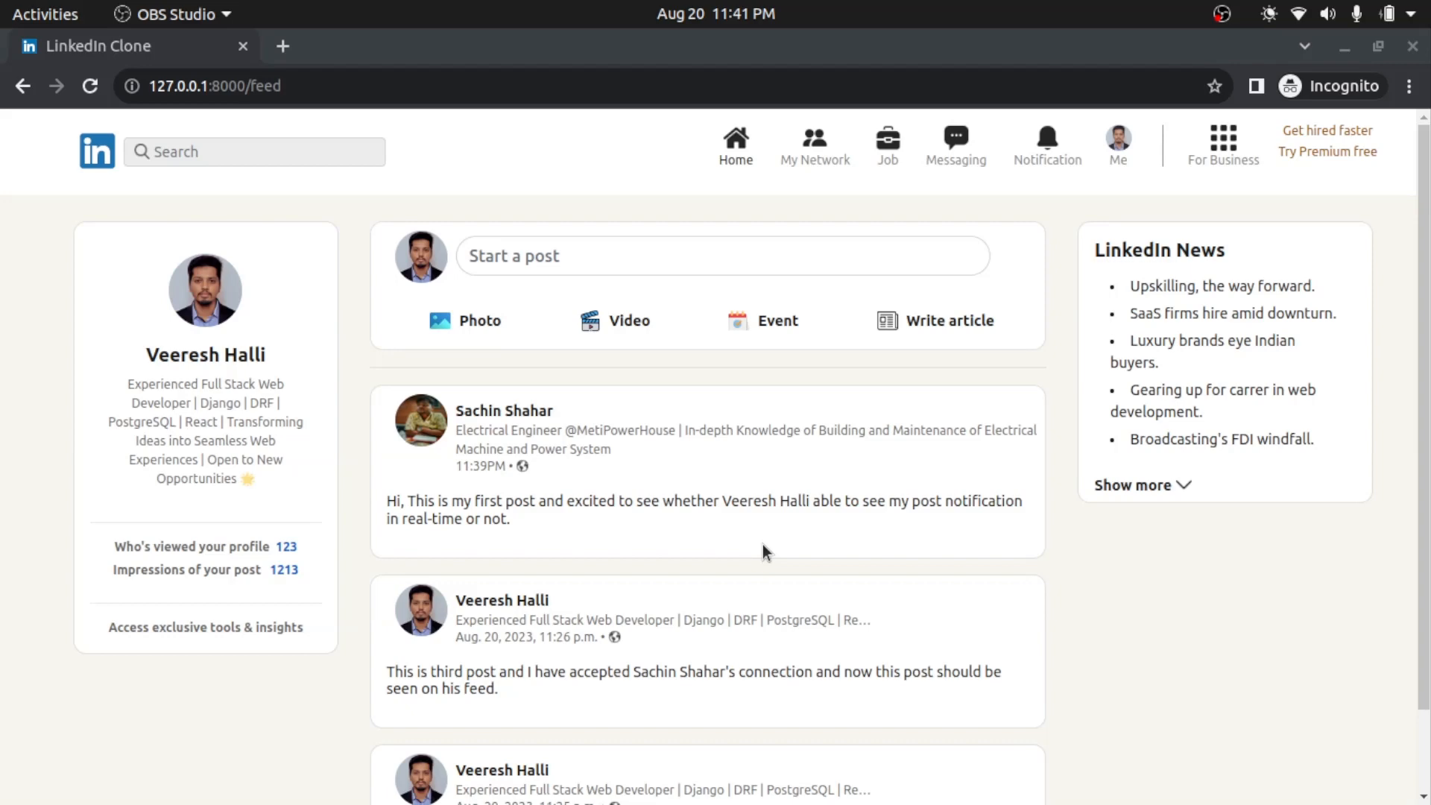
- Start a new post reading 'Sending this post with an image.'
click(721, 254)
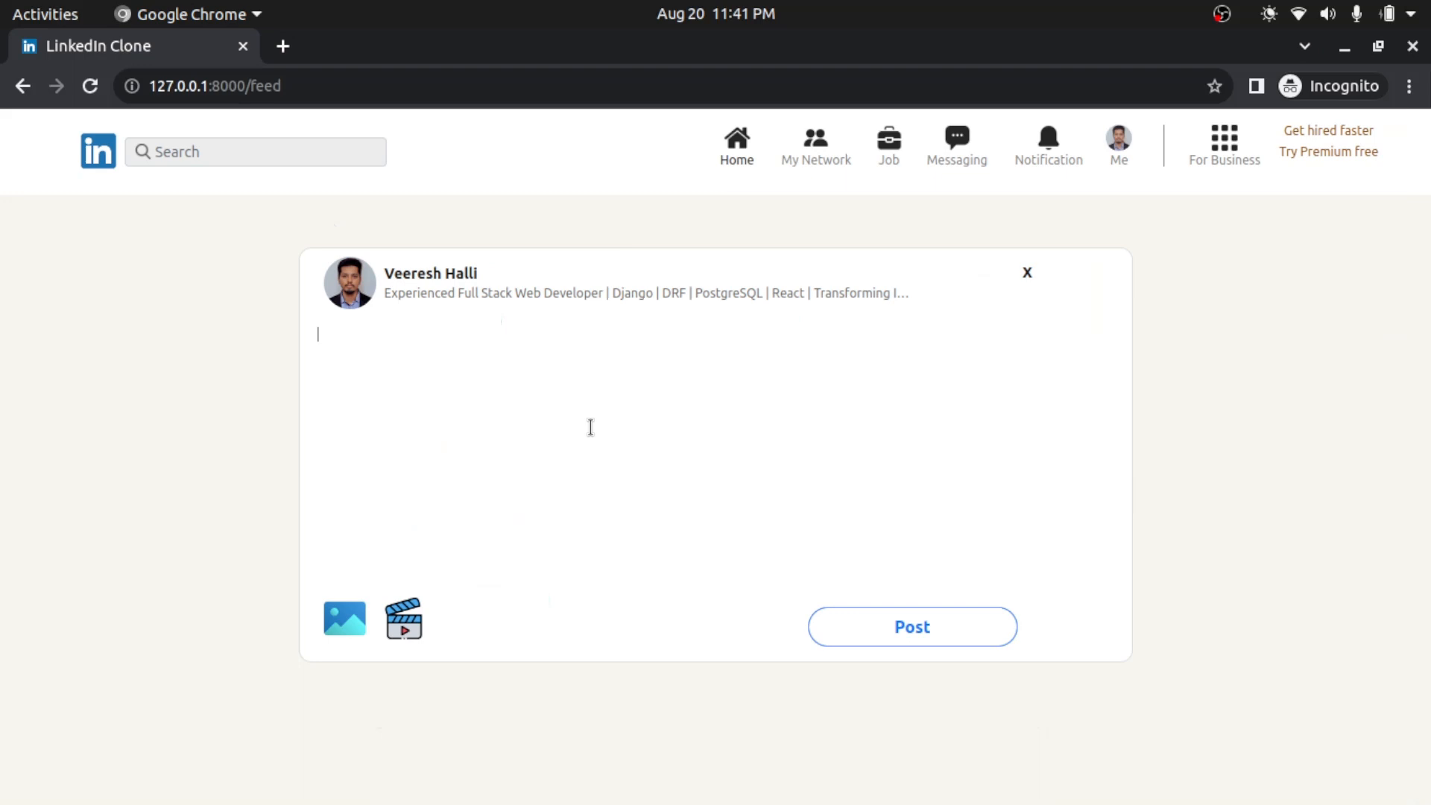
text(Sending)
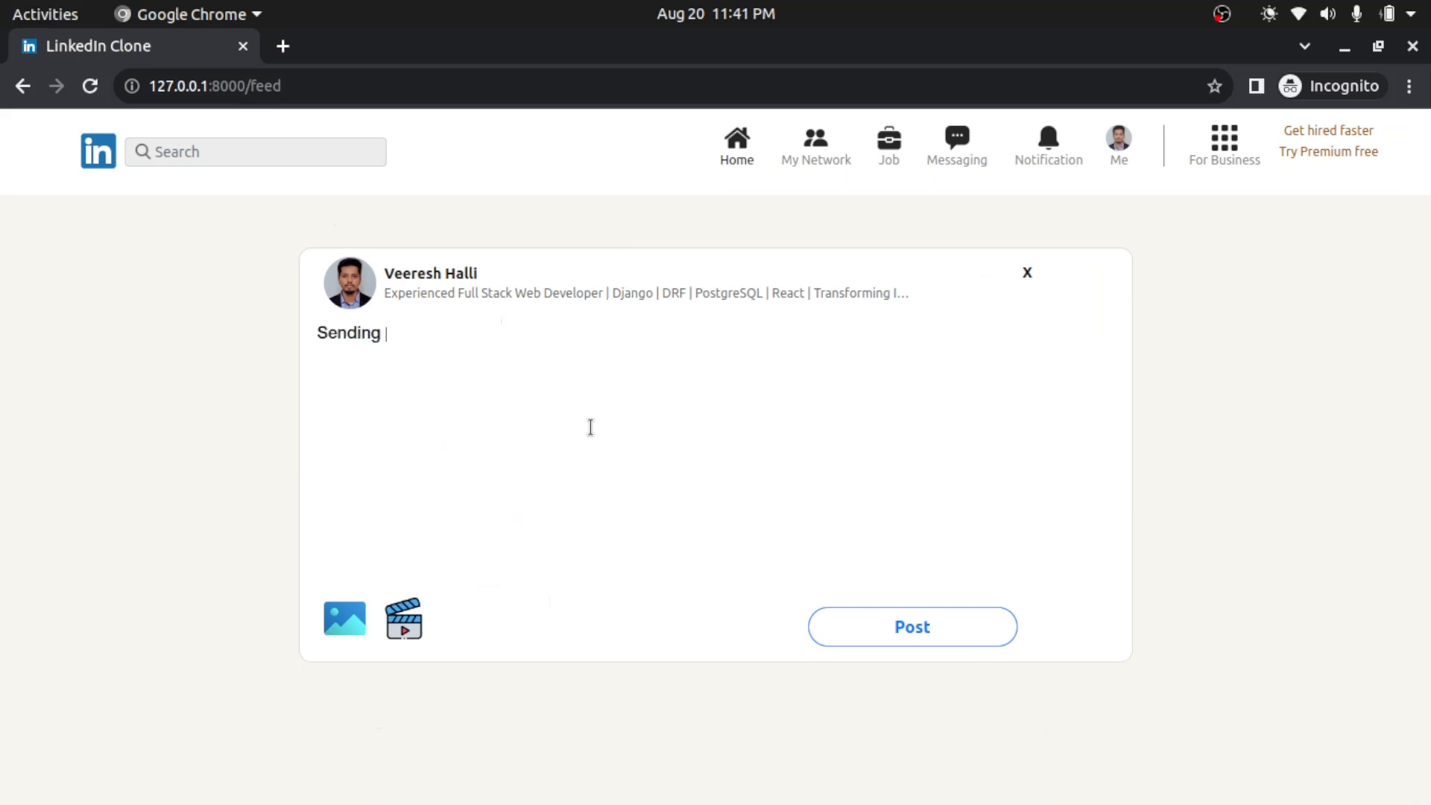
text(this post)
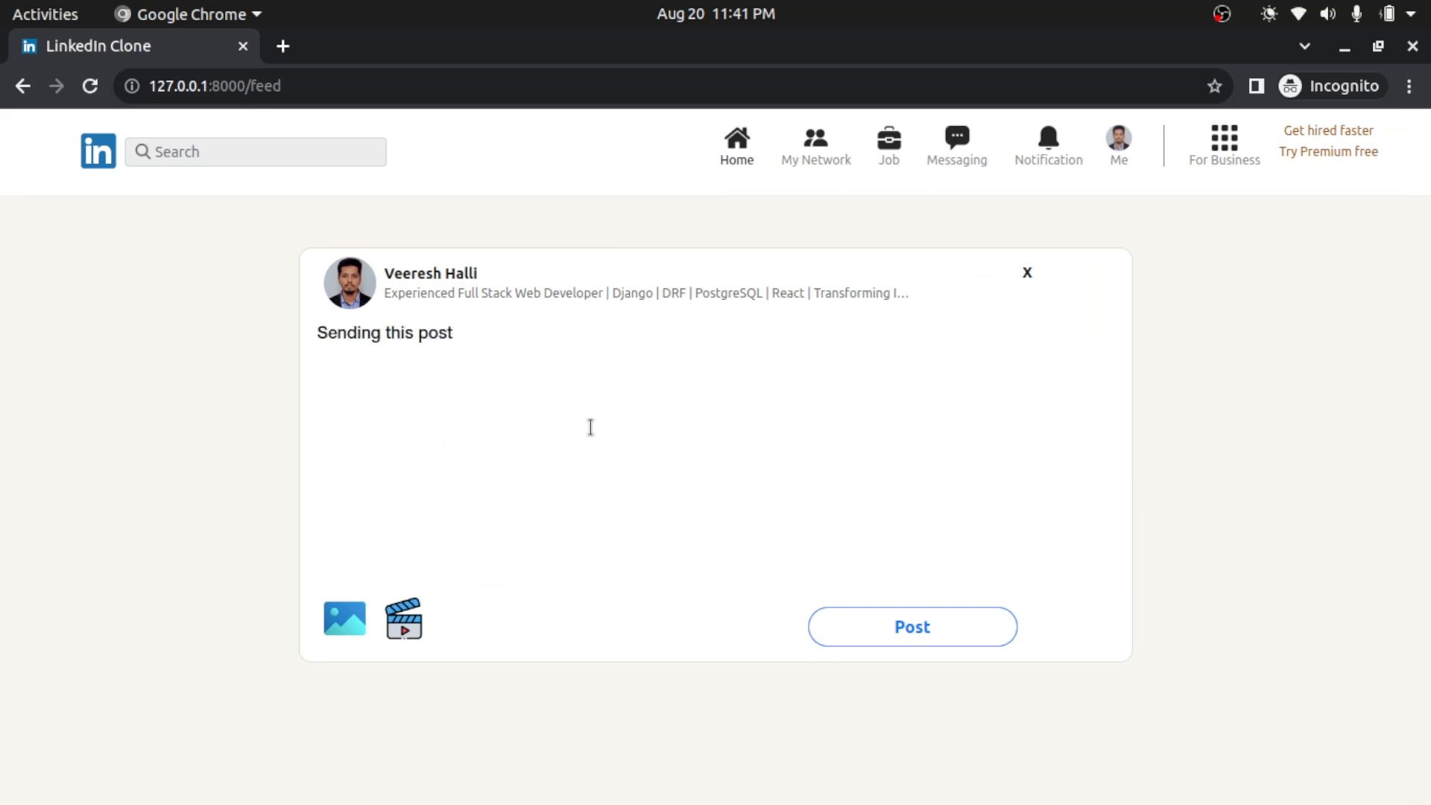
text(with an image.)
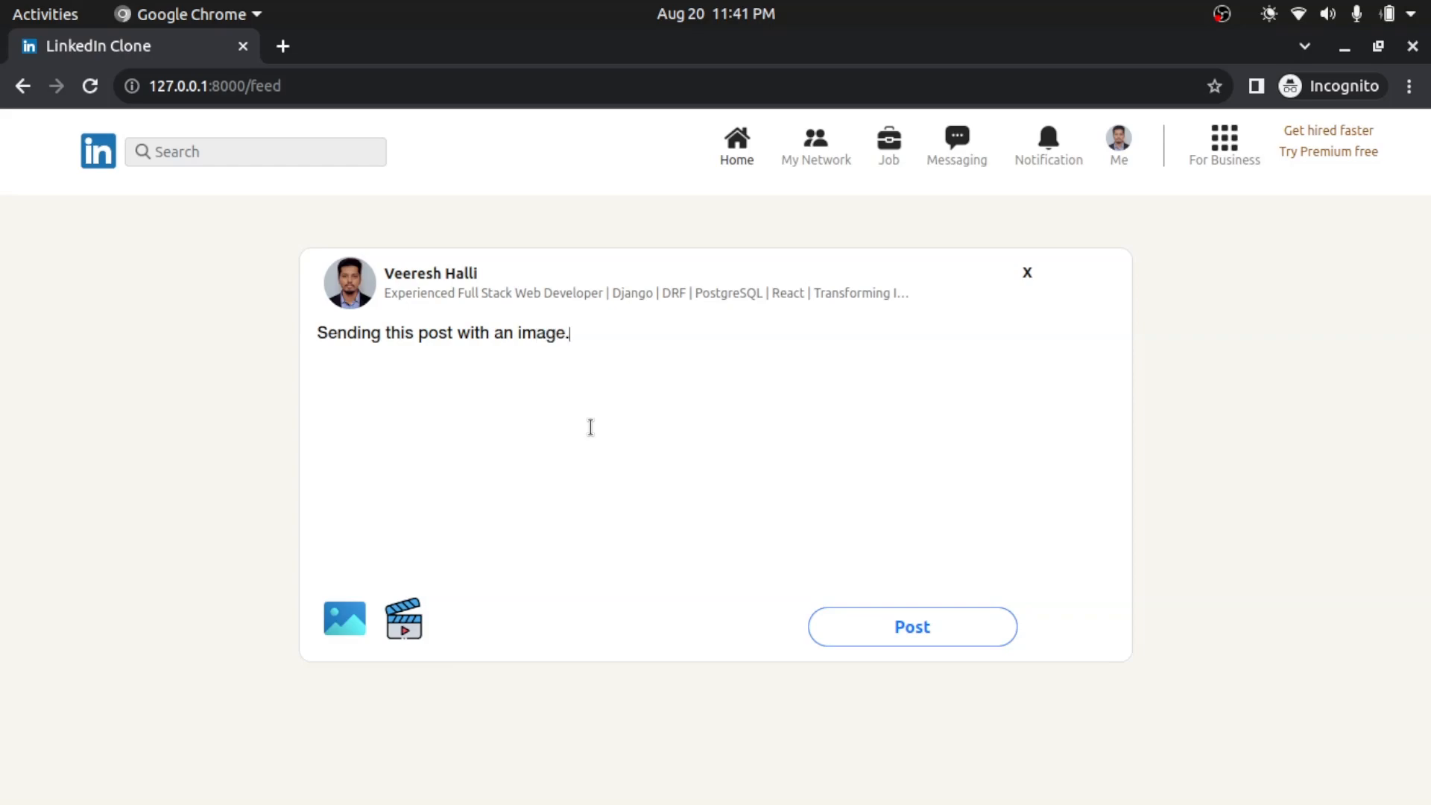
- Attach Django Chat App.png to the post and publish it to the feed
click(344, 617)
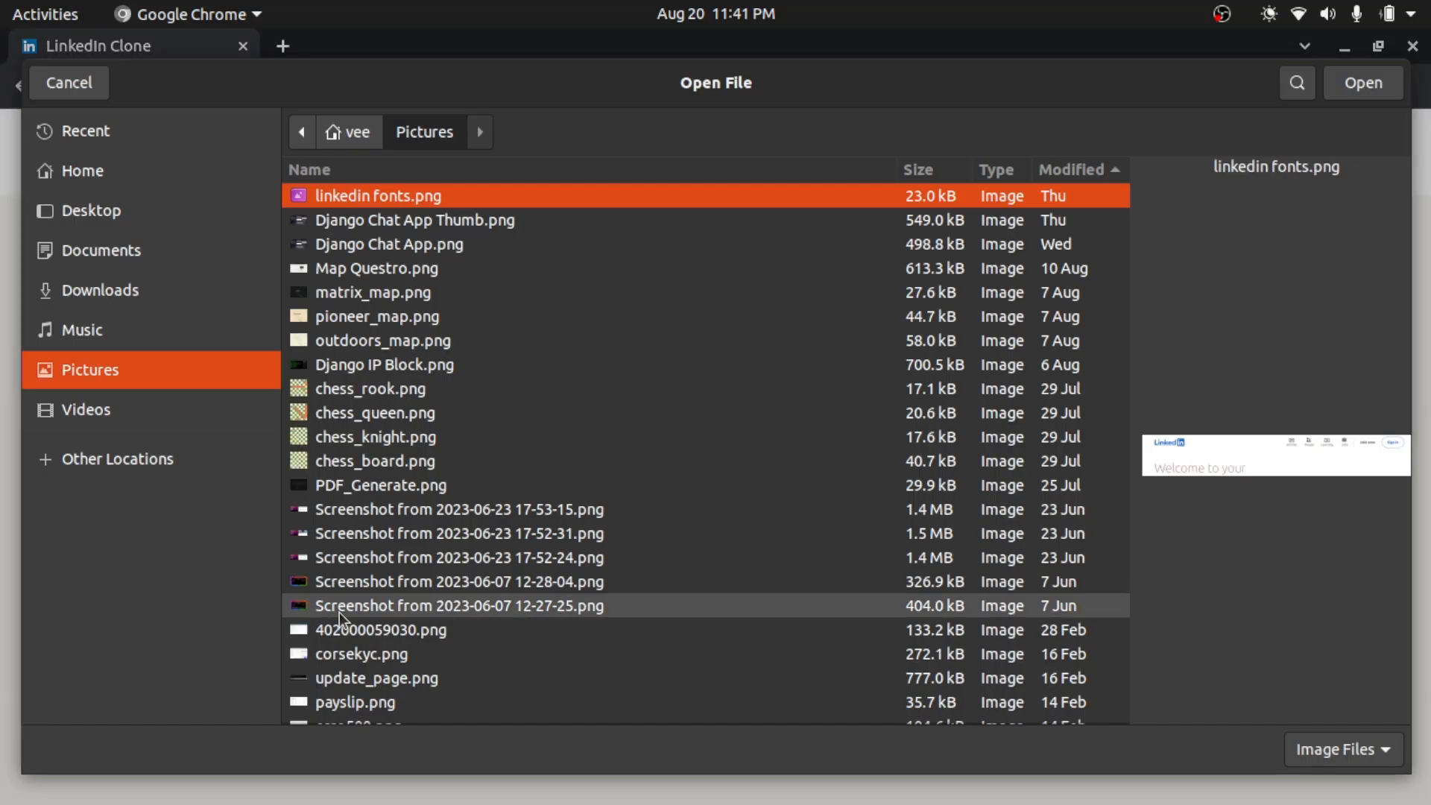
mouse_move(584, 253)
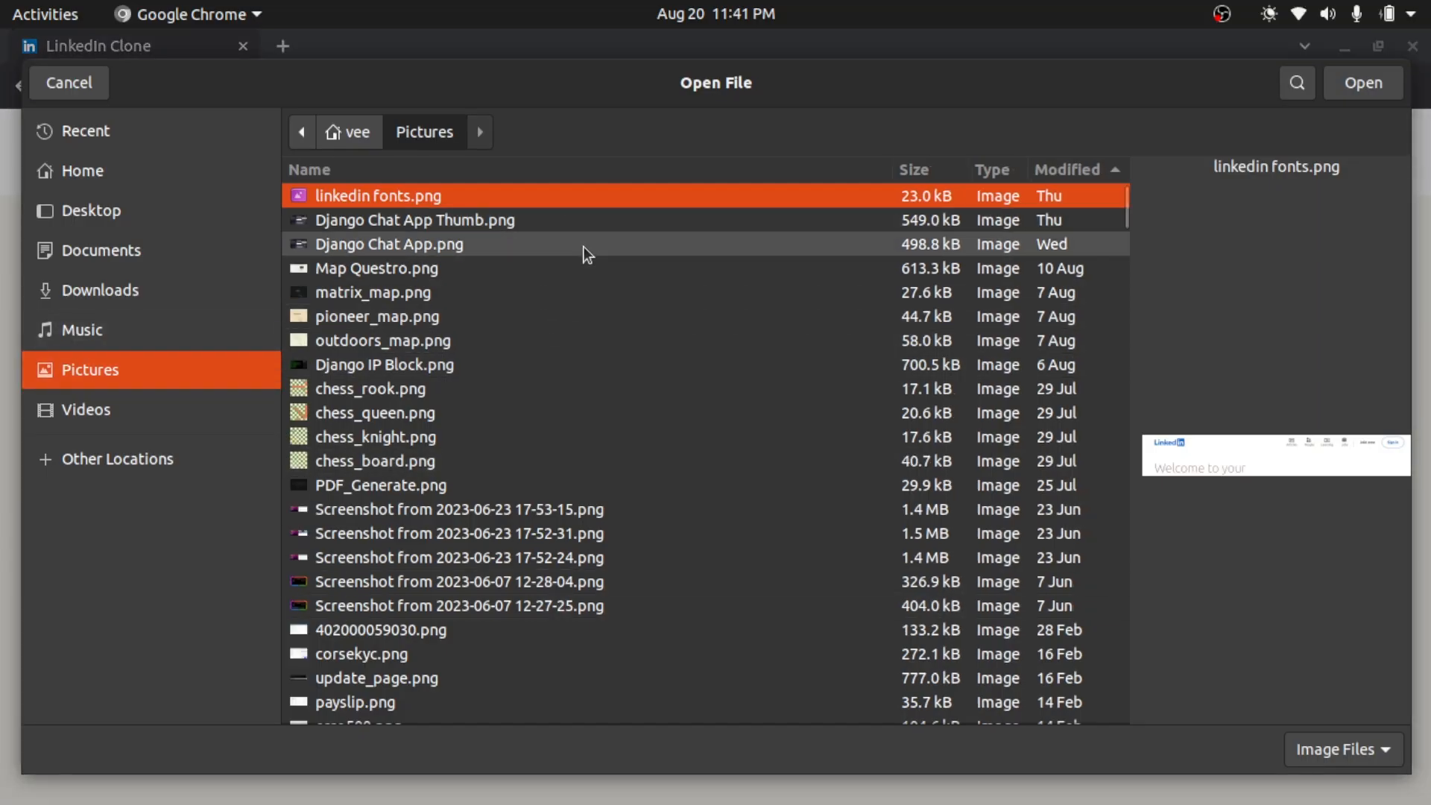
click(389, 243)
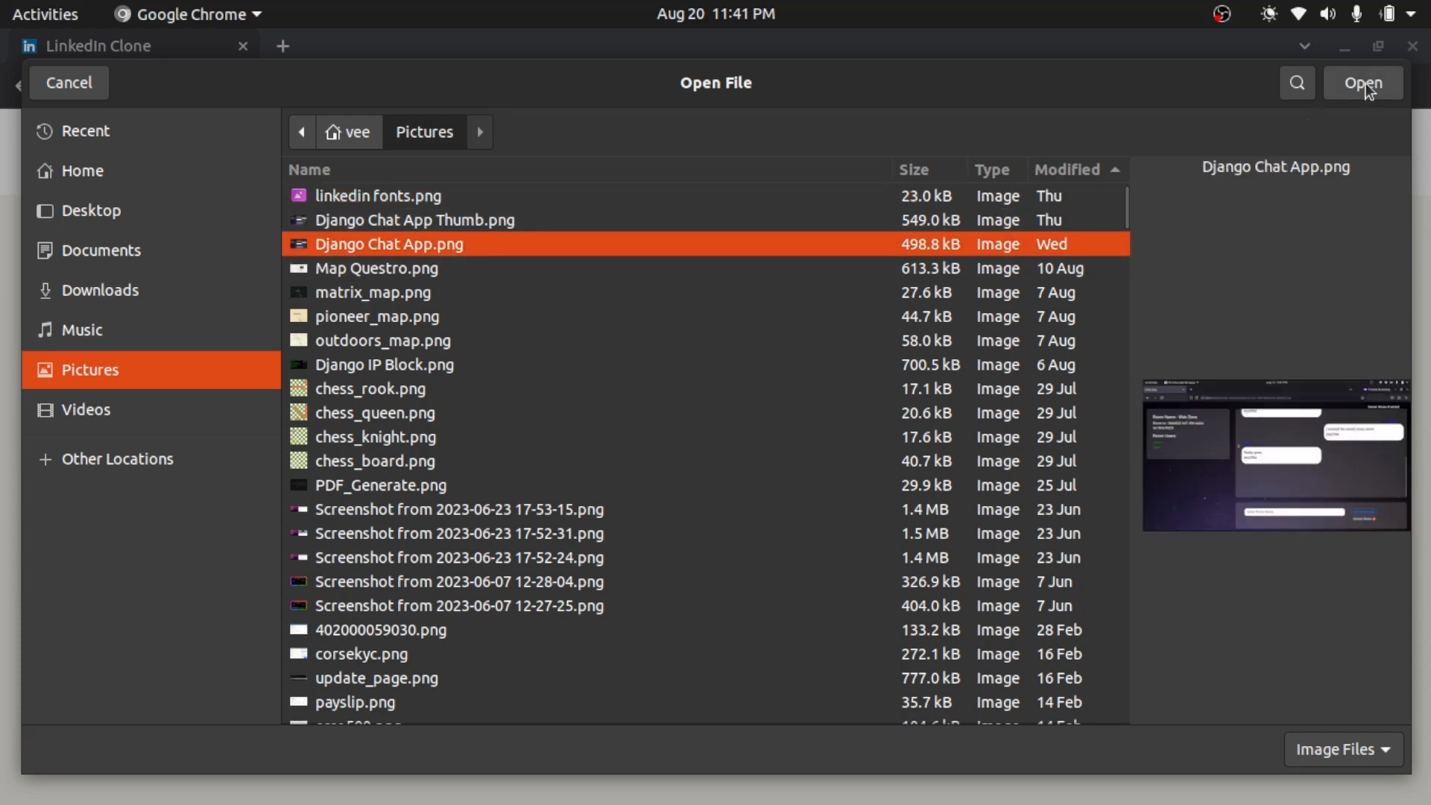
click(1360, 82)
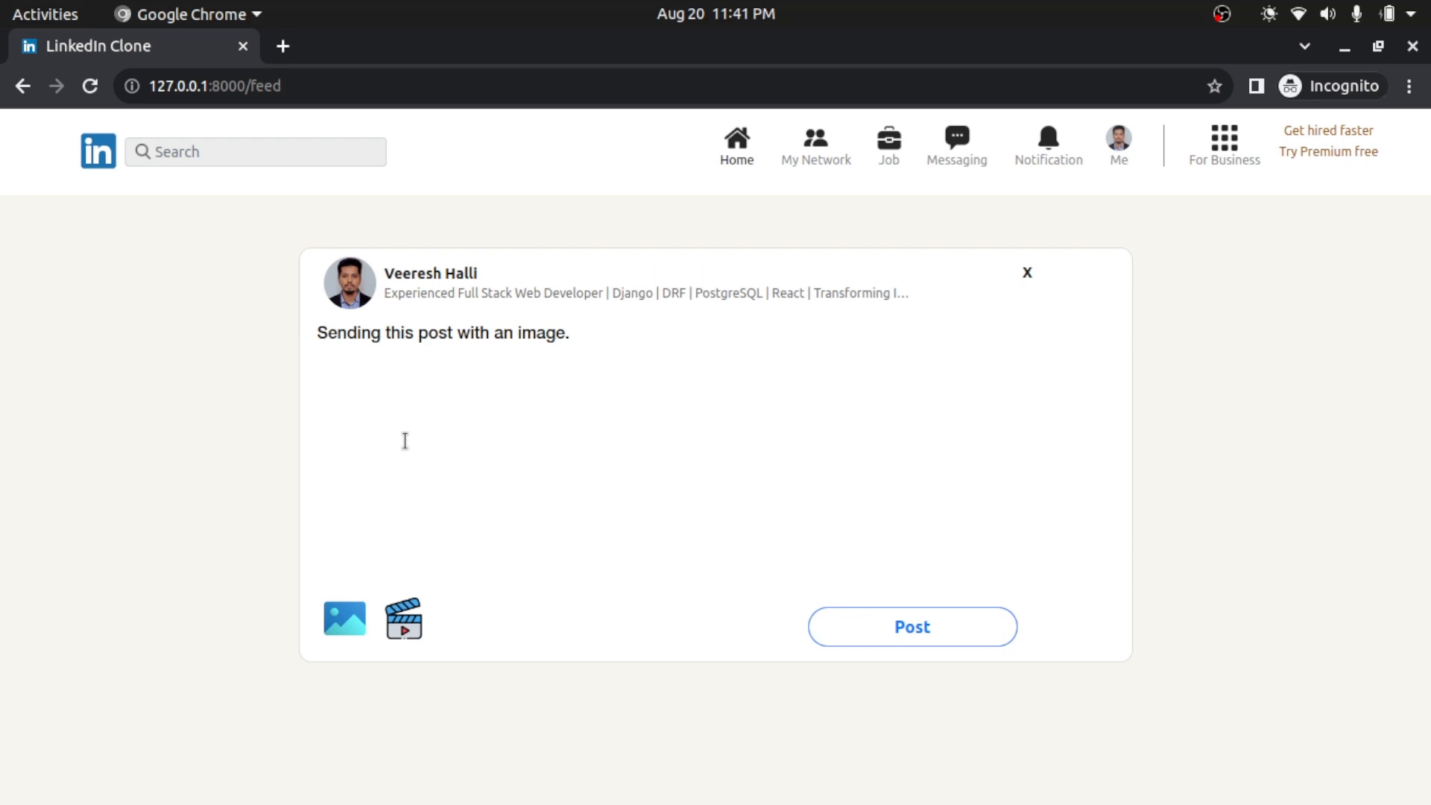
click(911, 628)
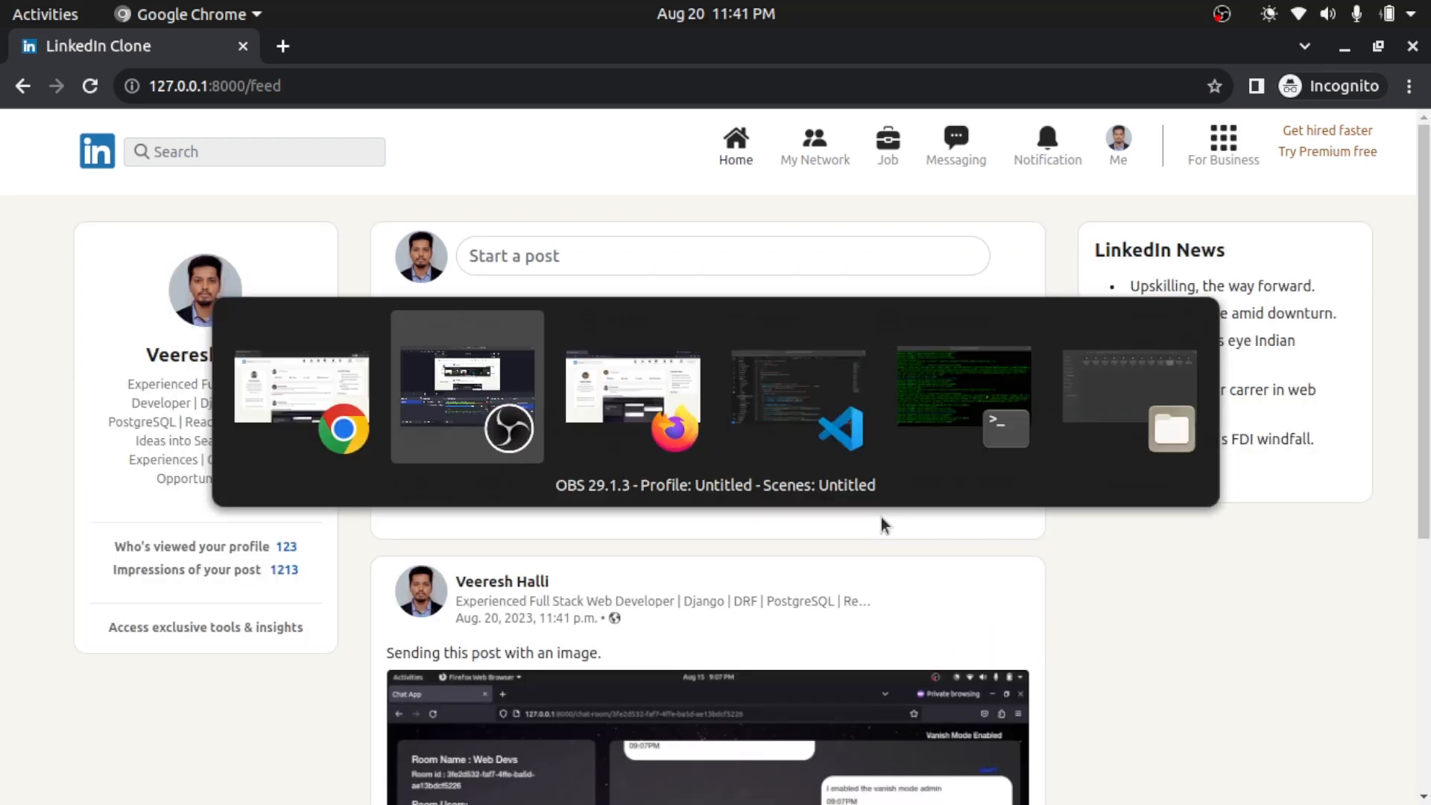
- Switch to the second account's window and scroll its feed showing the new image post
key(alt+Tab)
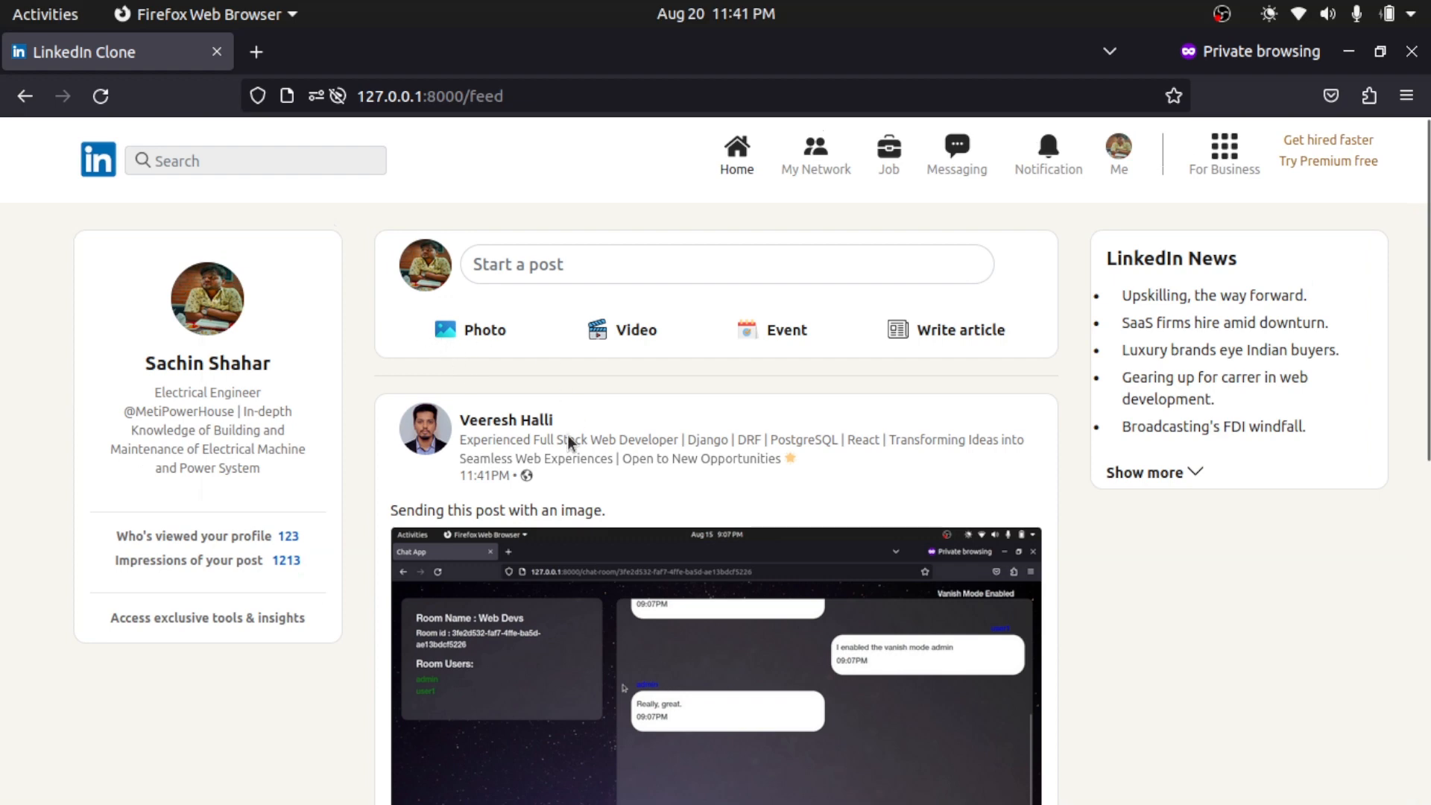
scroll(down, 3)
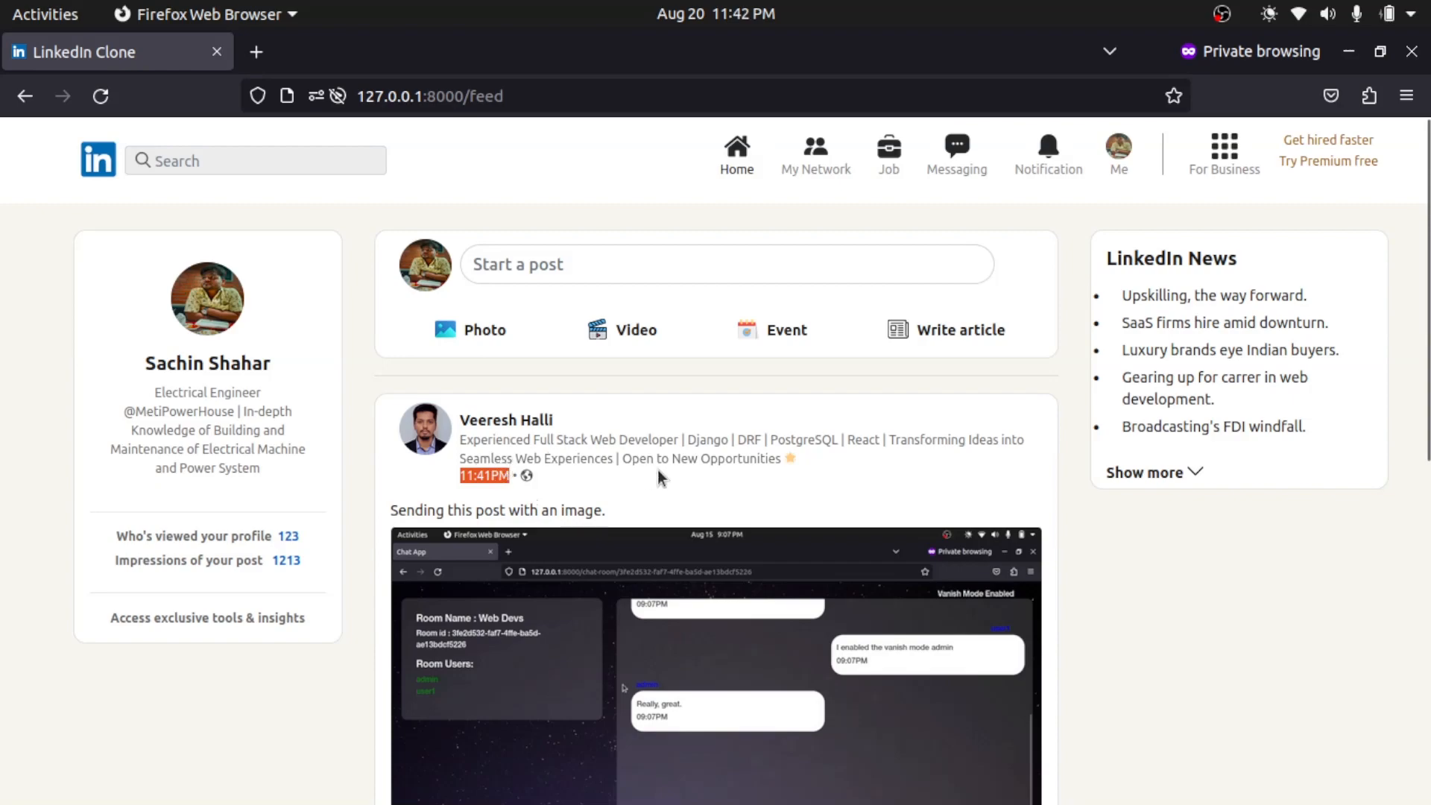
scroll(down, 3)
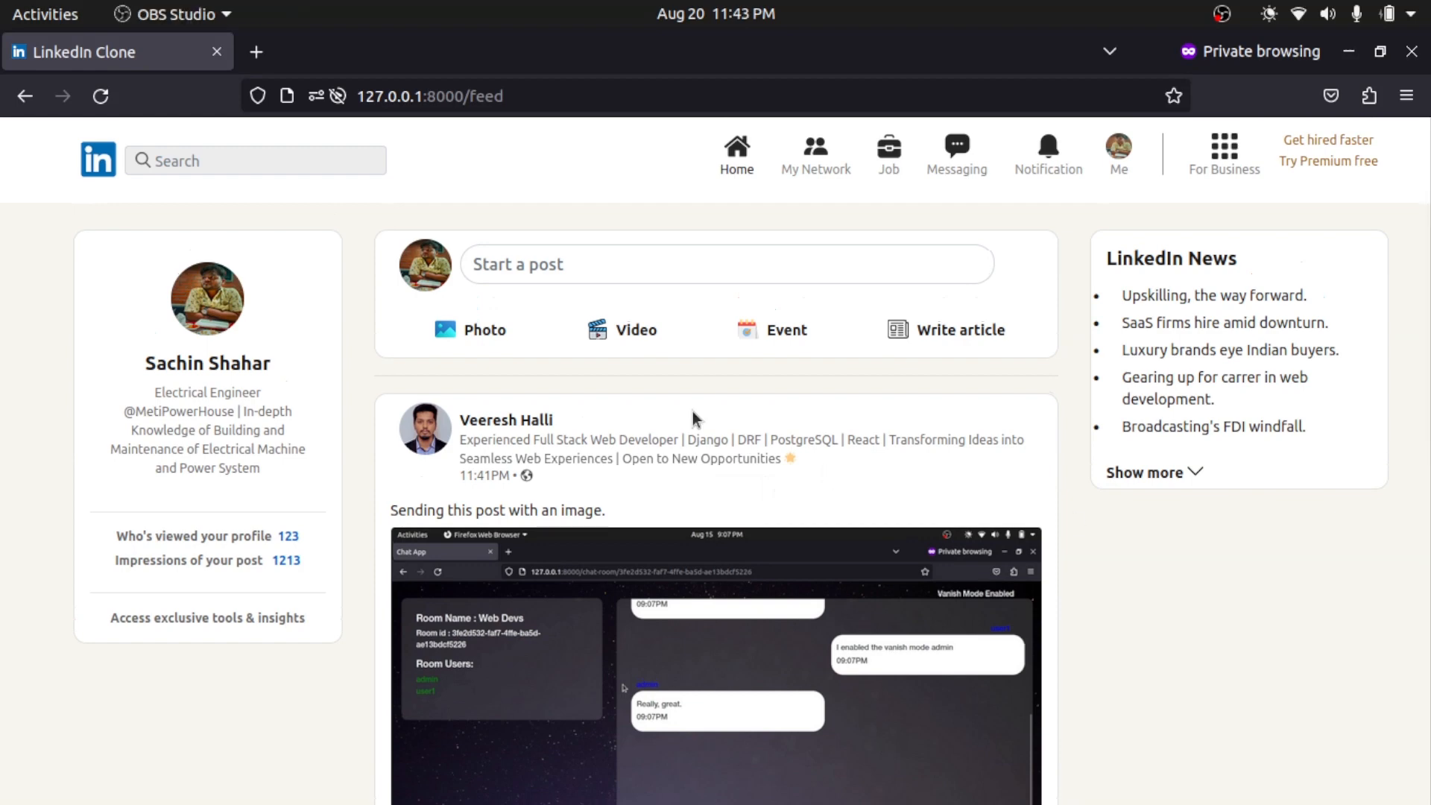
mouse_move(609, 412)
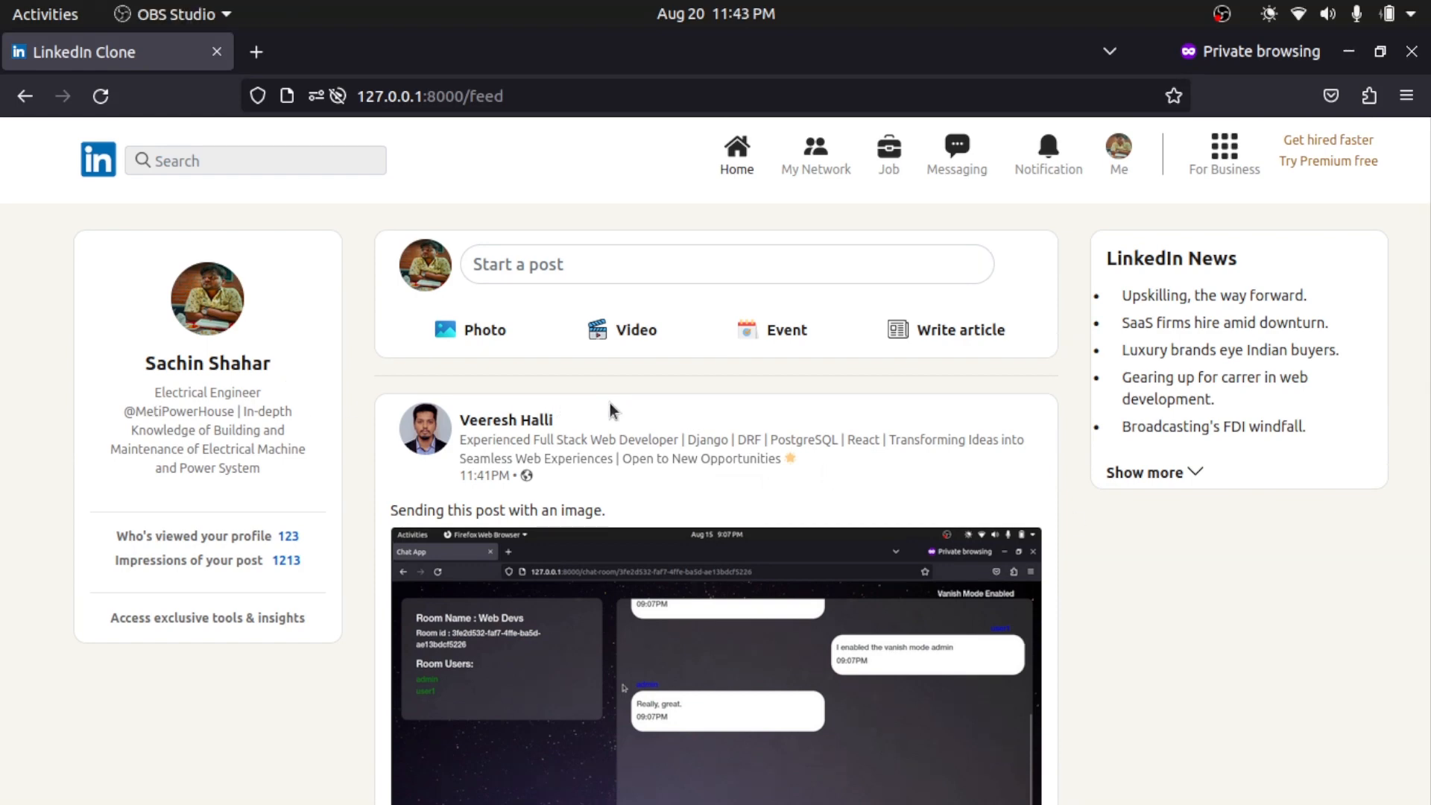
- Start a new post reading 'I;m excited to to upload a video on LinkedIn Clone.'
click(726, 263)
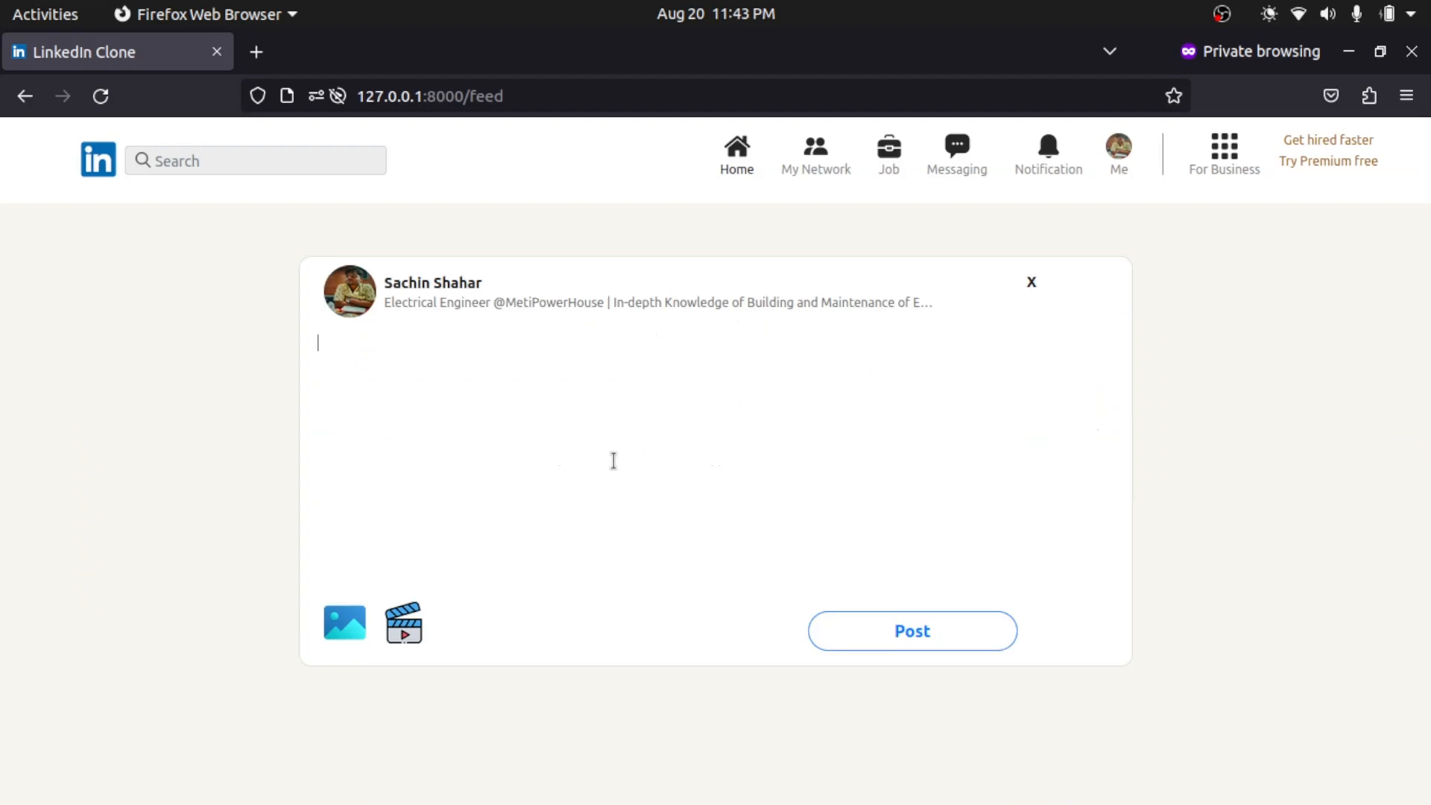
text(l;m)
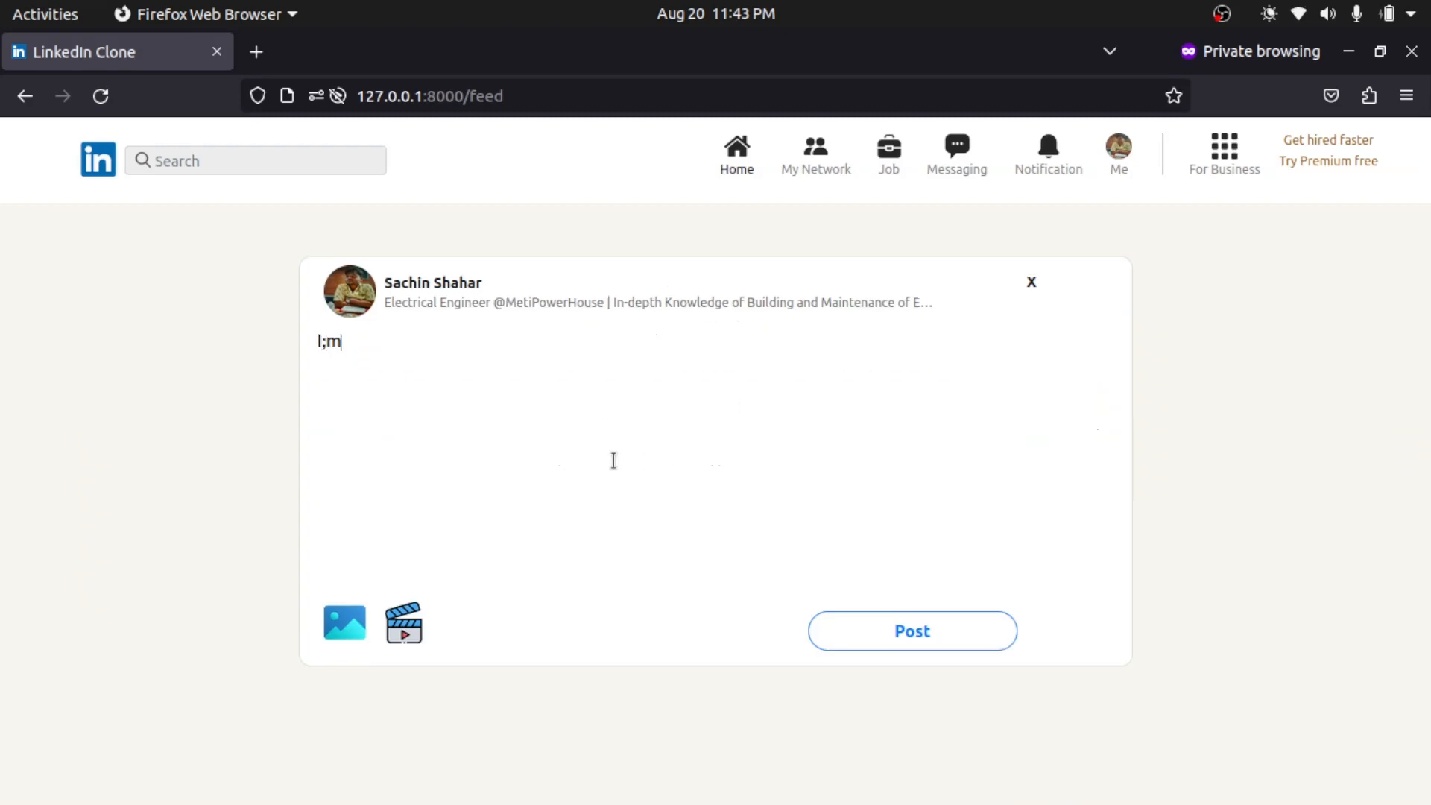
text(excite)
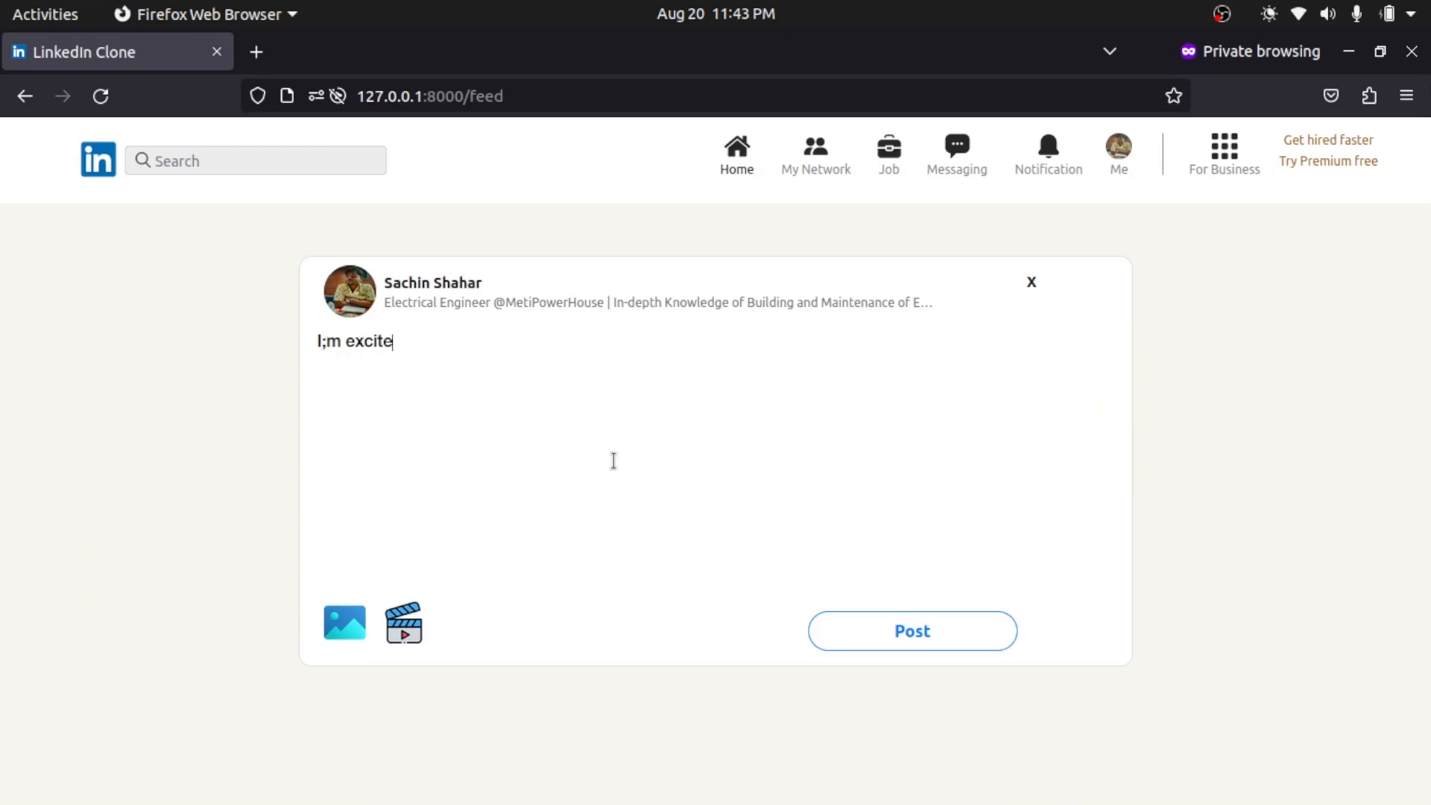
text(d to to upload a)
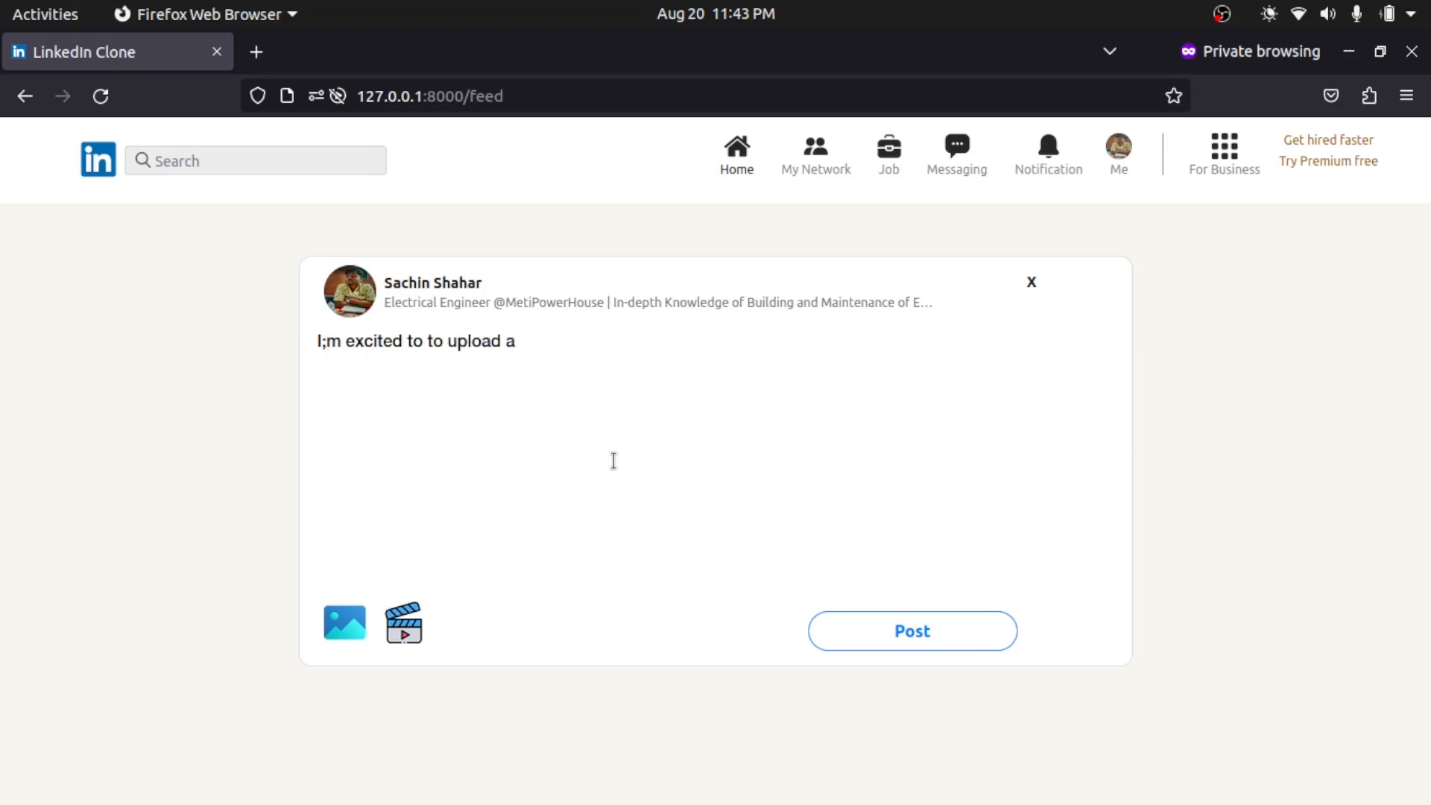
text(video on LinkedIn Clone.)
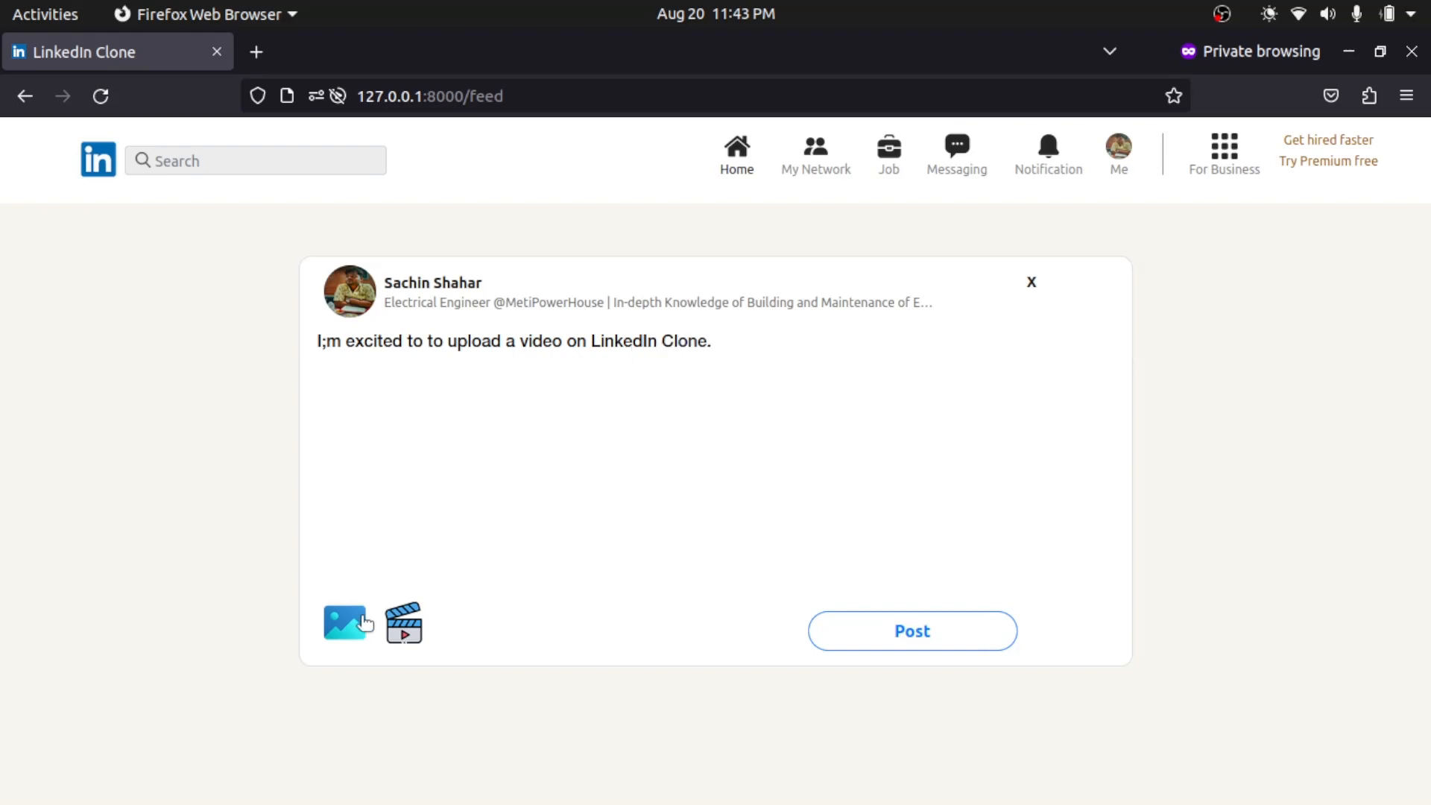
- Attach Django Map Questro.mp4 from the Videos folder and publish the video post
click(404, 622)
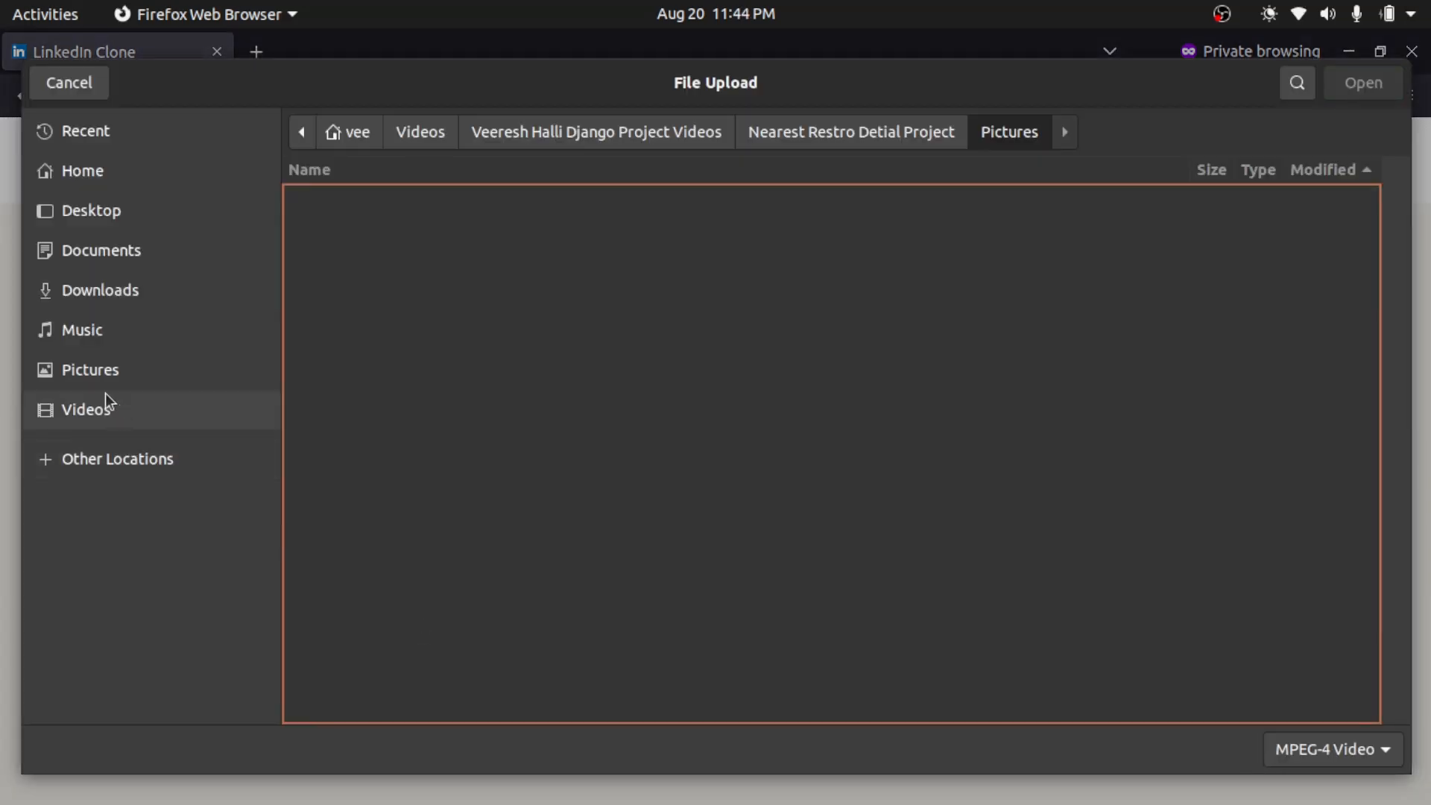
click(596, 131)
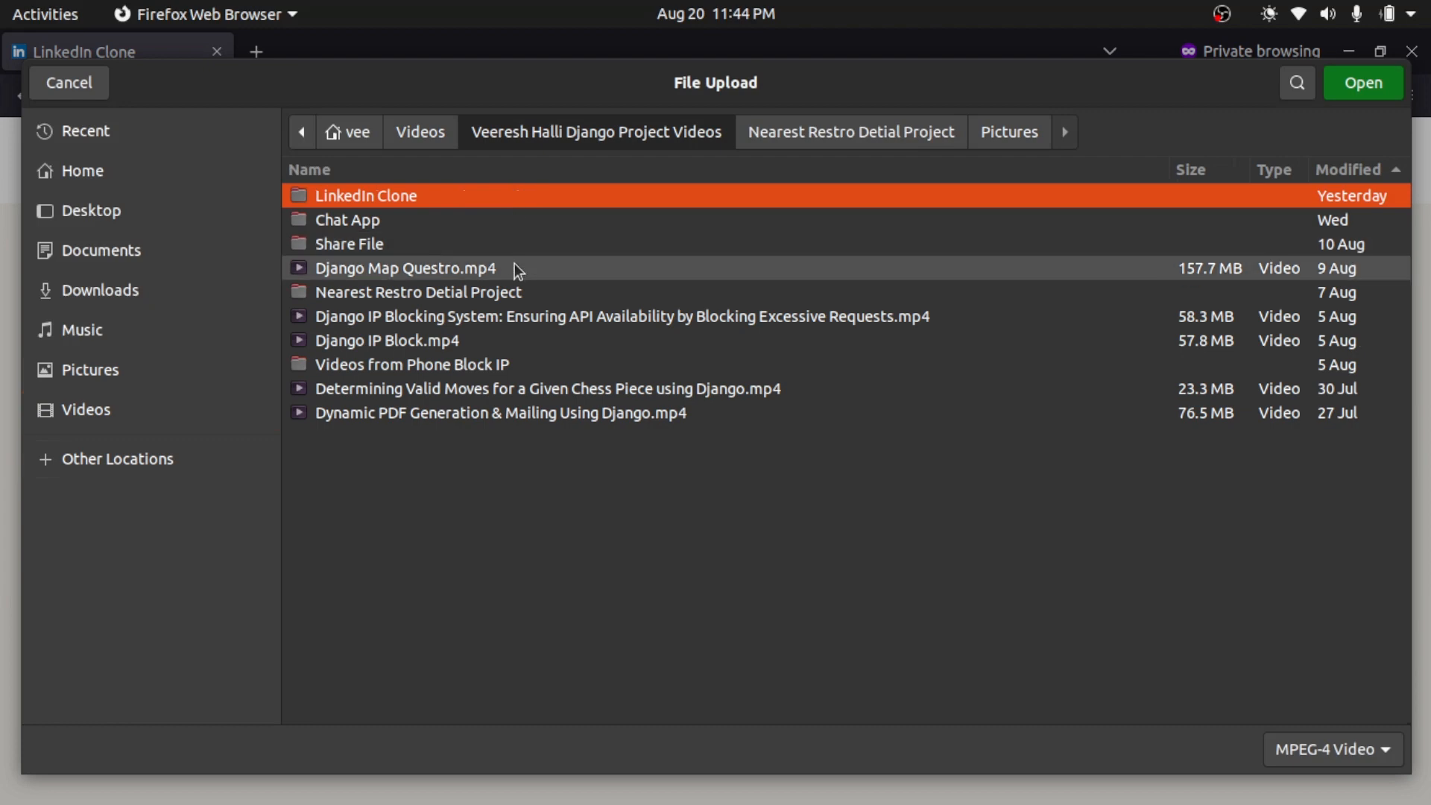
click(69, 81)
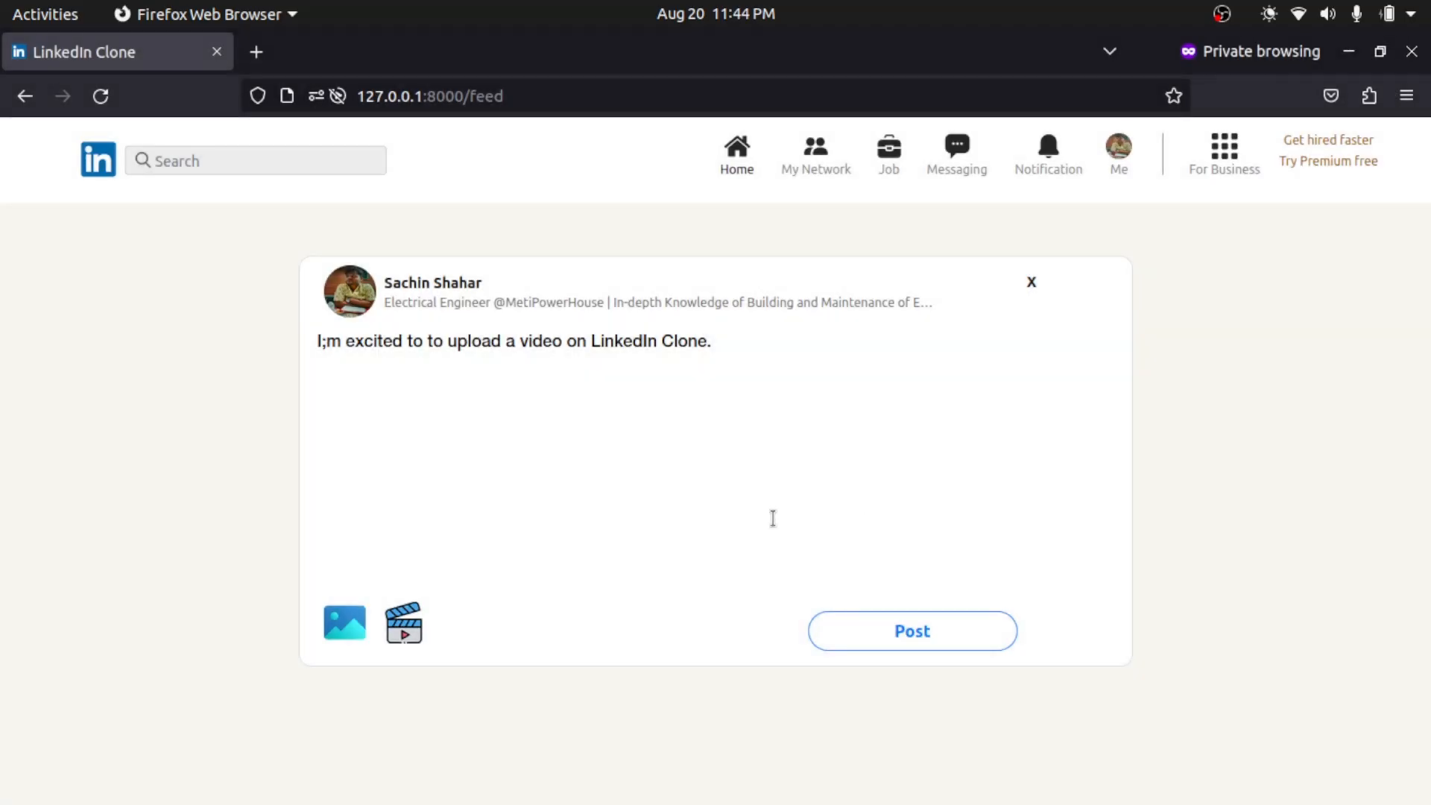
click(911, 631)
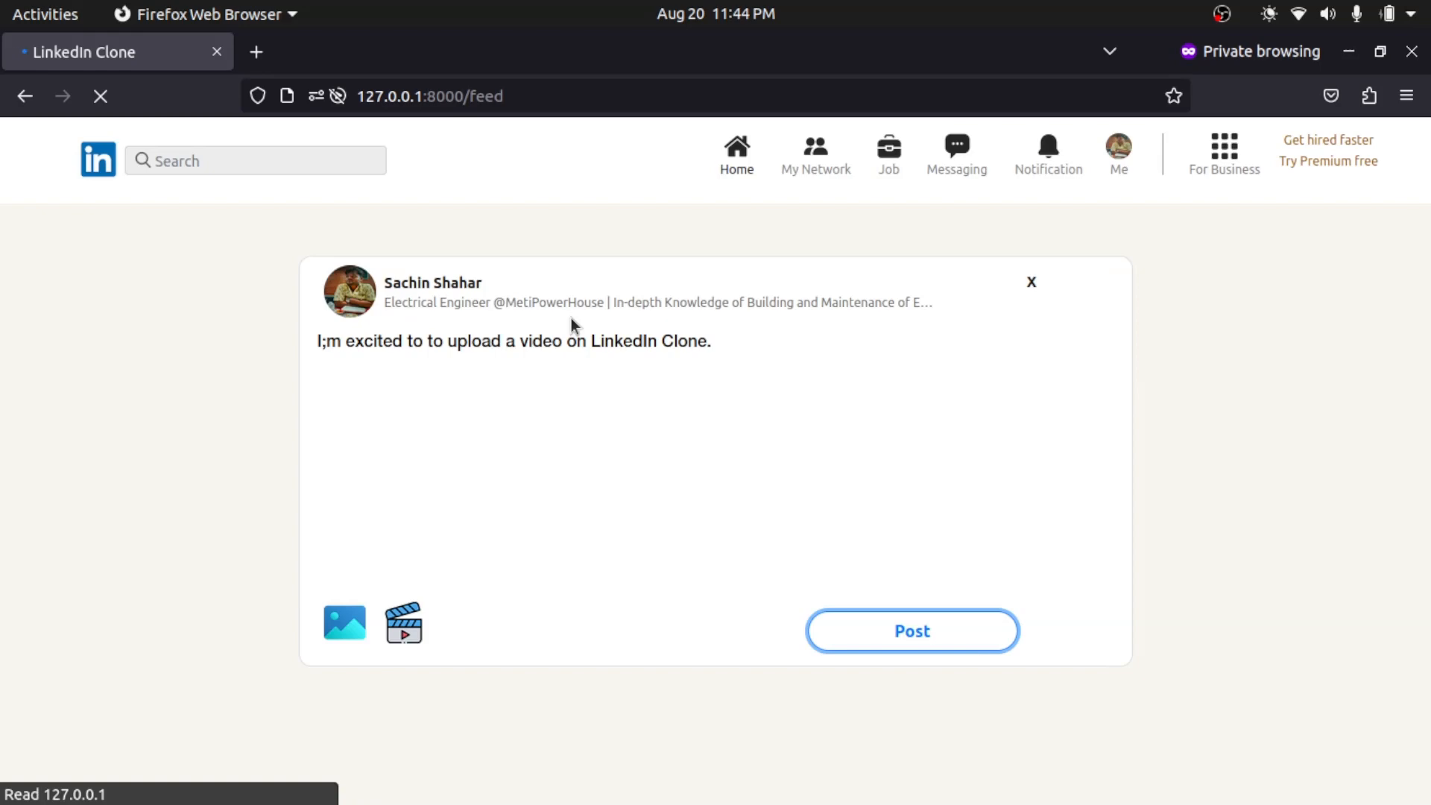
click(909, 630)
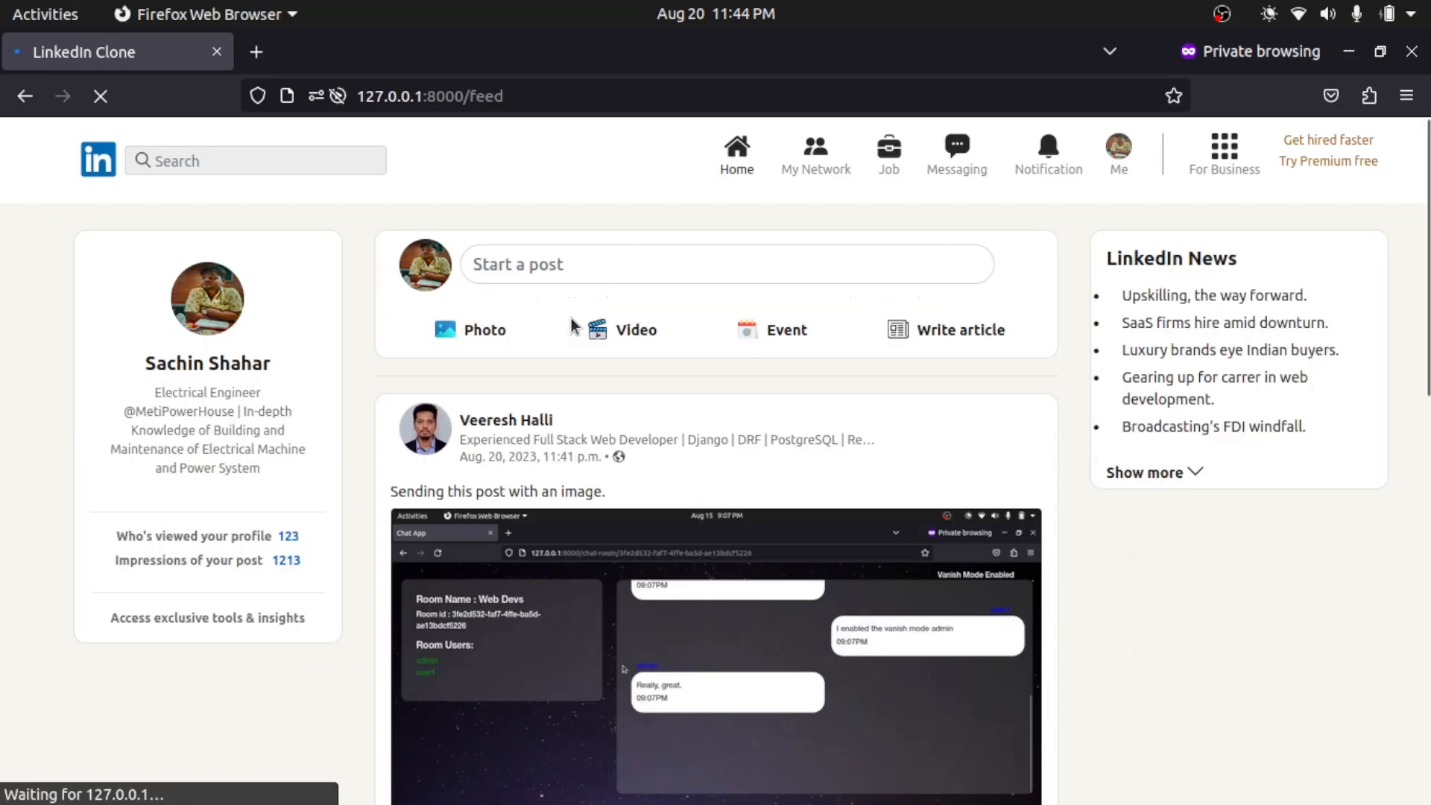
mouse_move(727, 361)
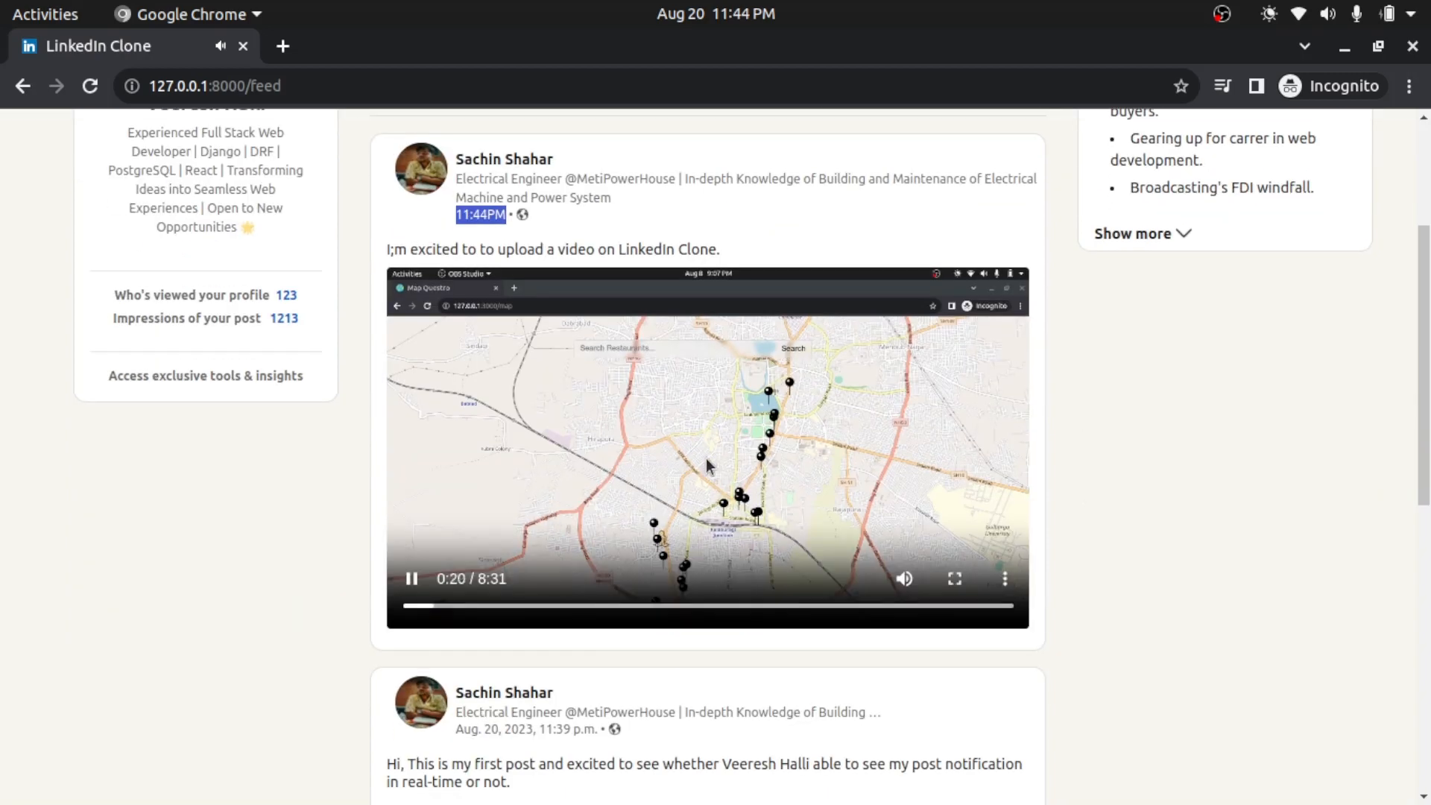
- Mark the video post's 11:44PM timestamp on the first account's feed and scroll through it
triple_click(552, 248)
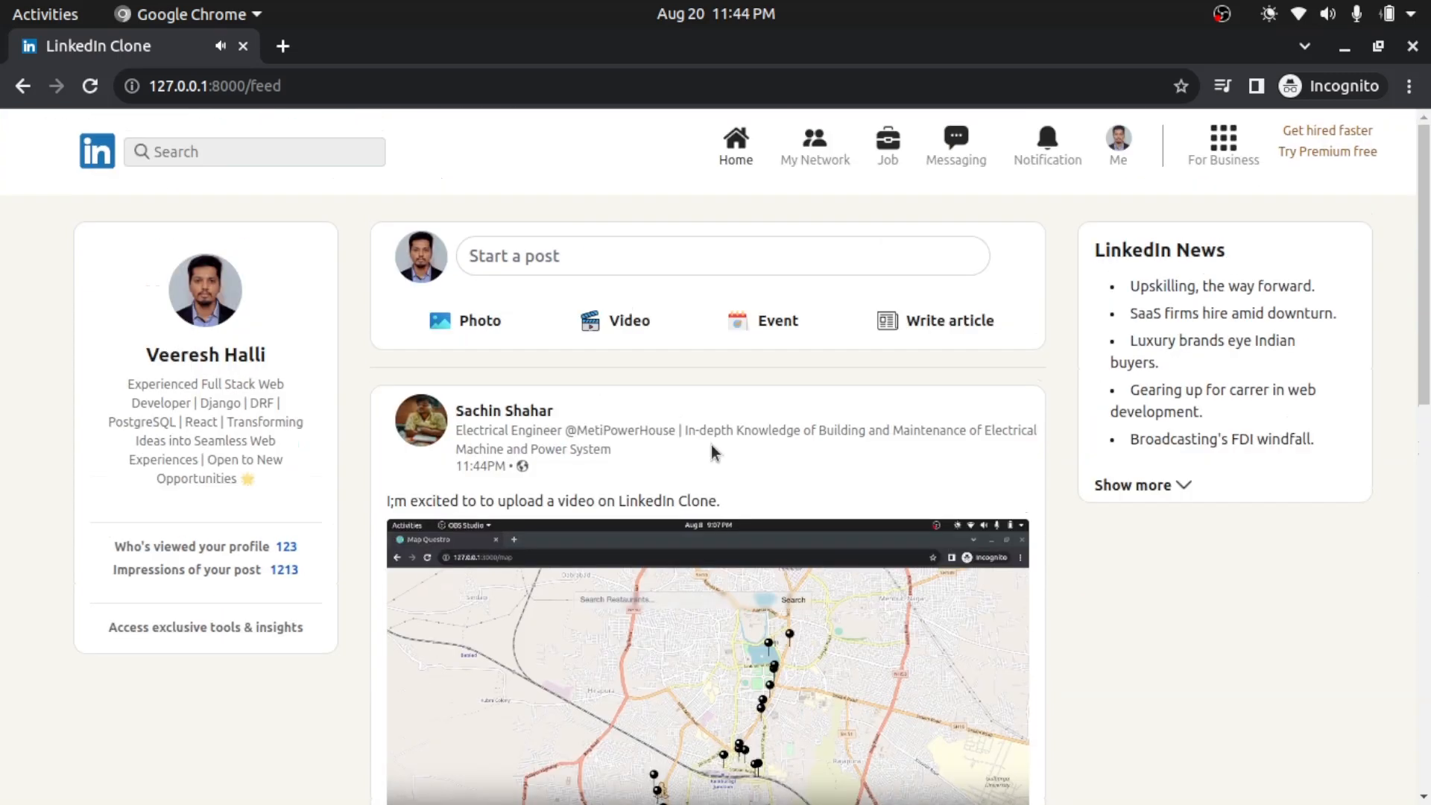
scroll(down, 3)
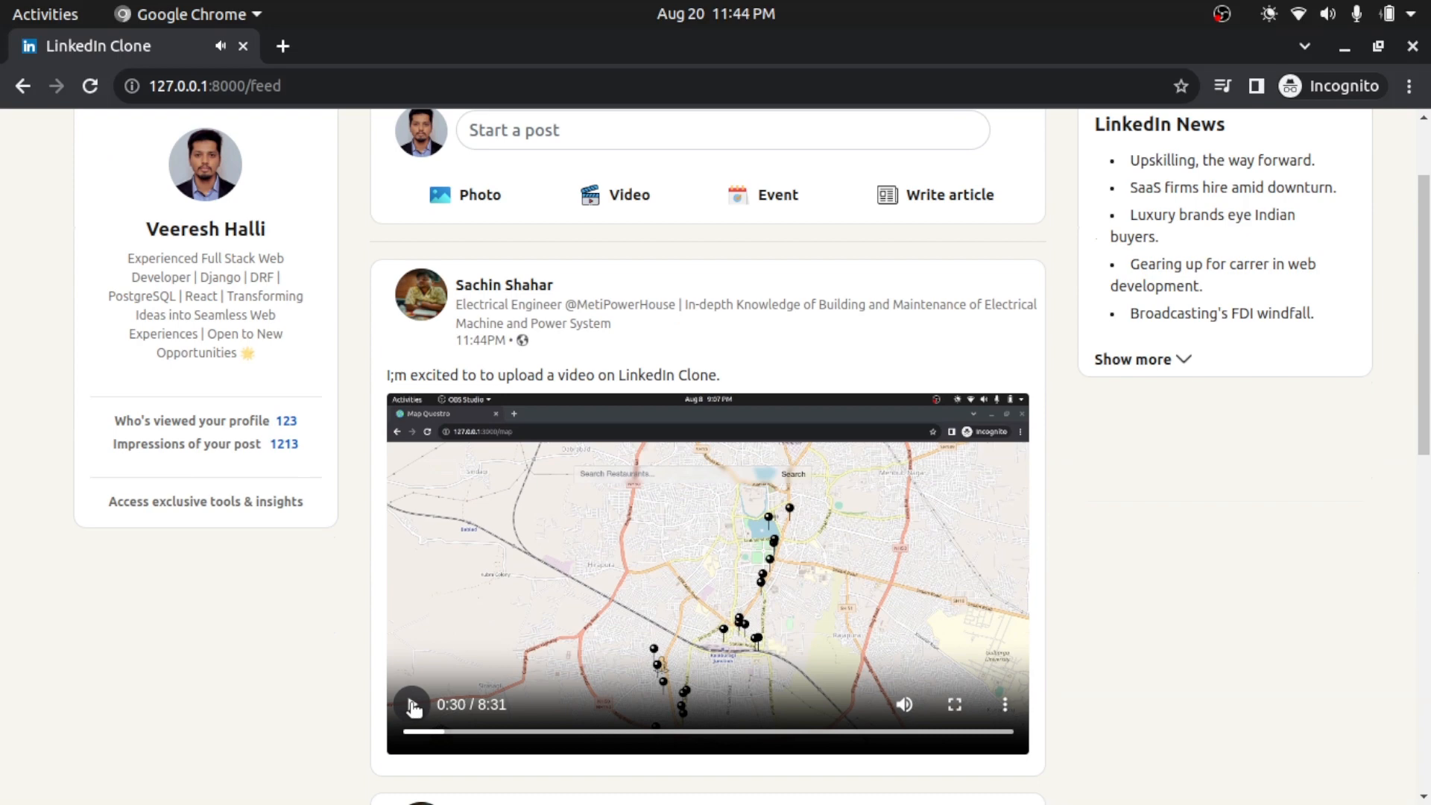